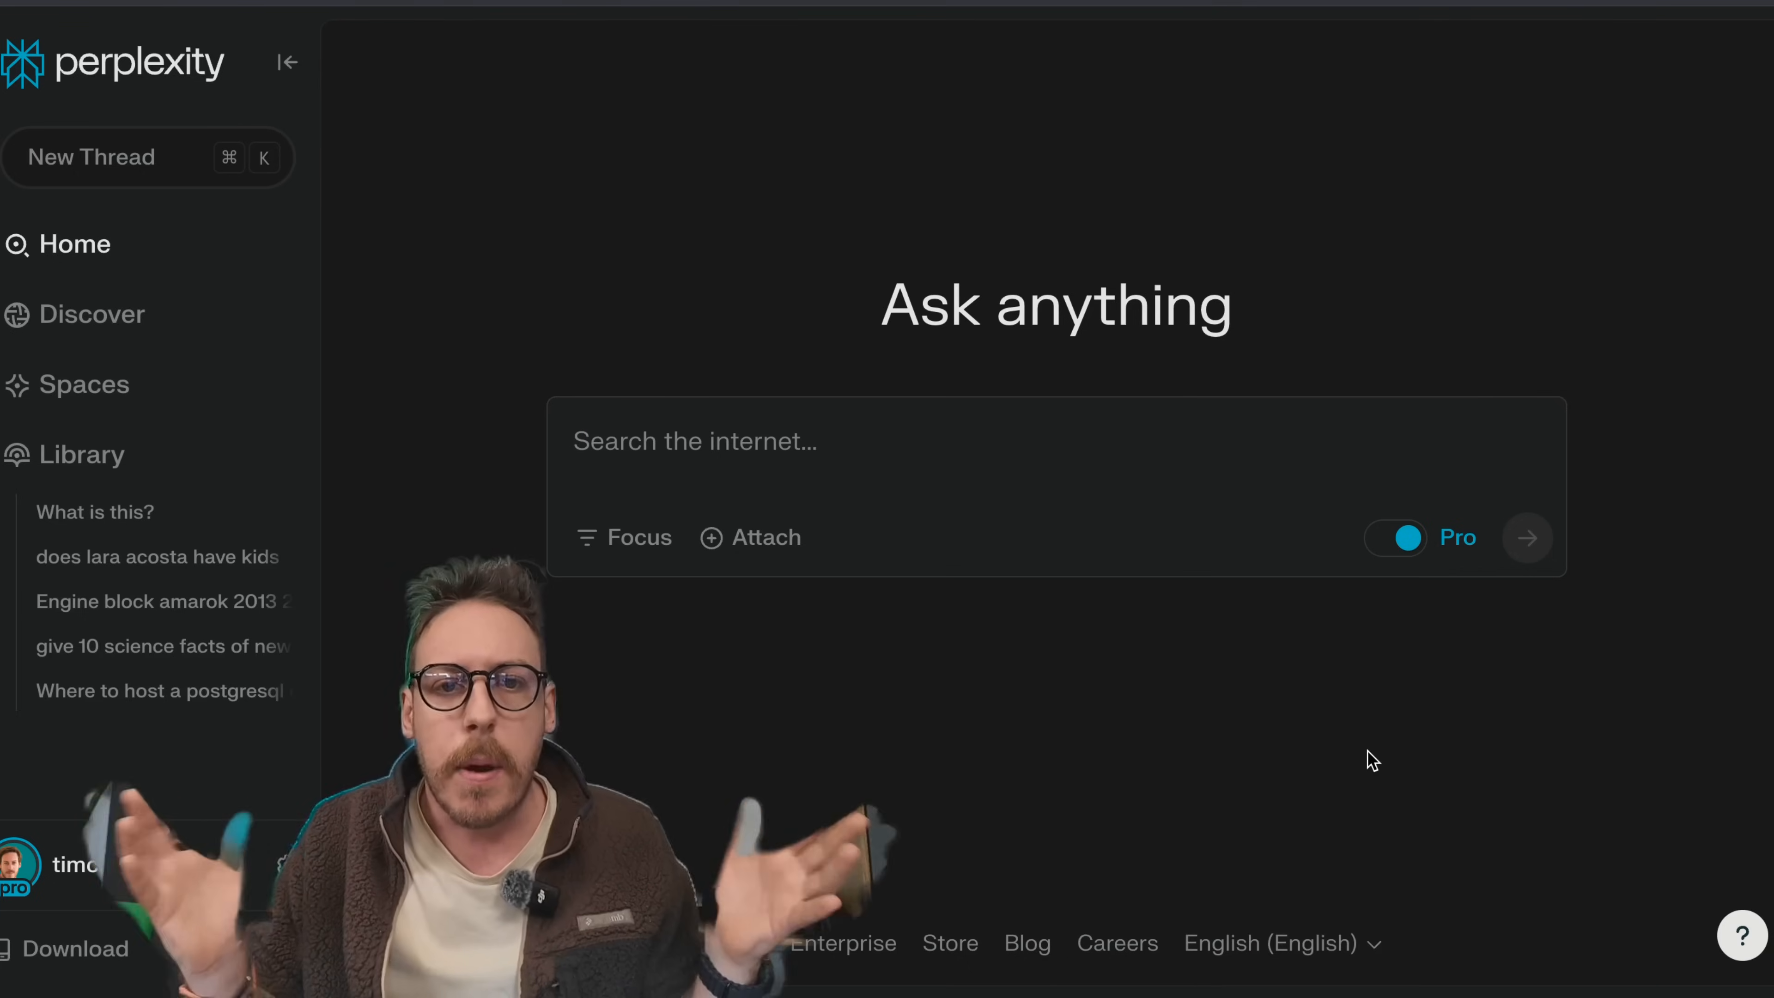
mouse_move(659, 353)
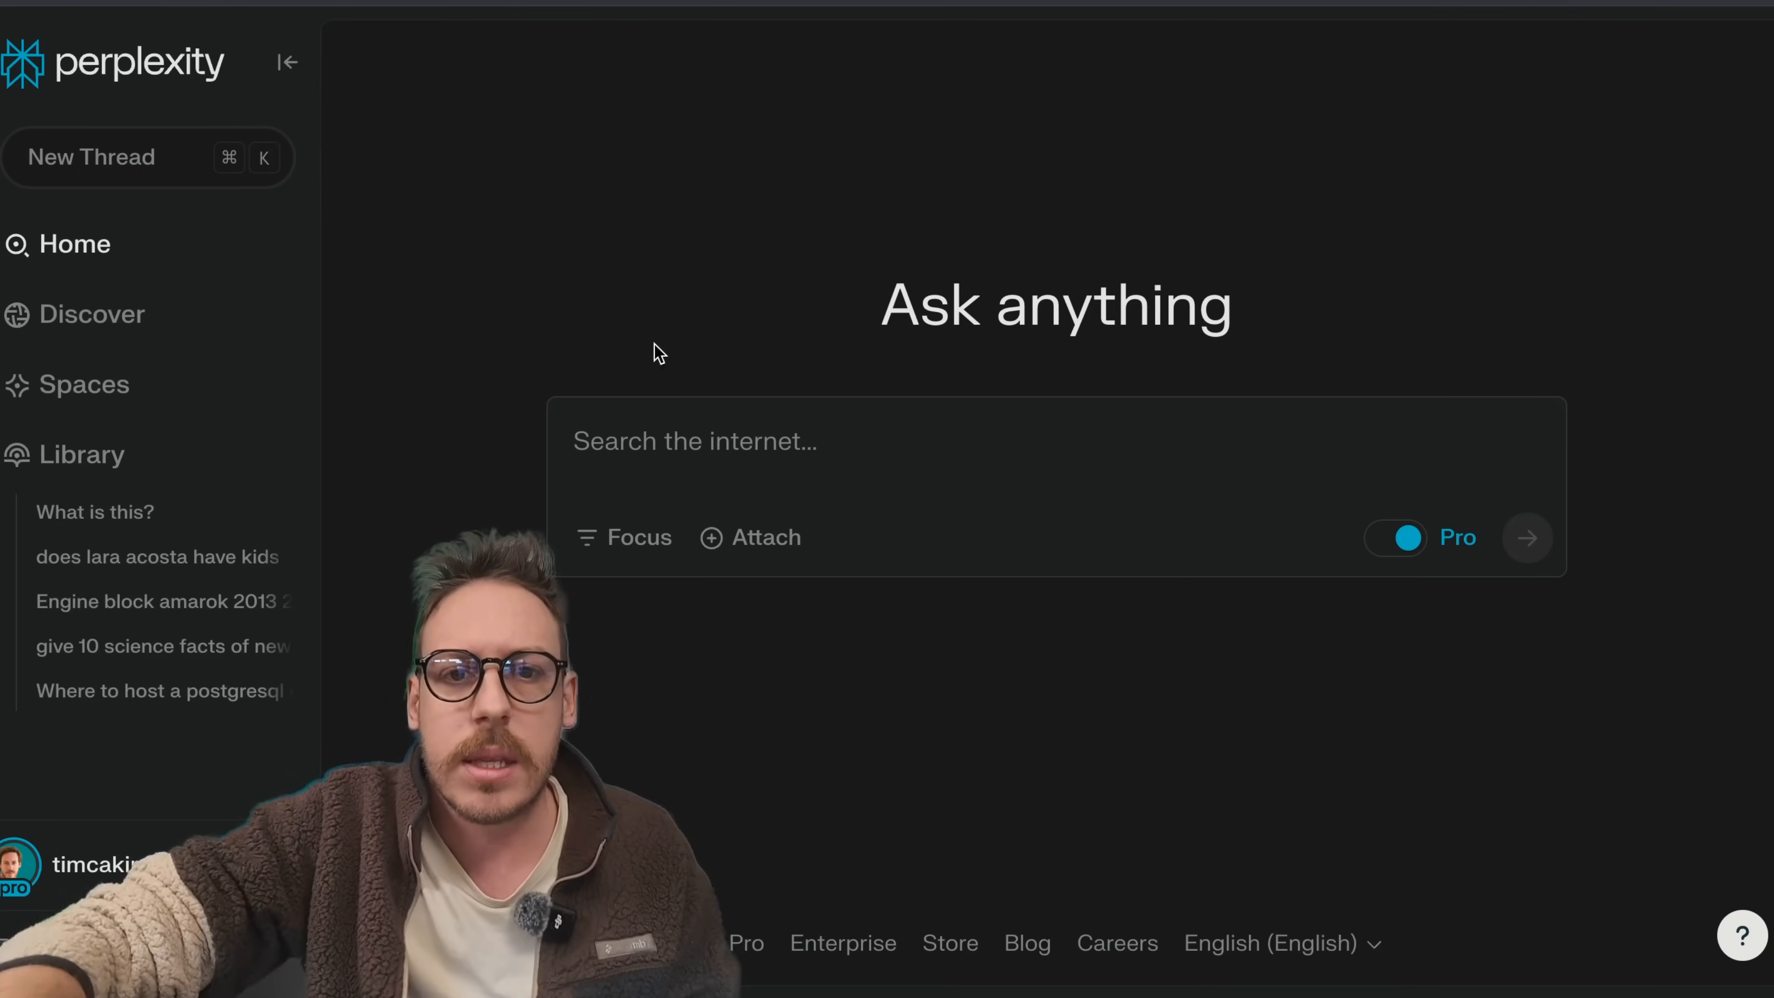
Step: Collapse the sidebar to icons and toggle Pro search in the Ask anything box
click(286, 62)
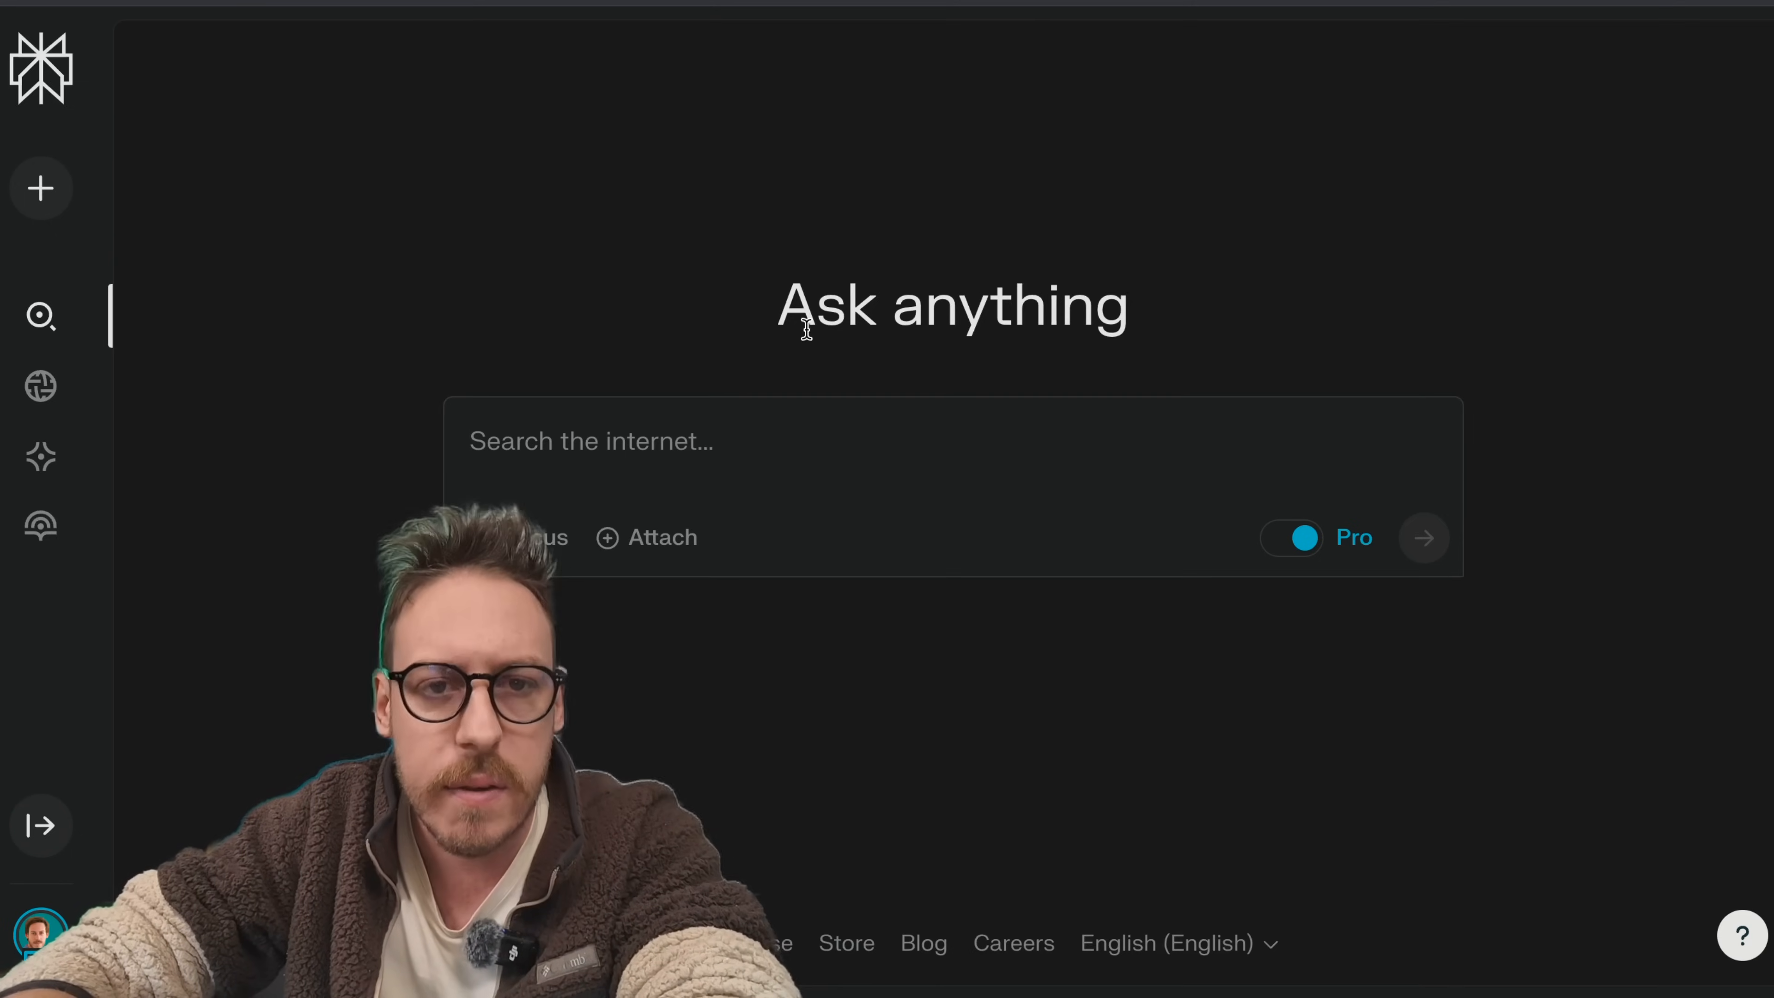
click(1291, 538)
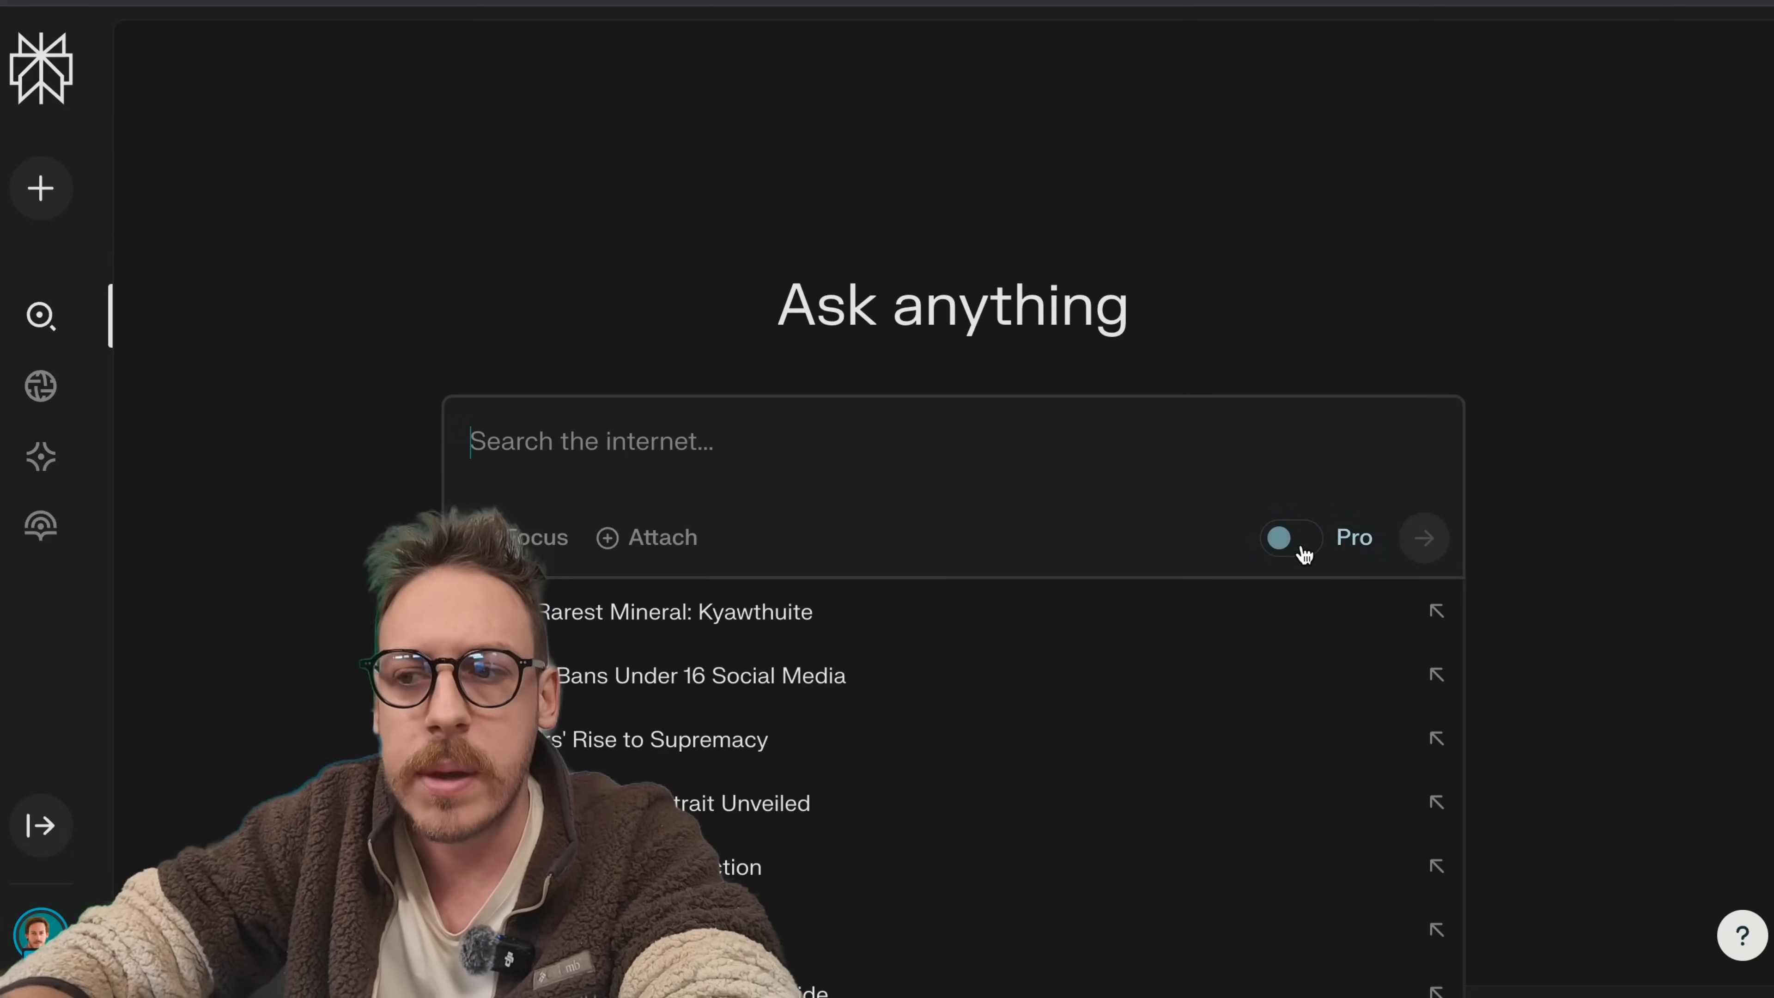
click(1291, 538)
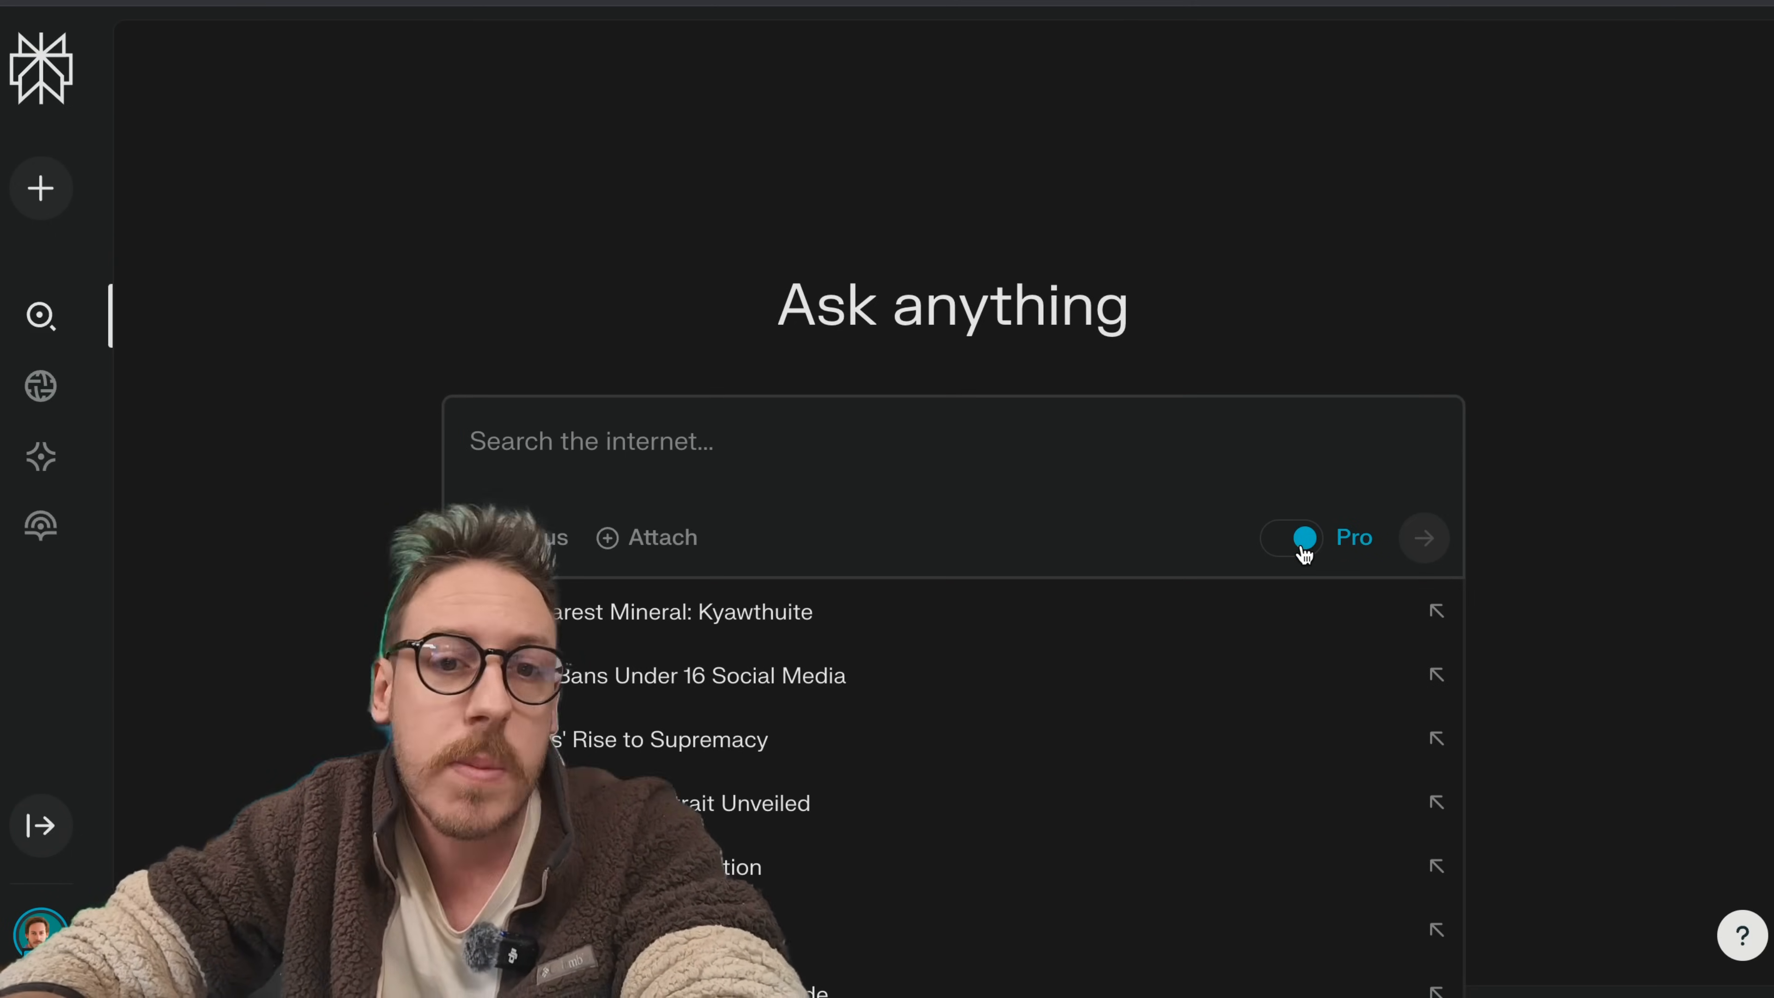
click(1291, 538)
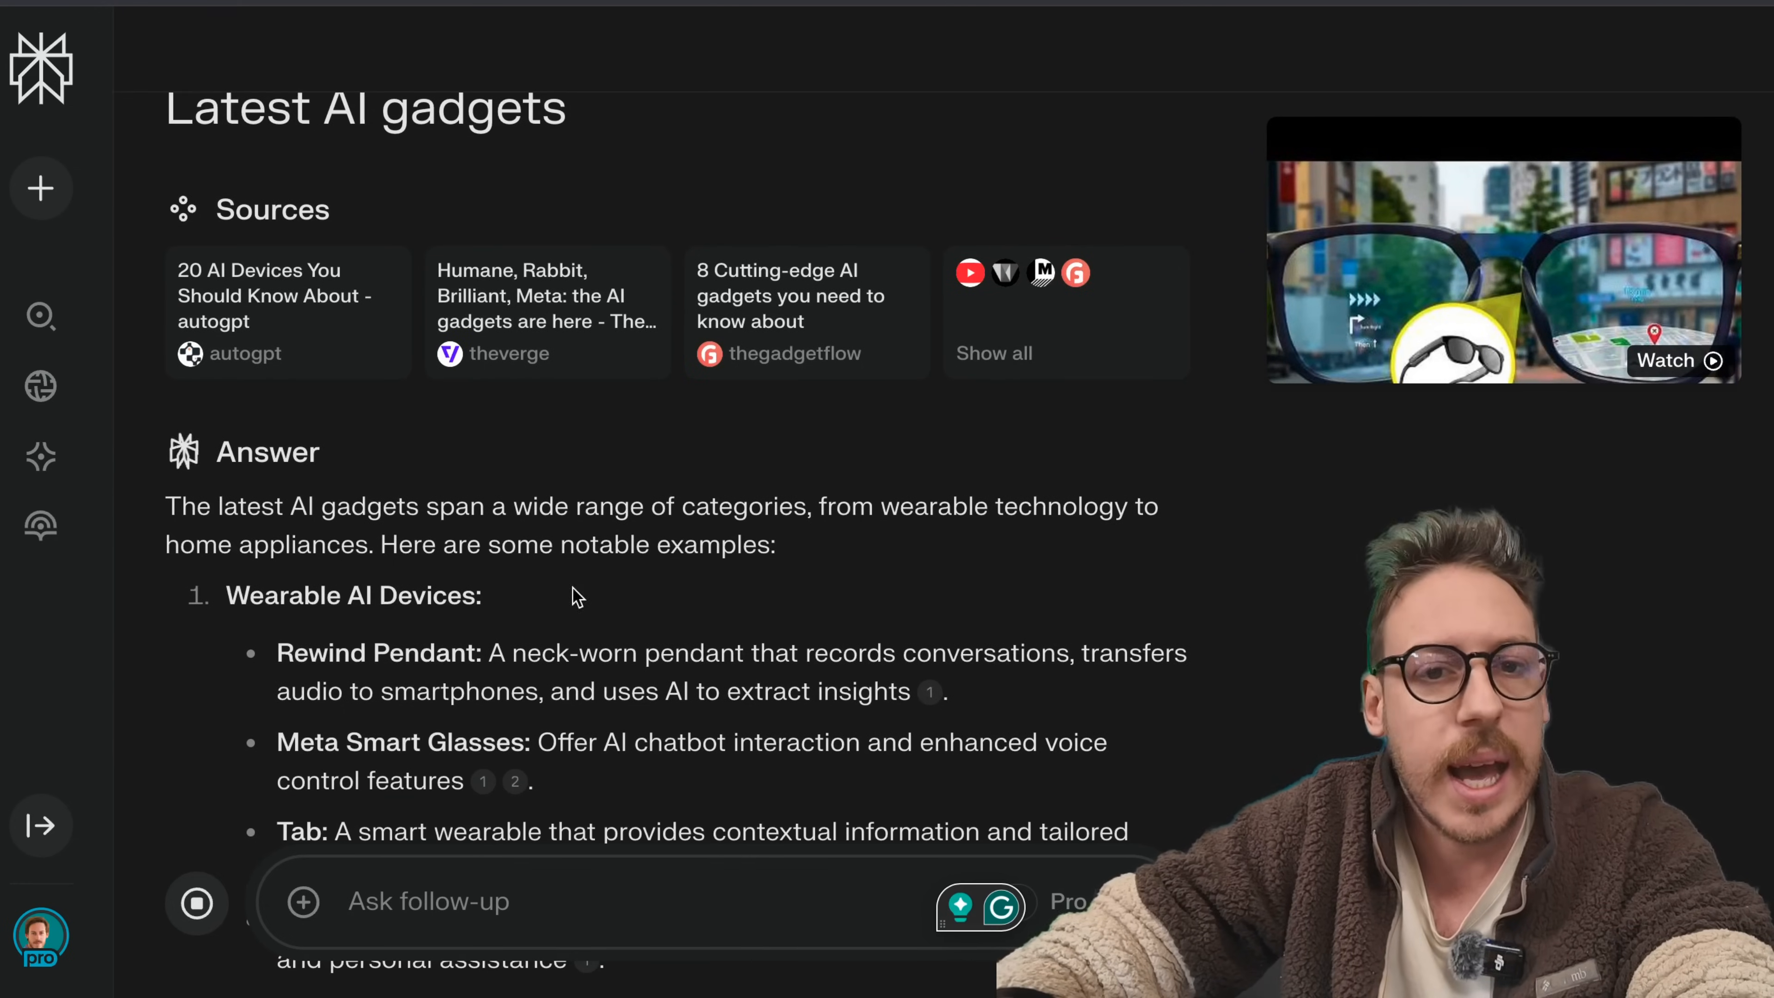
Step: Scroll the Latest AI gadgets answer down to its future predictions and Related questions
scroll(down, 3)
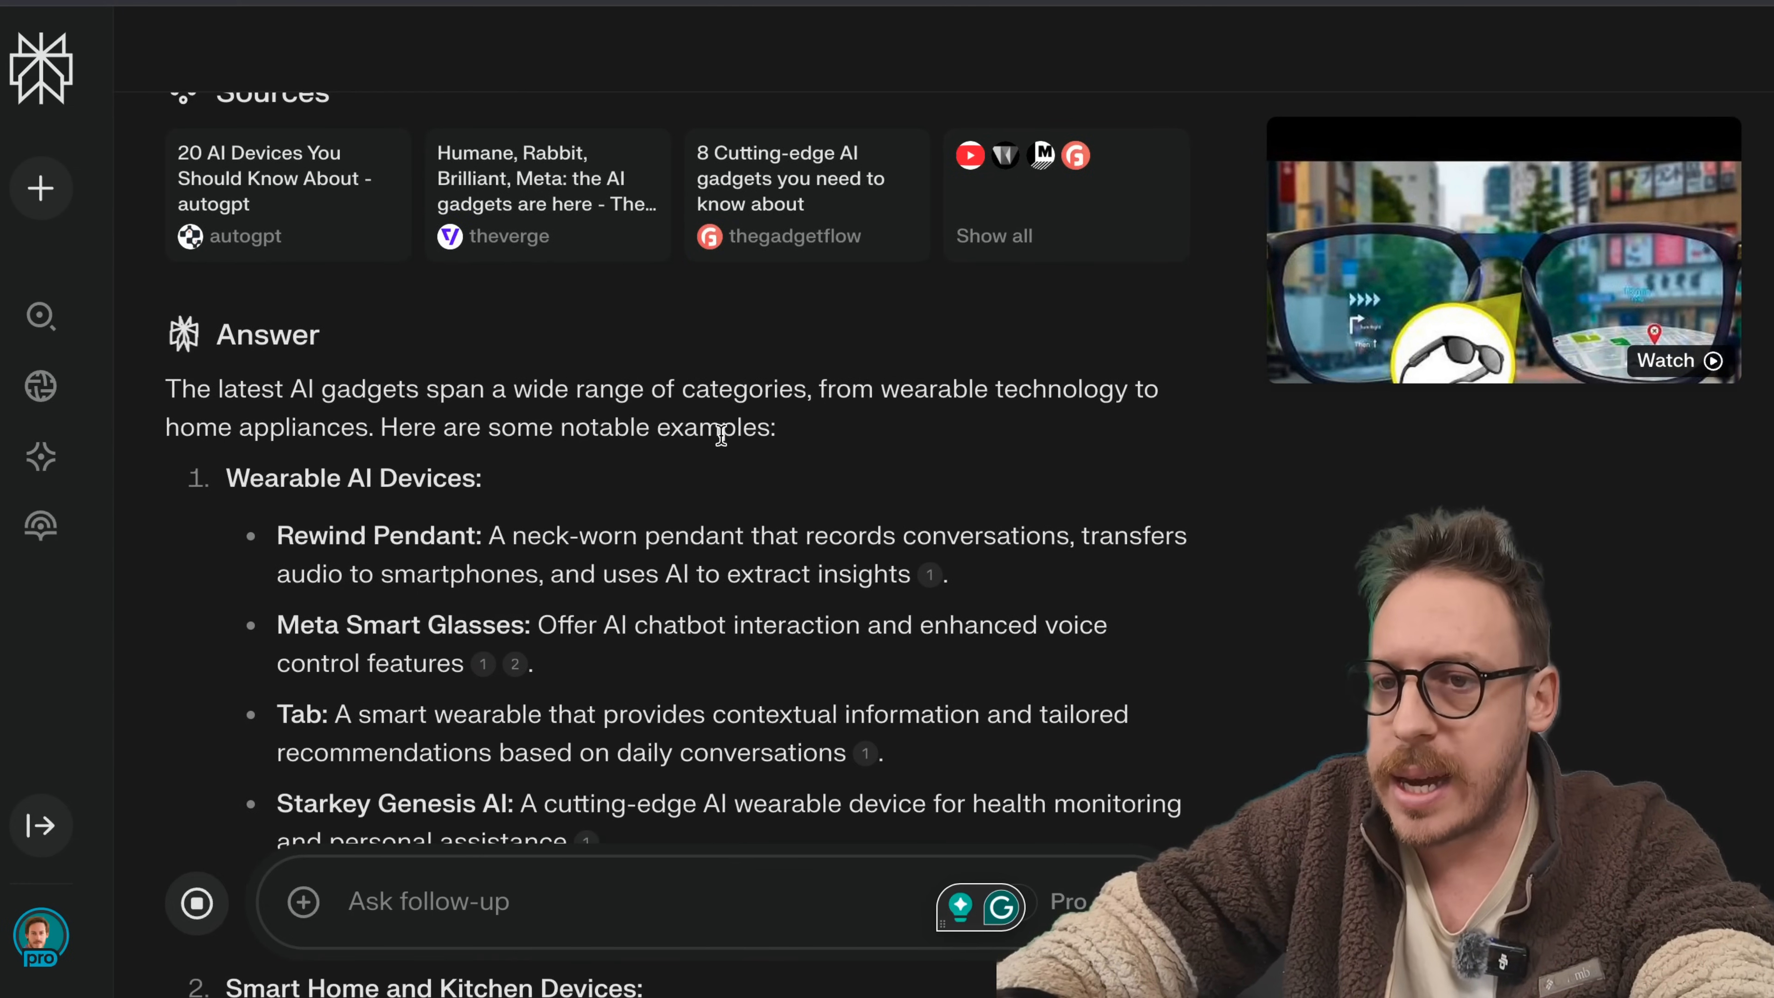
scroll(down, 3)
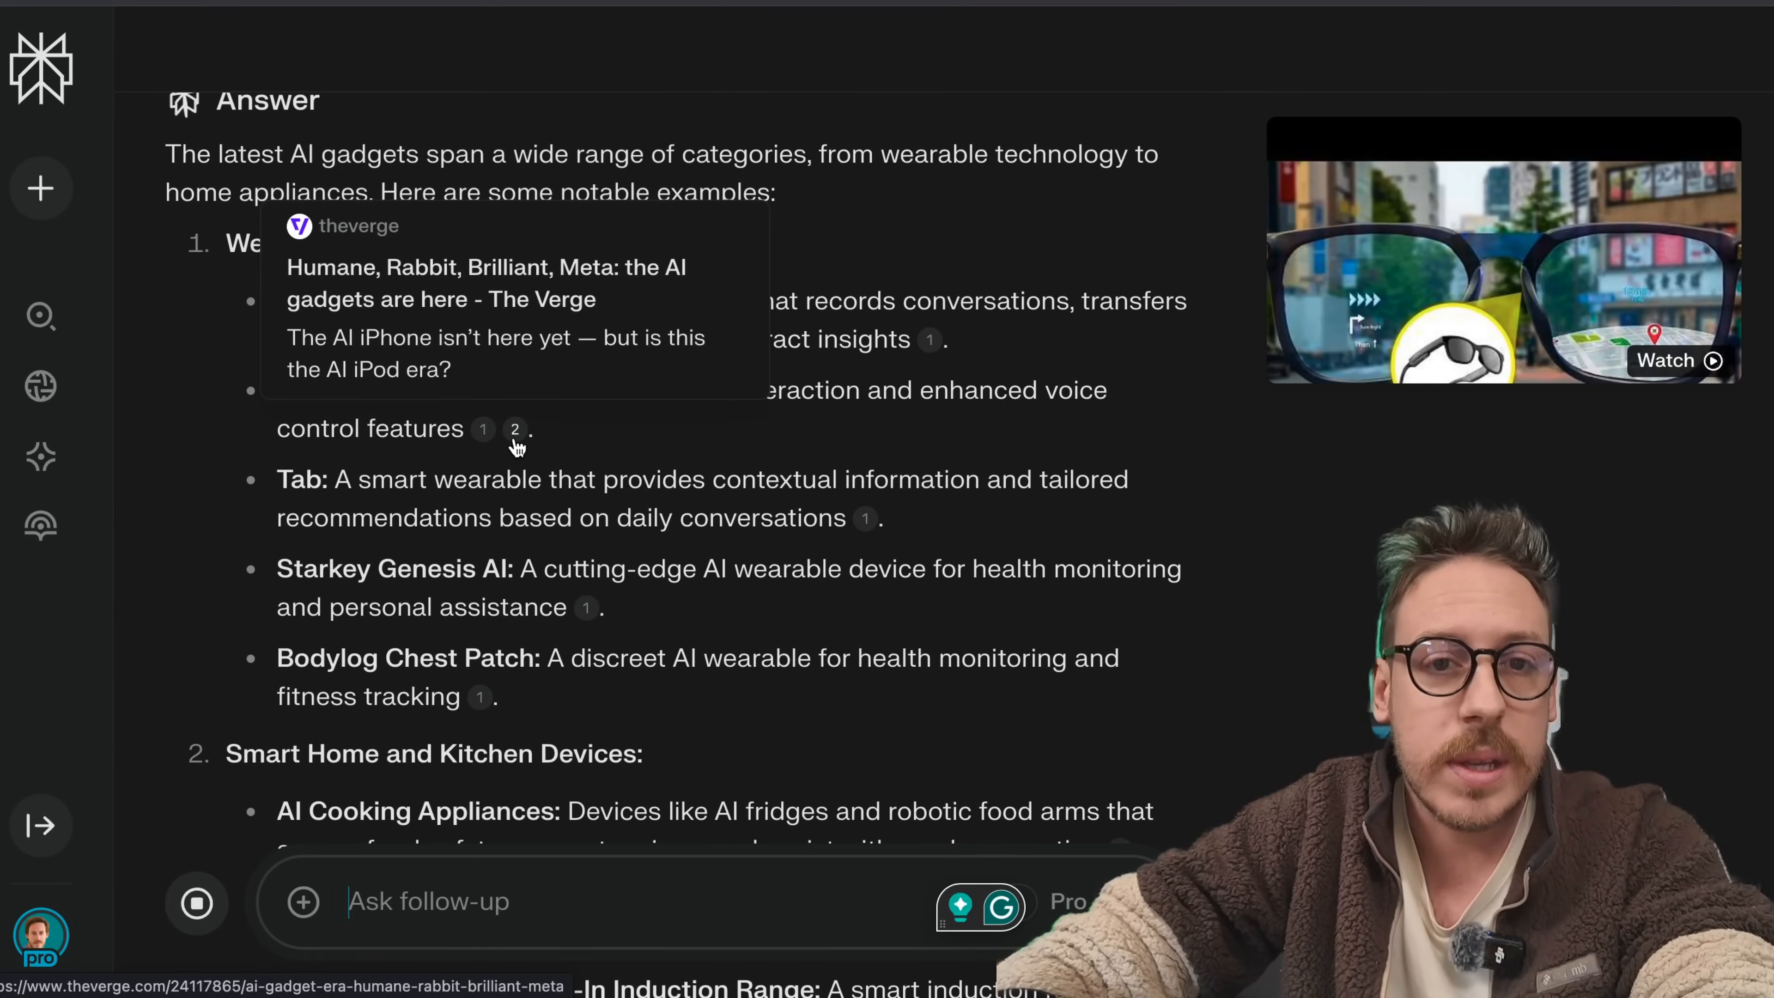
scroll(down, 3)
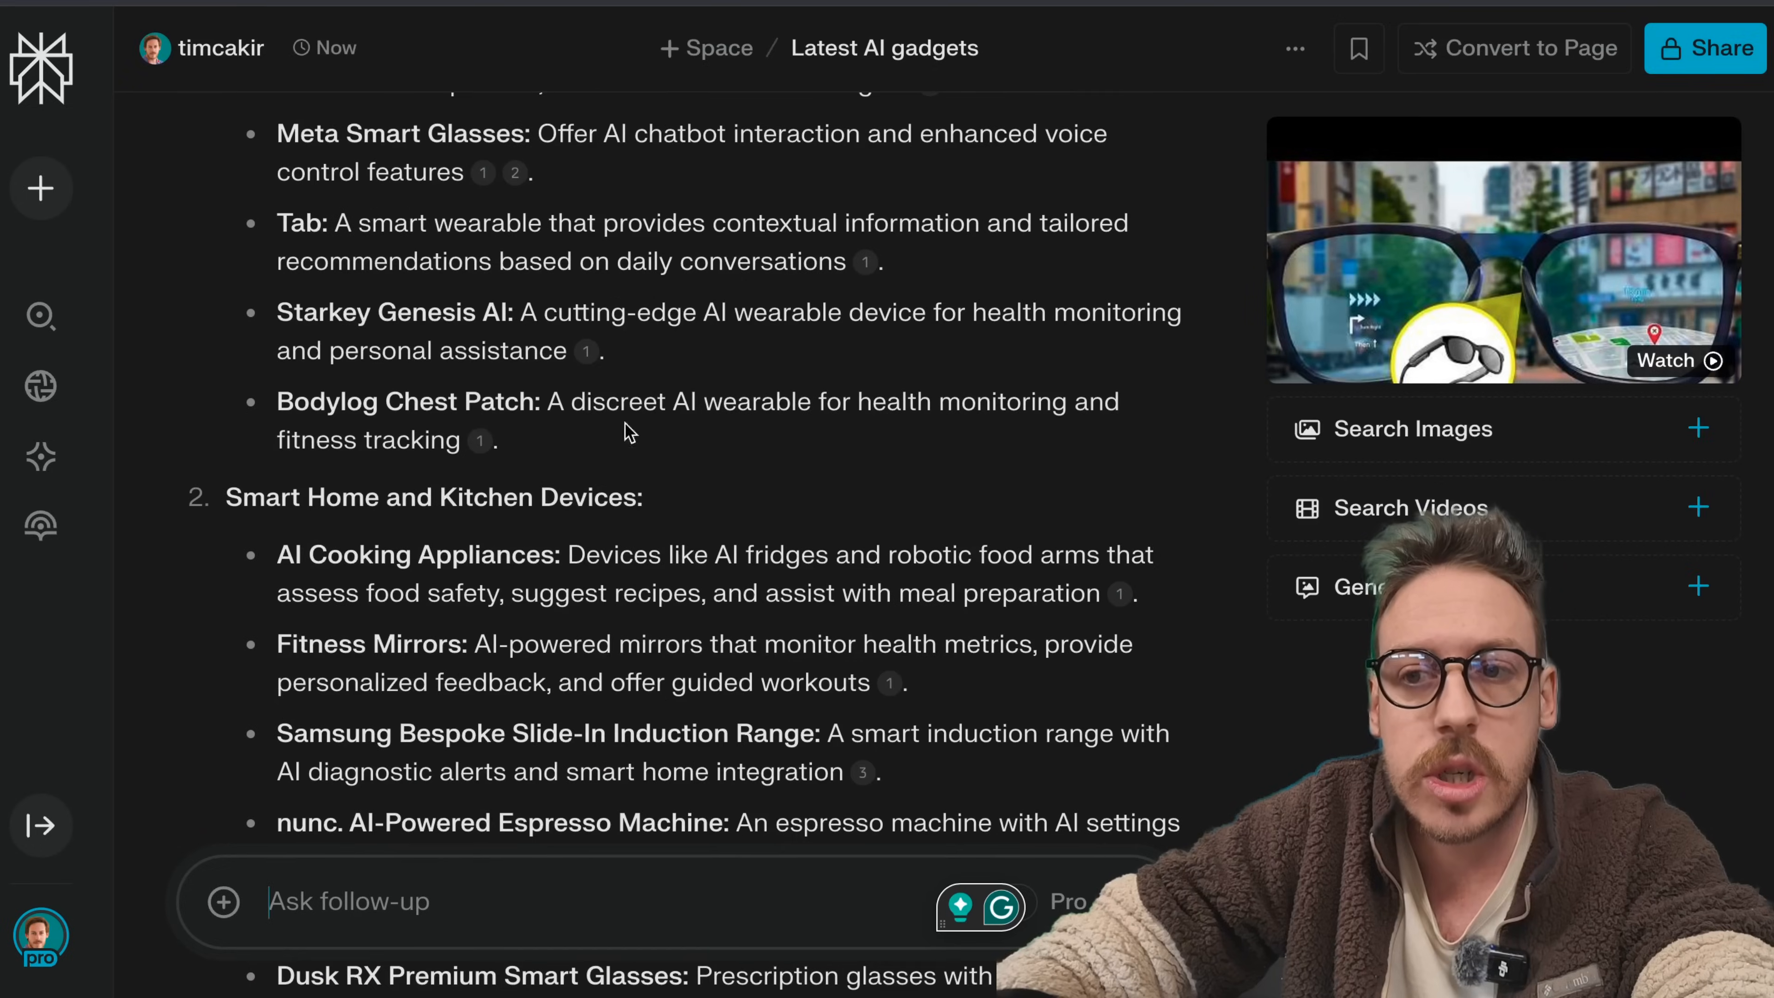
scroll(down, 3)
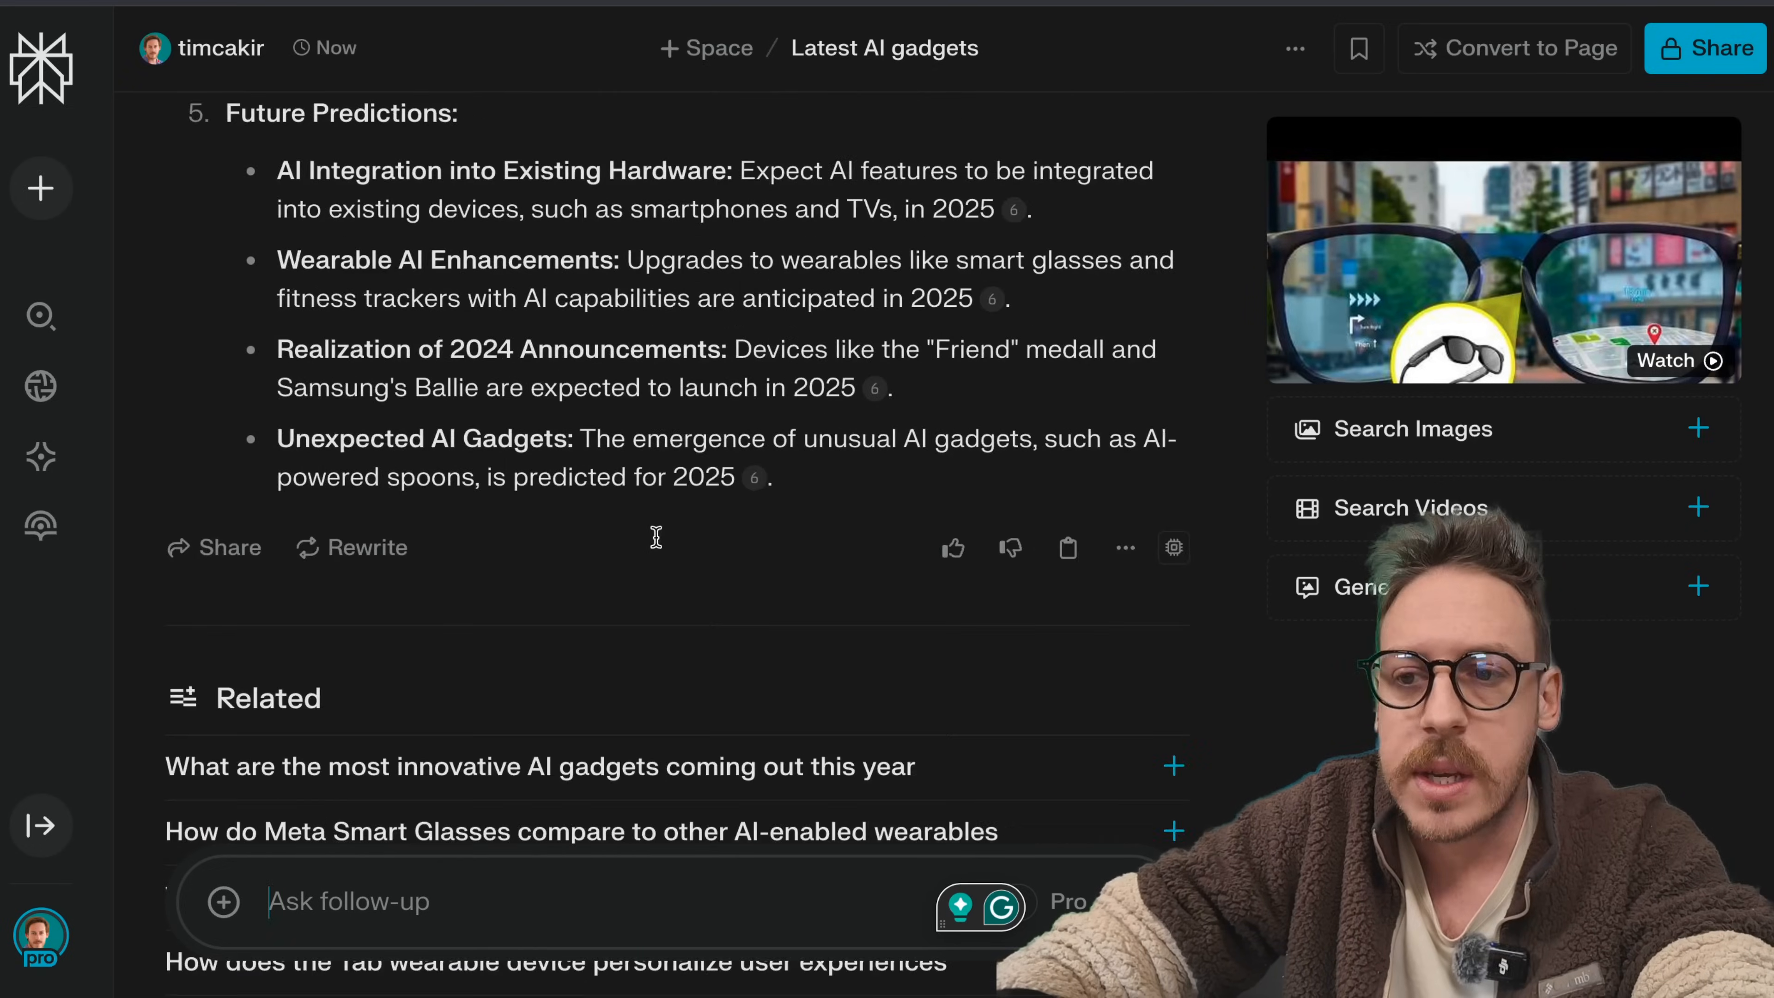
scroll(down, 3)
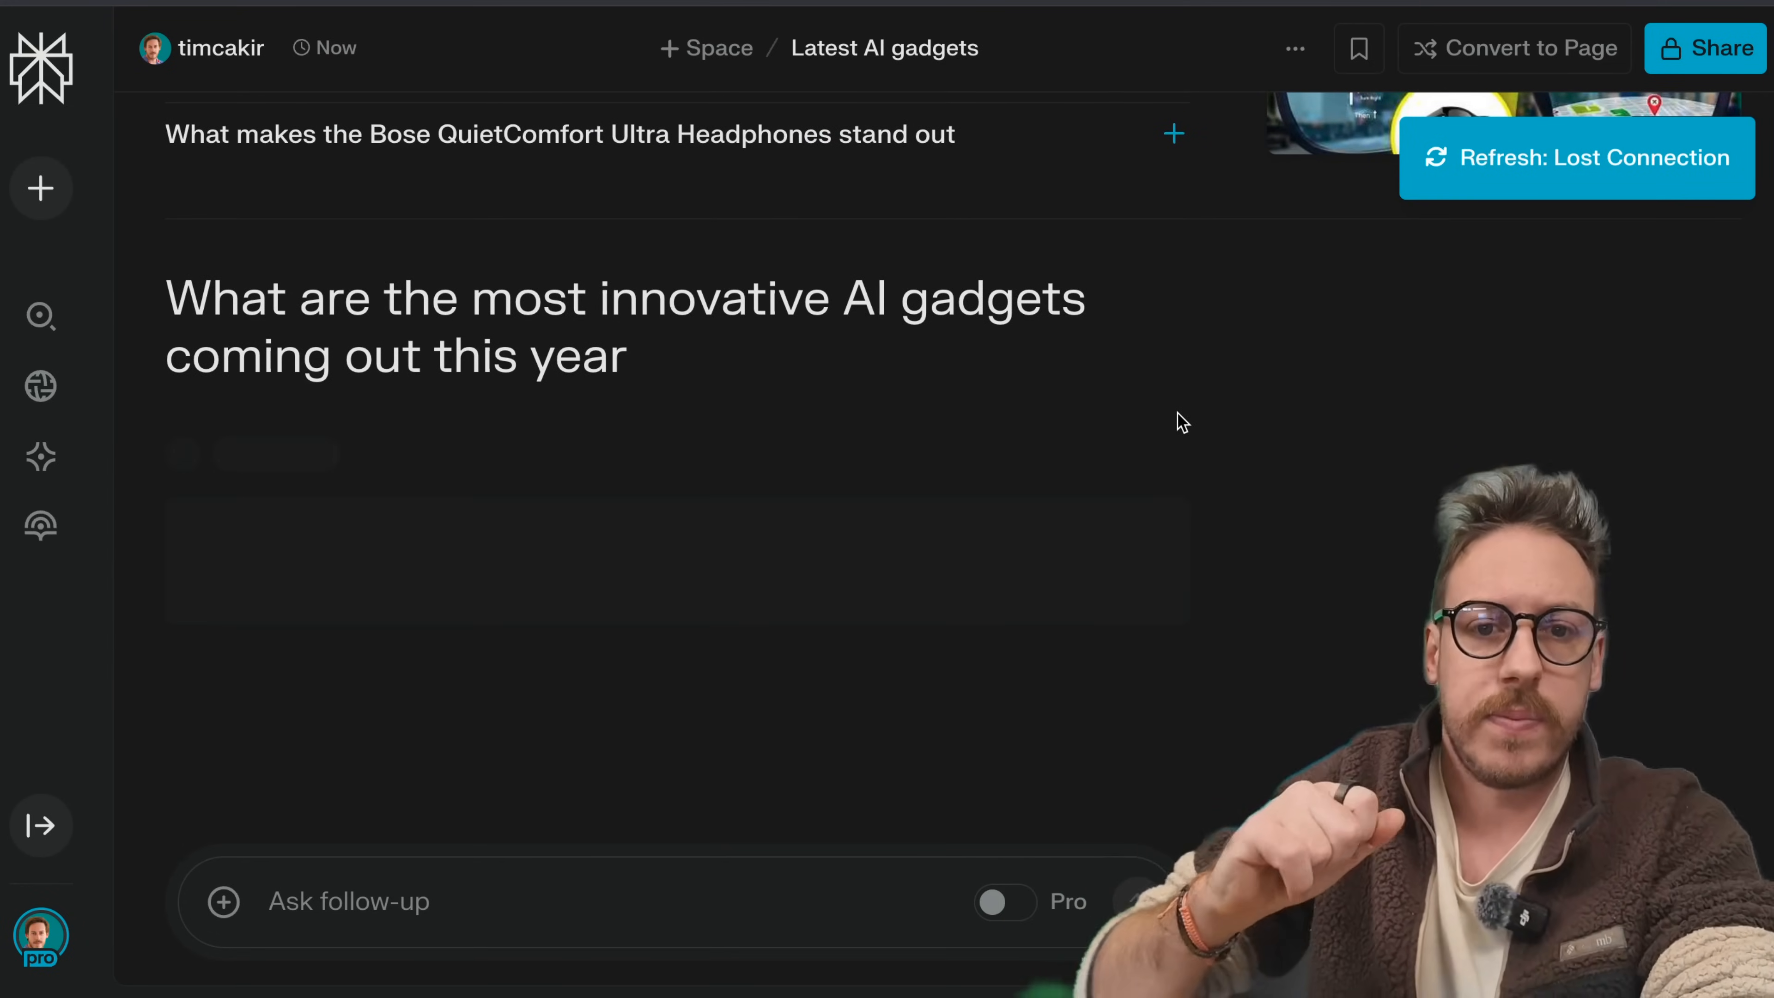
scroll(down, 3)
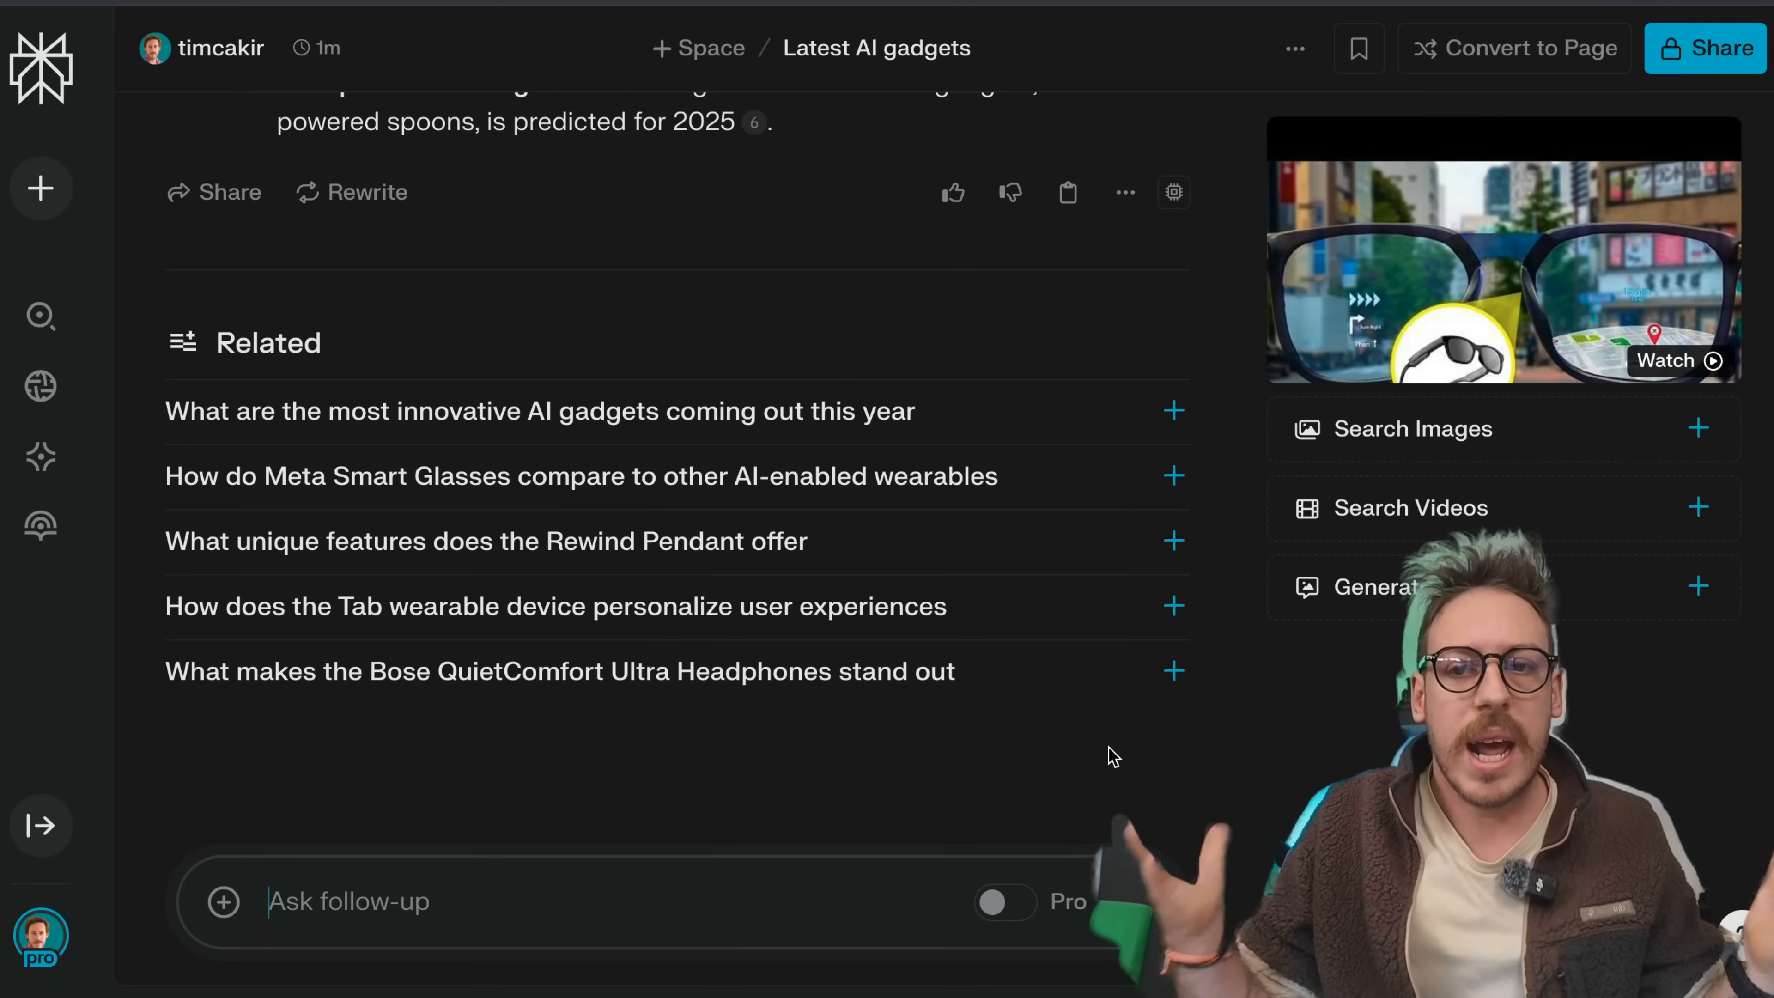
mouse_move(791, 311)
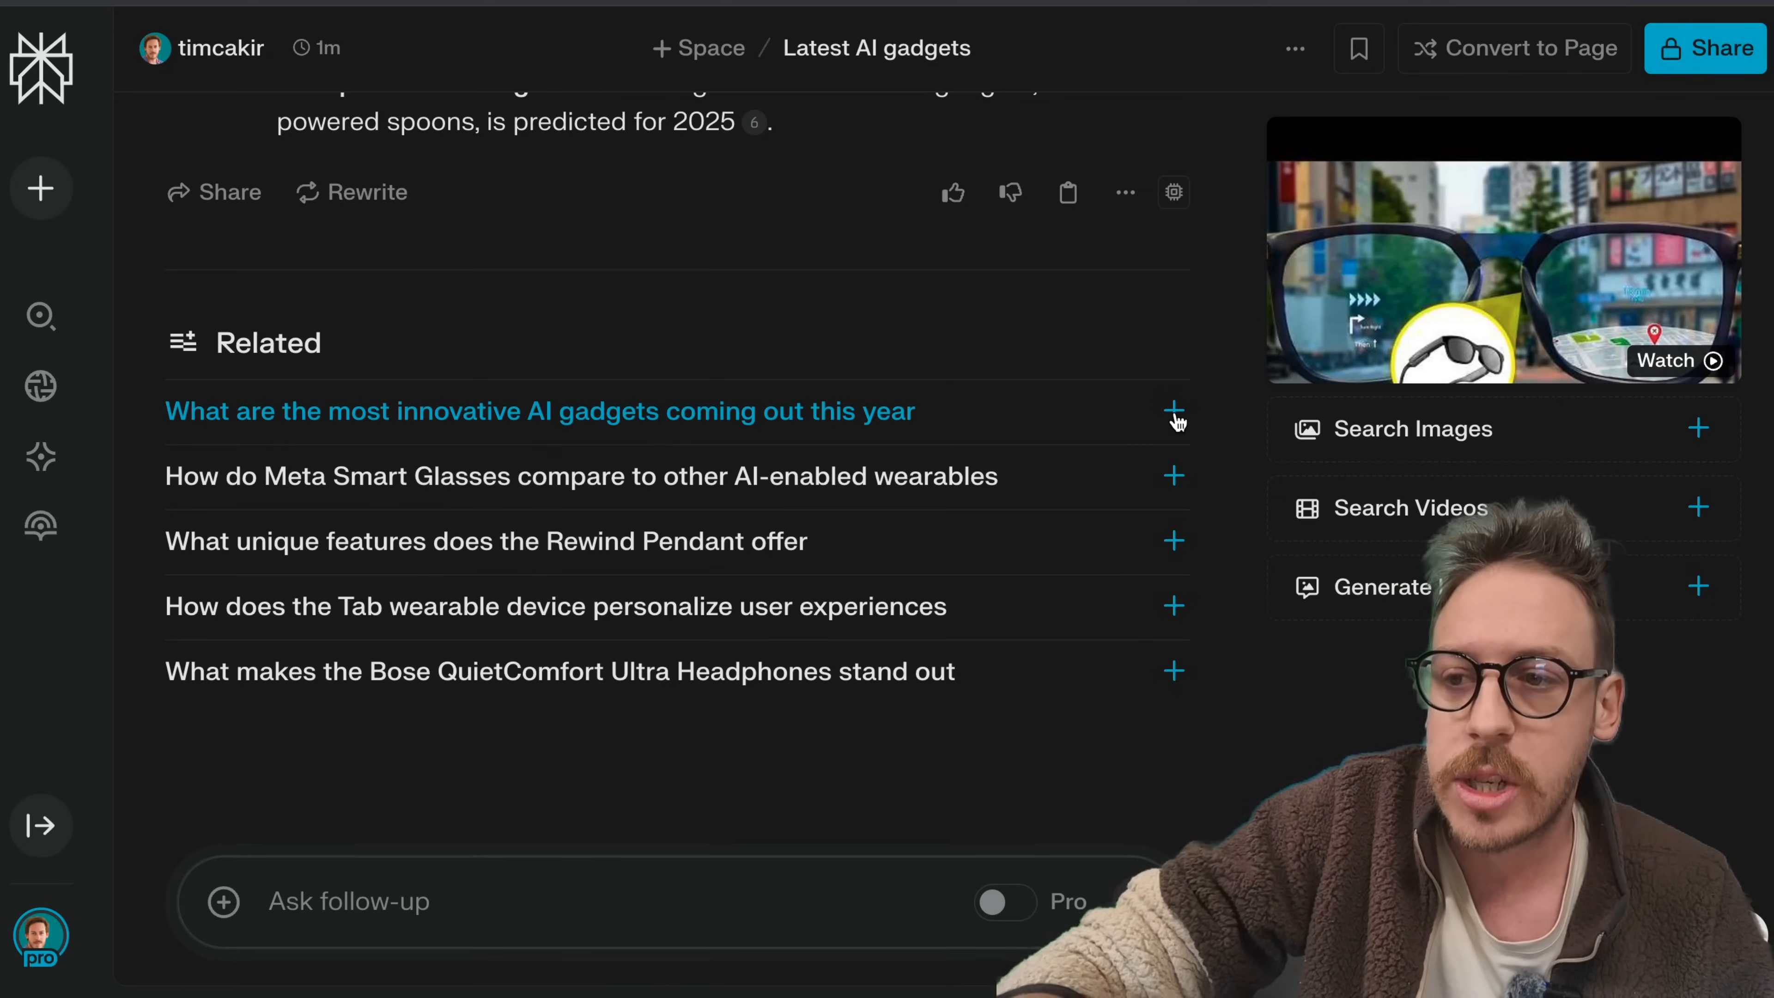
Step: Ask the related question on innovative AI gadgets this year and read through its answer and sources
click(541, 410)
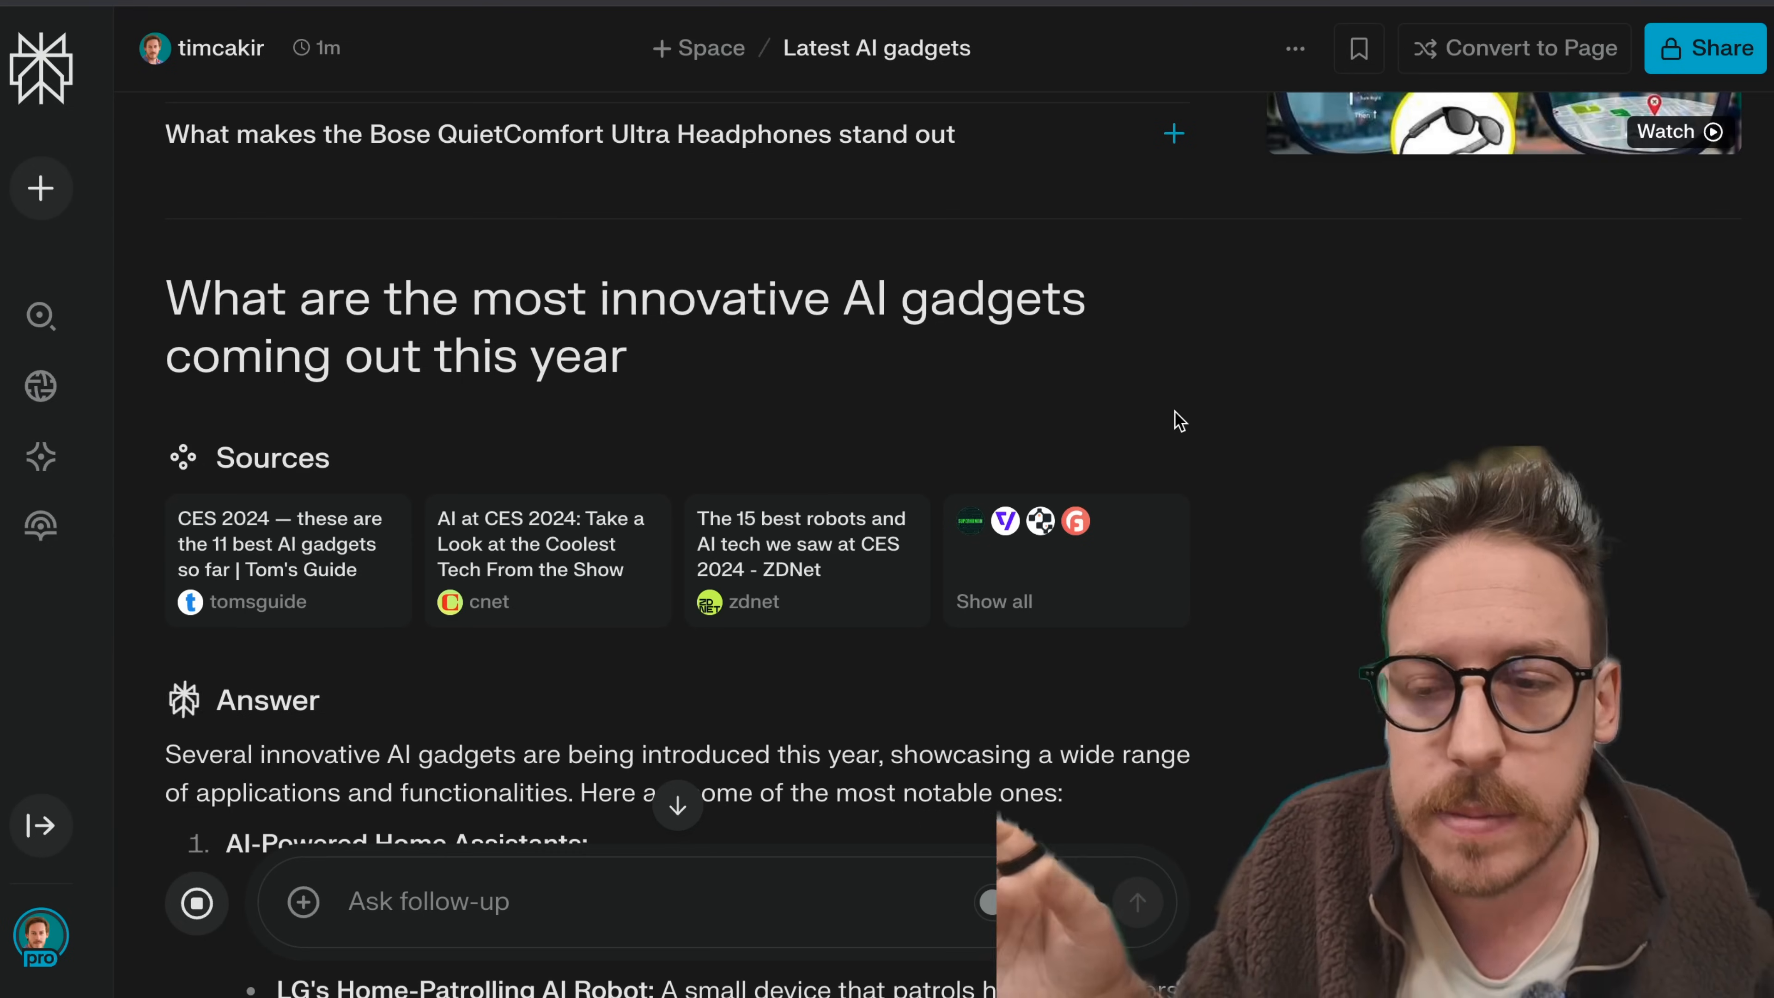
scroll(down, 3)
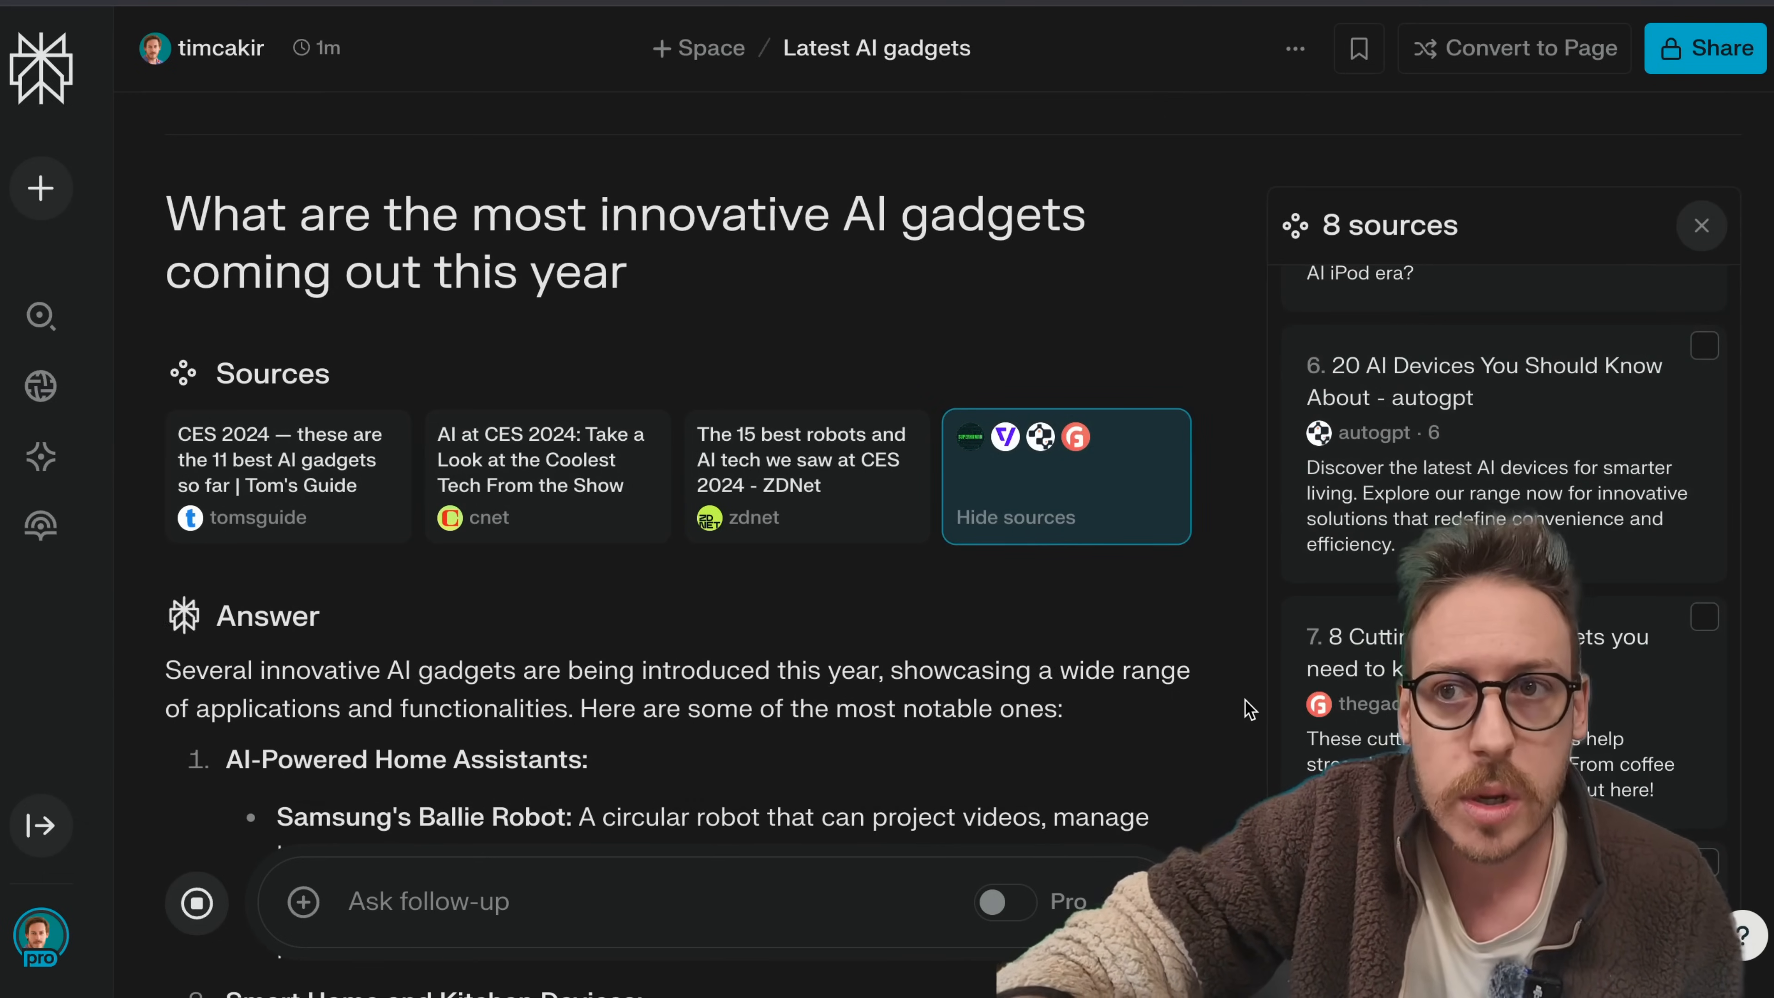
scroll(down, 3)
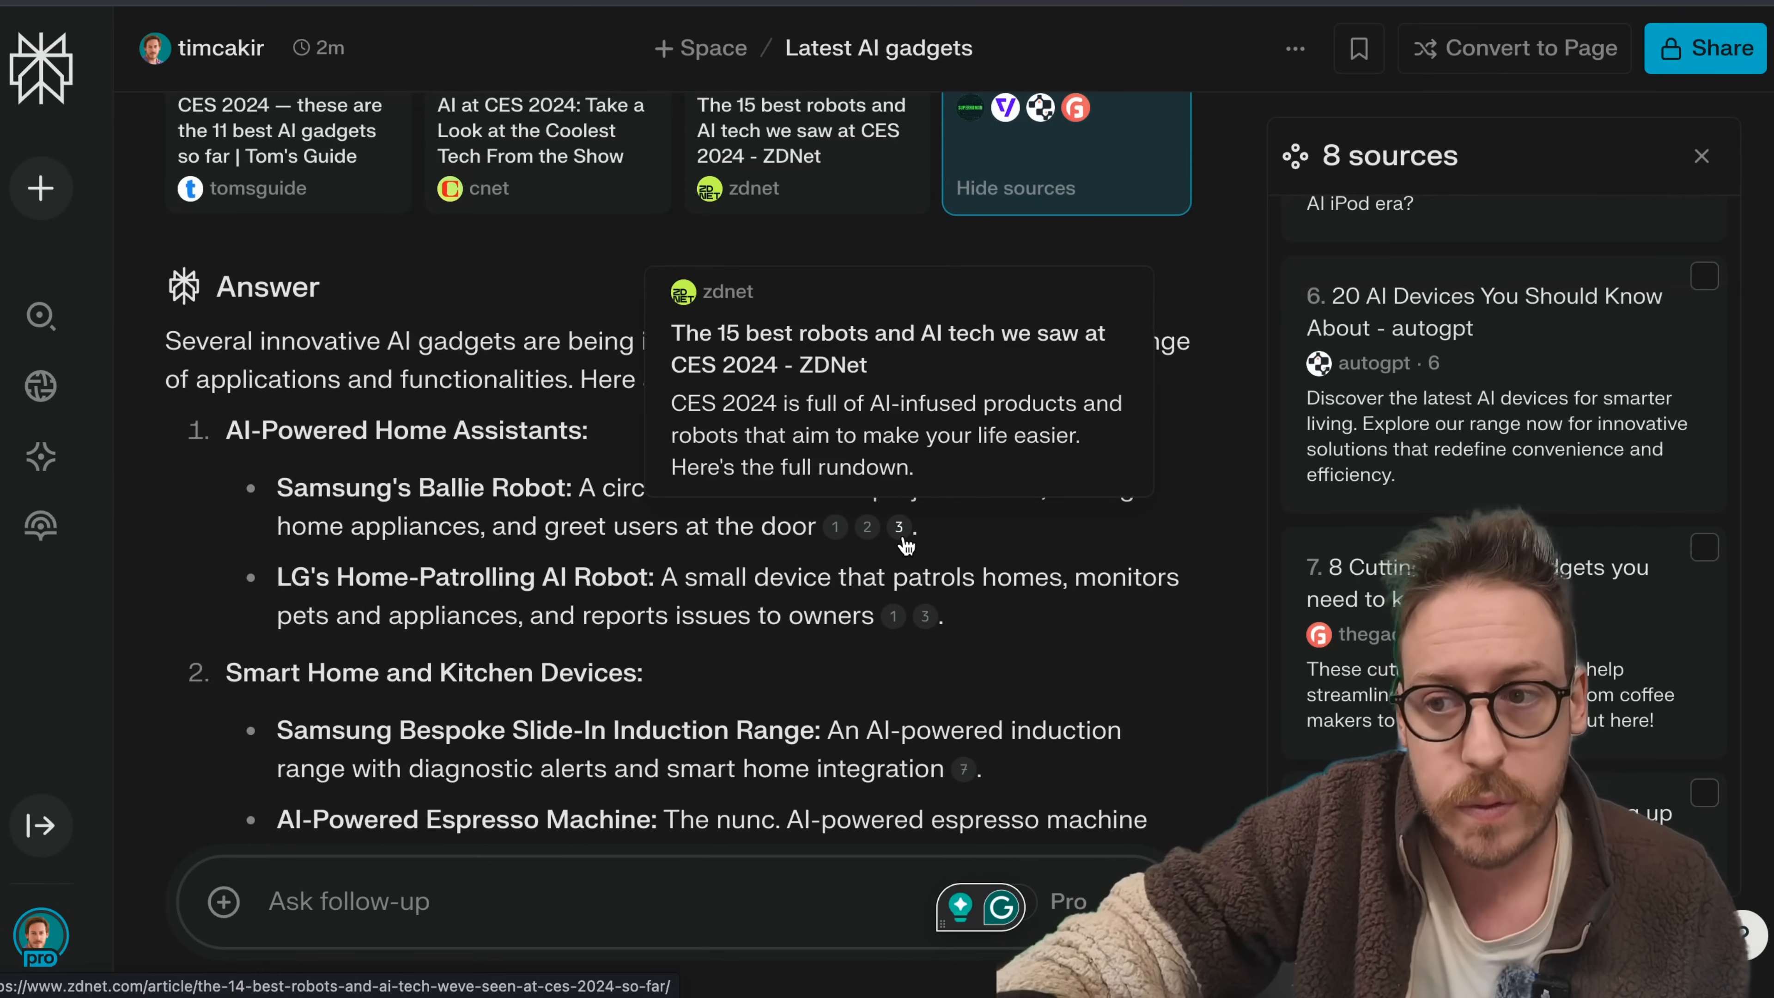
scroll(down, 3)
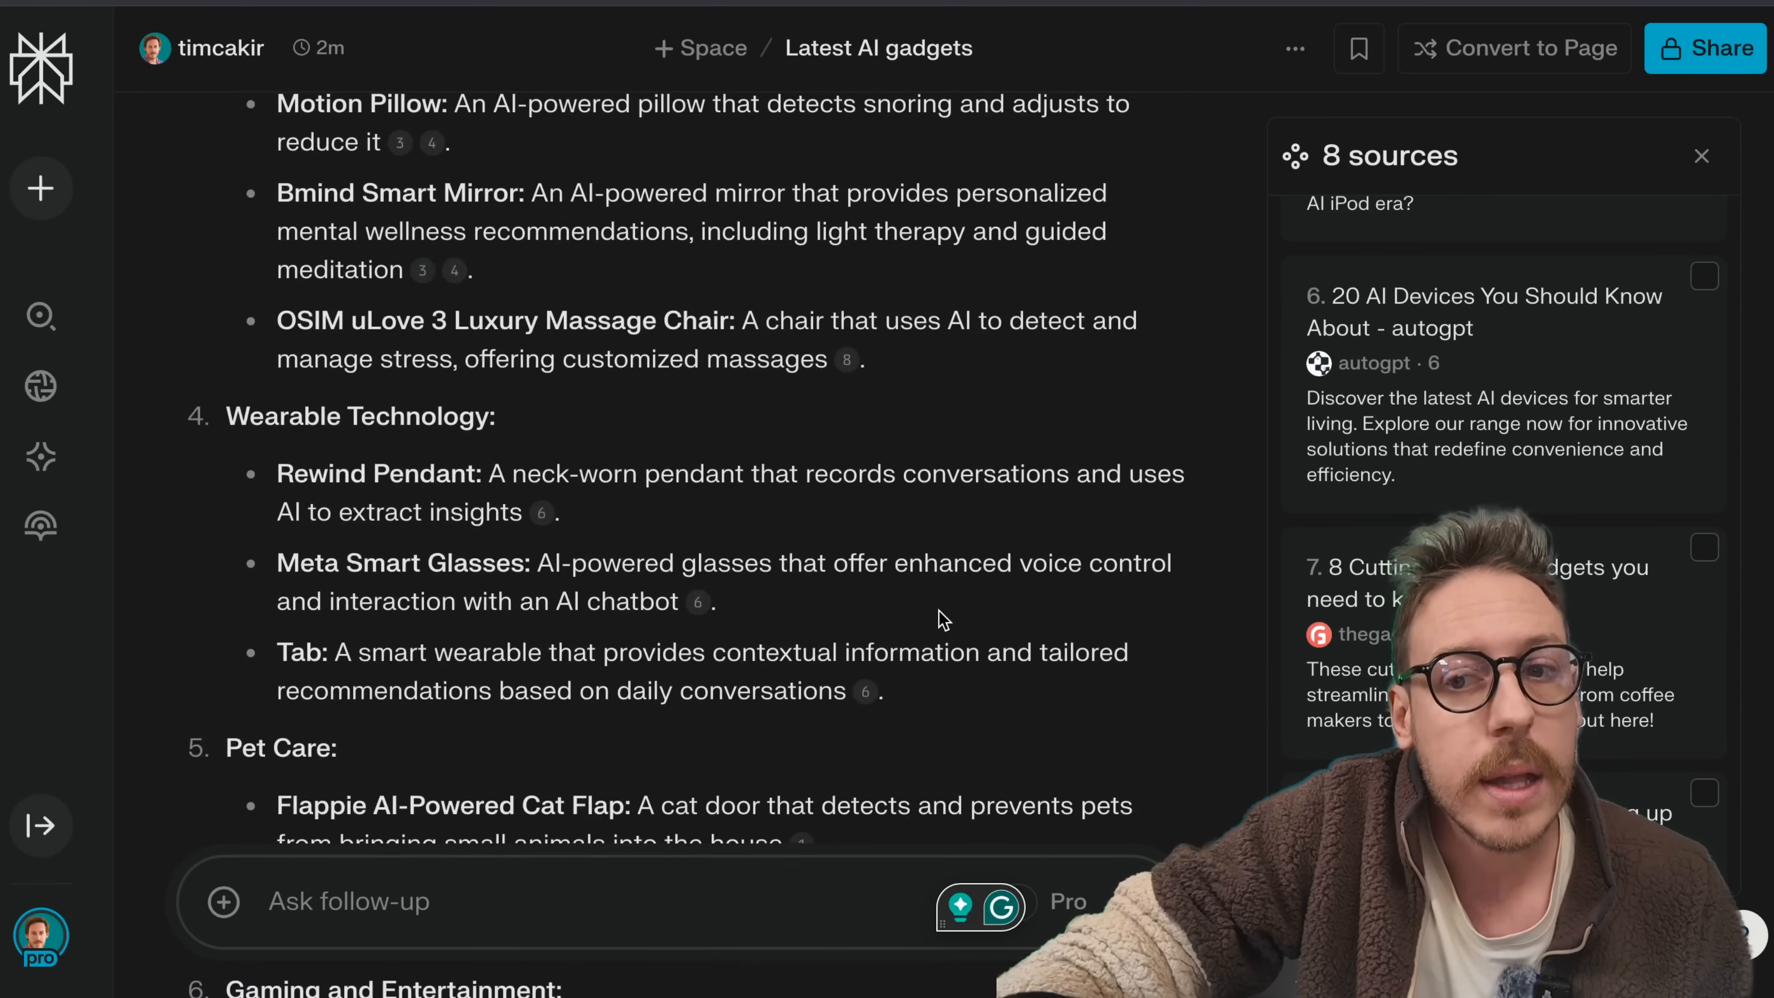
scroll(down, 3)
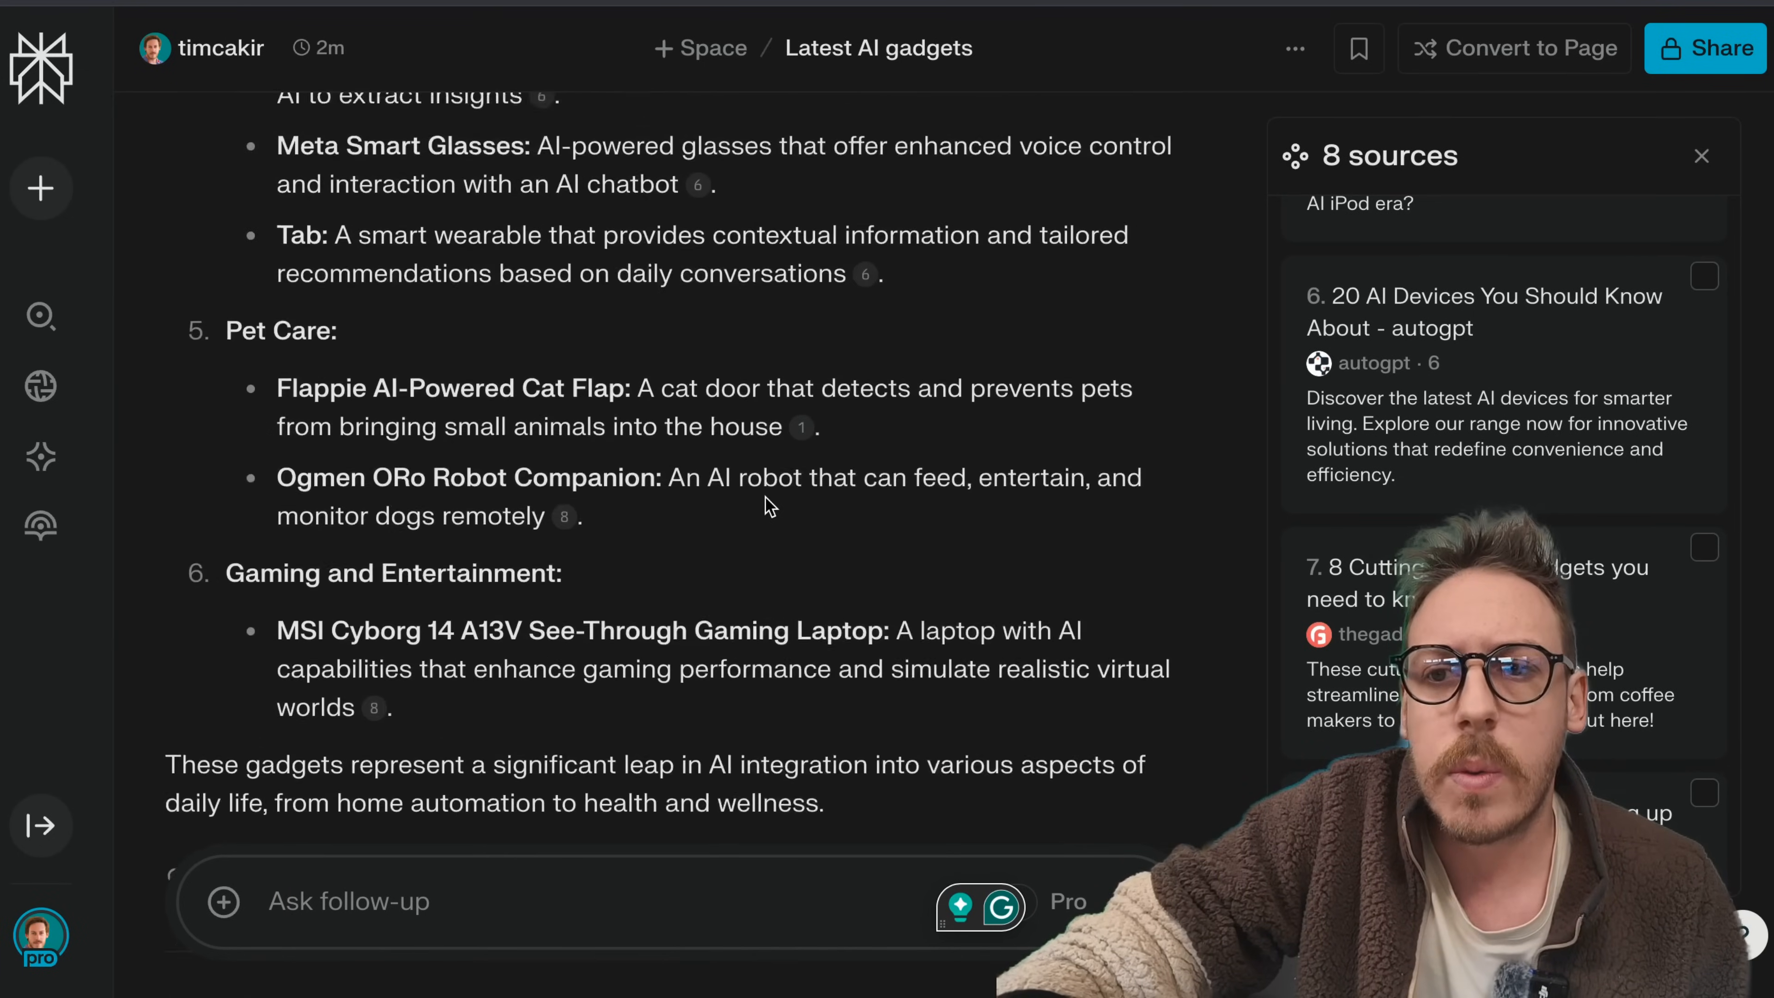
scroll(down, 3)
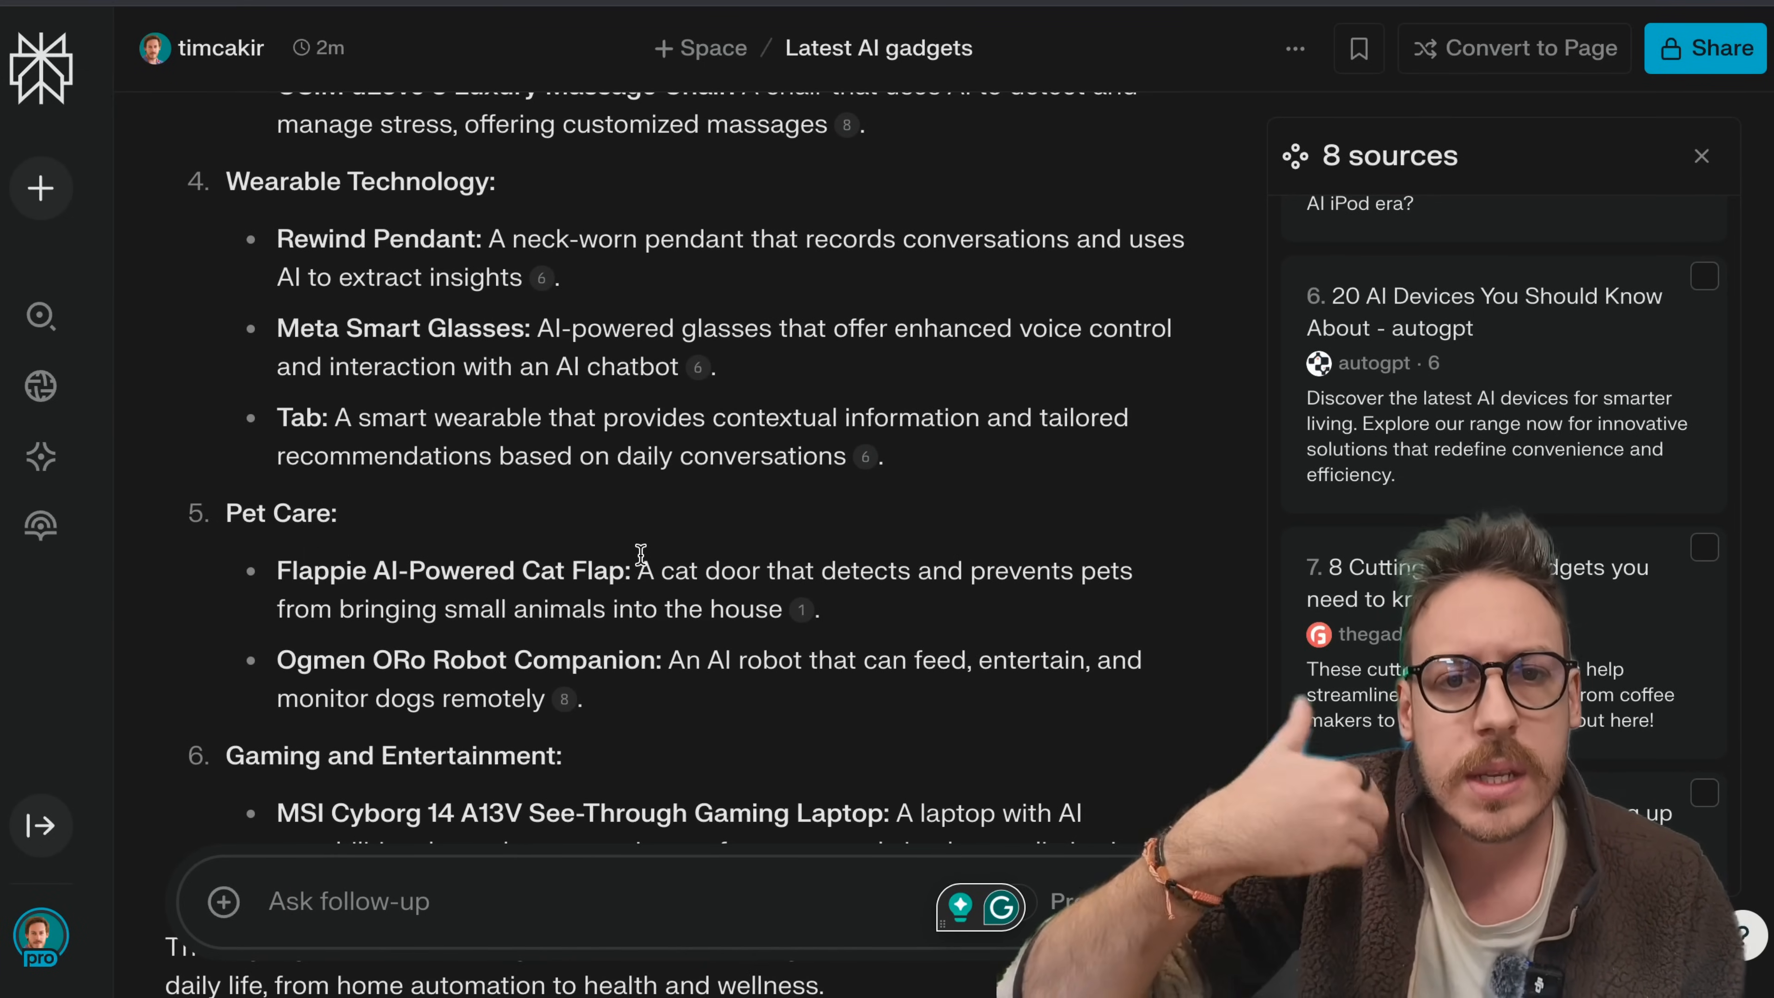
scroll(down, 3)
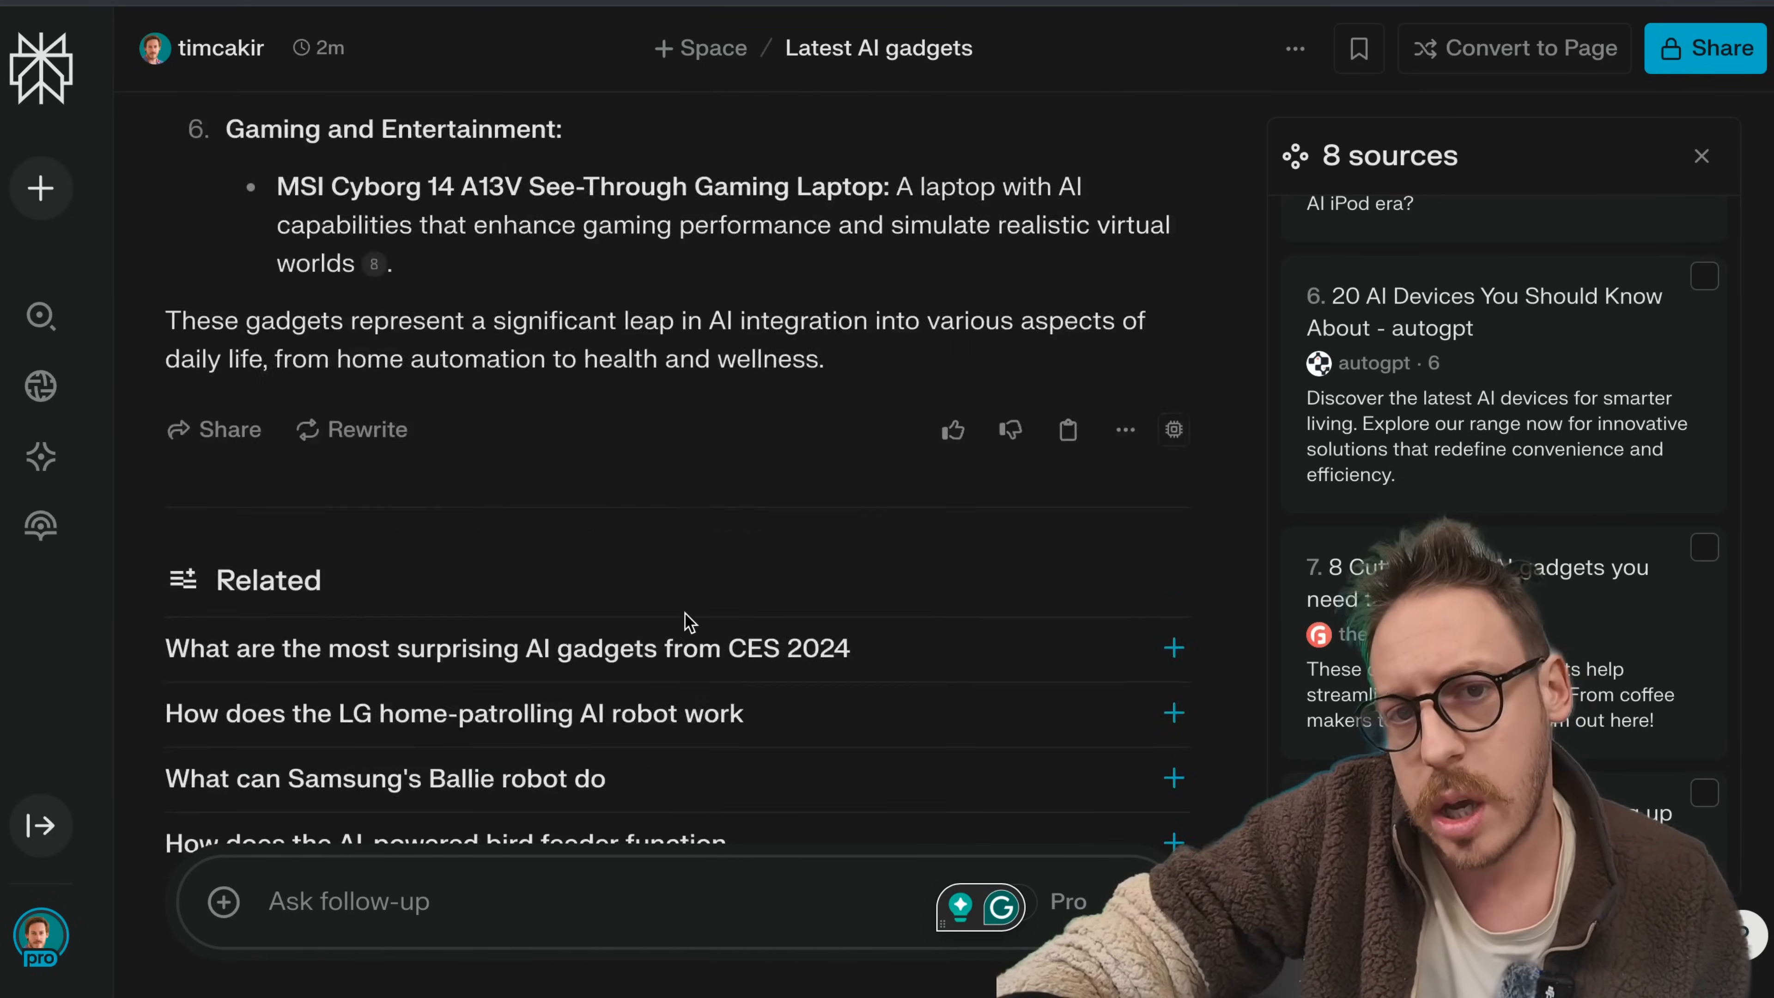
scroll(down, 3)
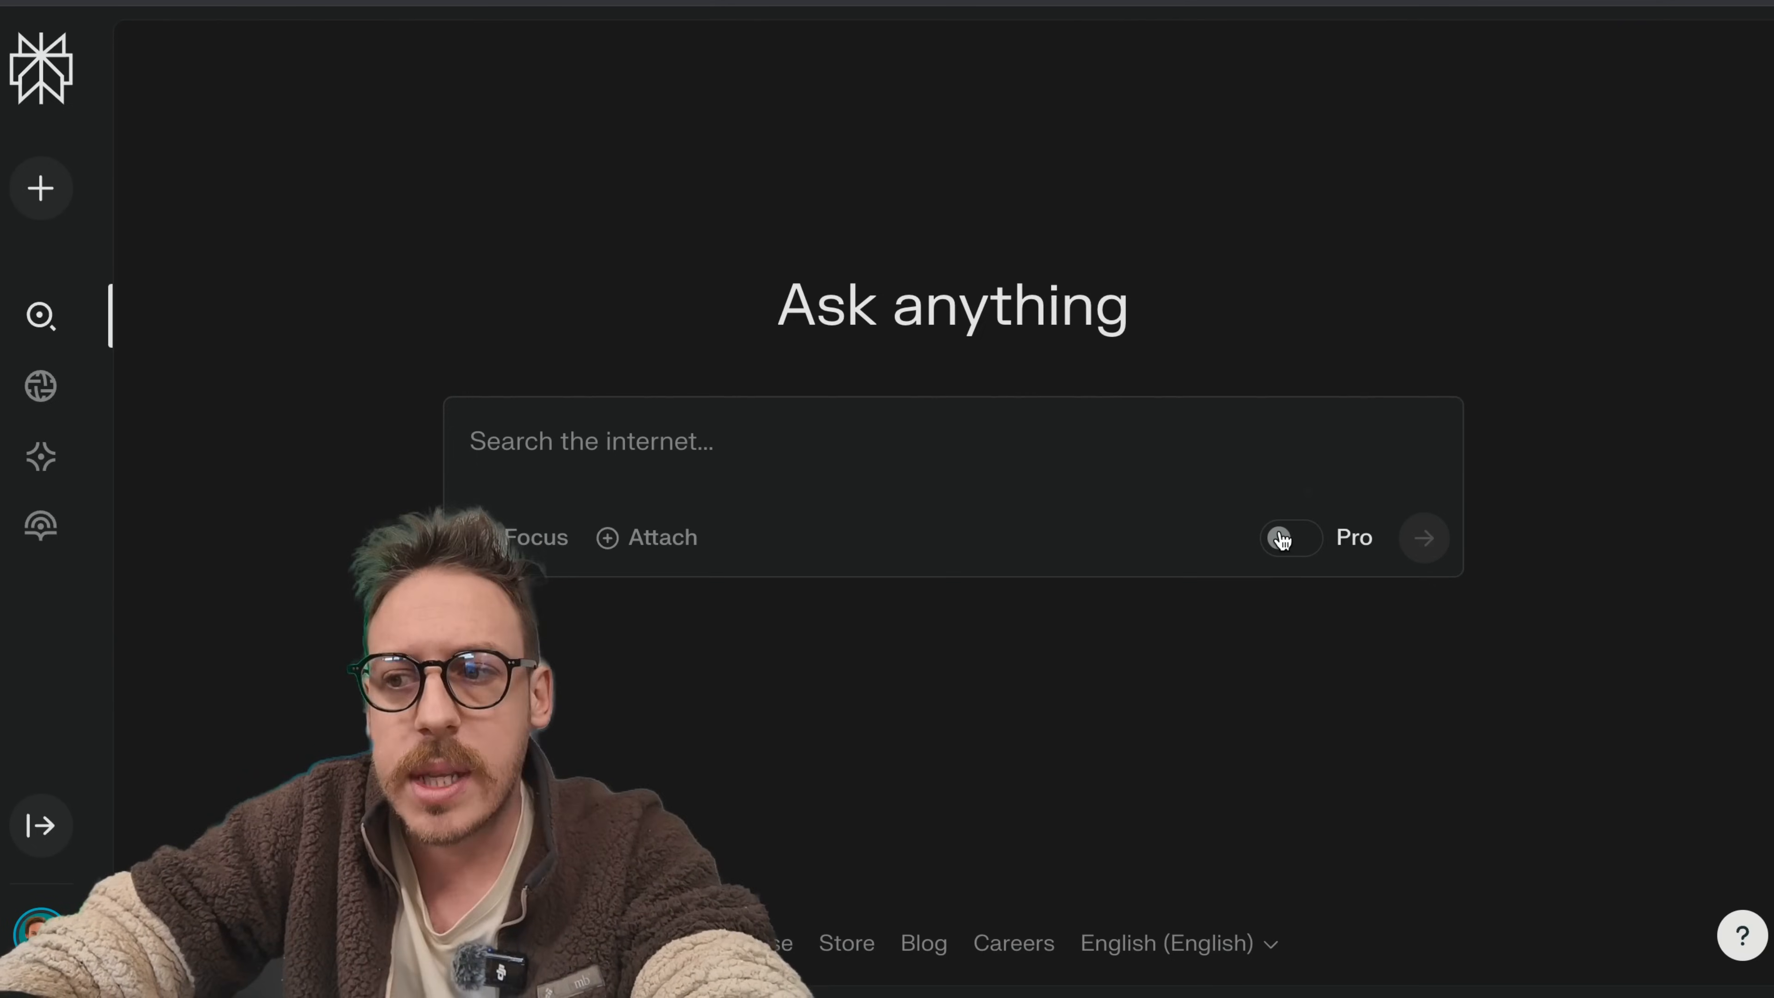
Step: Run a new Pro search for 'Latest AI gadgets' and scroll through its categorized answer
click(1290, 538)
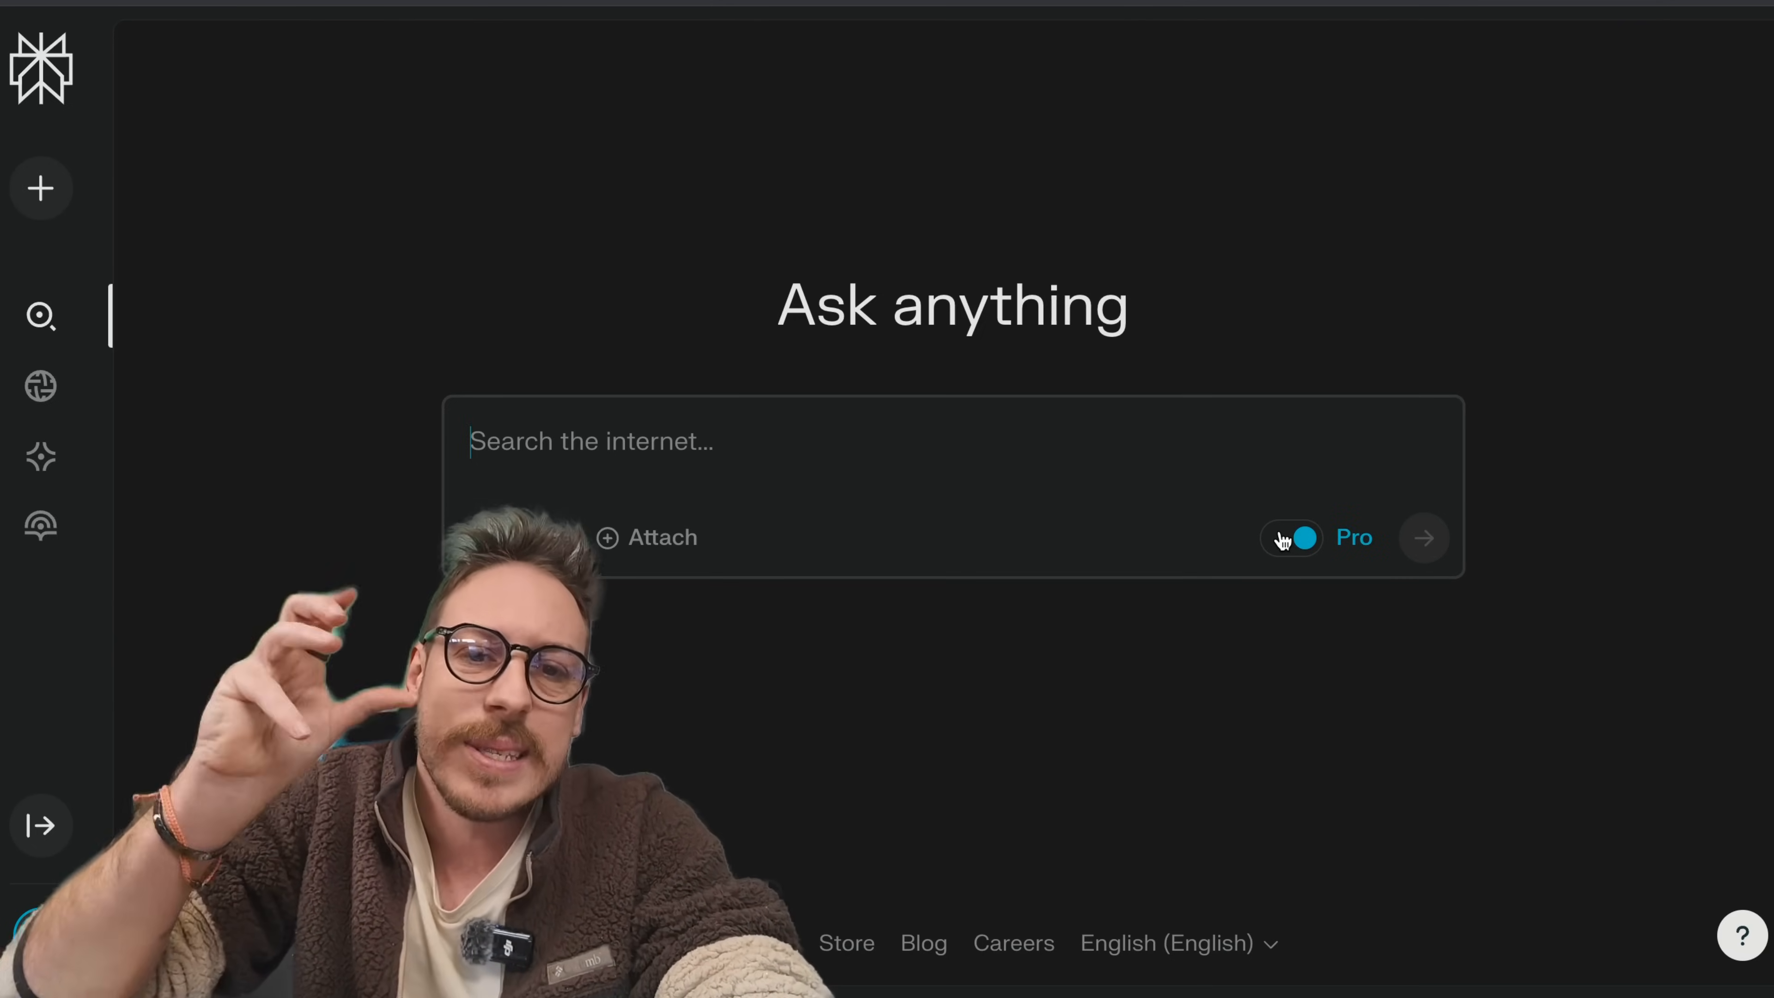
text(Latest AI gadgetss)
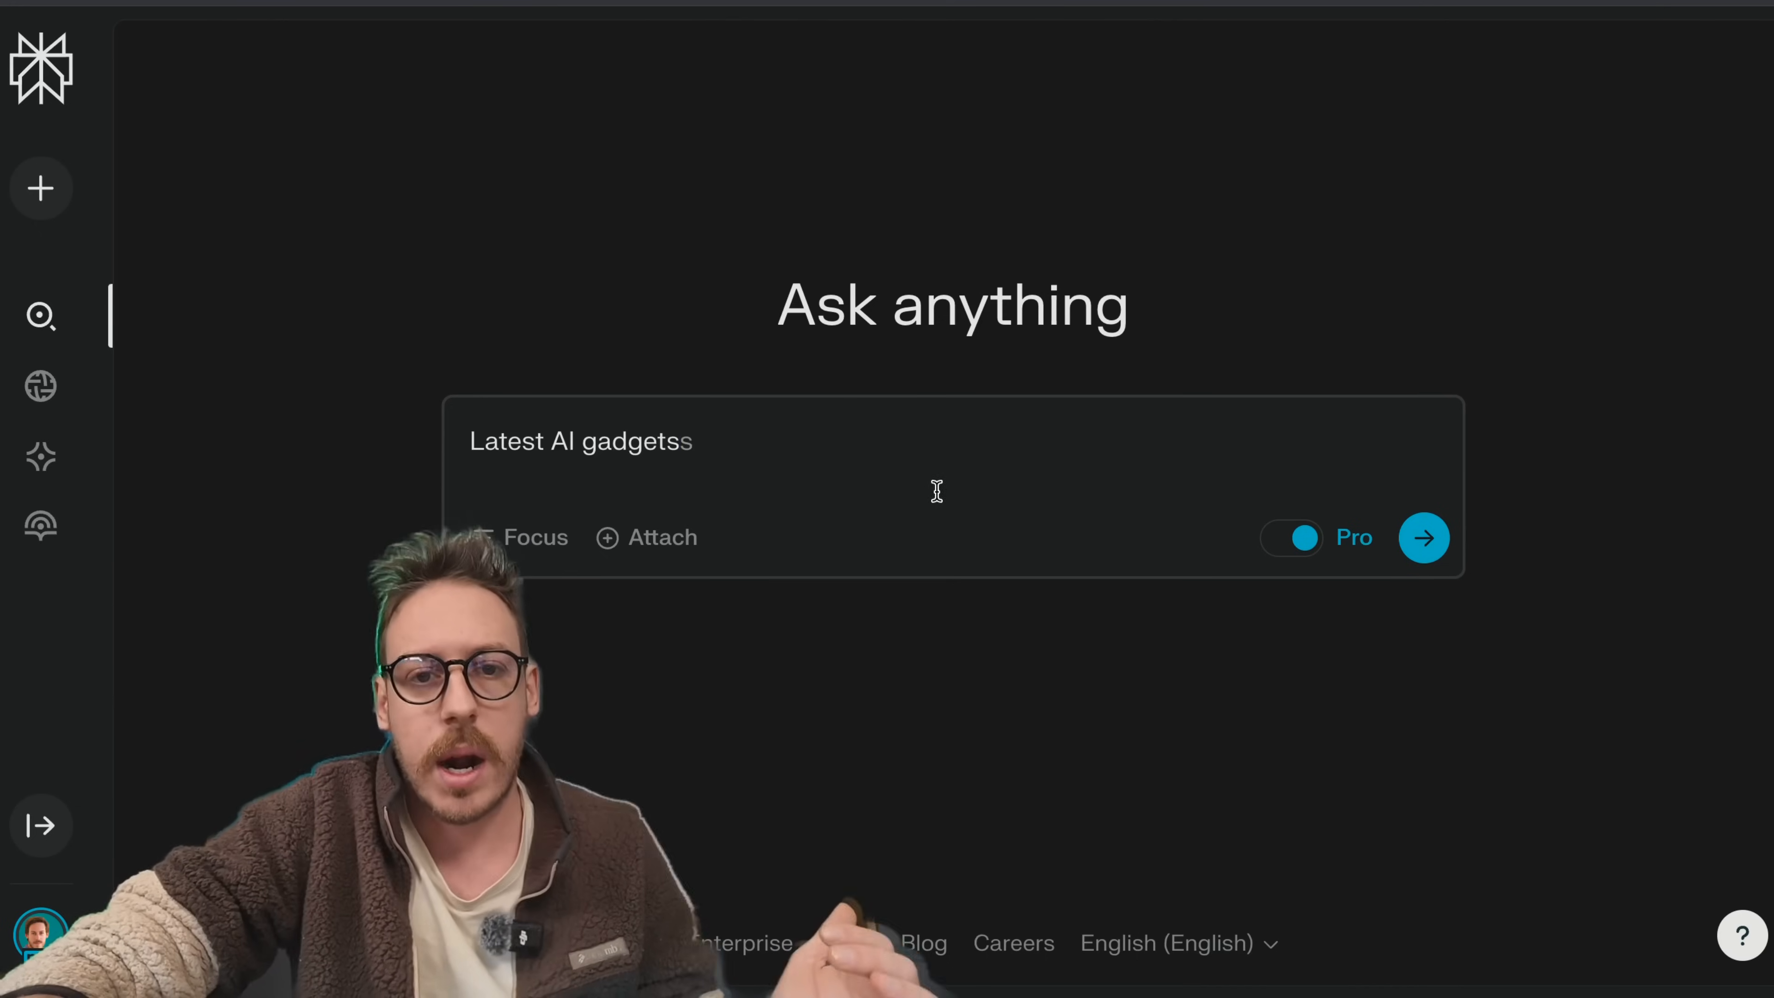
click(1423, 538)
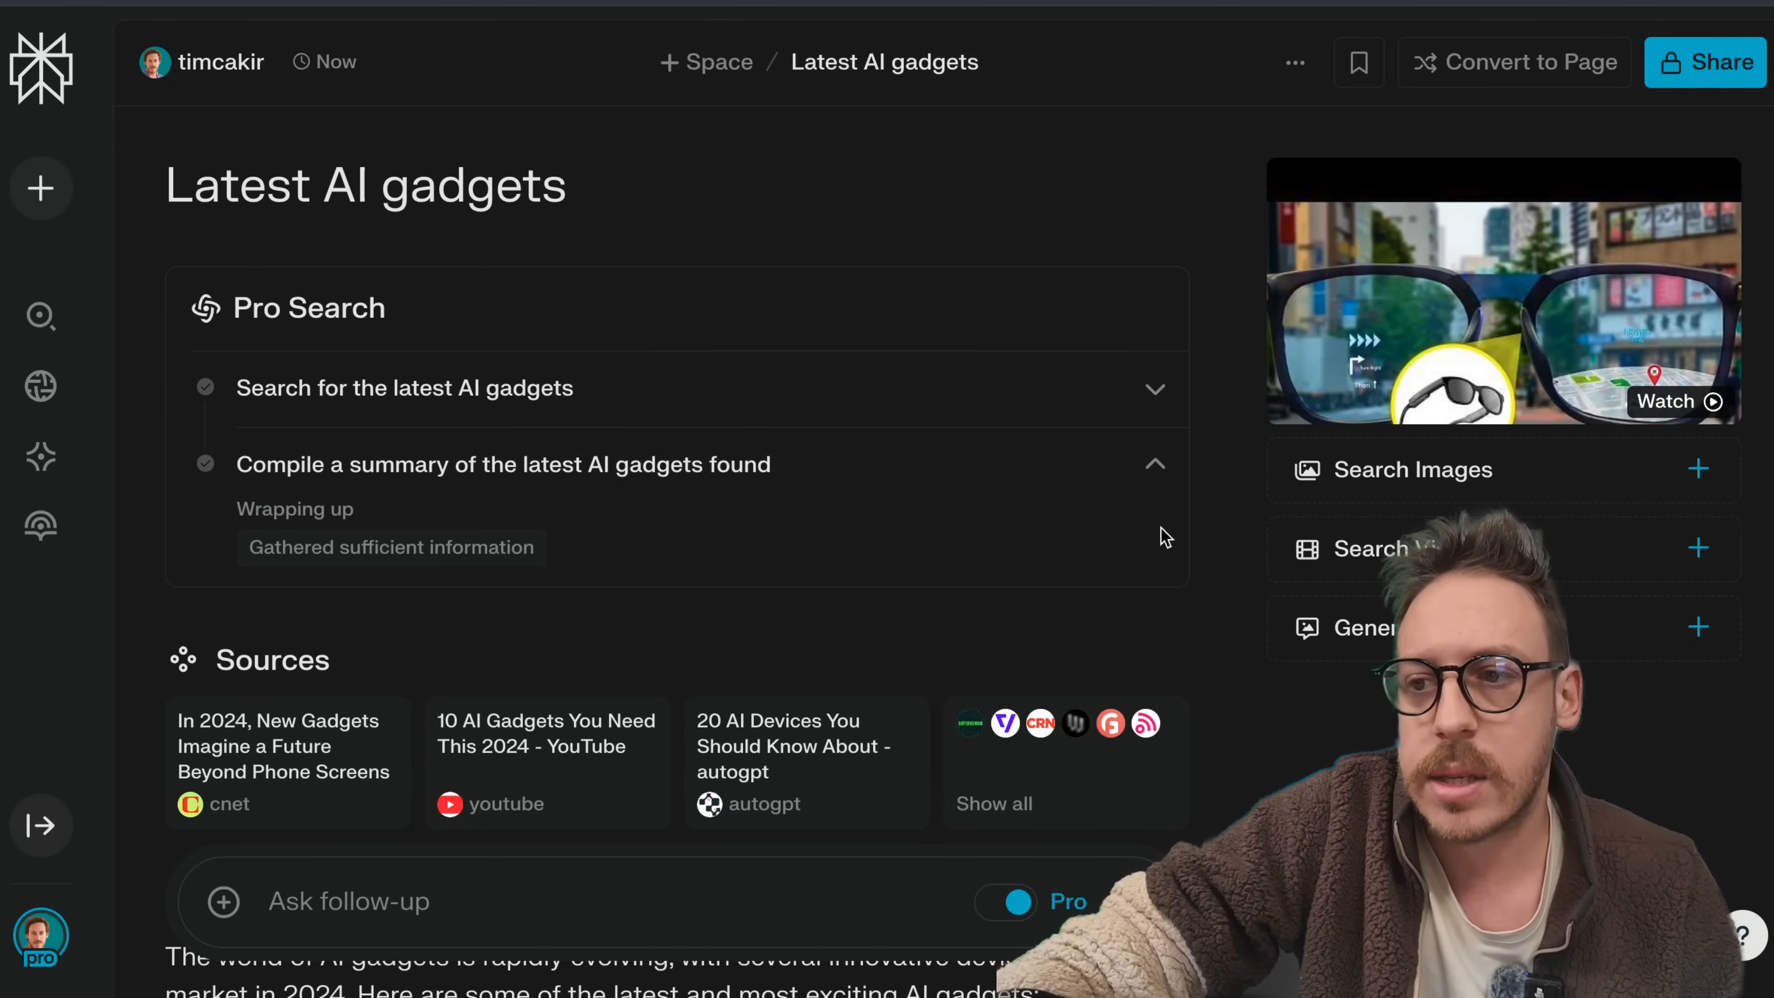
scroll(down, 3)
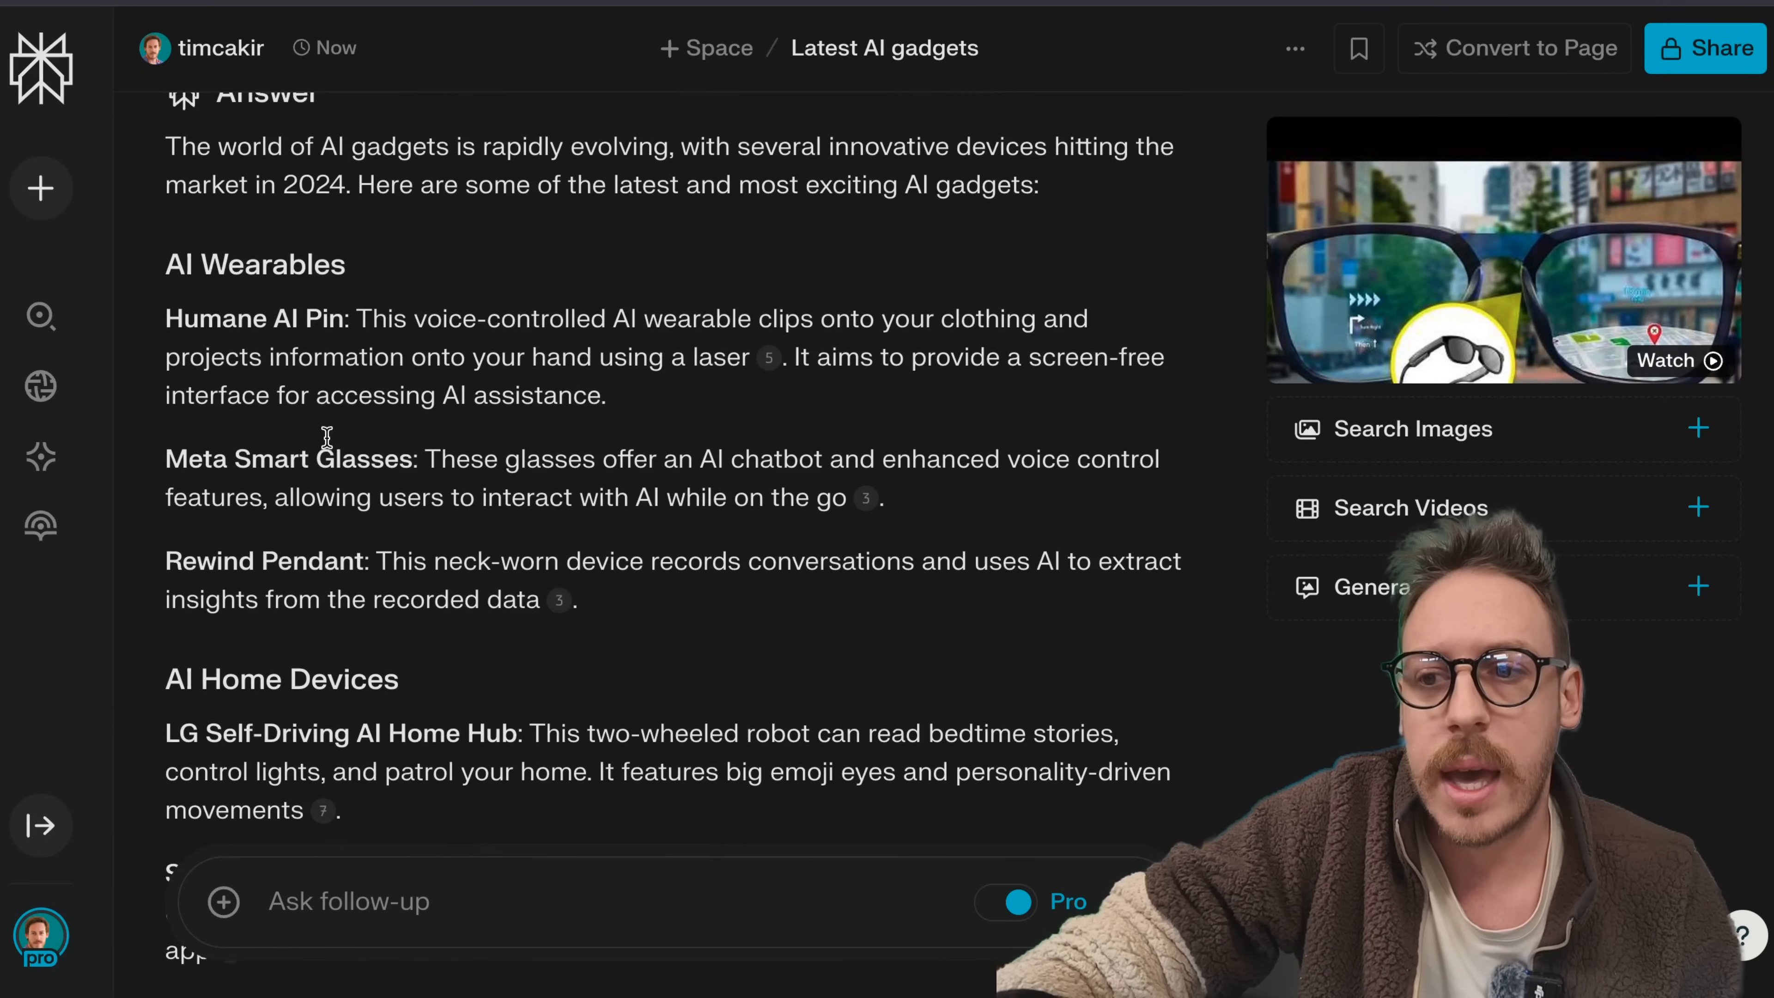
scroll(down, 3)
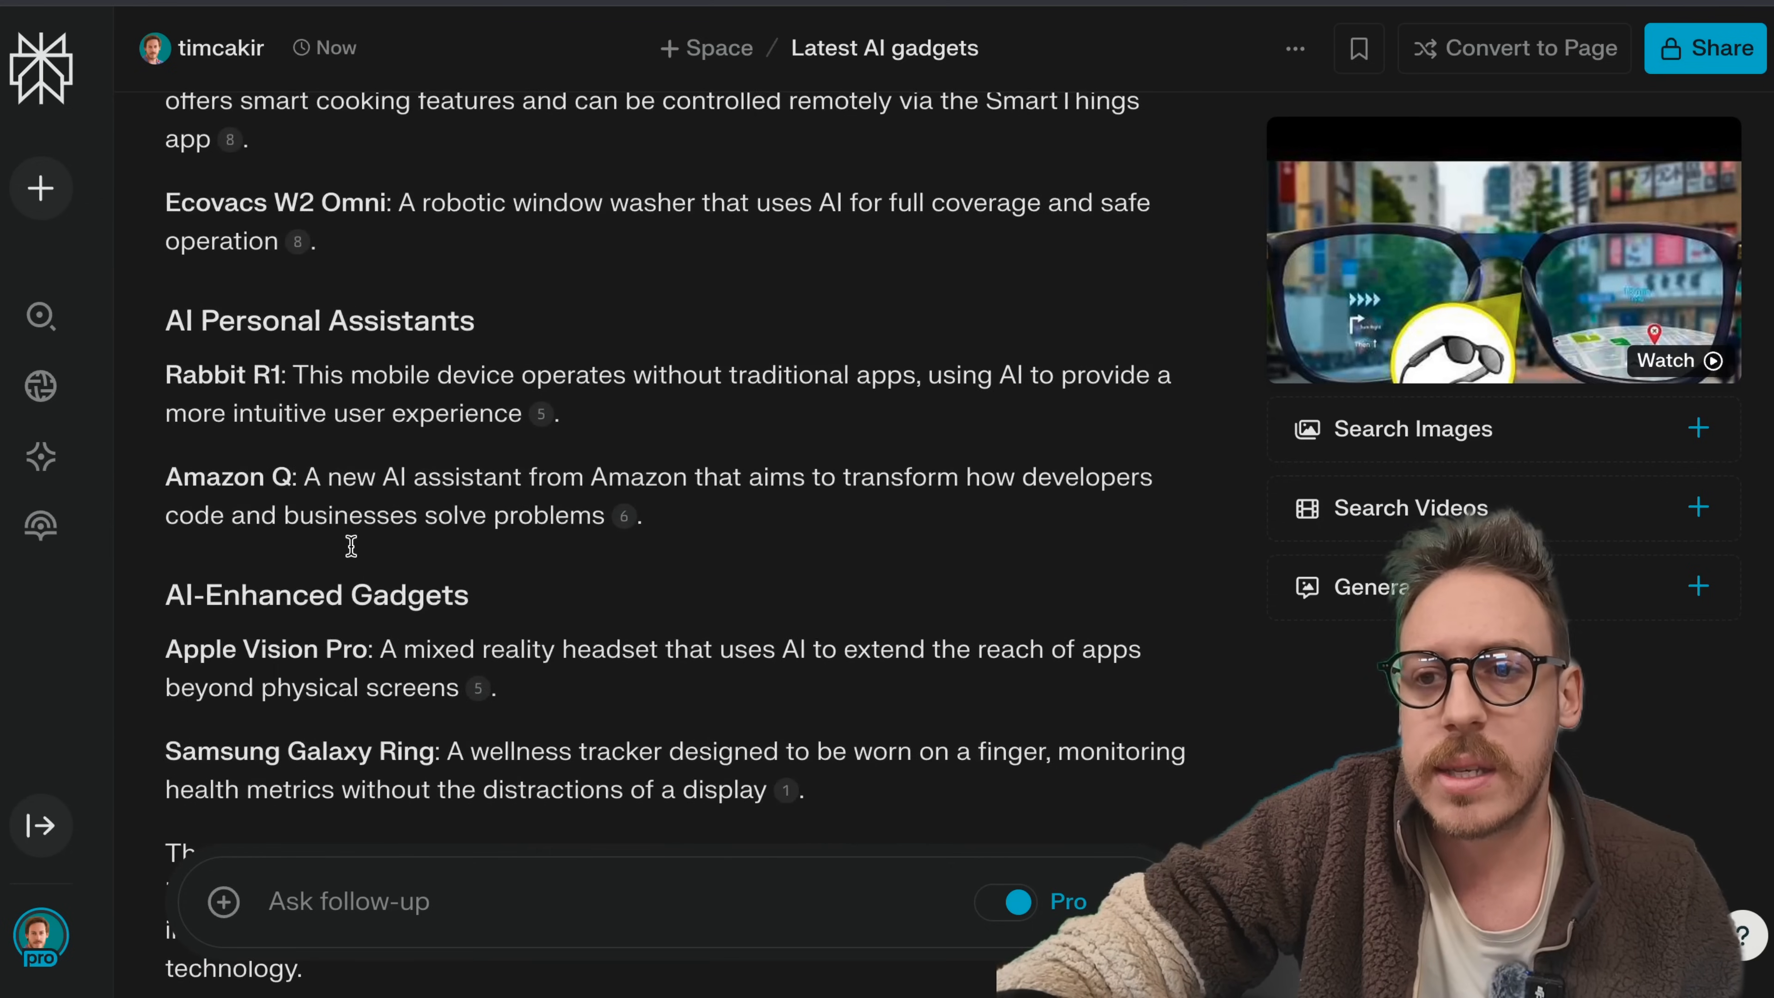
scroll(down, 3)
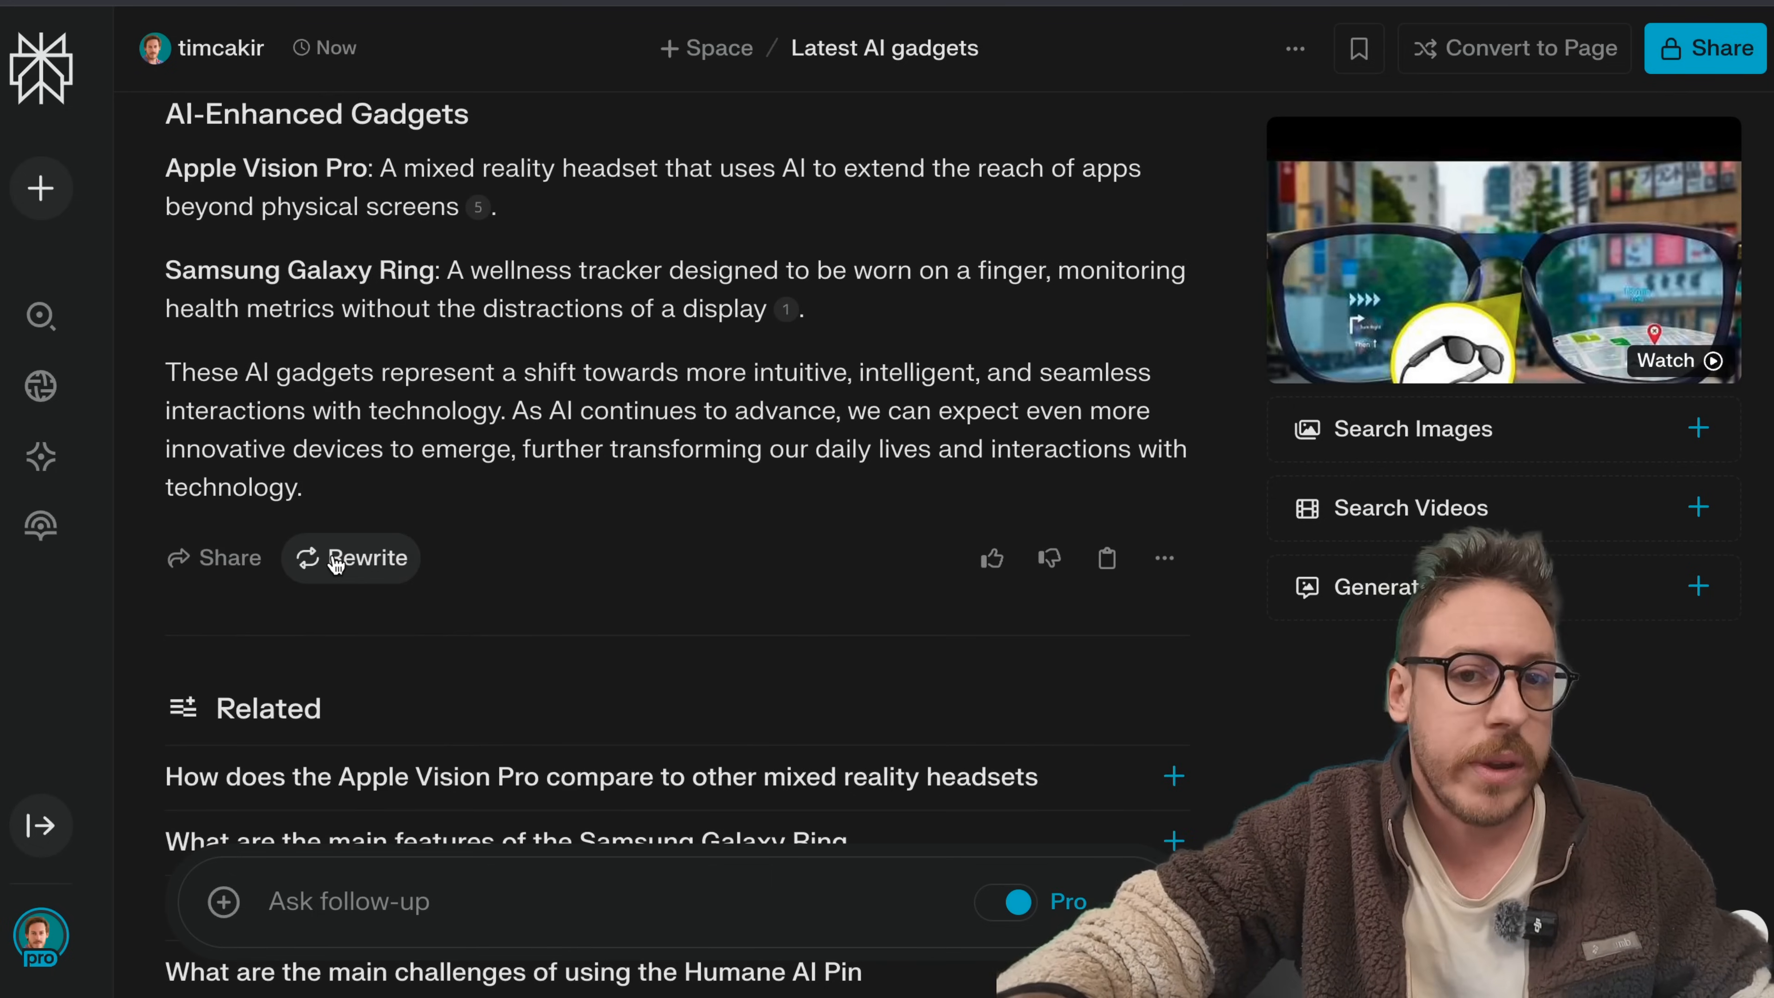
click(351, 557)
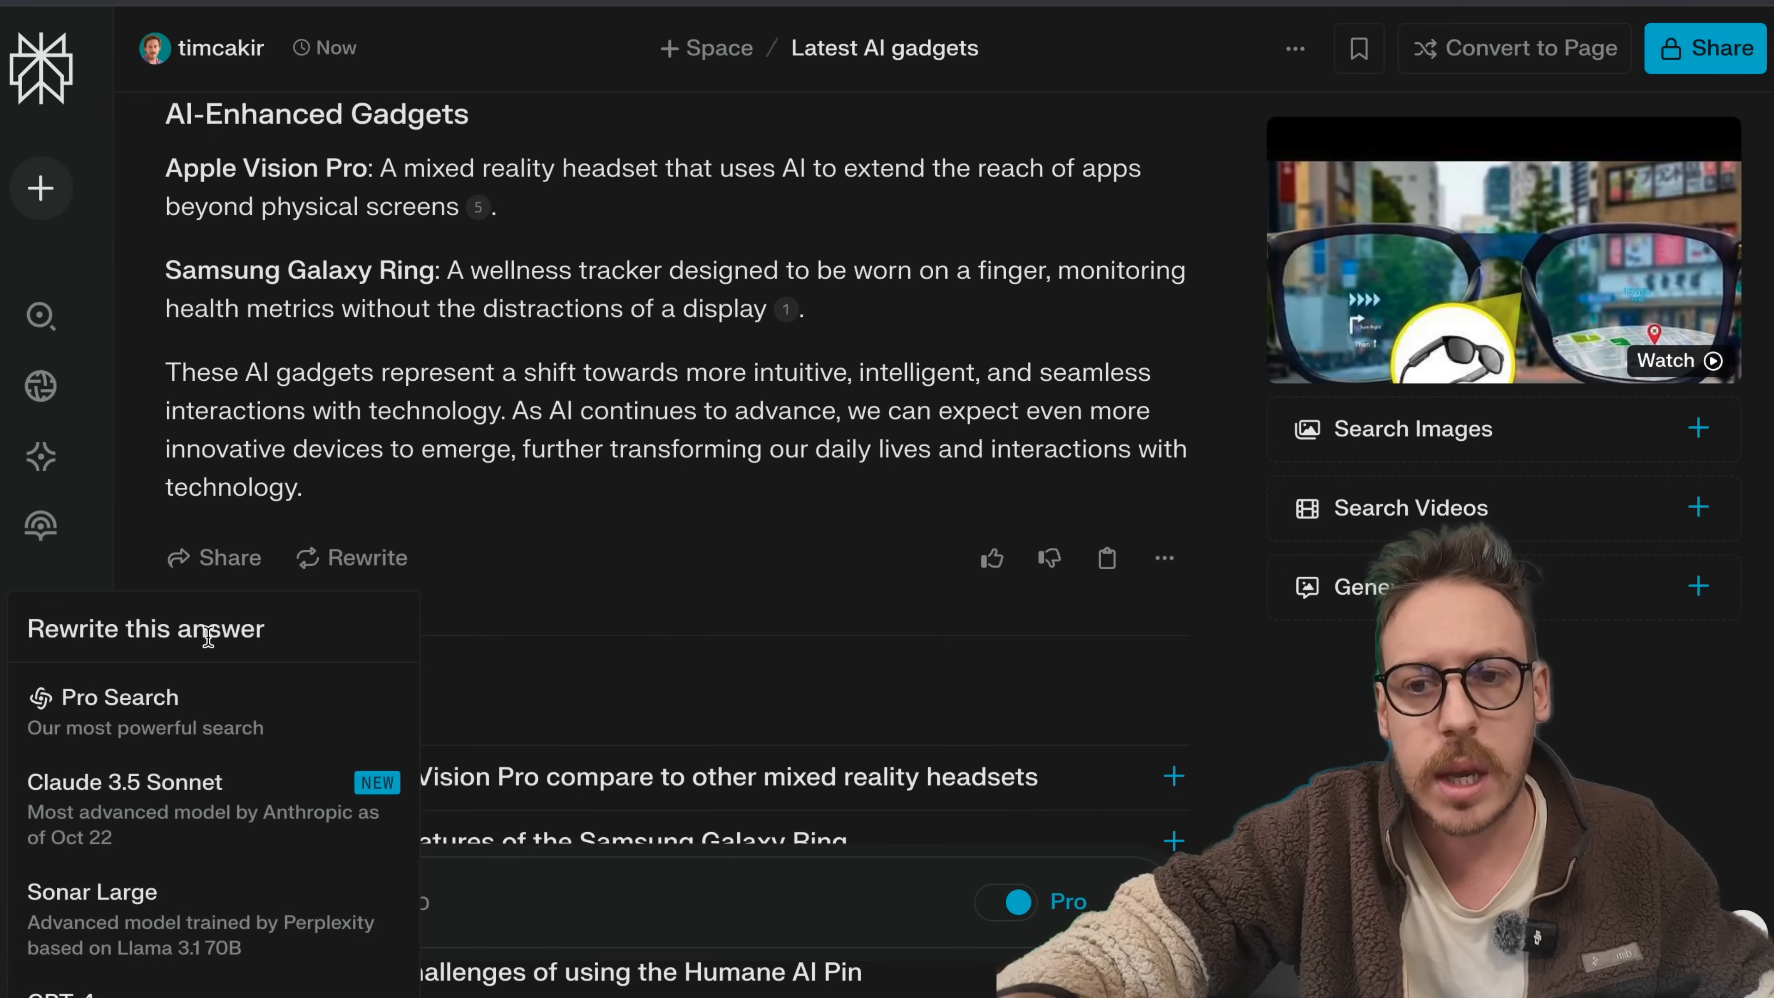
click(758, 550)
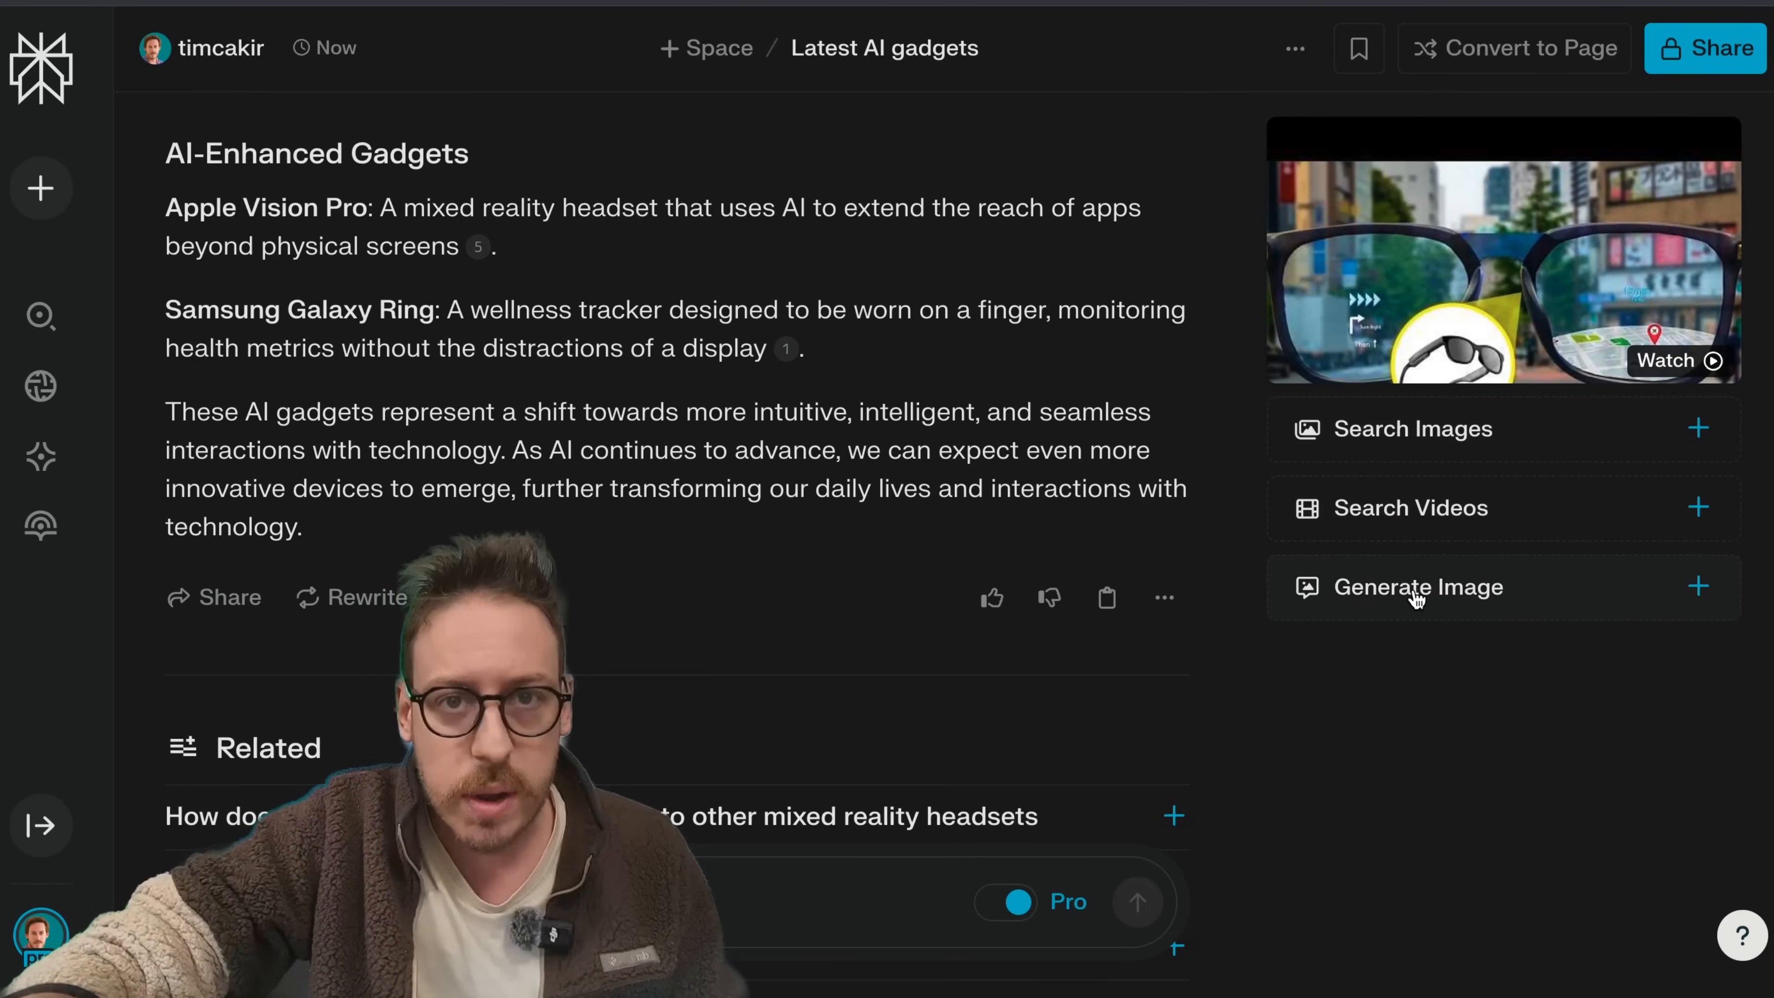
click(1417, 588)
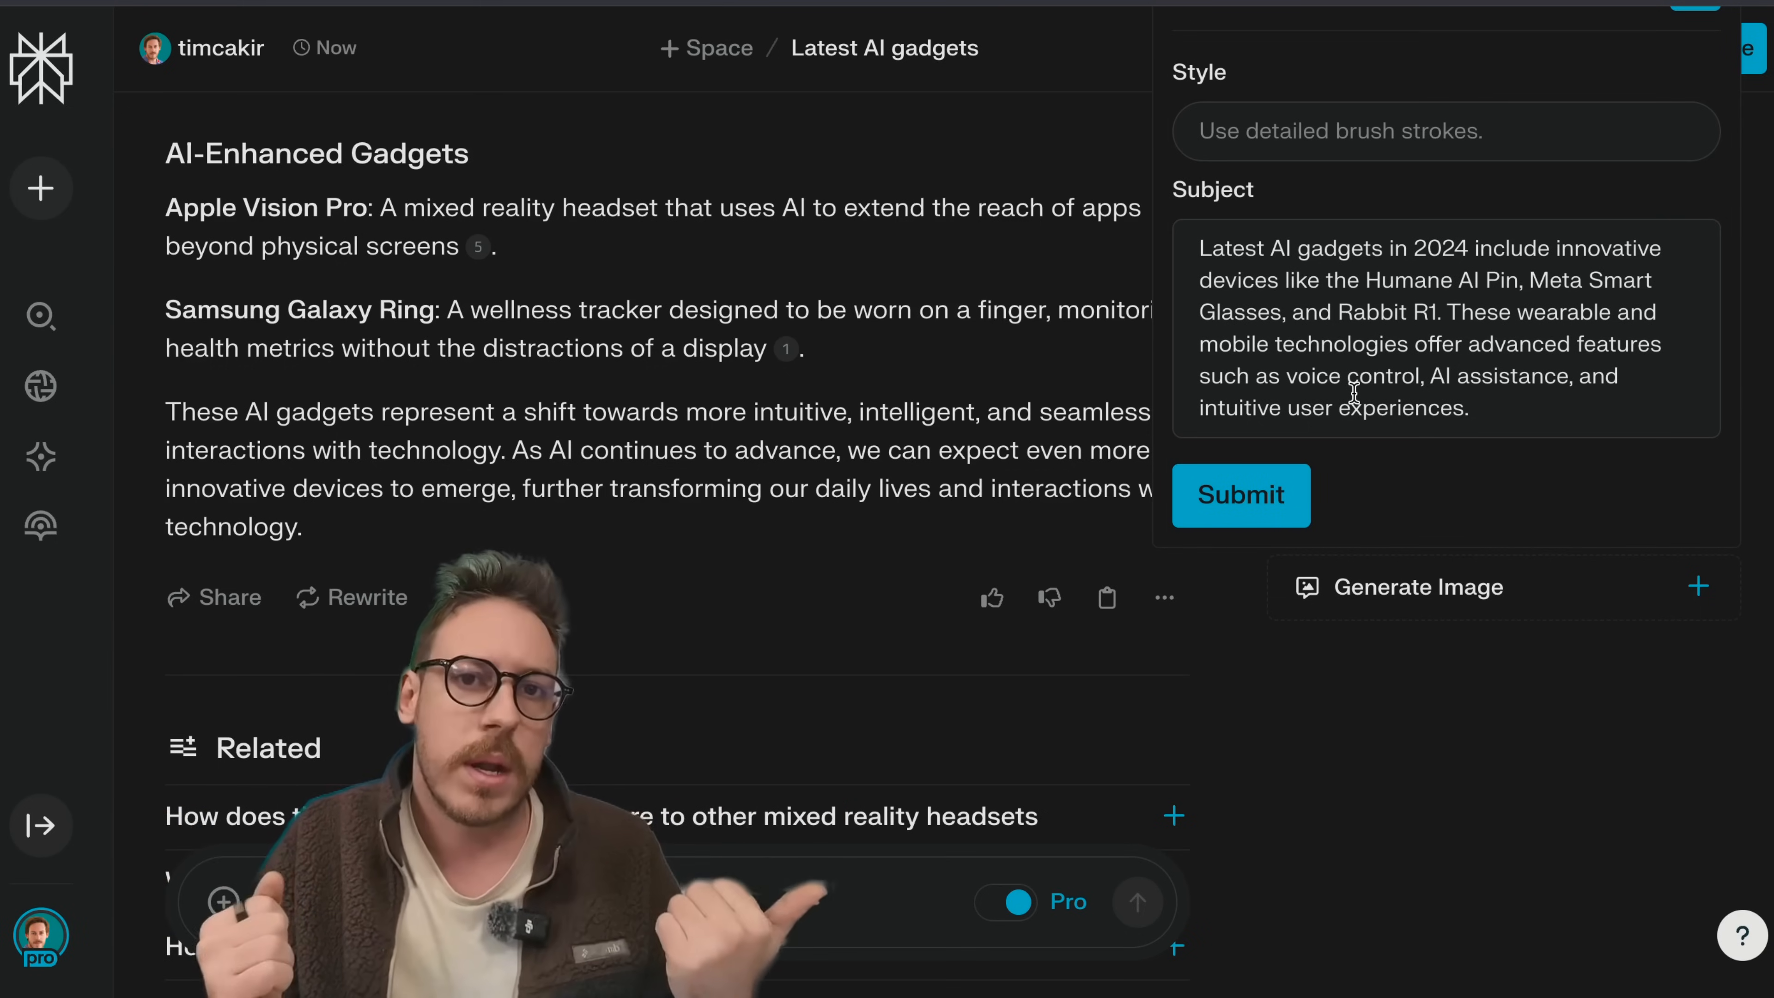
click(1443, 130)
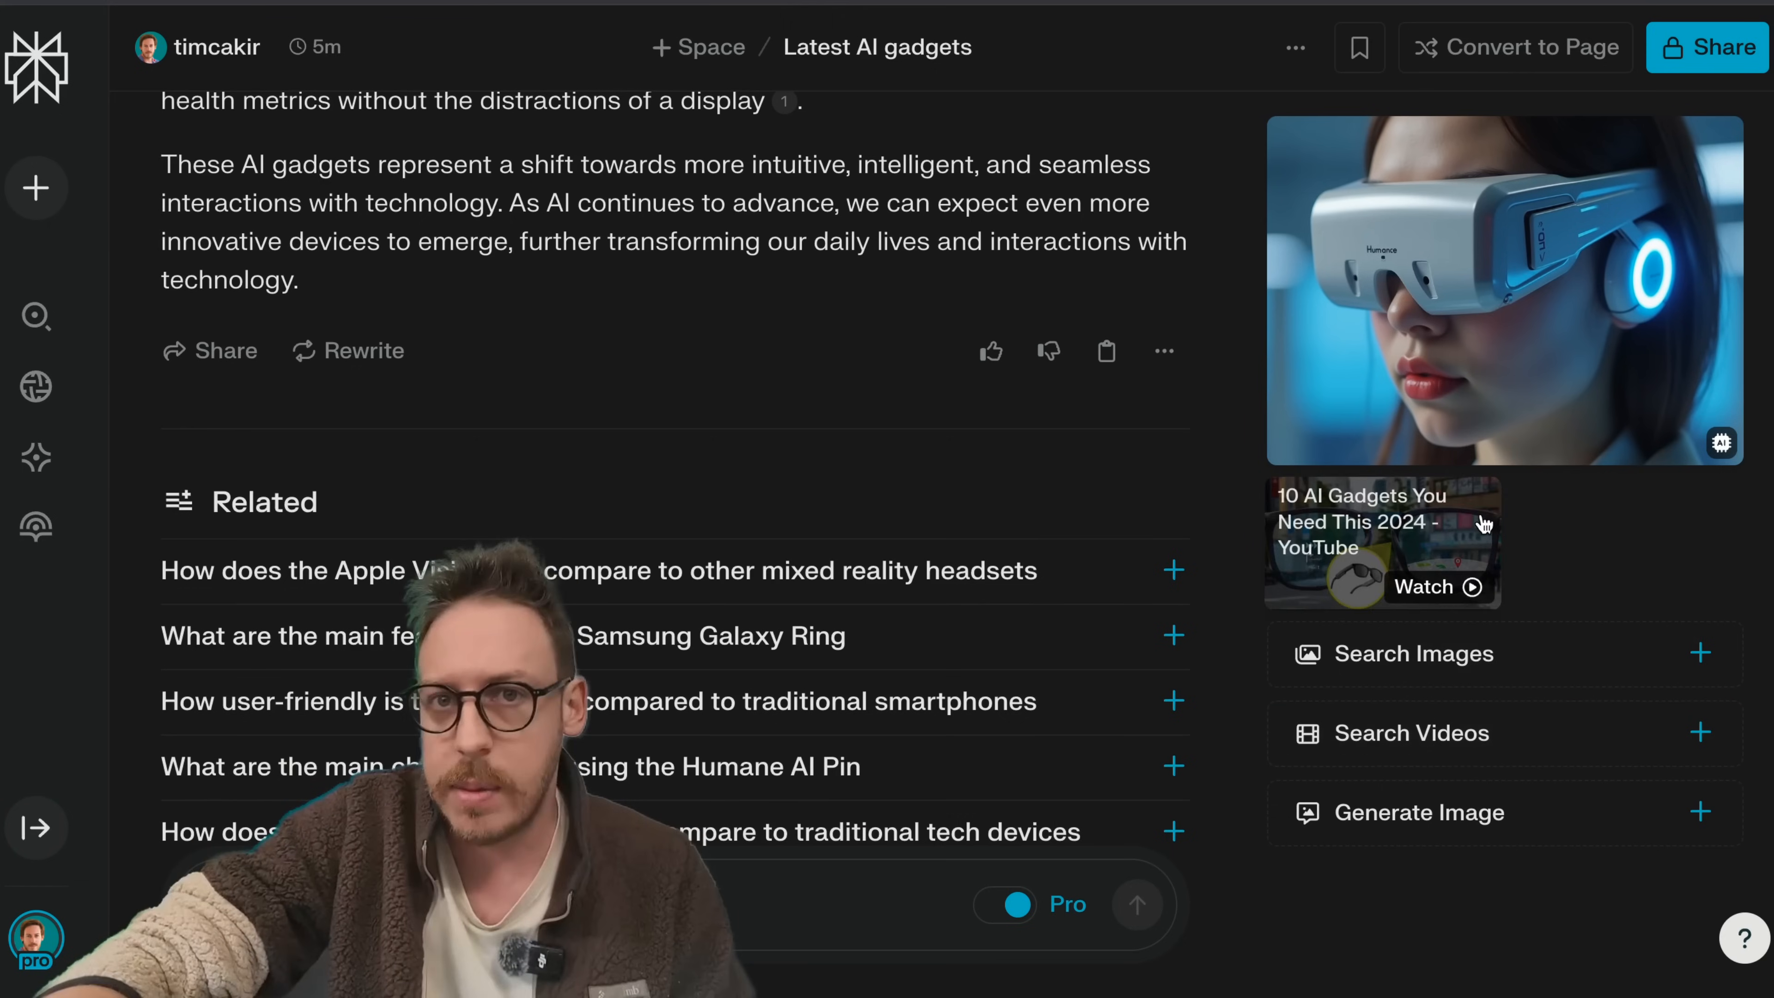
scroll(down, 3)
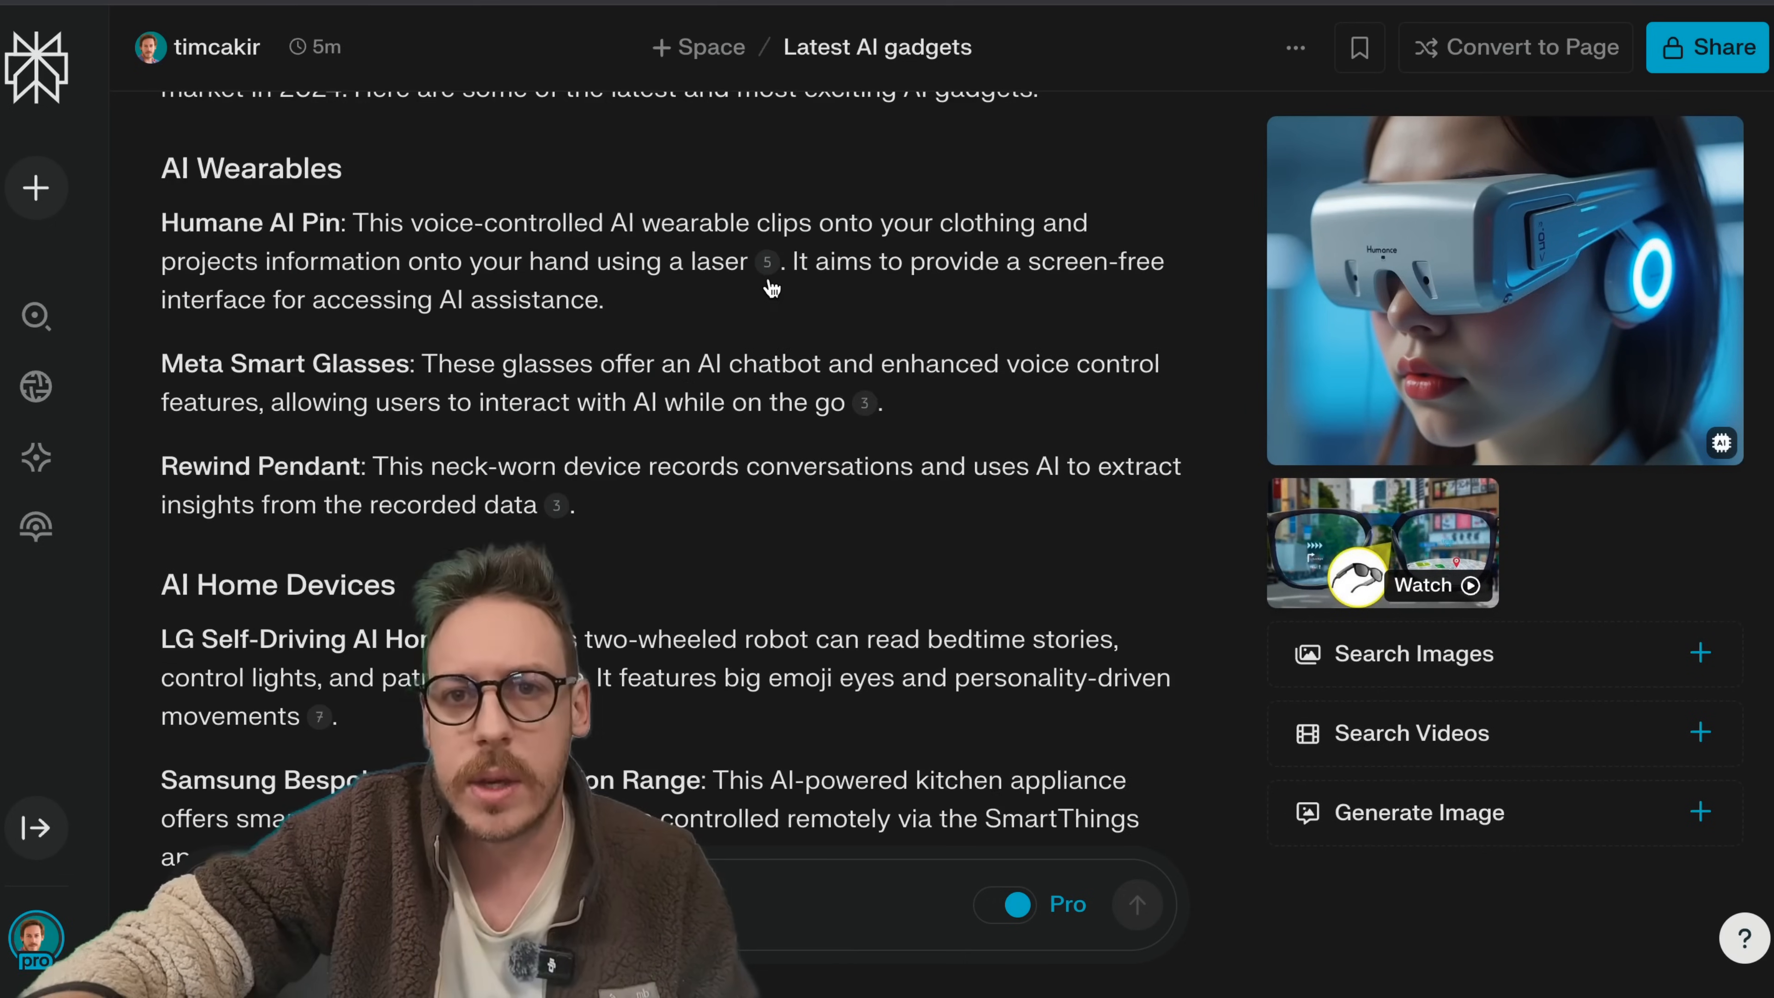
mouse_move(766, 262)
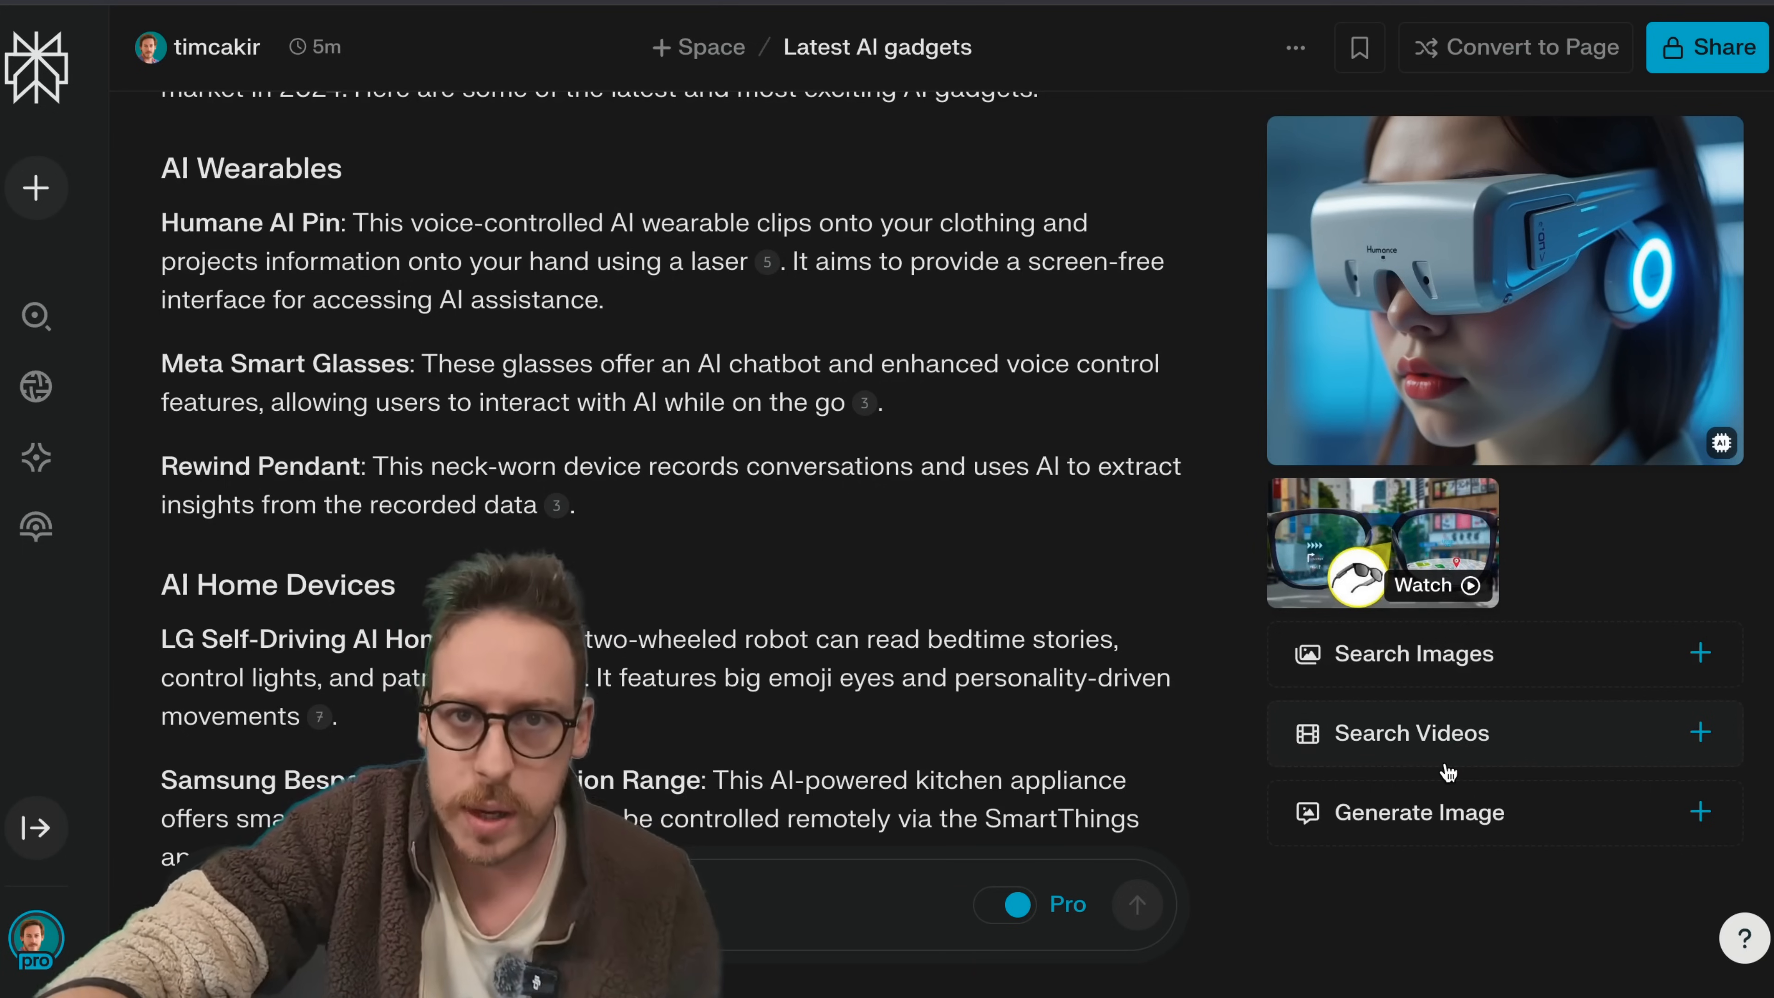
Step: Load more related AI gadget videos via Search Videos in the right sidebar
click(1411, 731)
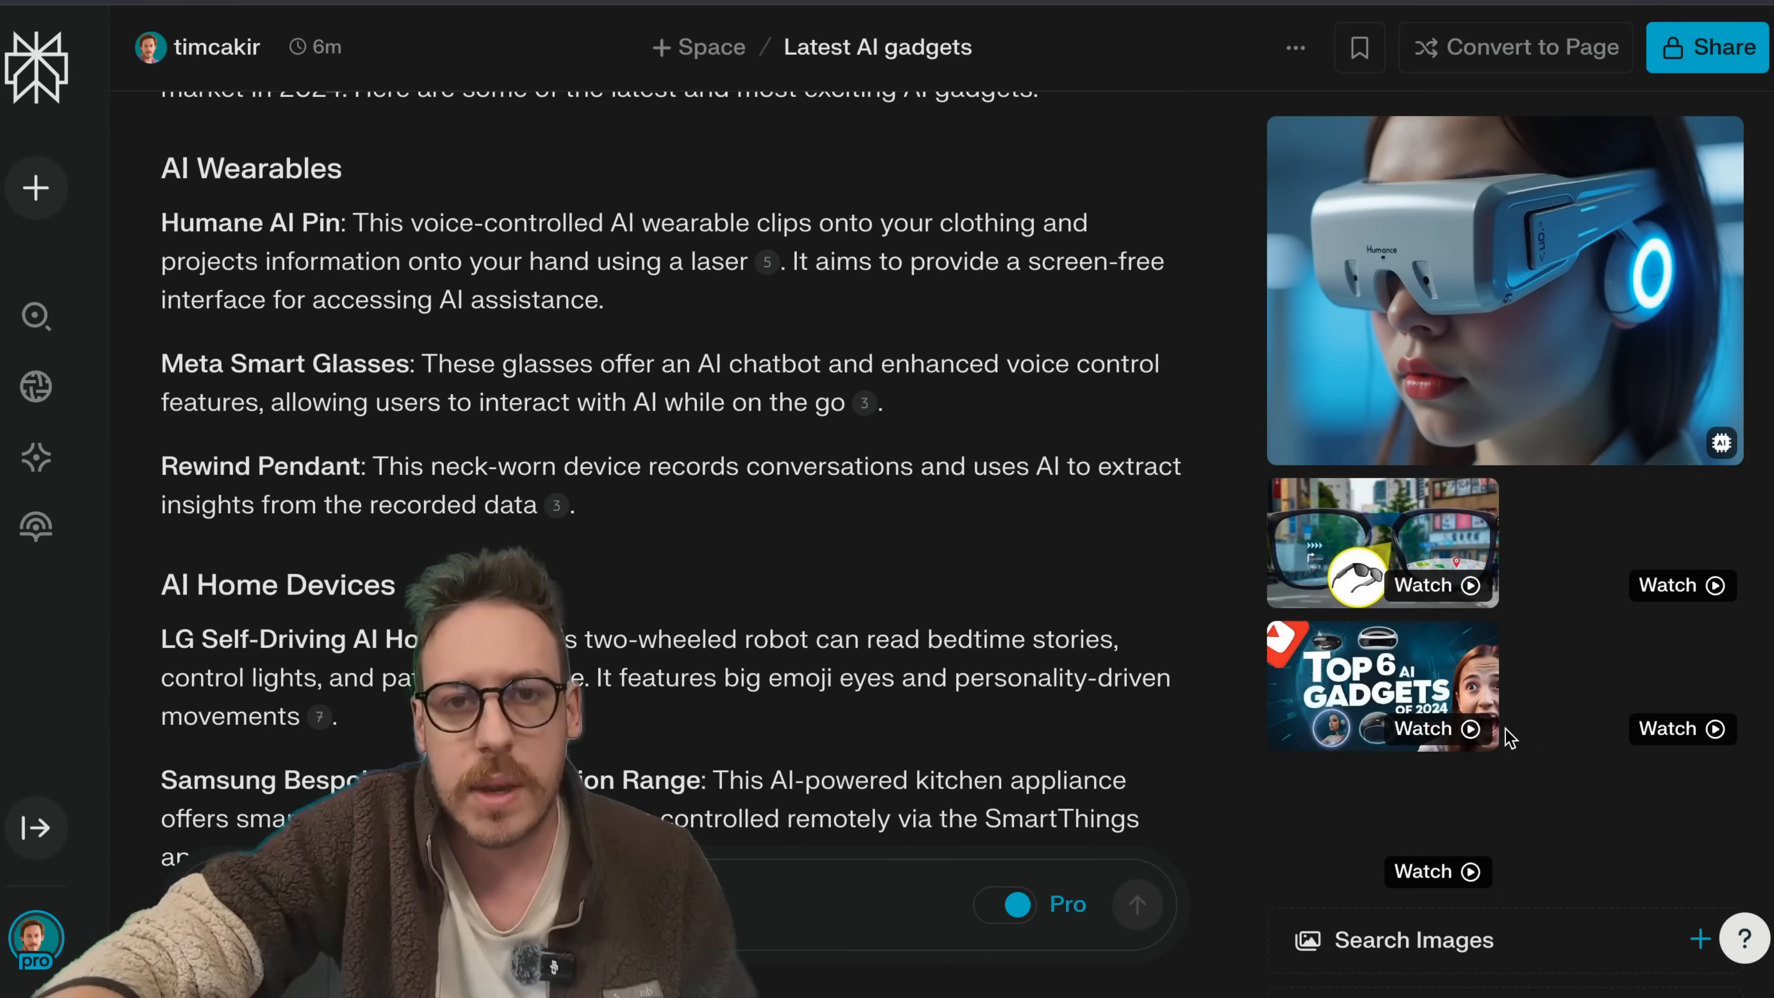
scroll(down, 3)
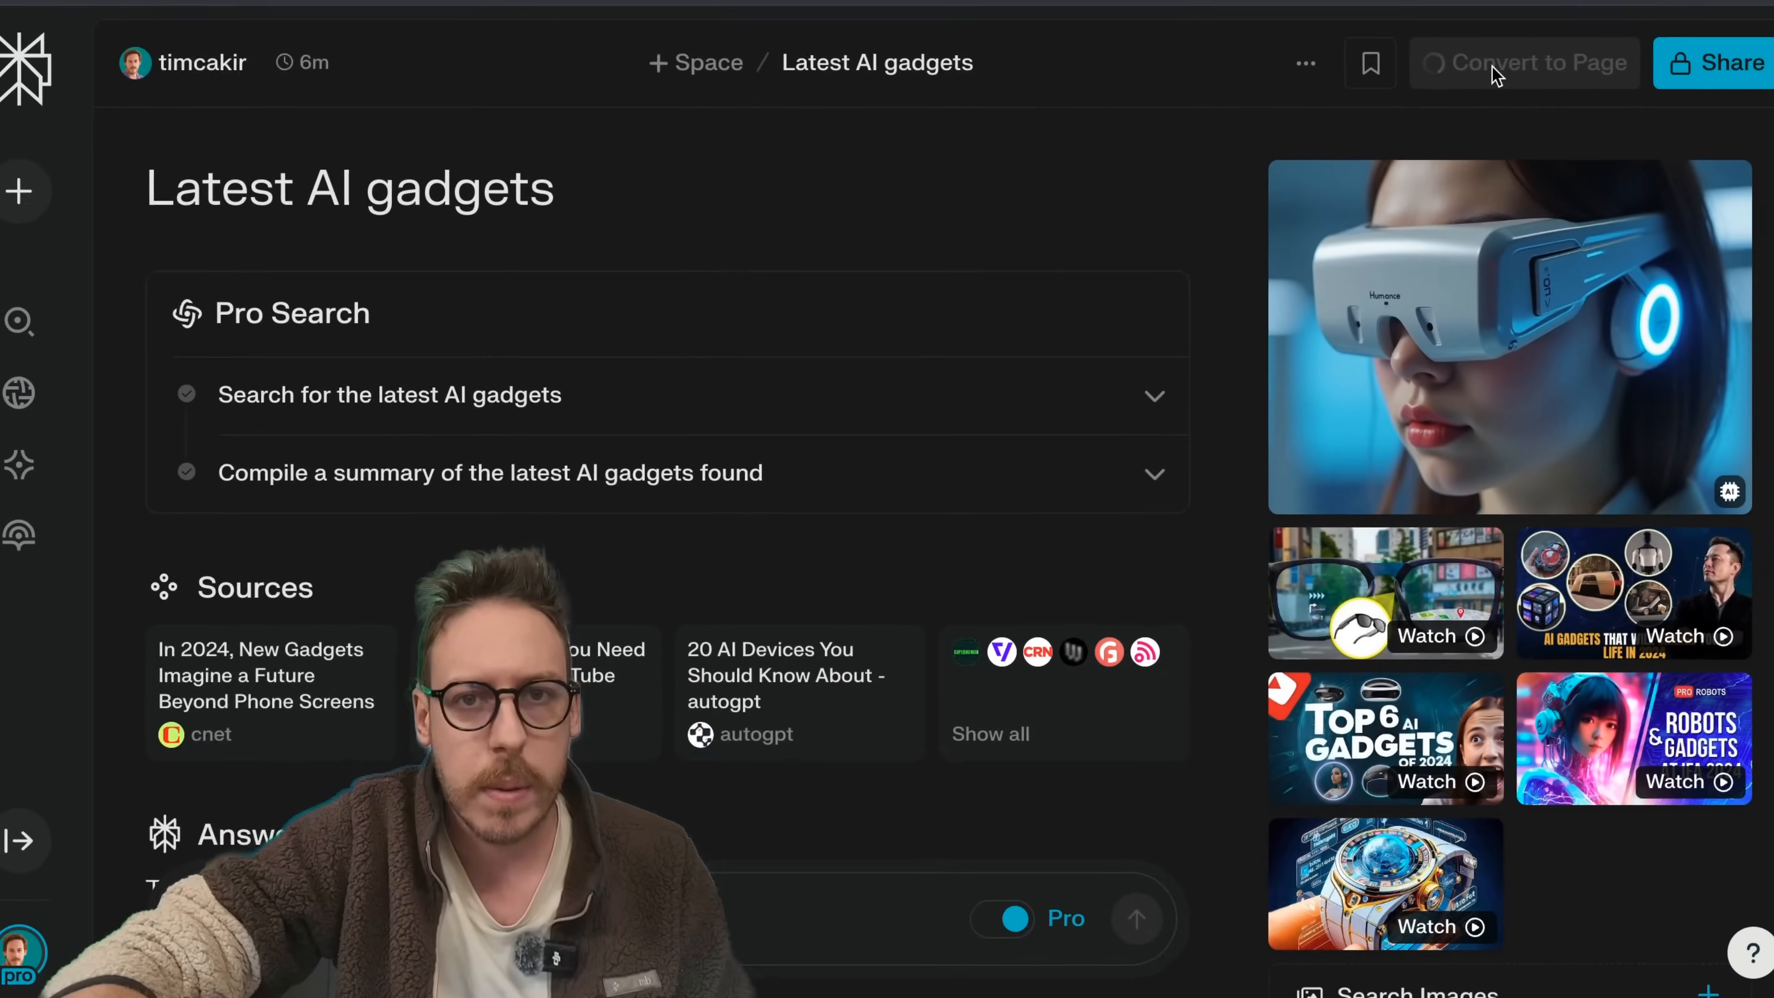
Step: Convert the Latest AI gadgets thread into a Page and add a new section at its end
click(1523, 62)
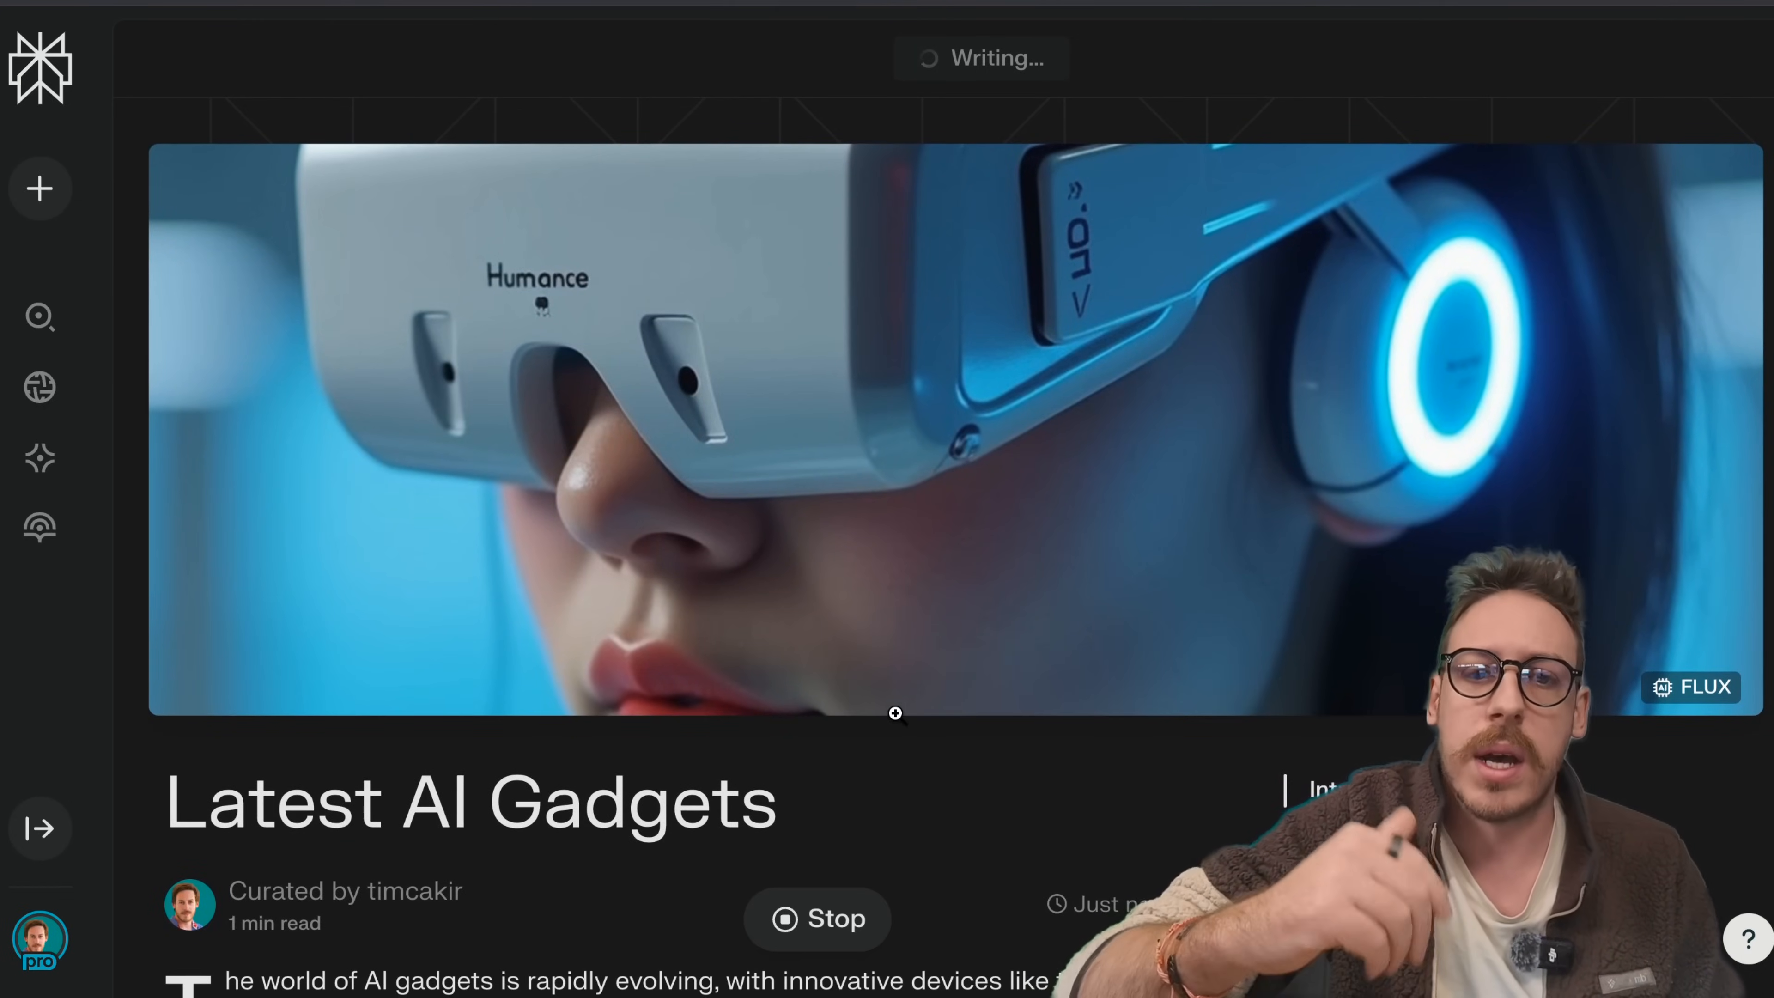
scroll(down, 3)
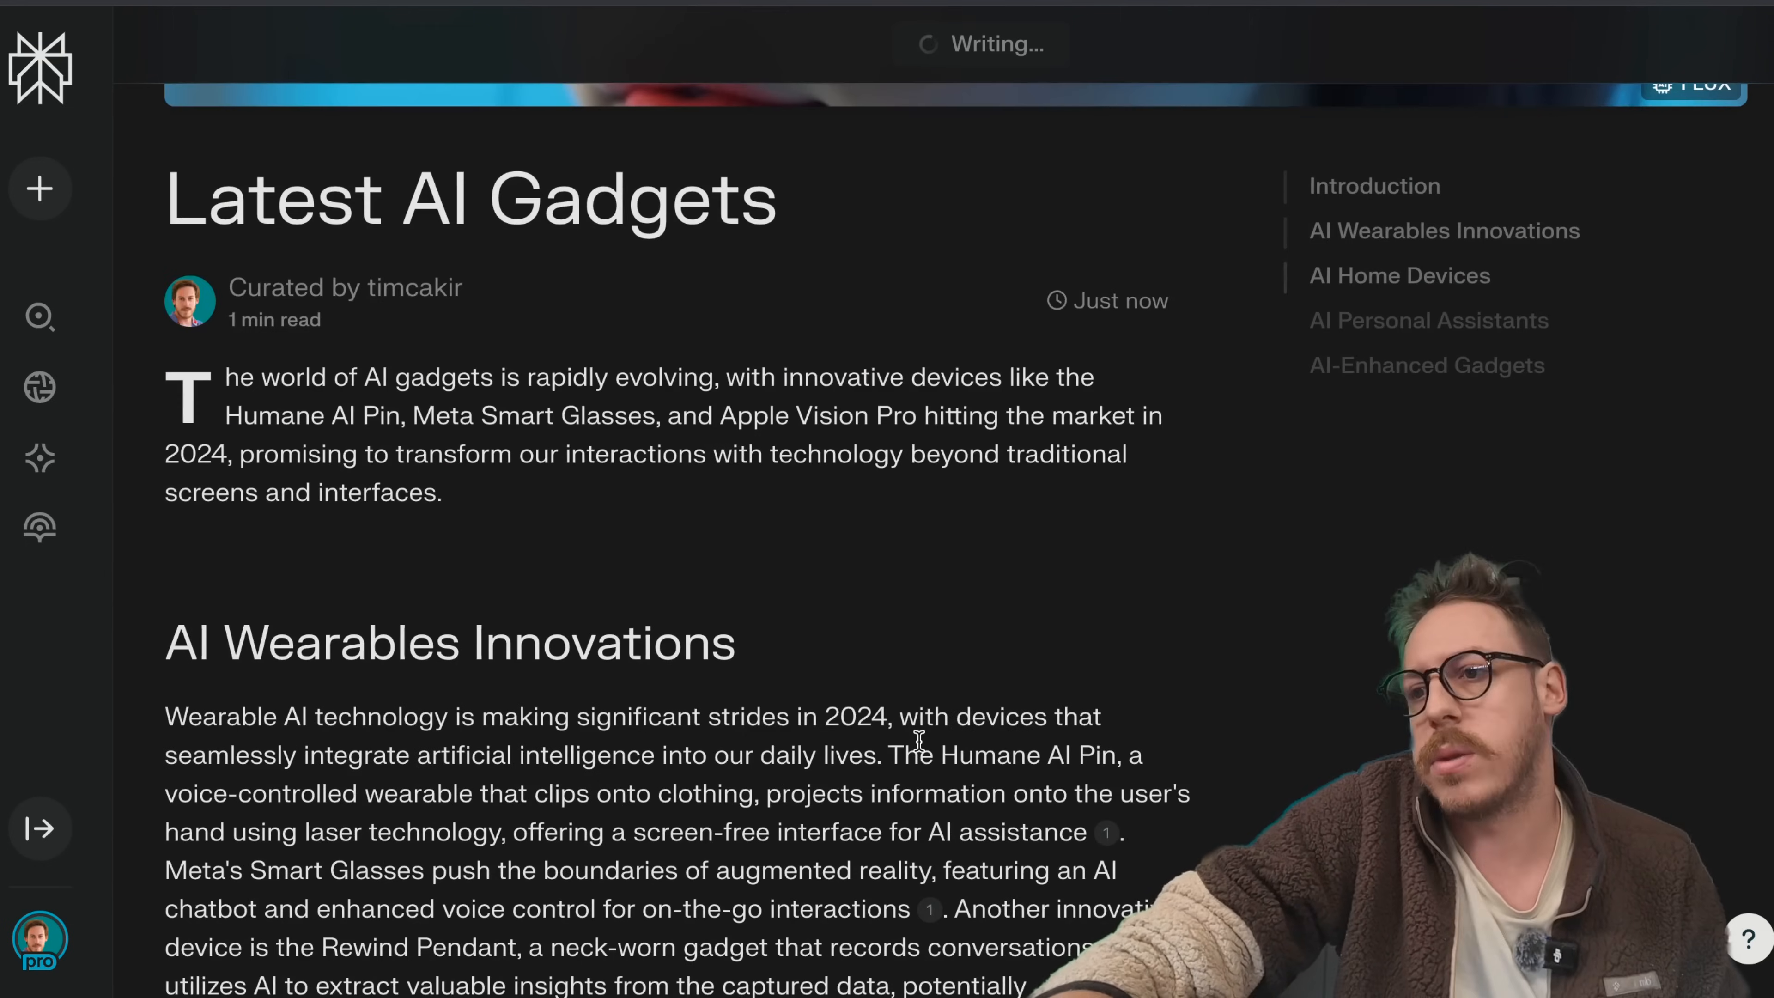
scroll(down, 3)
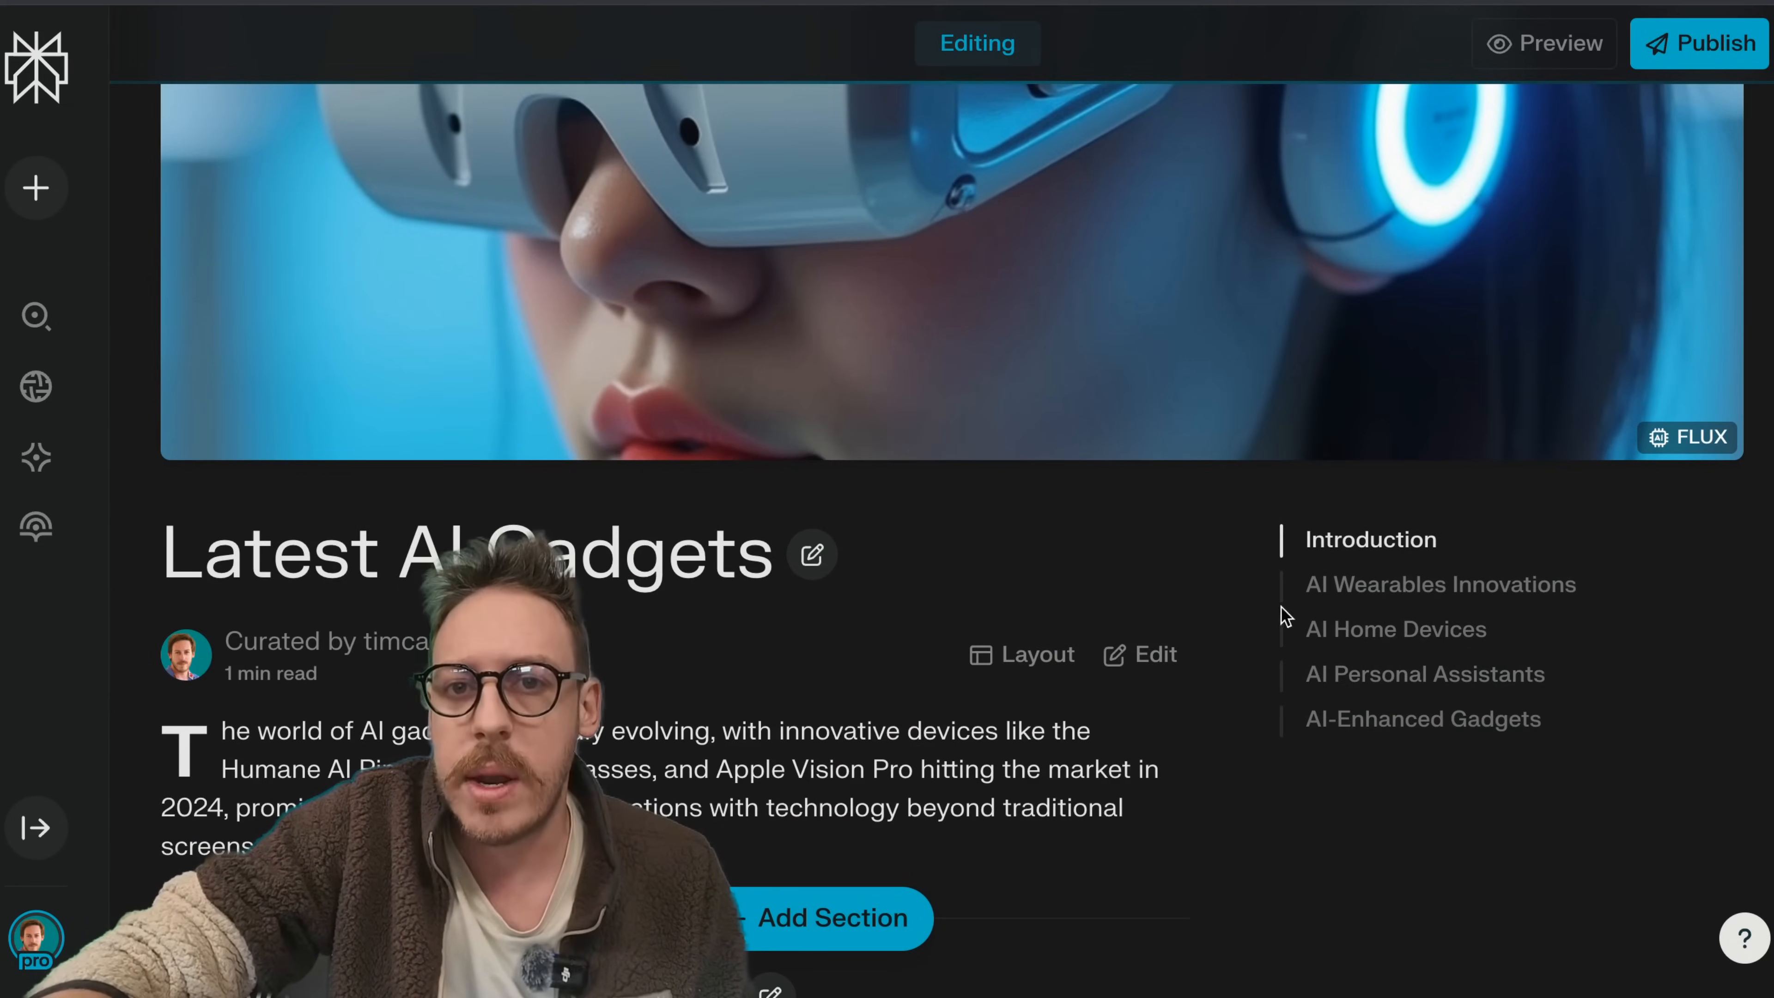
click(1020, 654)
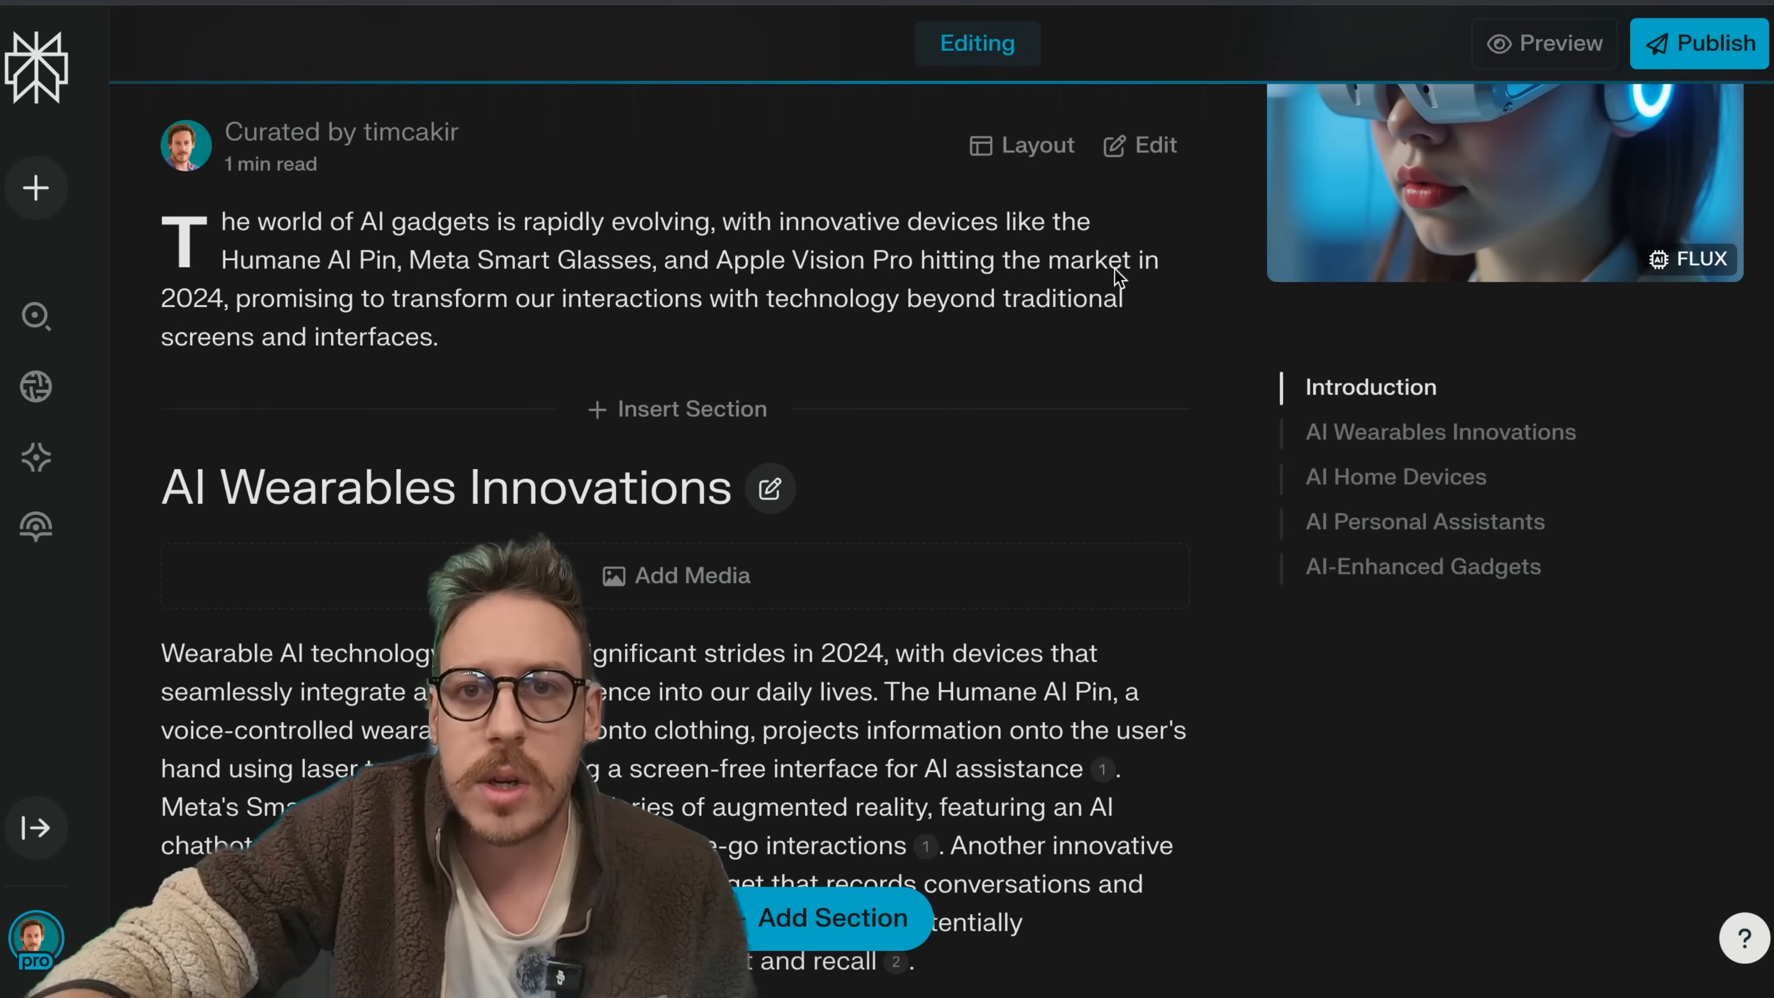
click(1022, 145)
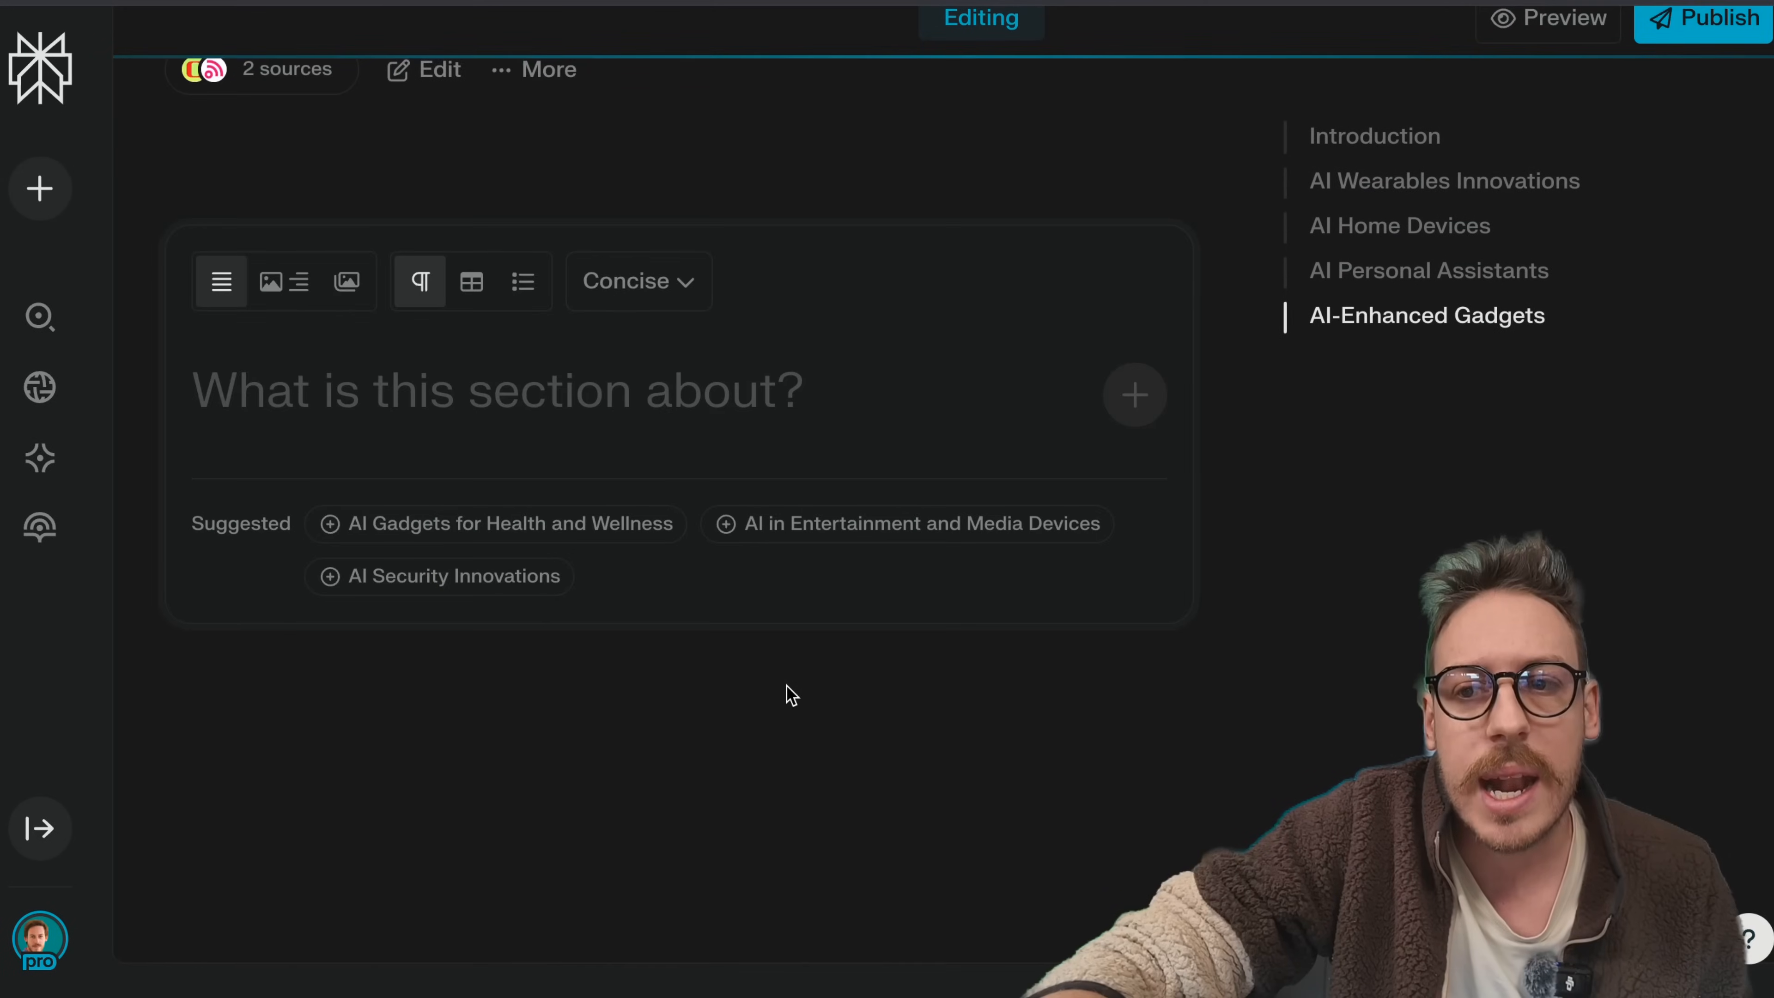
Step: Generate an 'AI Gadgets in 2025' section from a predictions-for-2025 prompt
scroll(down, 3)
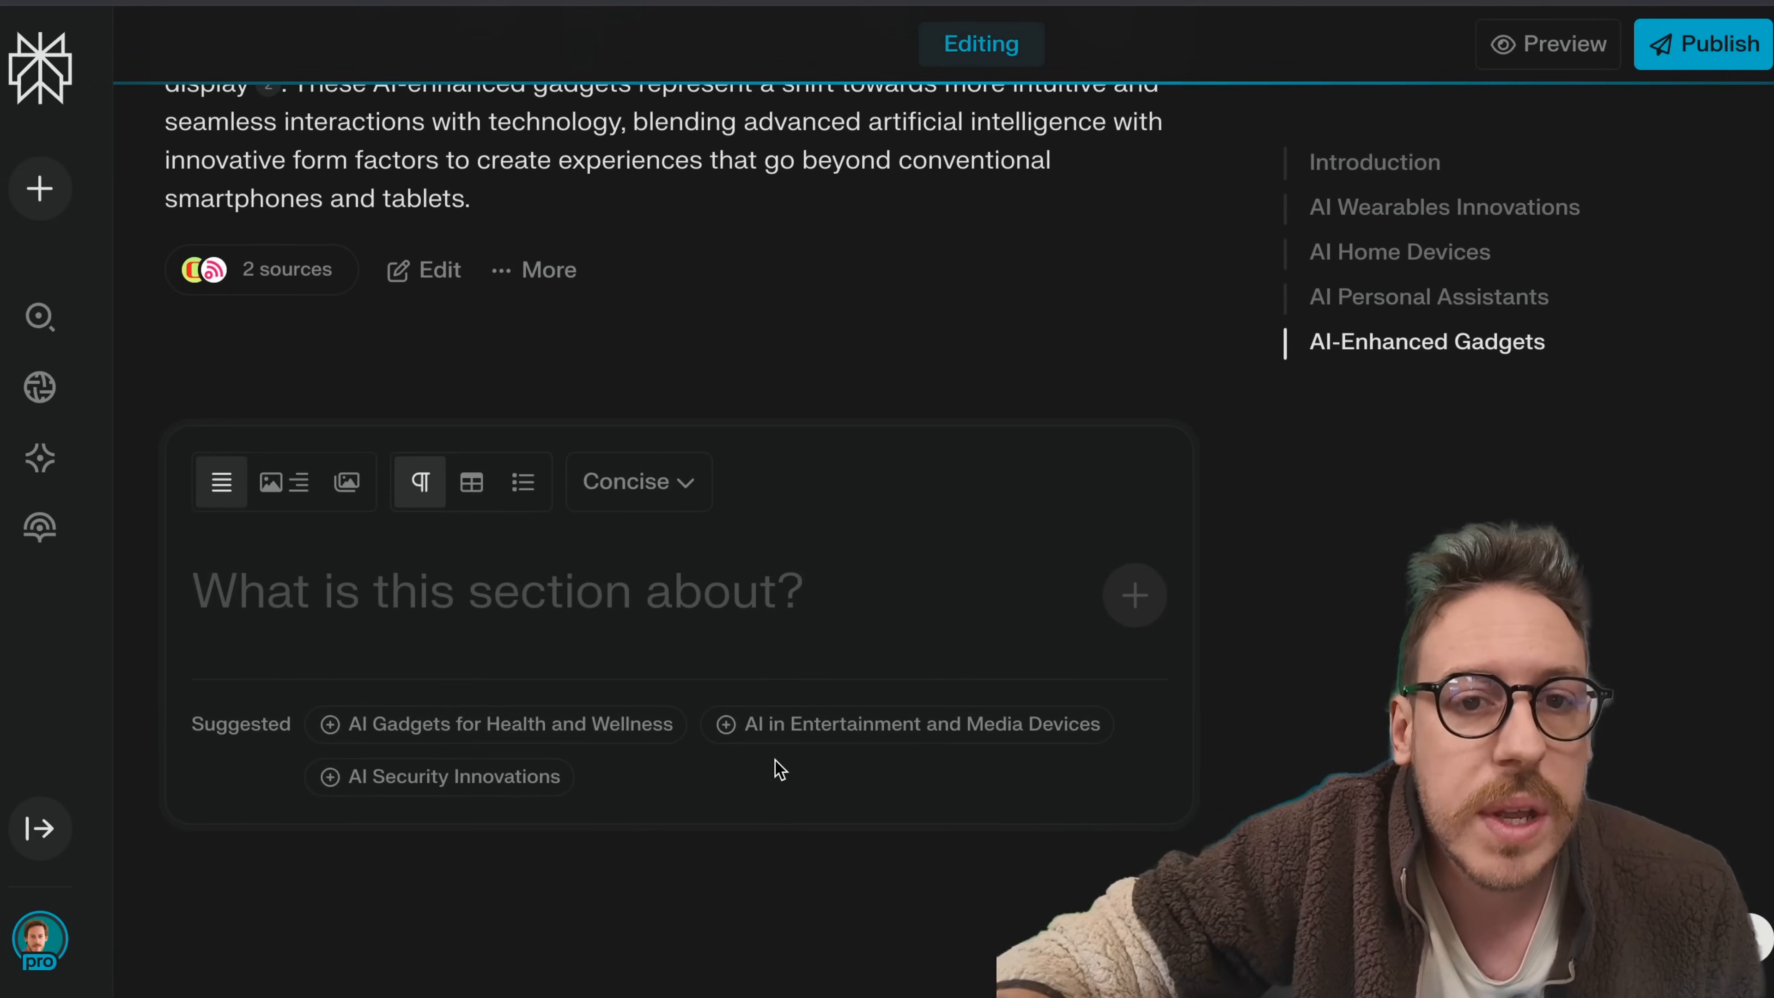
scroll(down, 3)
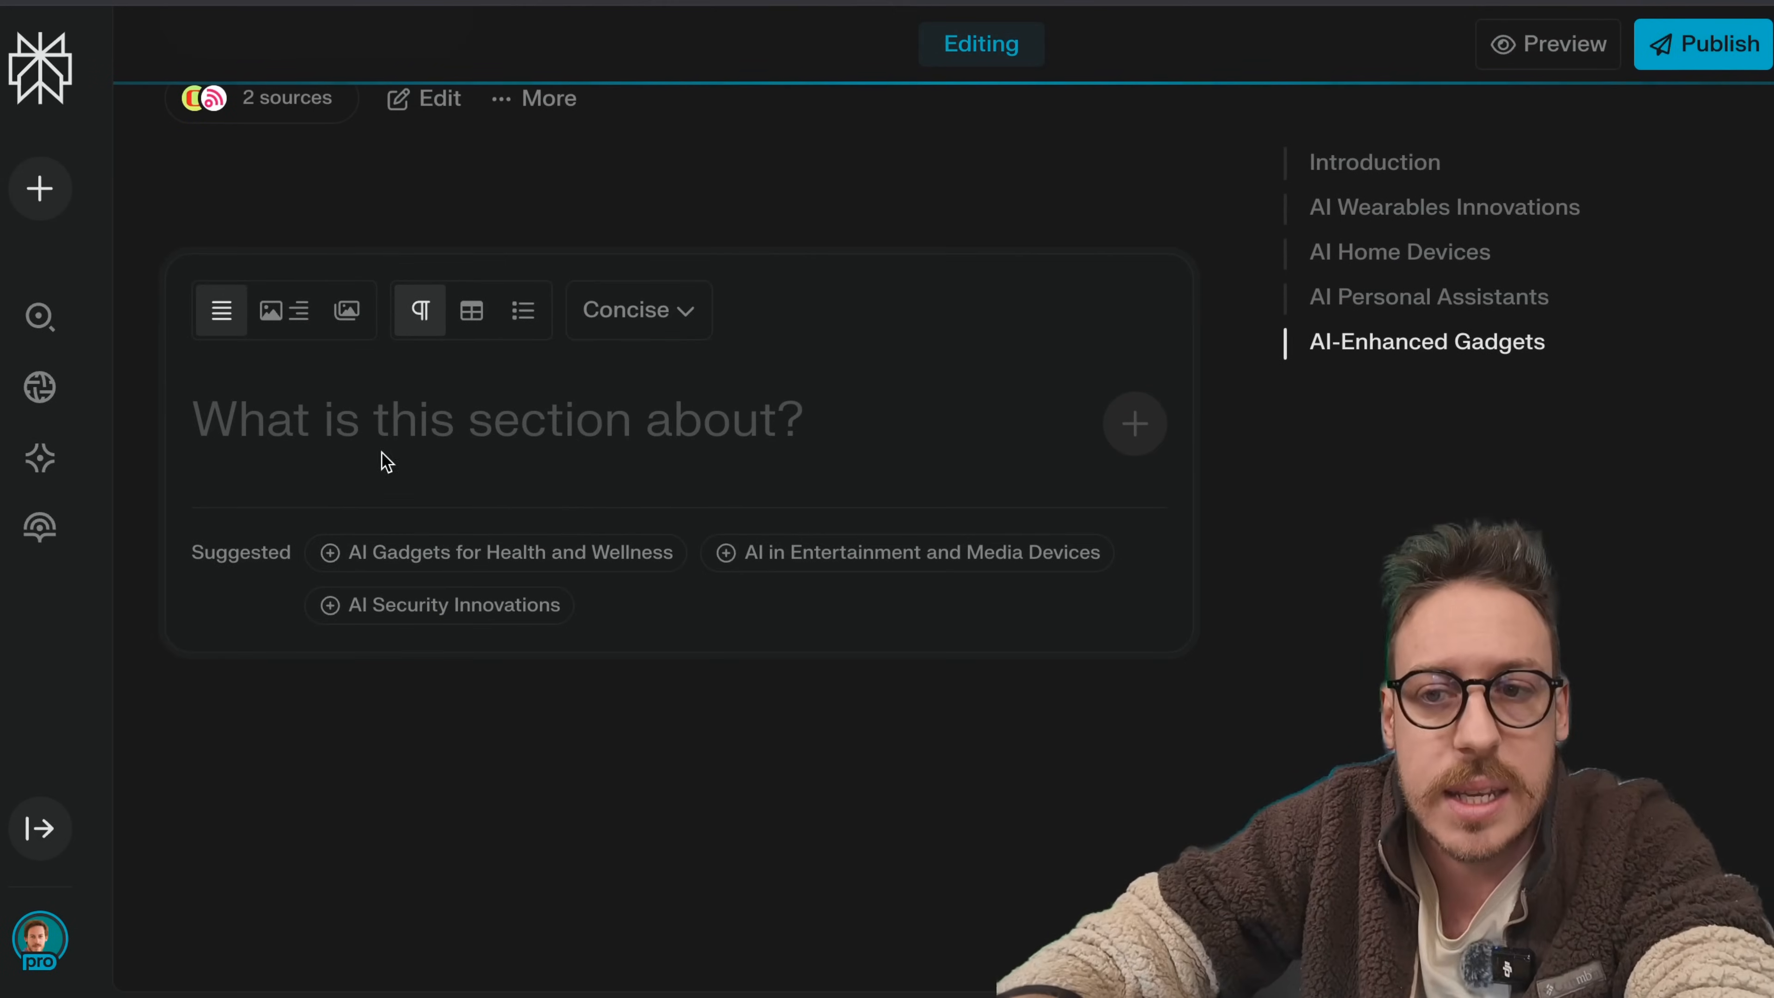
text(Predictions of AI gadgers)
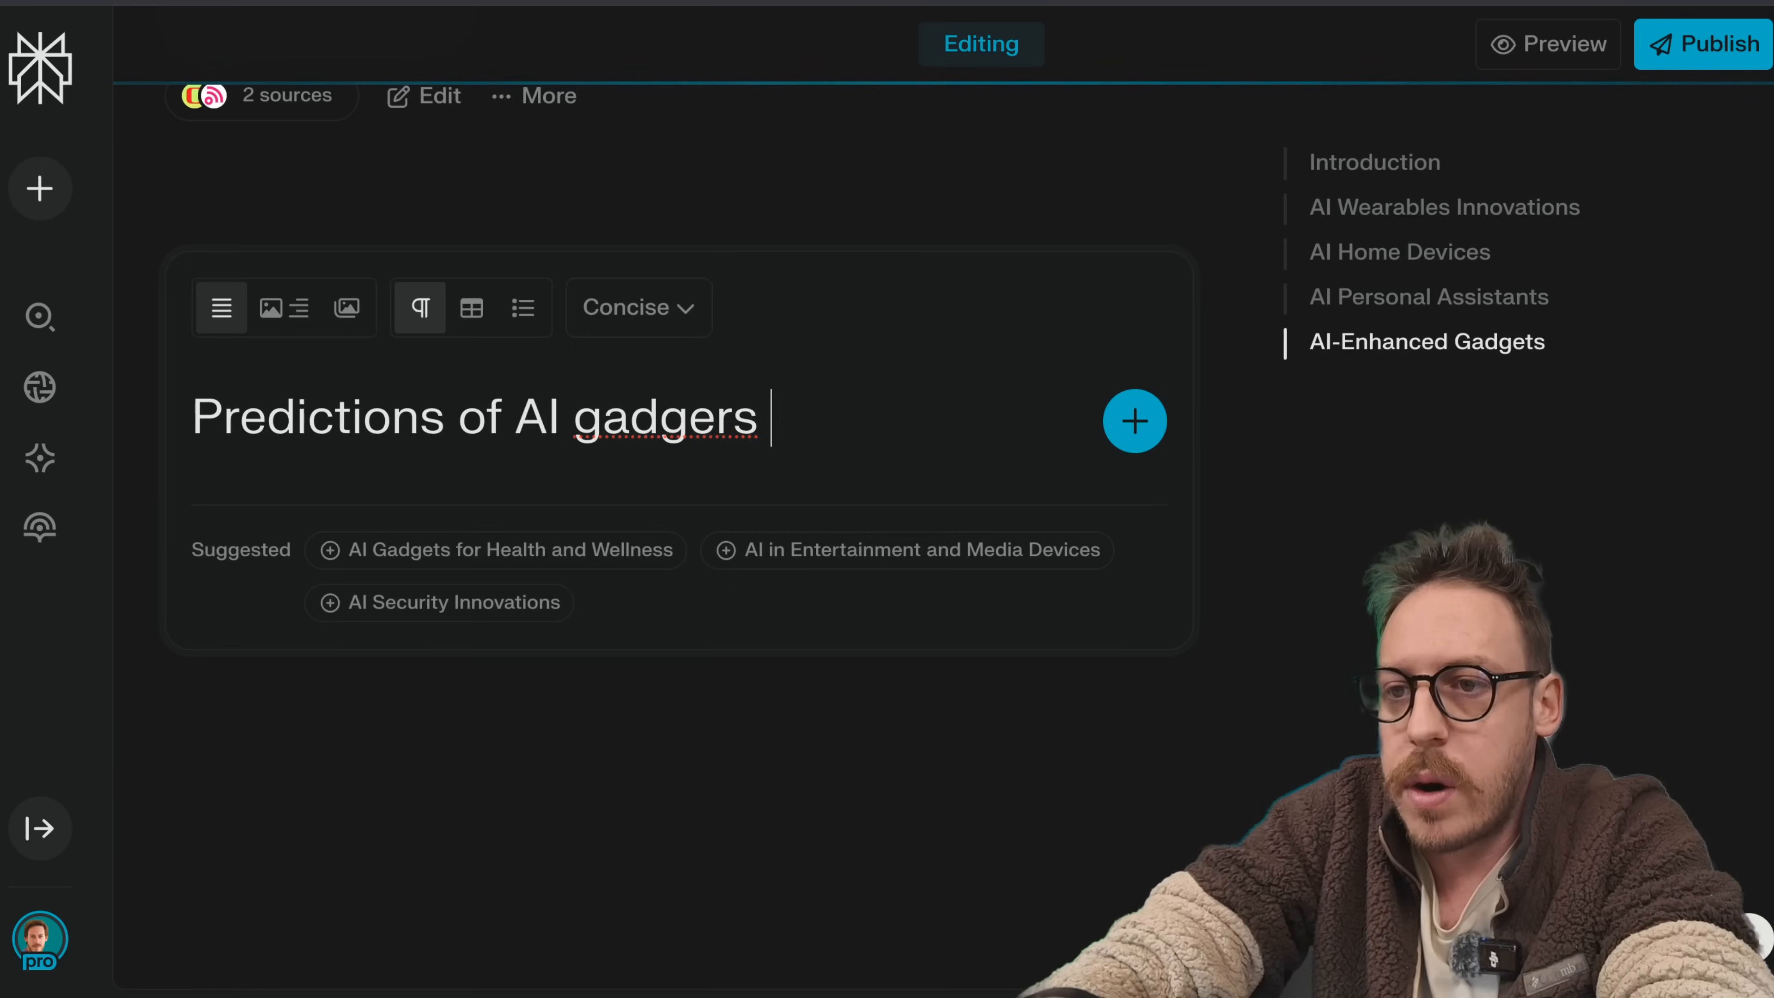
text(for 2025)
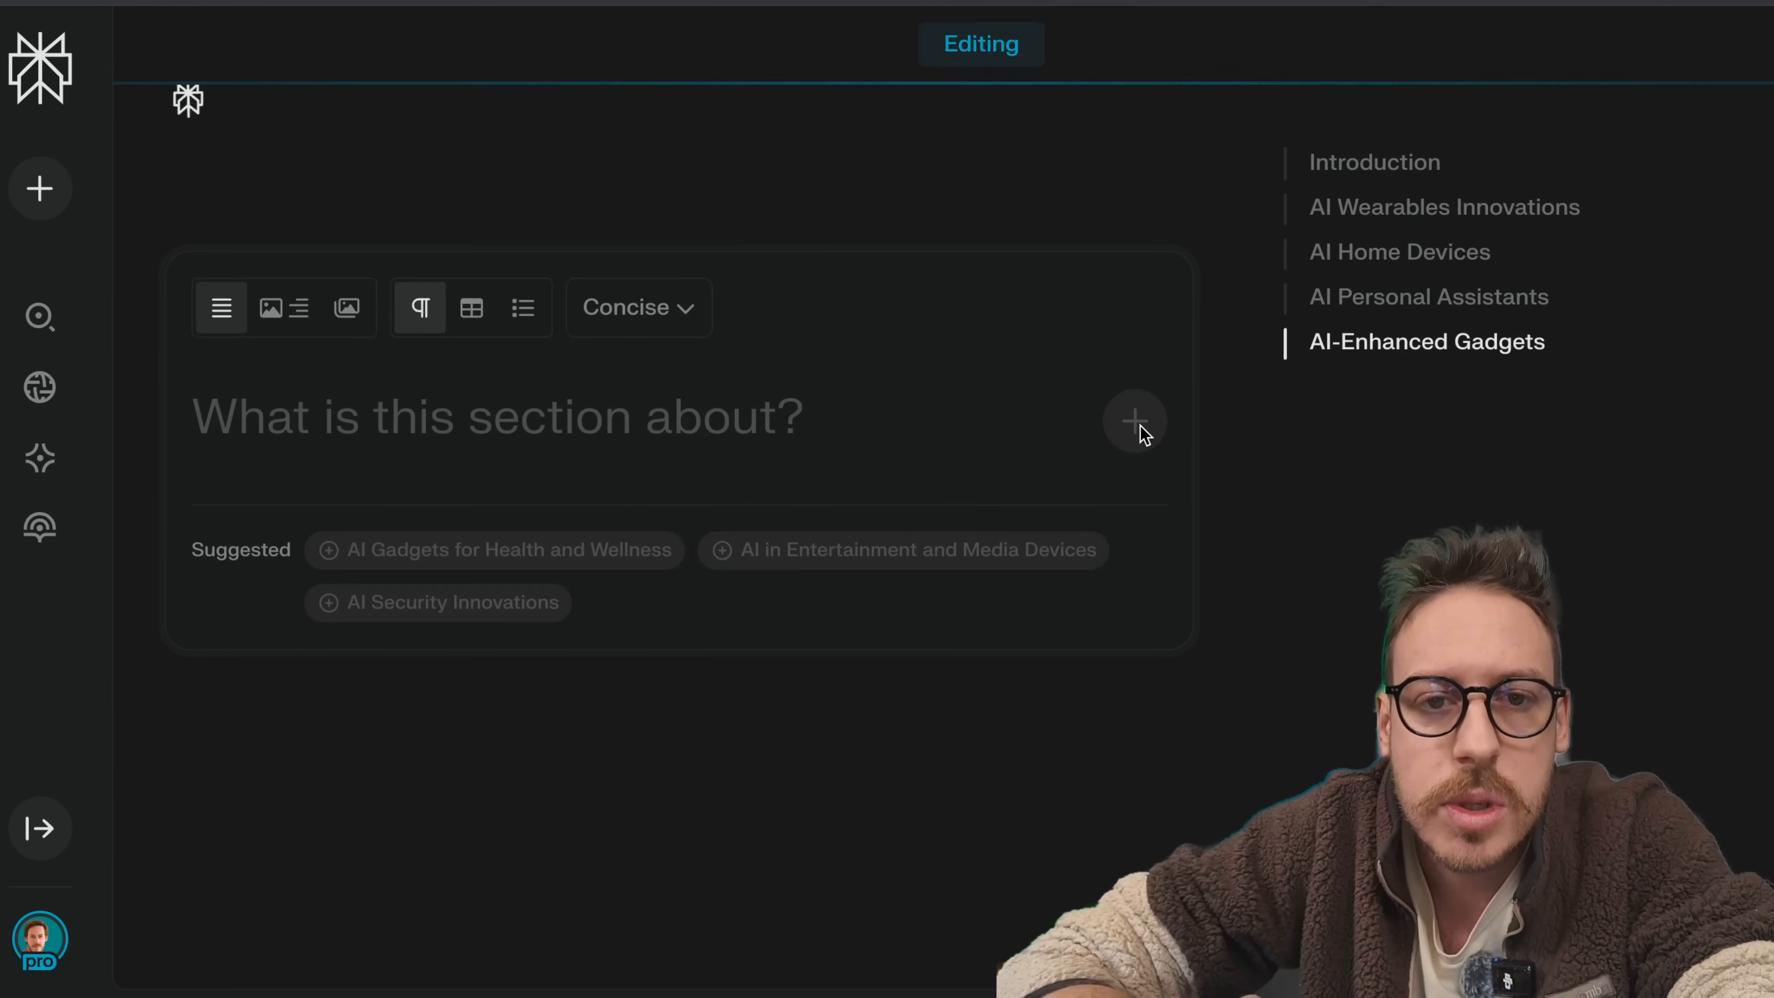
click(1134, 423)
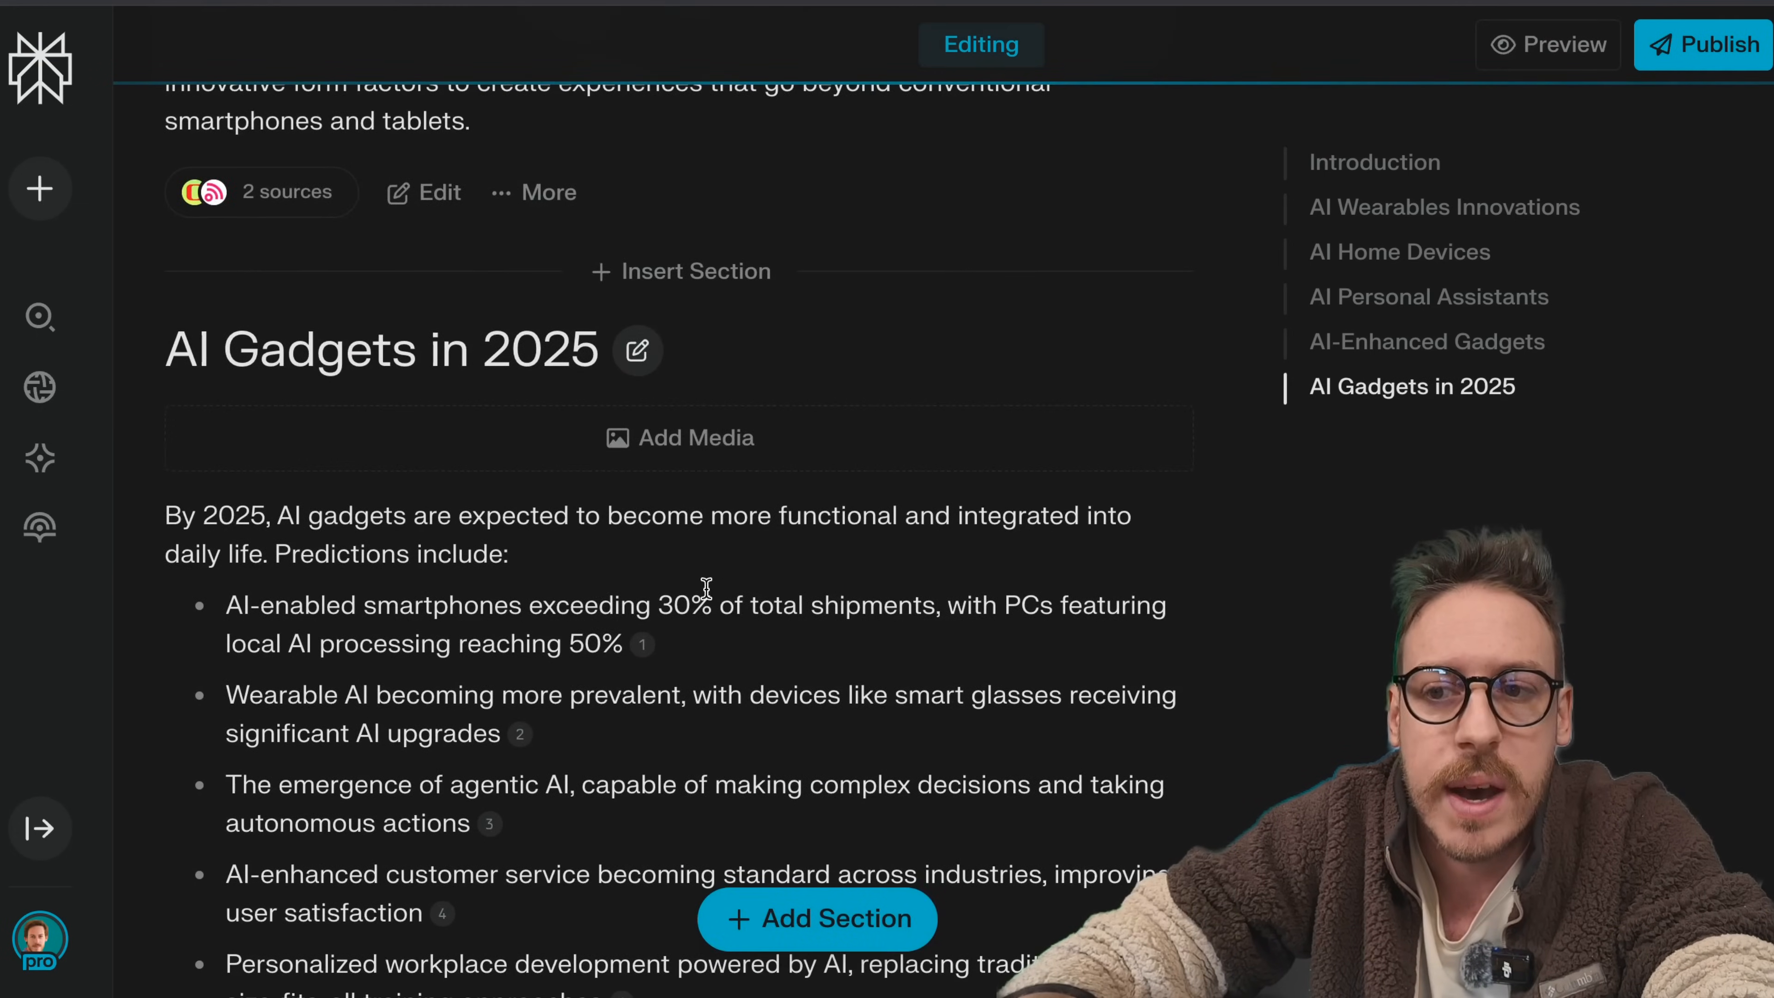
scroll(down, 3)
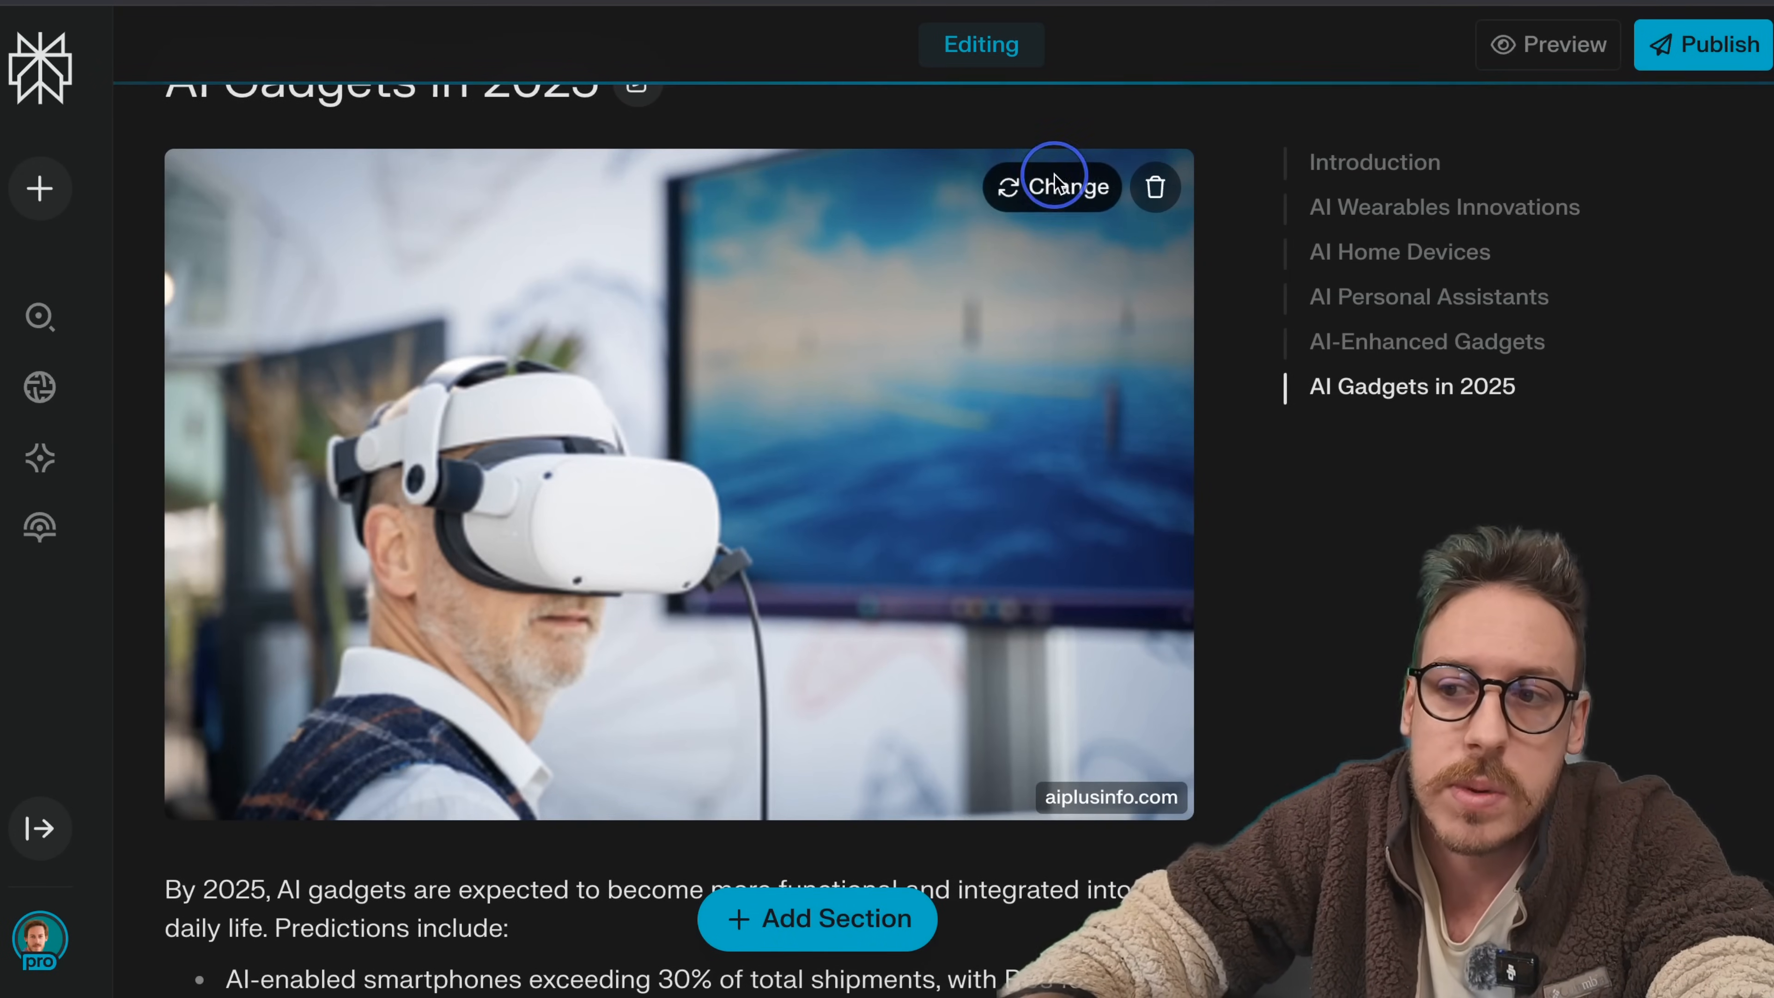
Step: Give the 2025 section a headset image and a predictions table, then preview the draft page
click(1067, 187)
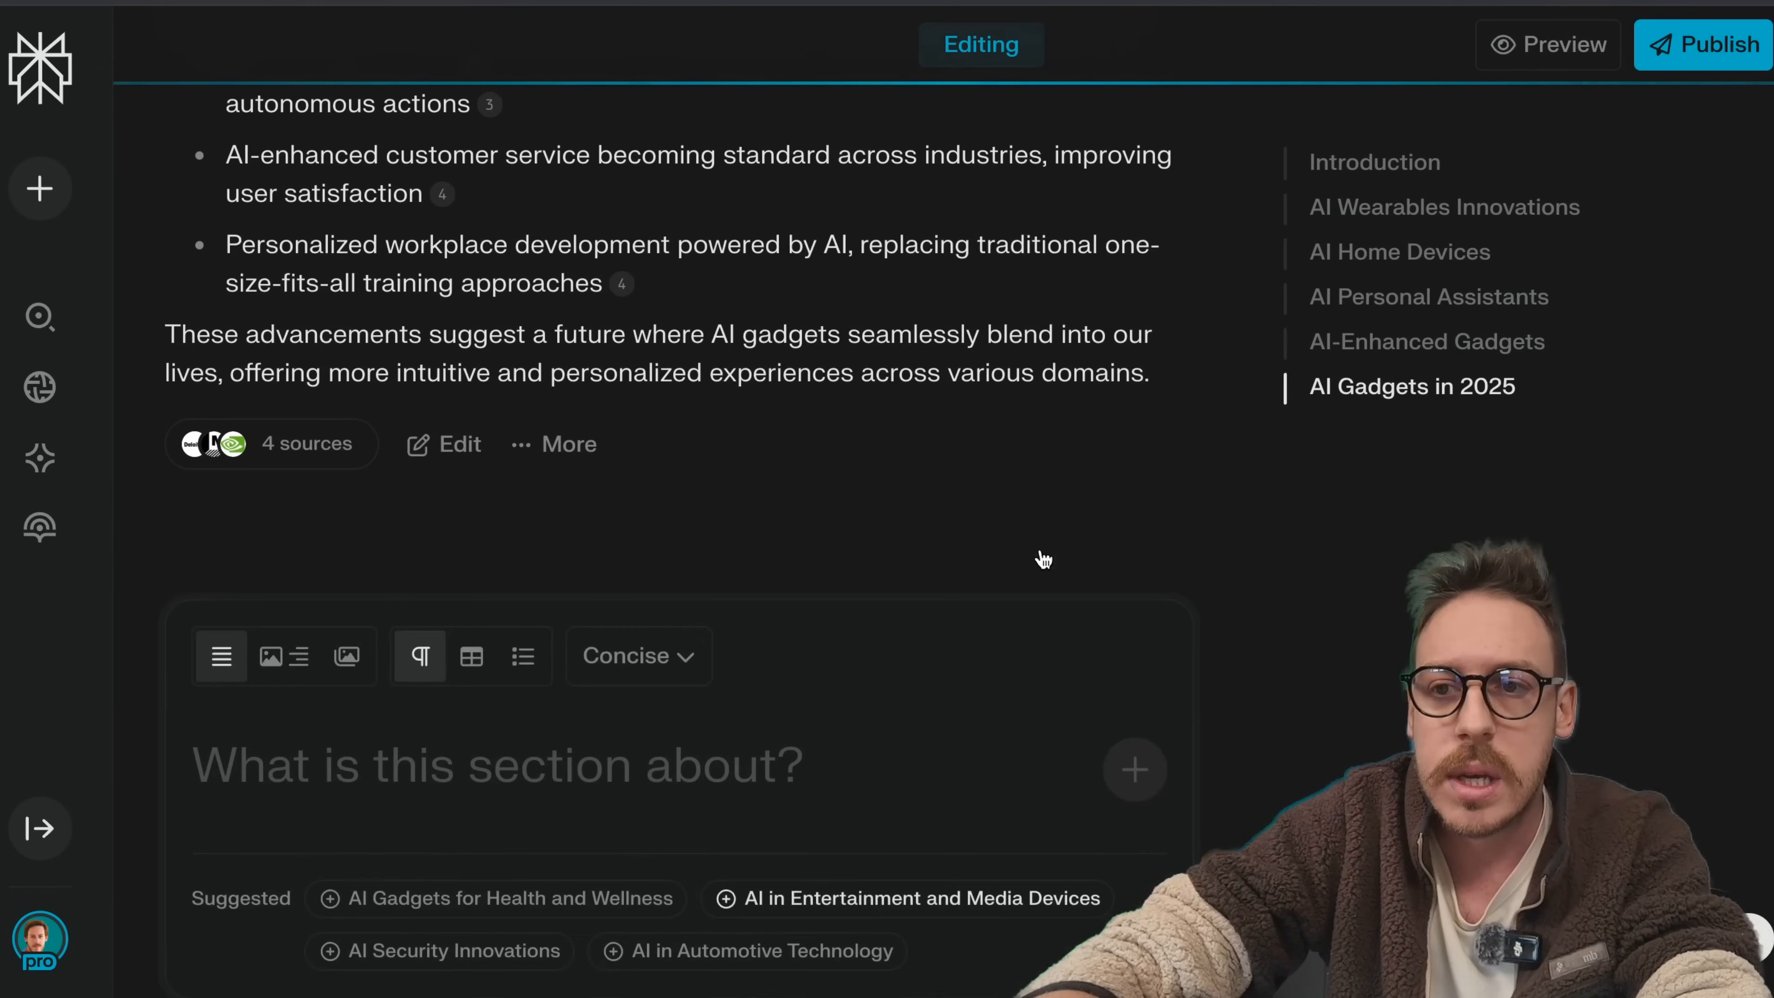
click(568, 443)
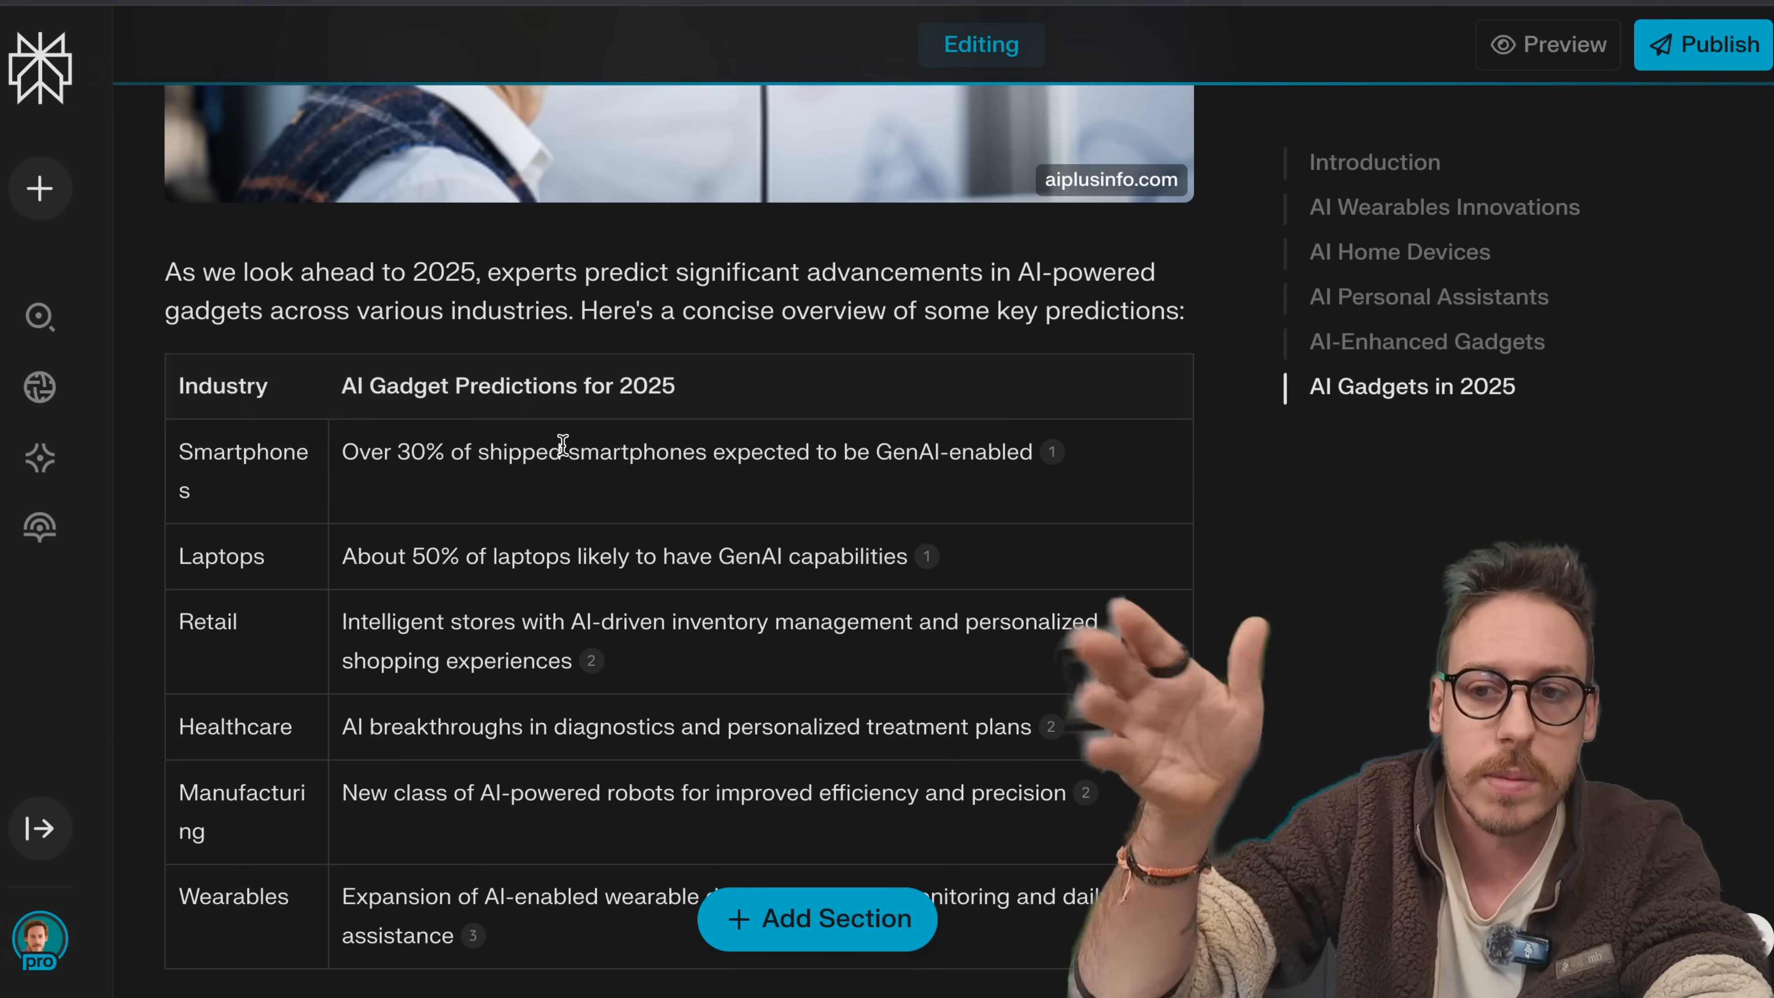
scroll(down, 3)
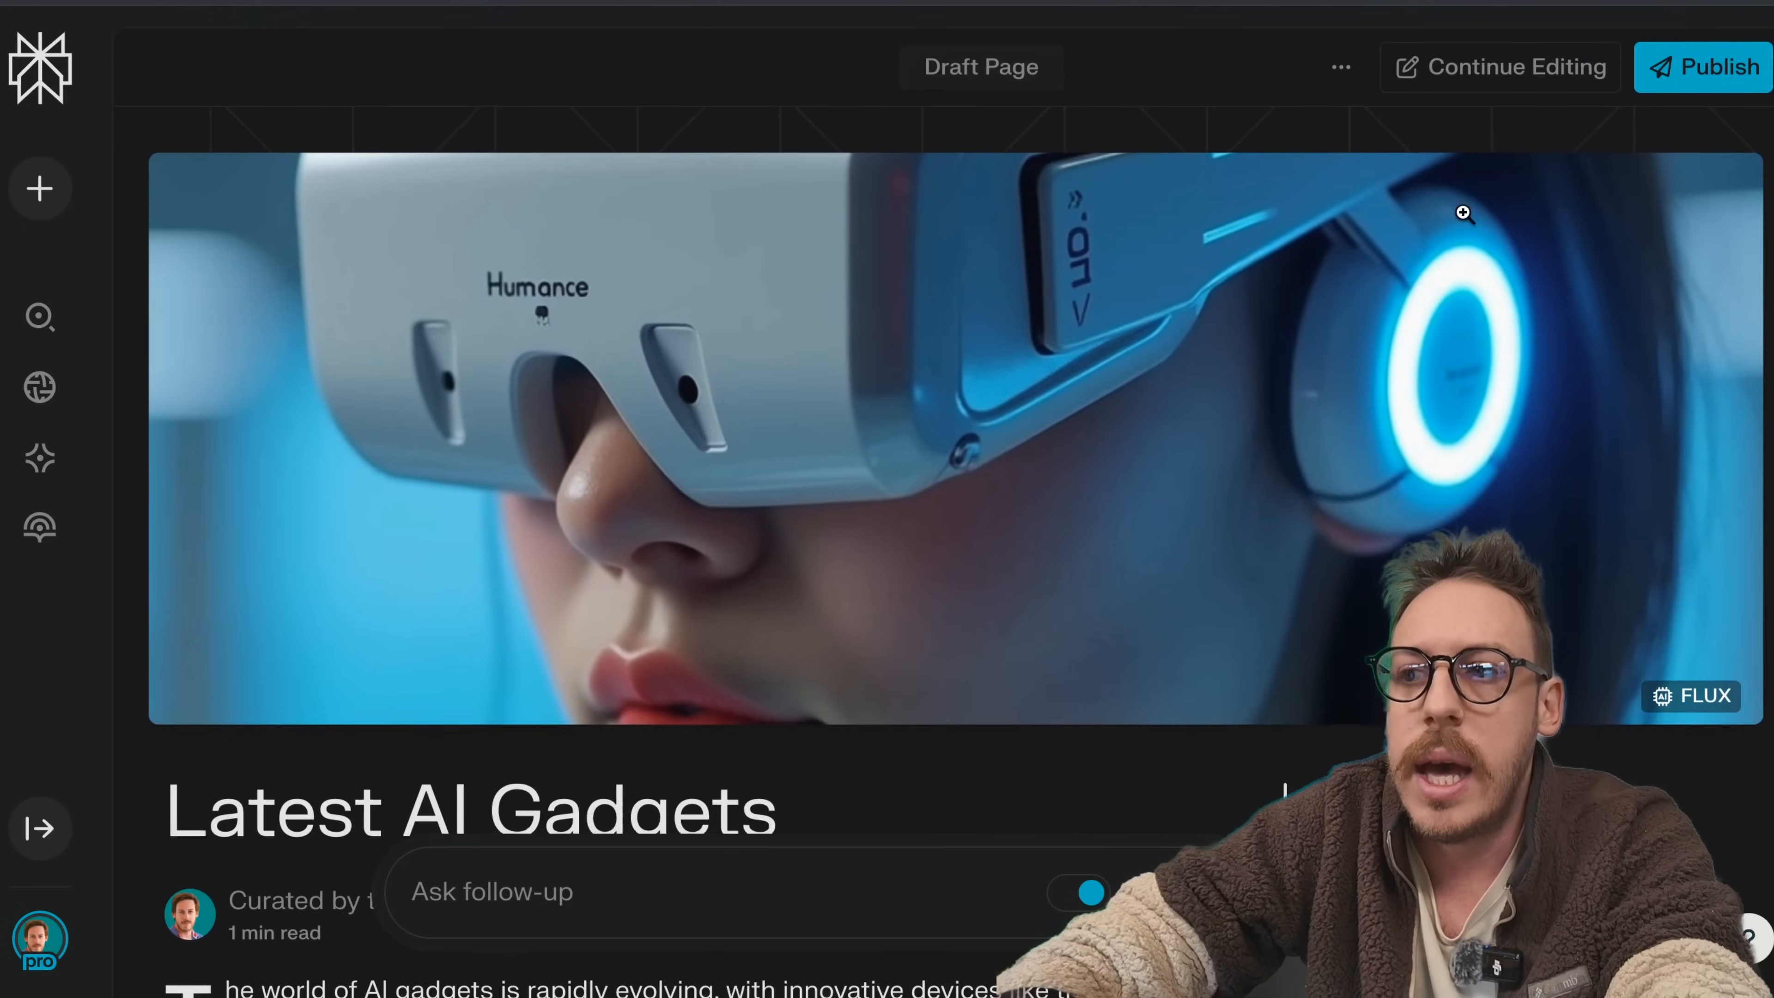
Step: Publish the Latest AI Gadgets page and dismiss the published confirmation
click(1703, 67)
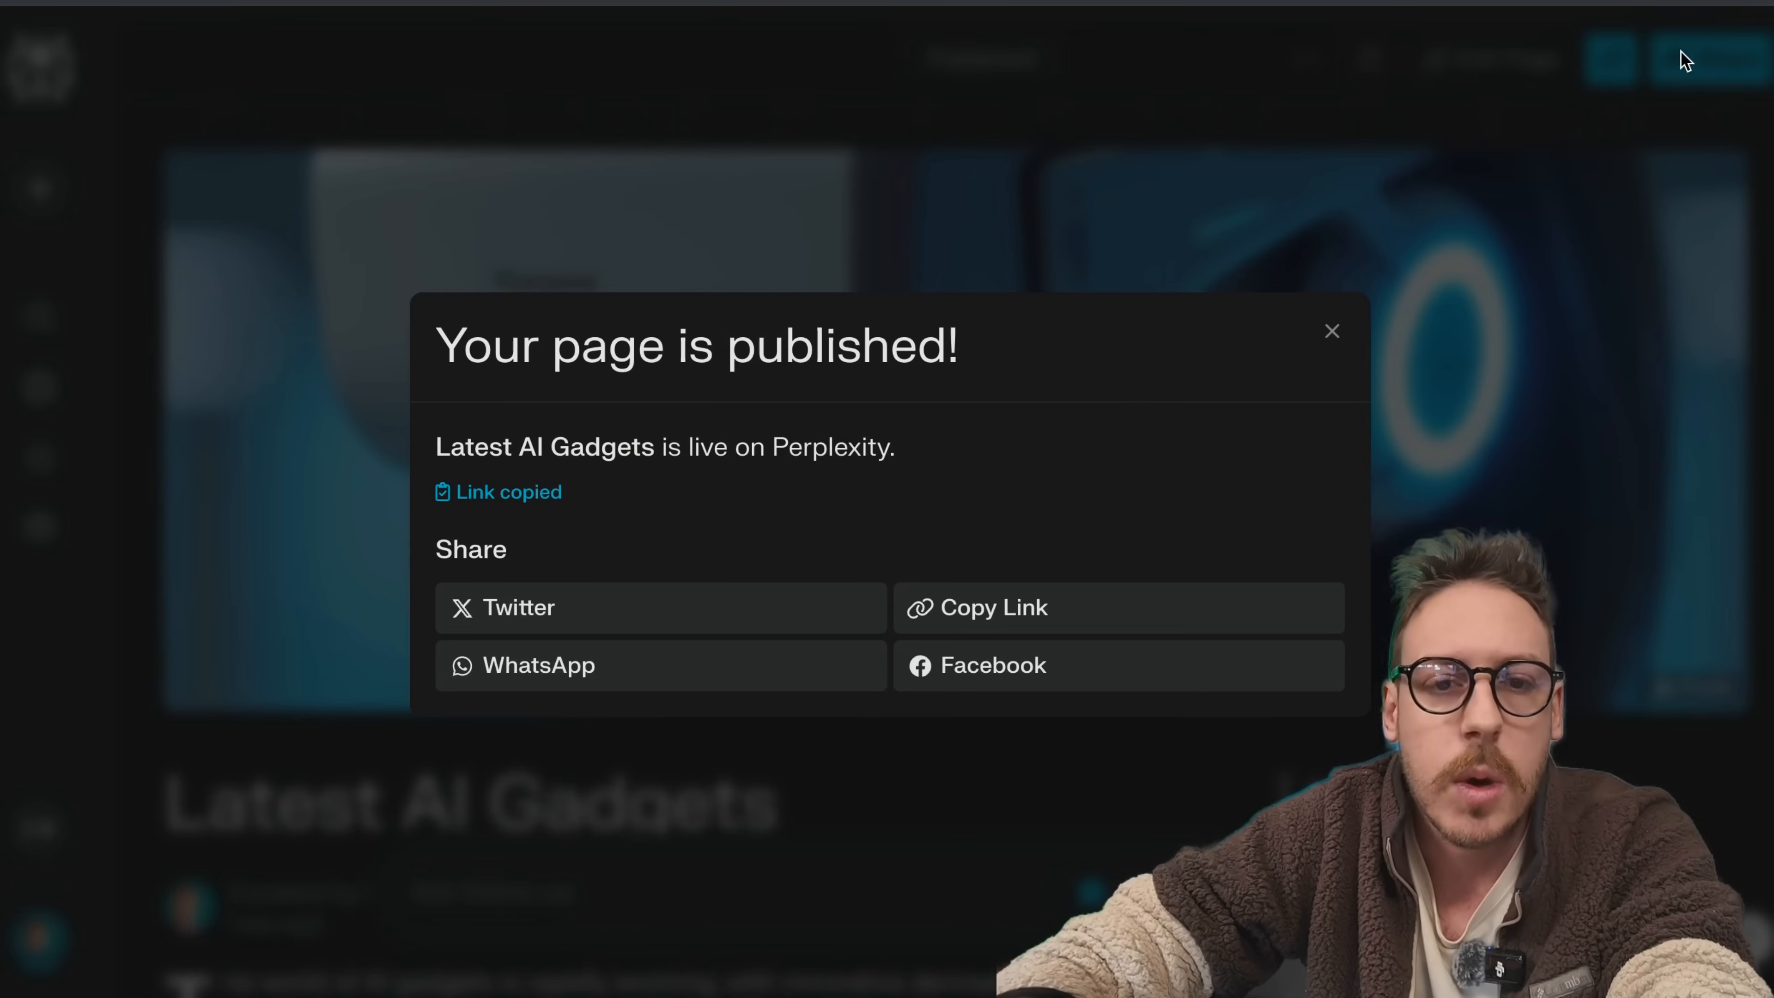
mouse_move(709, 540)
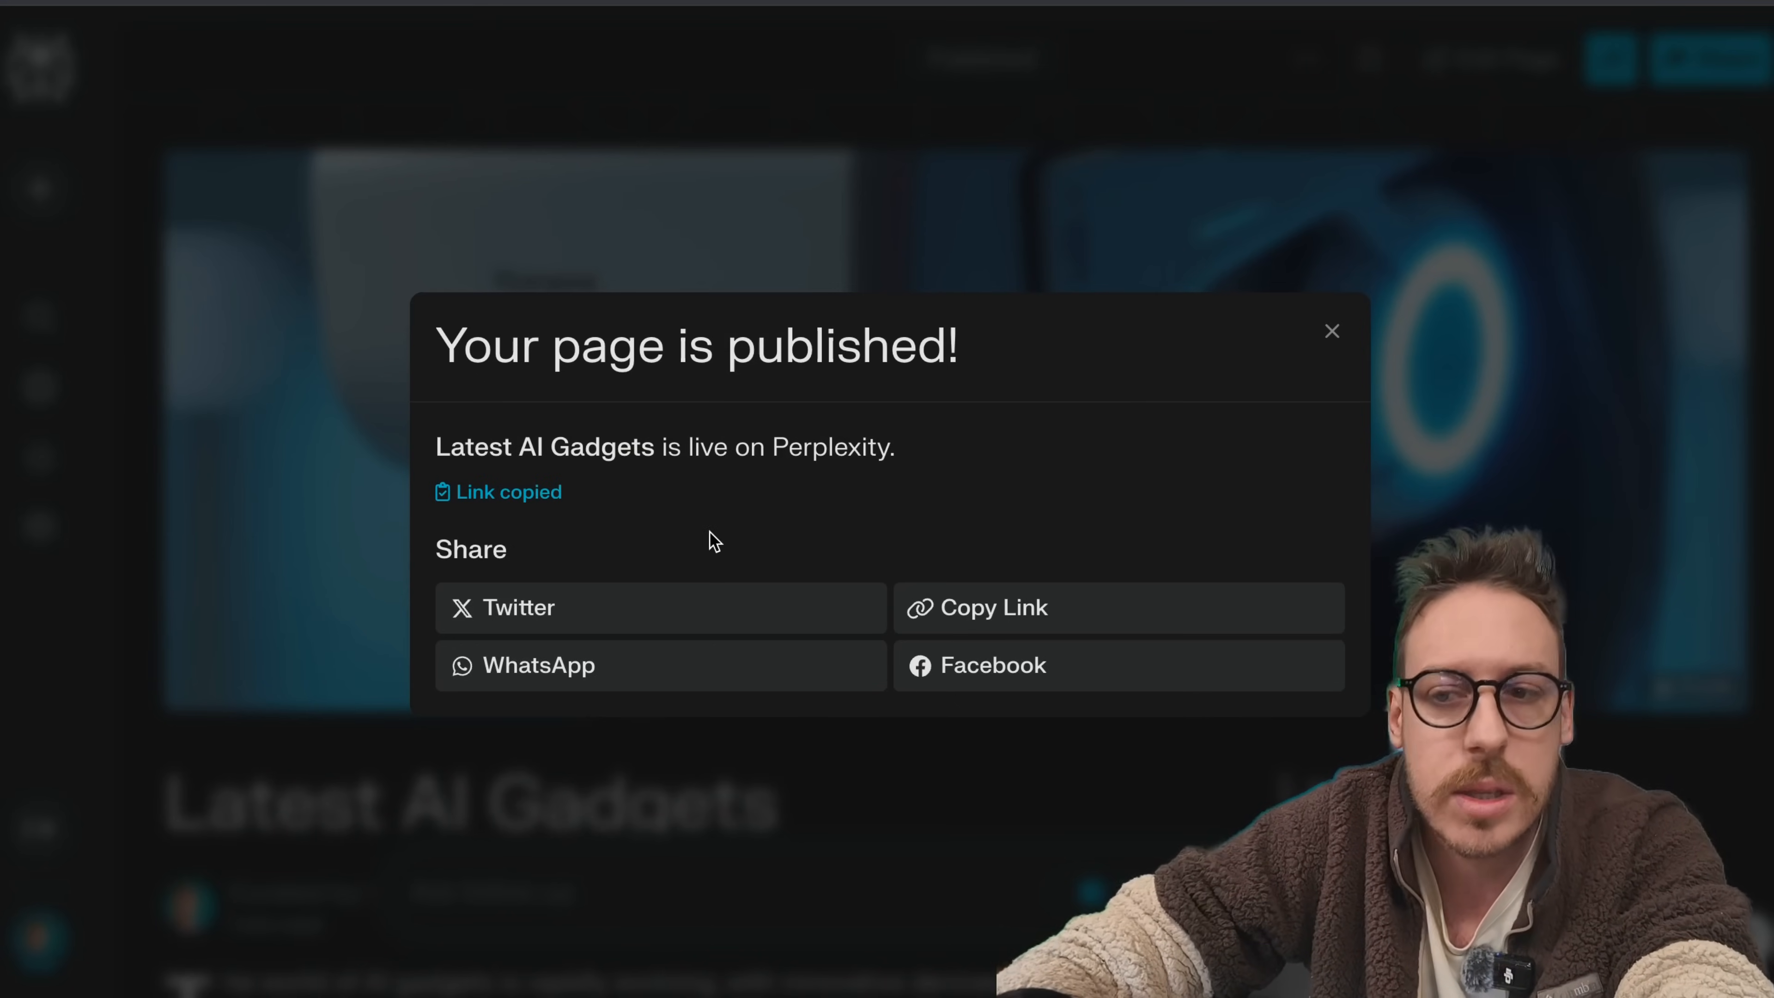
mouse_move(554, 621)
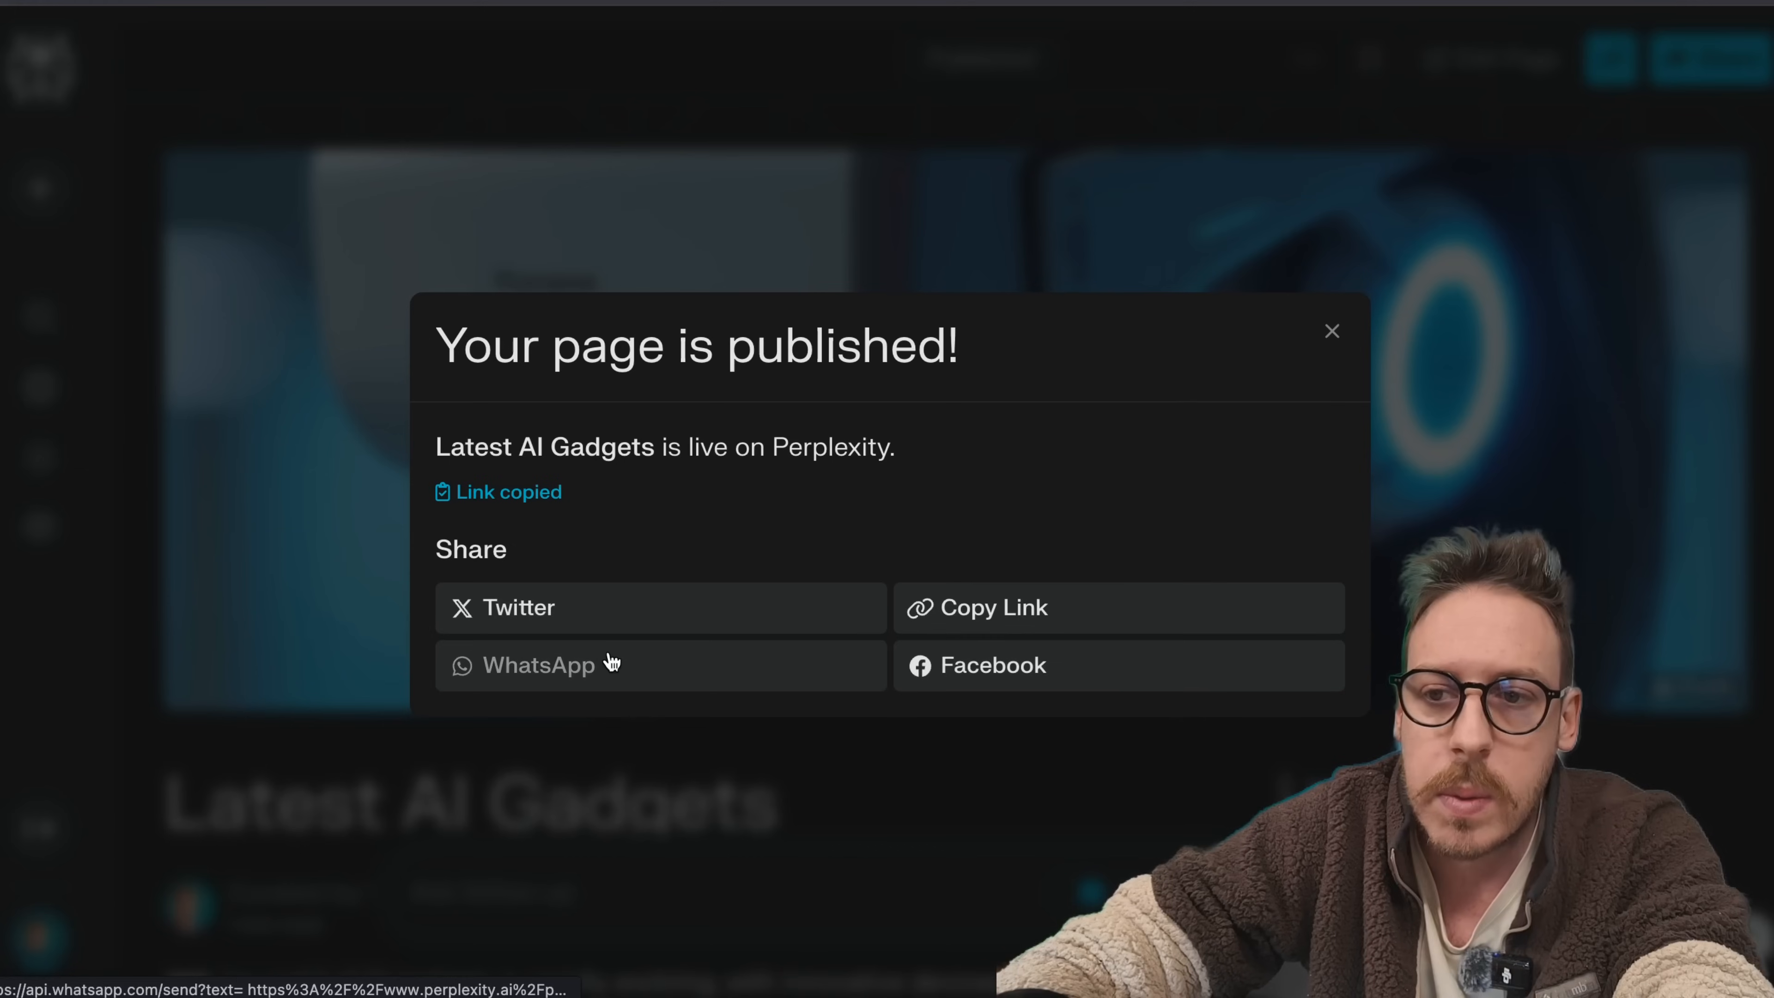
mouse_move(765, 514)
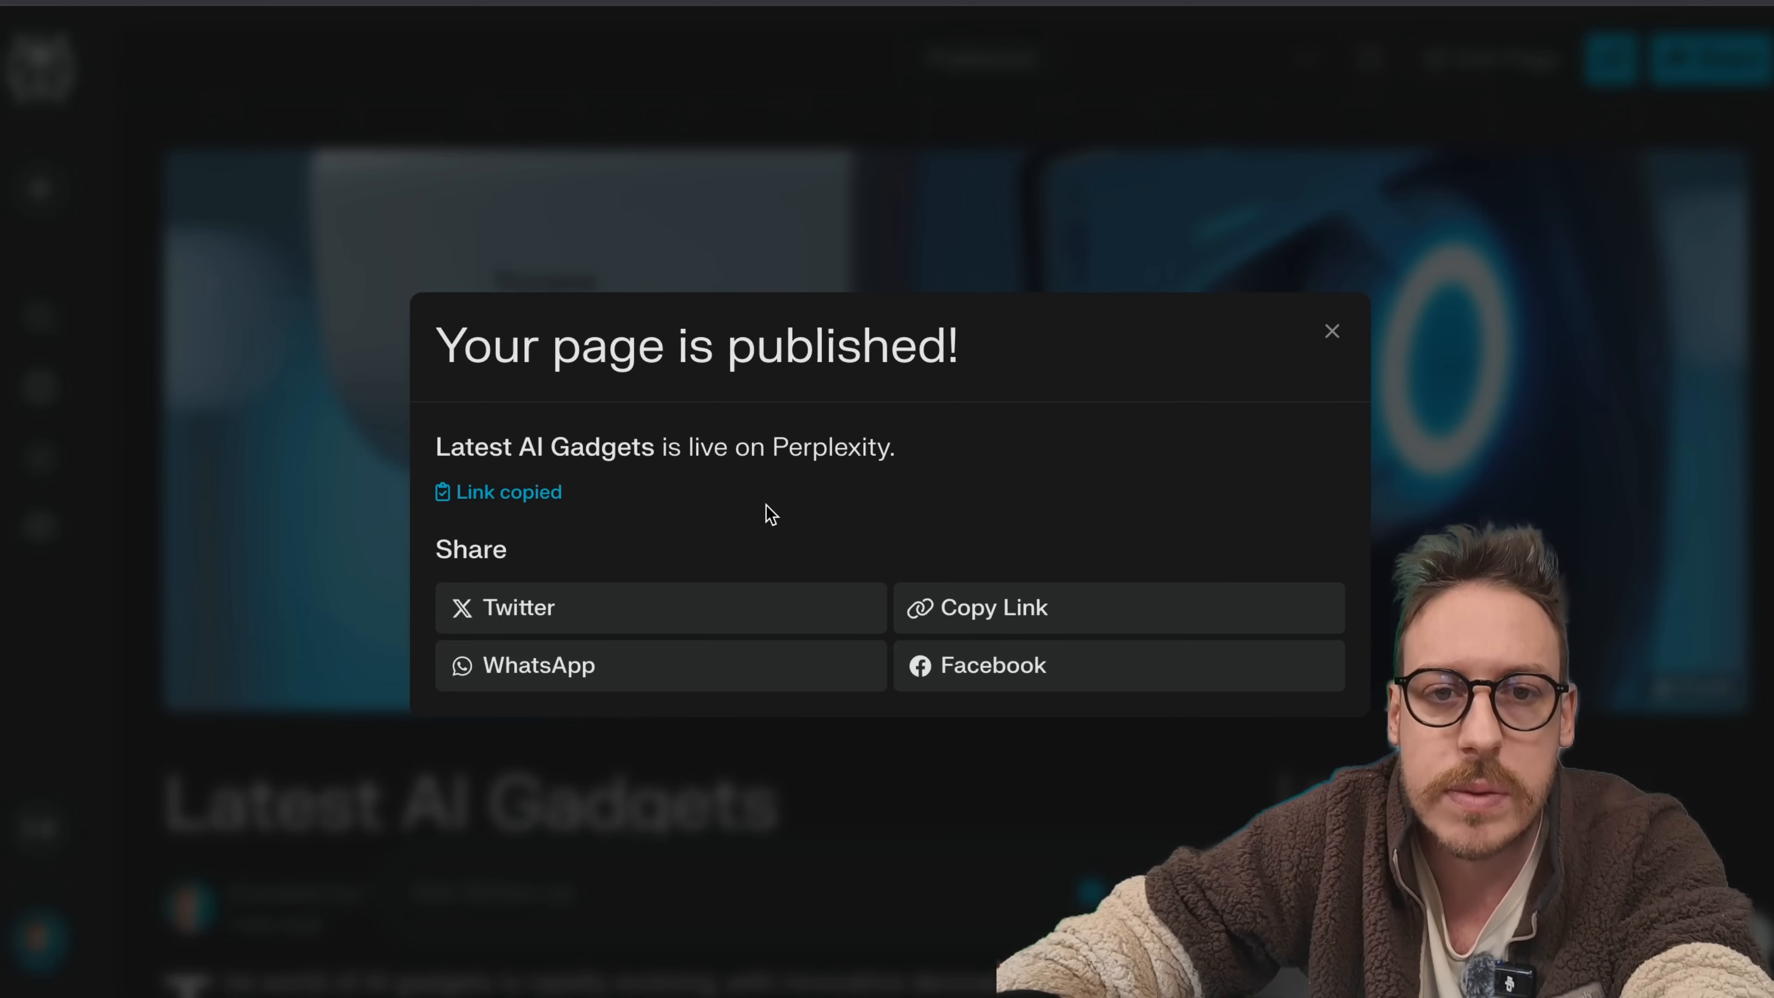
click(1331, 330)
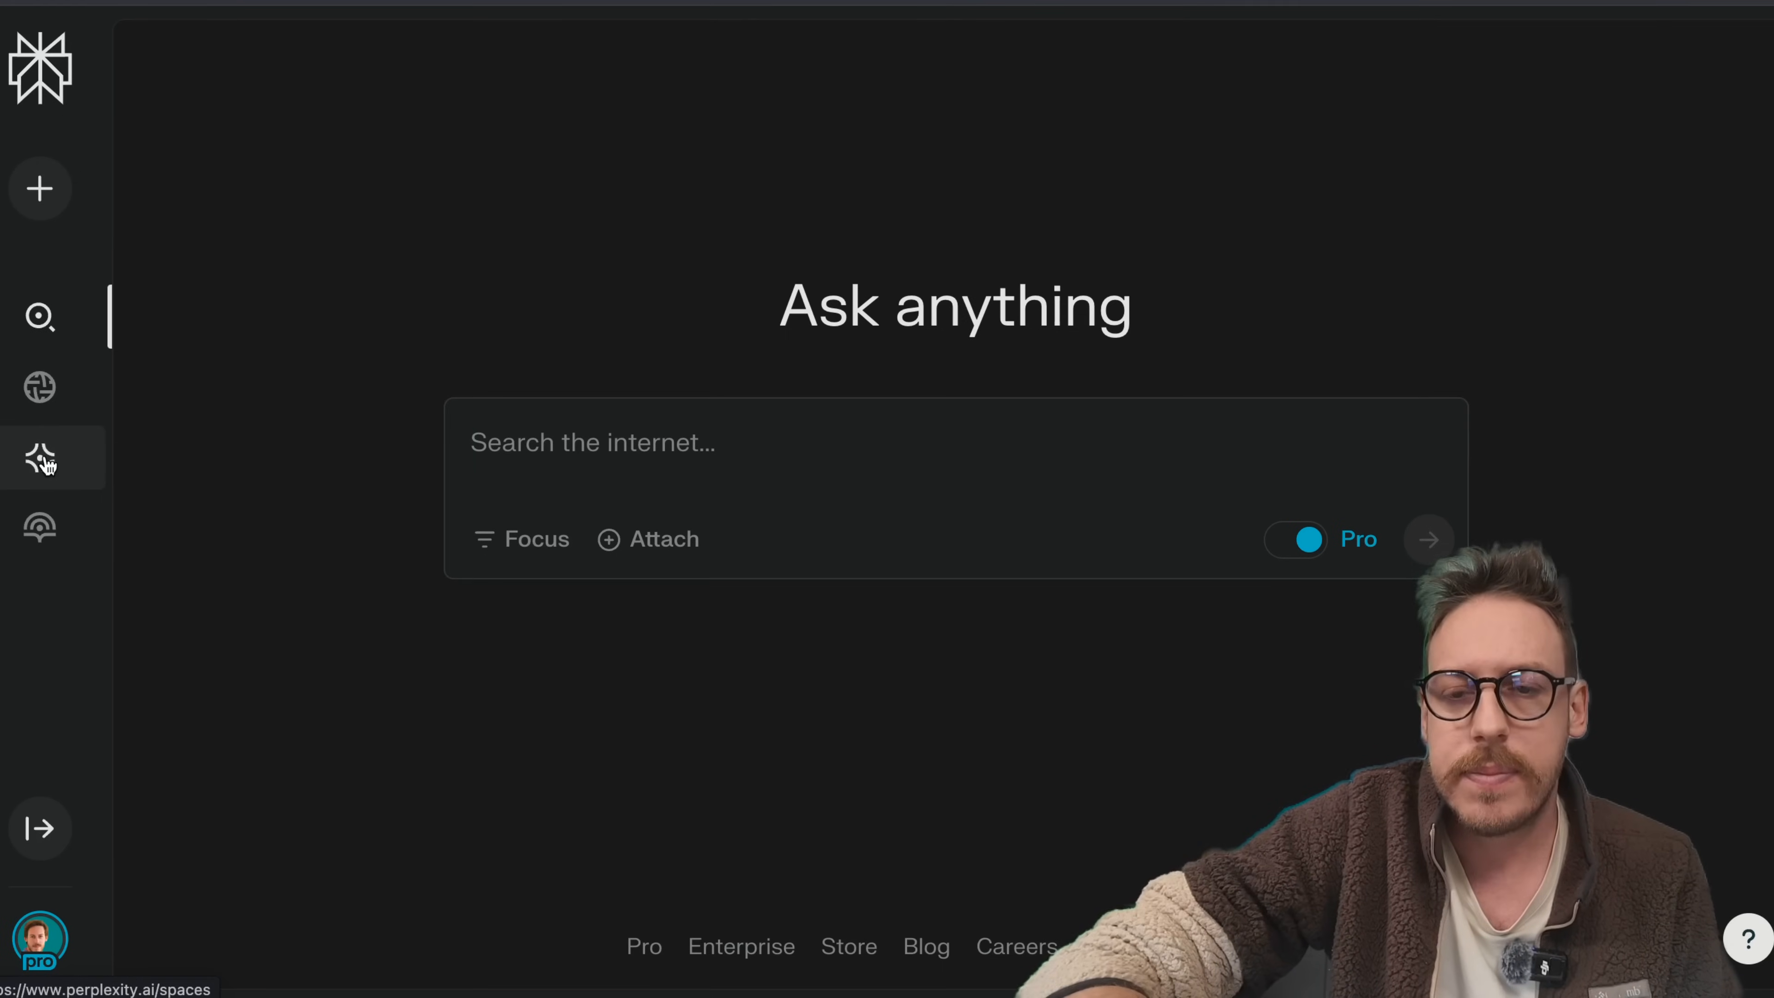
Step: Create a private 'AI Gadgets 2025' Space with expert gadget-researcher custom instructions, checking the AI Model options
click(40, 458)
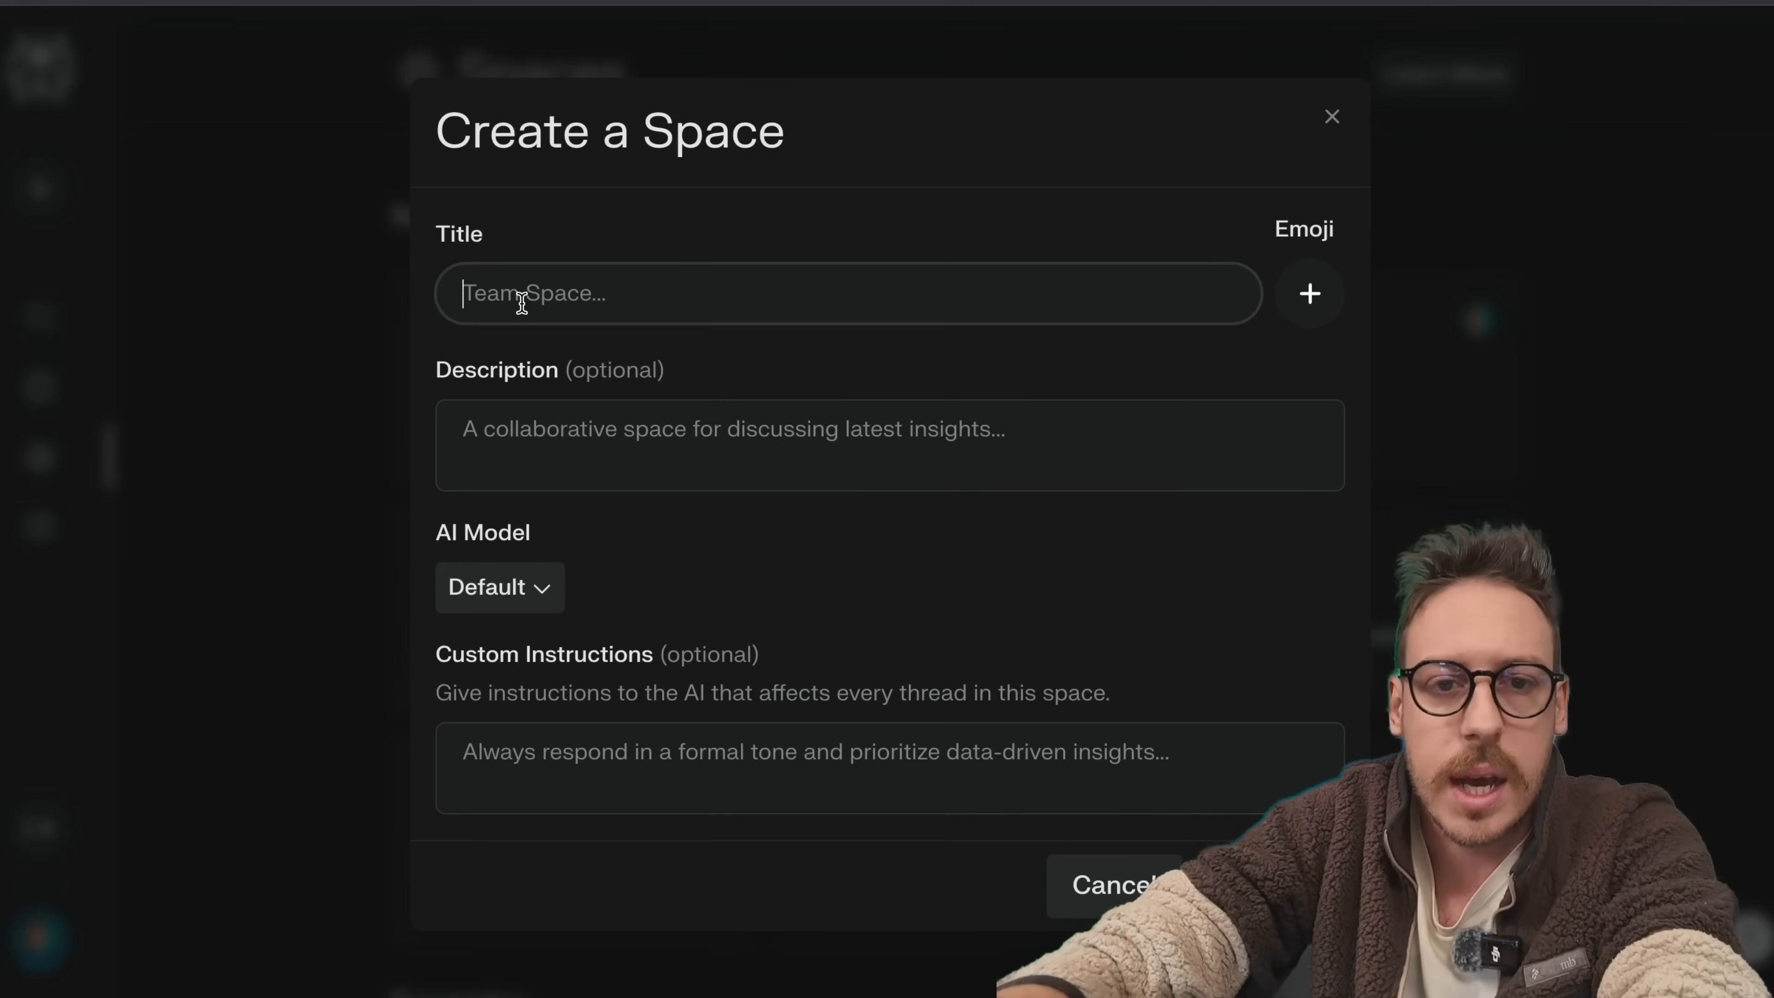
text(AI Gadgets 2025)
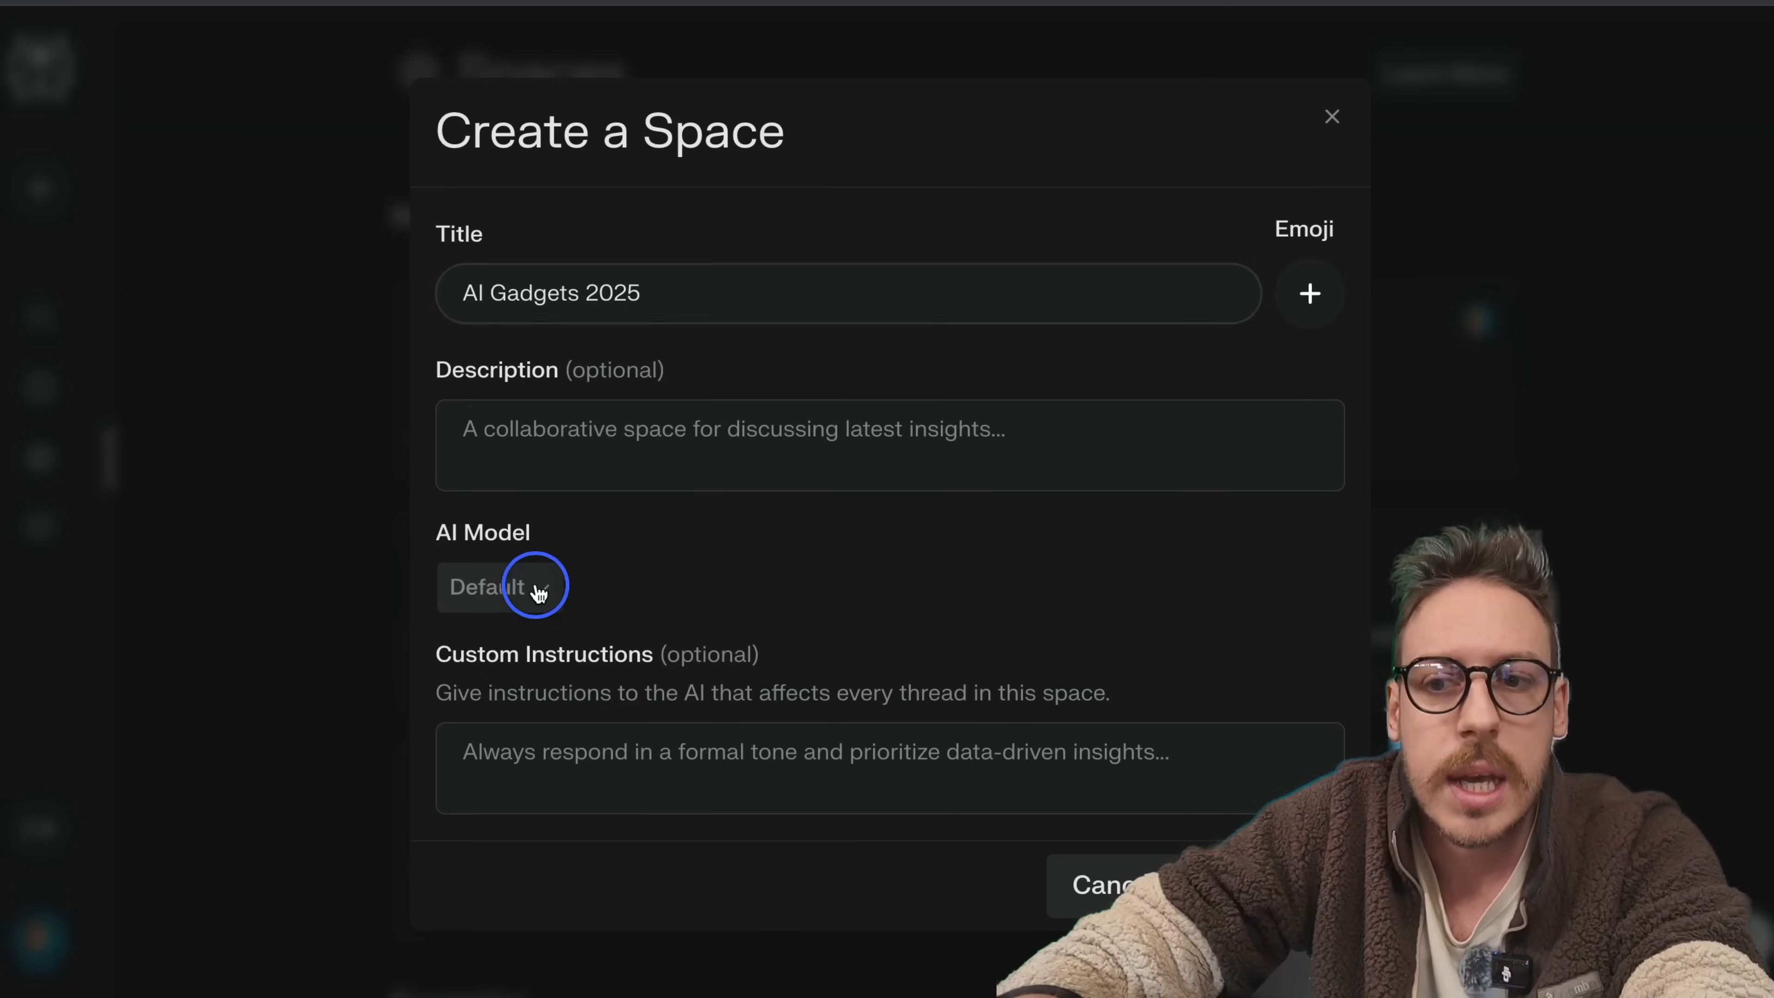
click(498, 587)
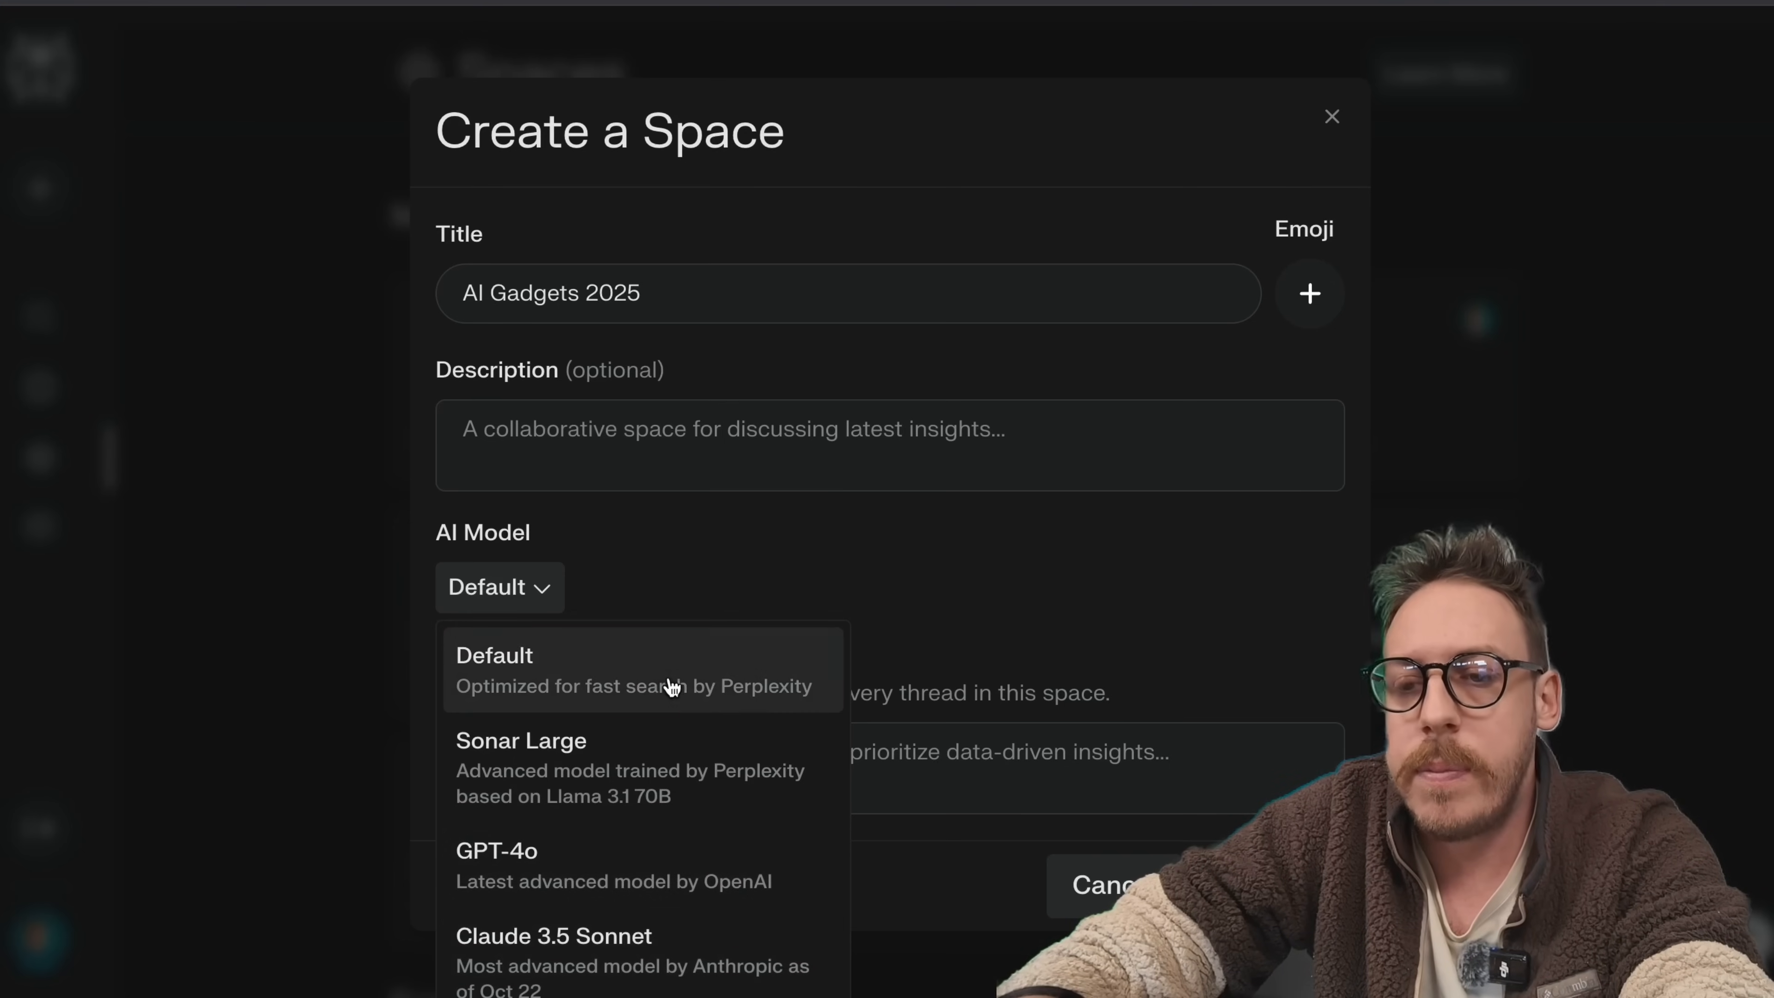
mouse_move(630, 687)
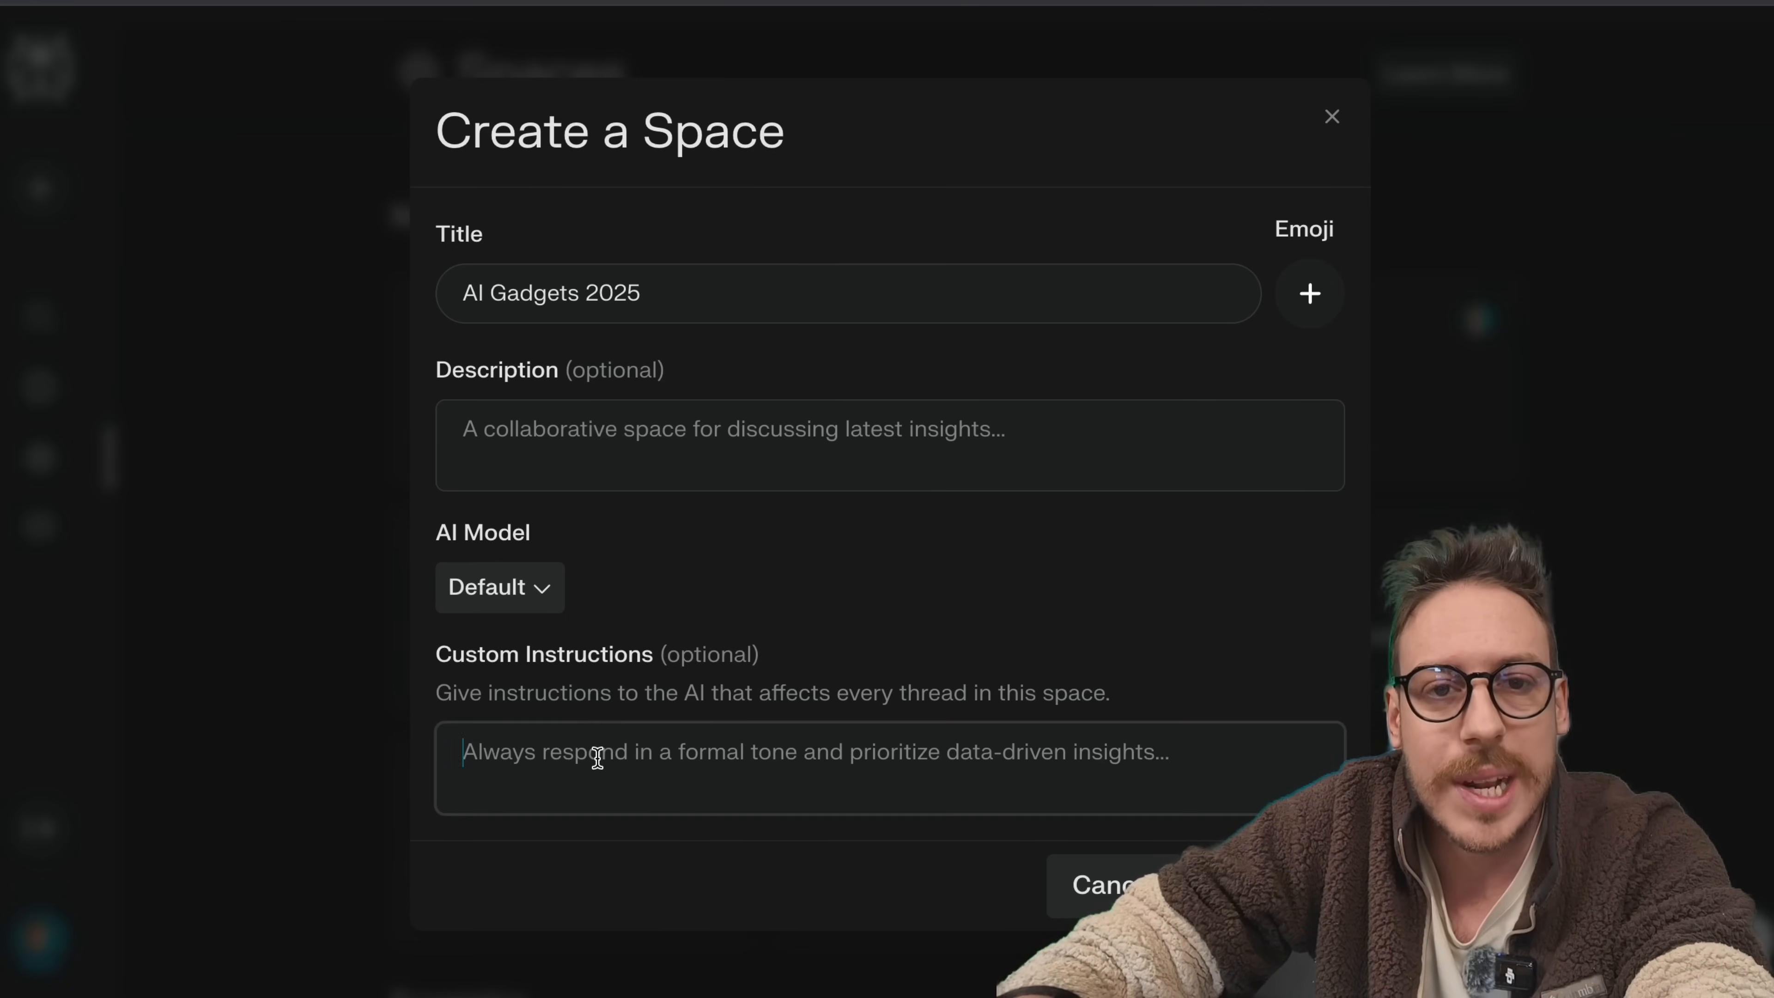
text(You are an expert researcher of gadgets in the world. You are looking for trend)
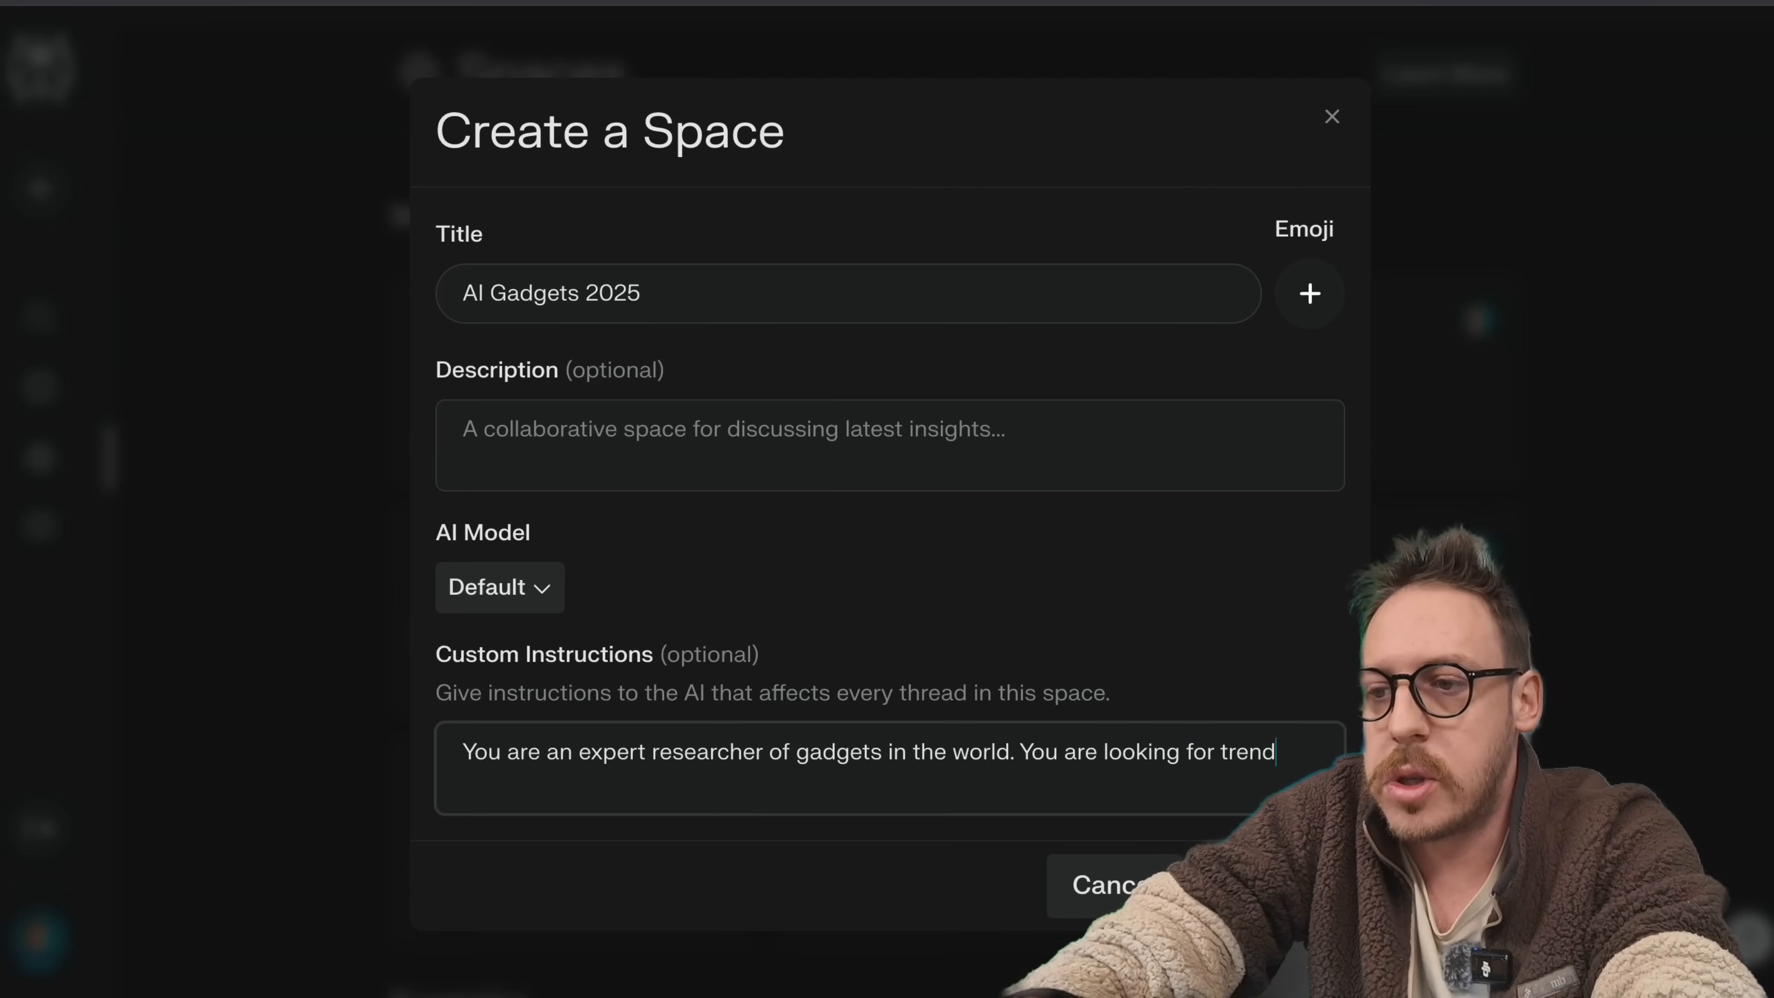
text(s and you anal)
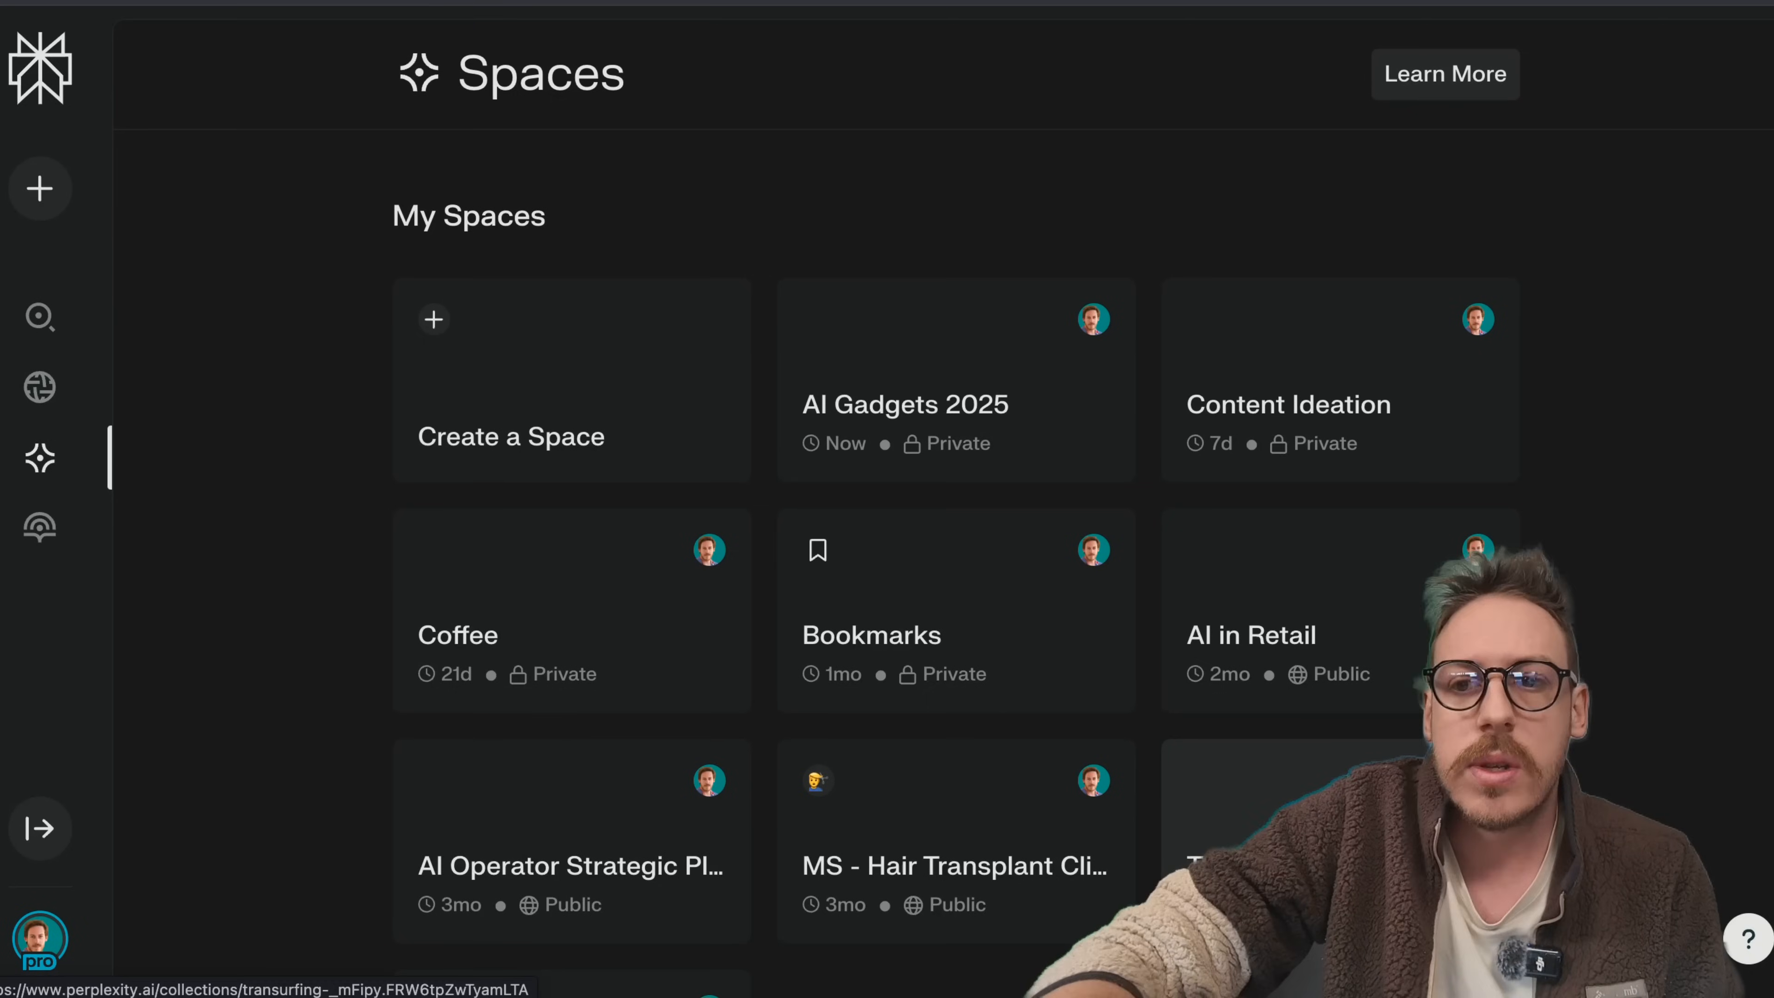
Step: In the AI Gadgets 2025 Space thread, ask the related question on most anticipated 2025 gadgets, then return to the Space page
click(953, 403)
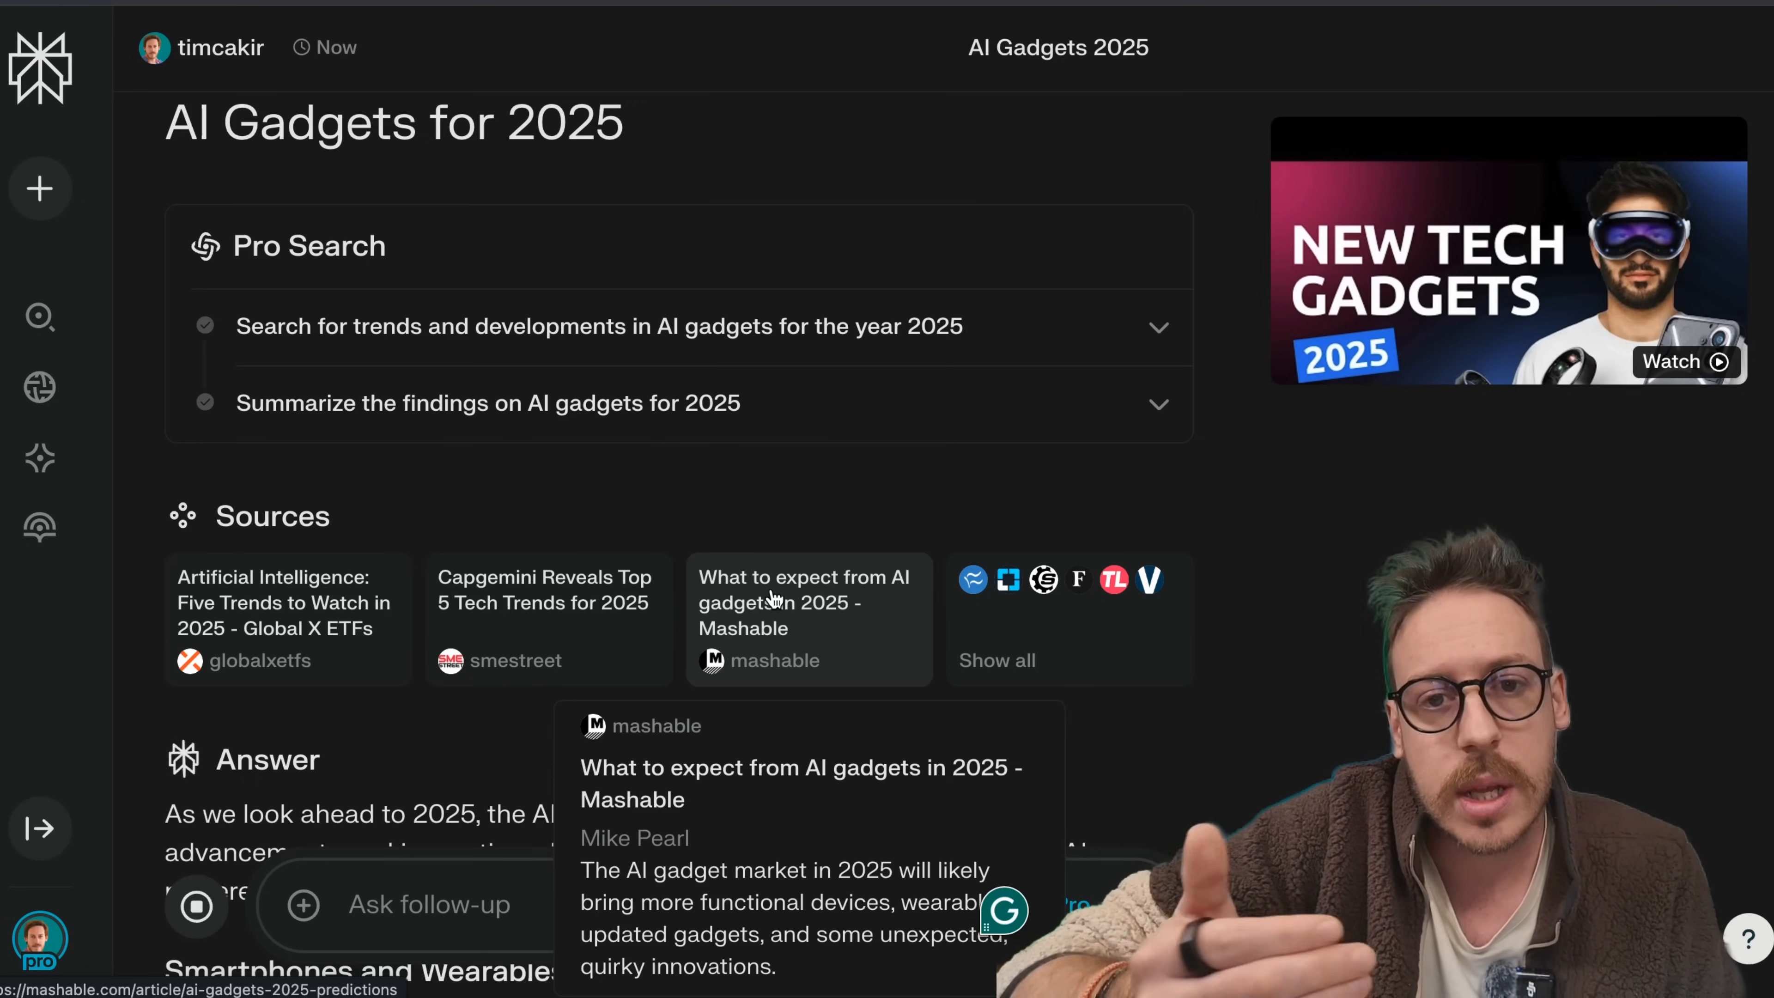
scroll(down, 3)
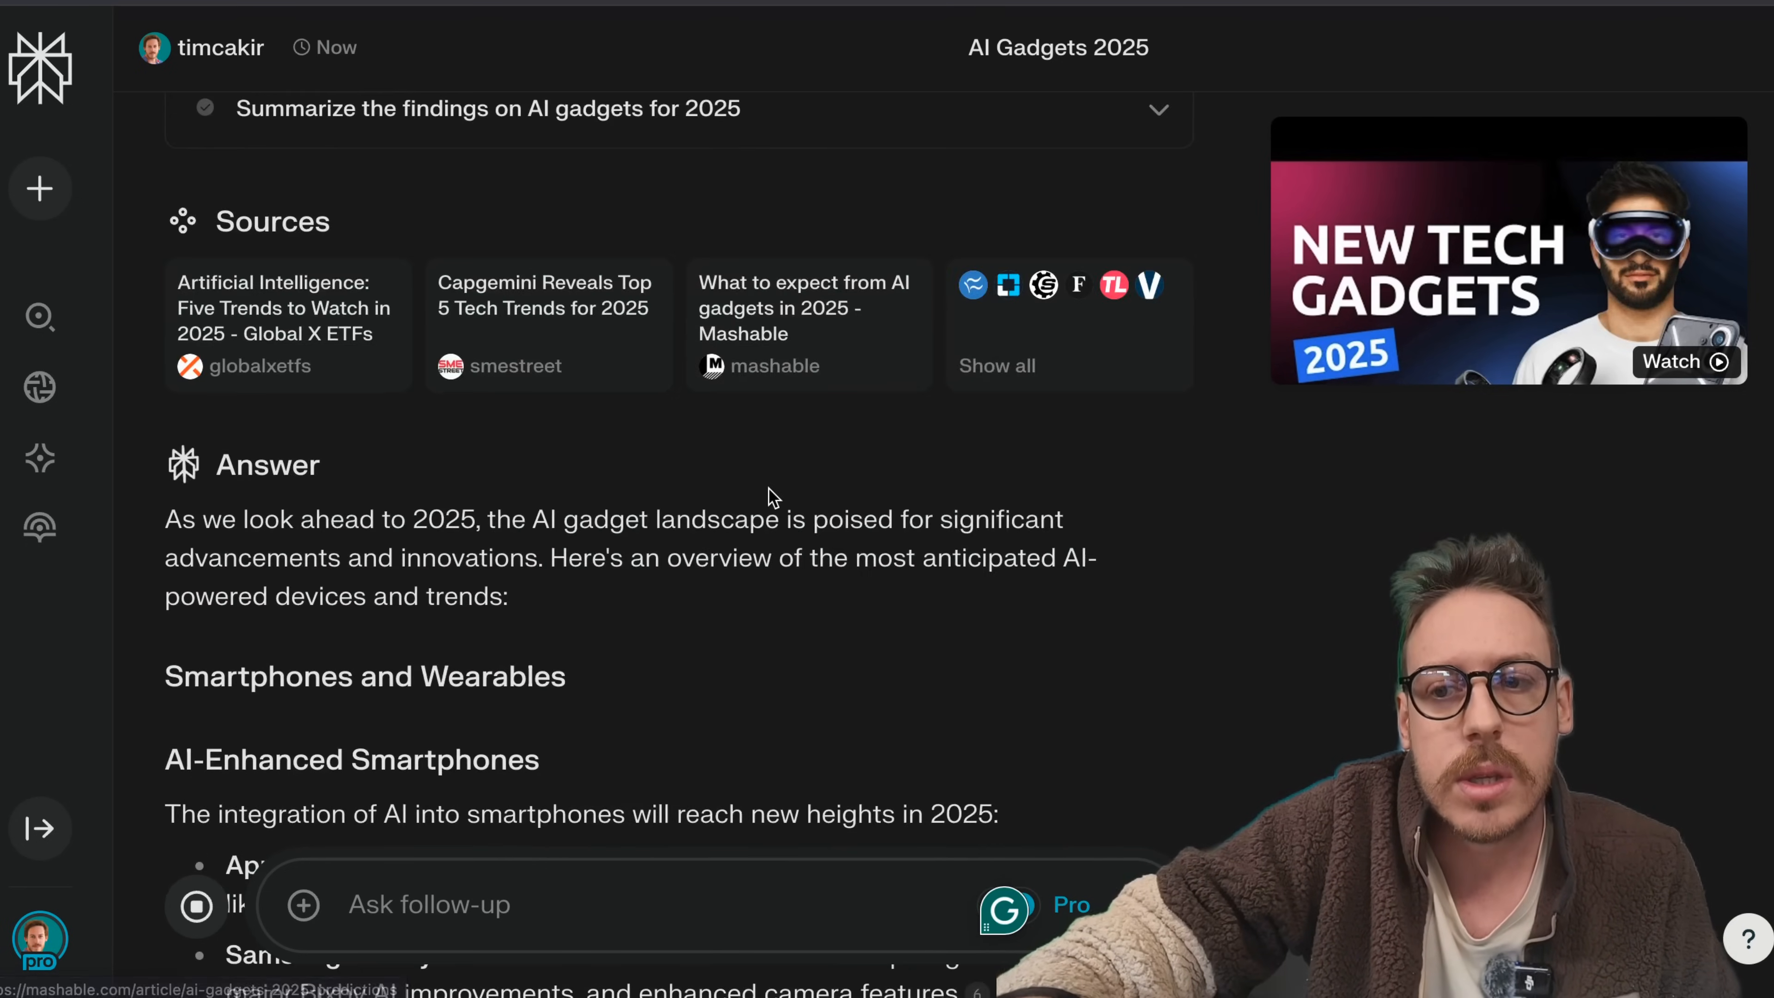
scroll(down, 3)
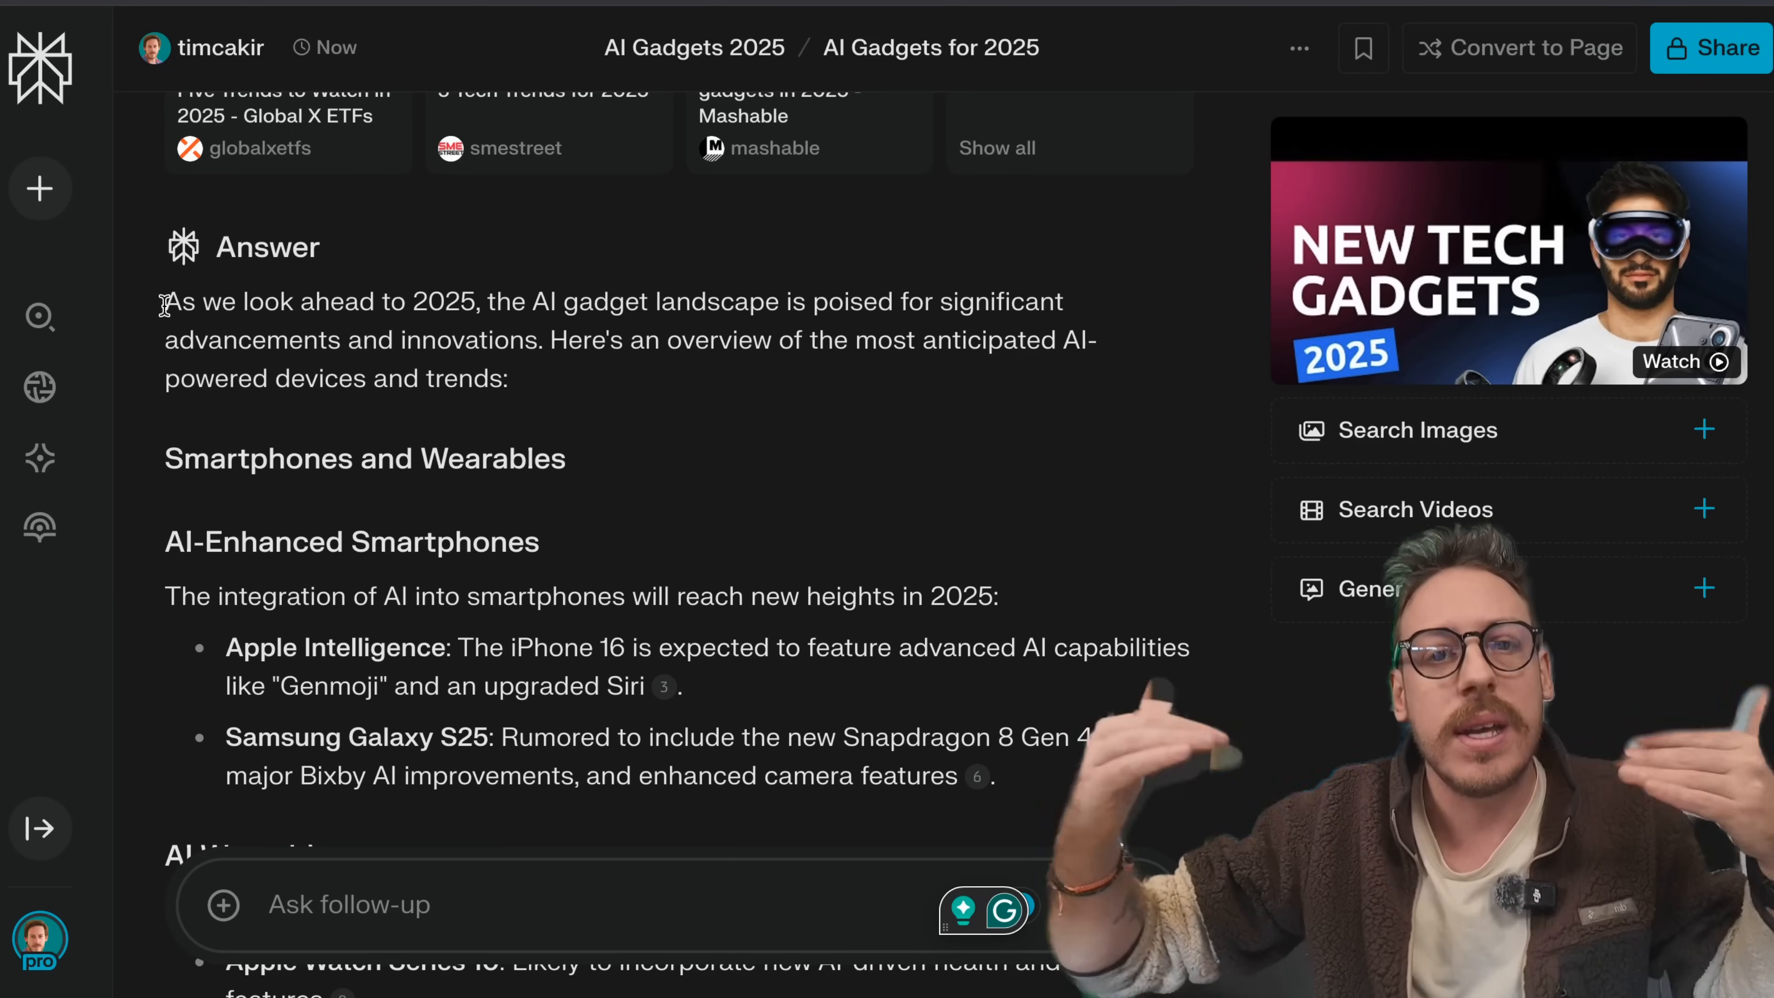
scroll(down, 3)
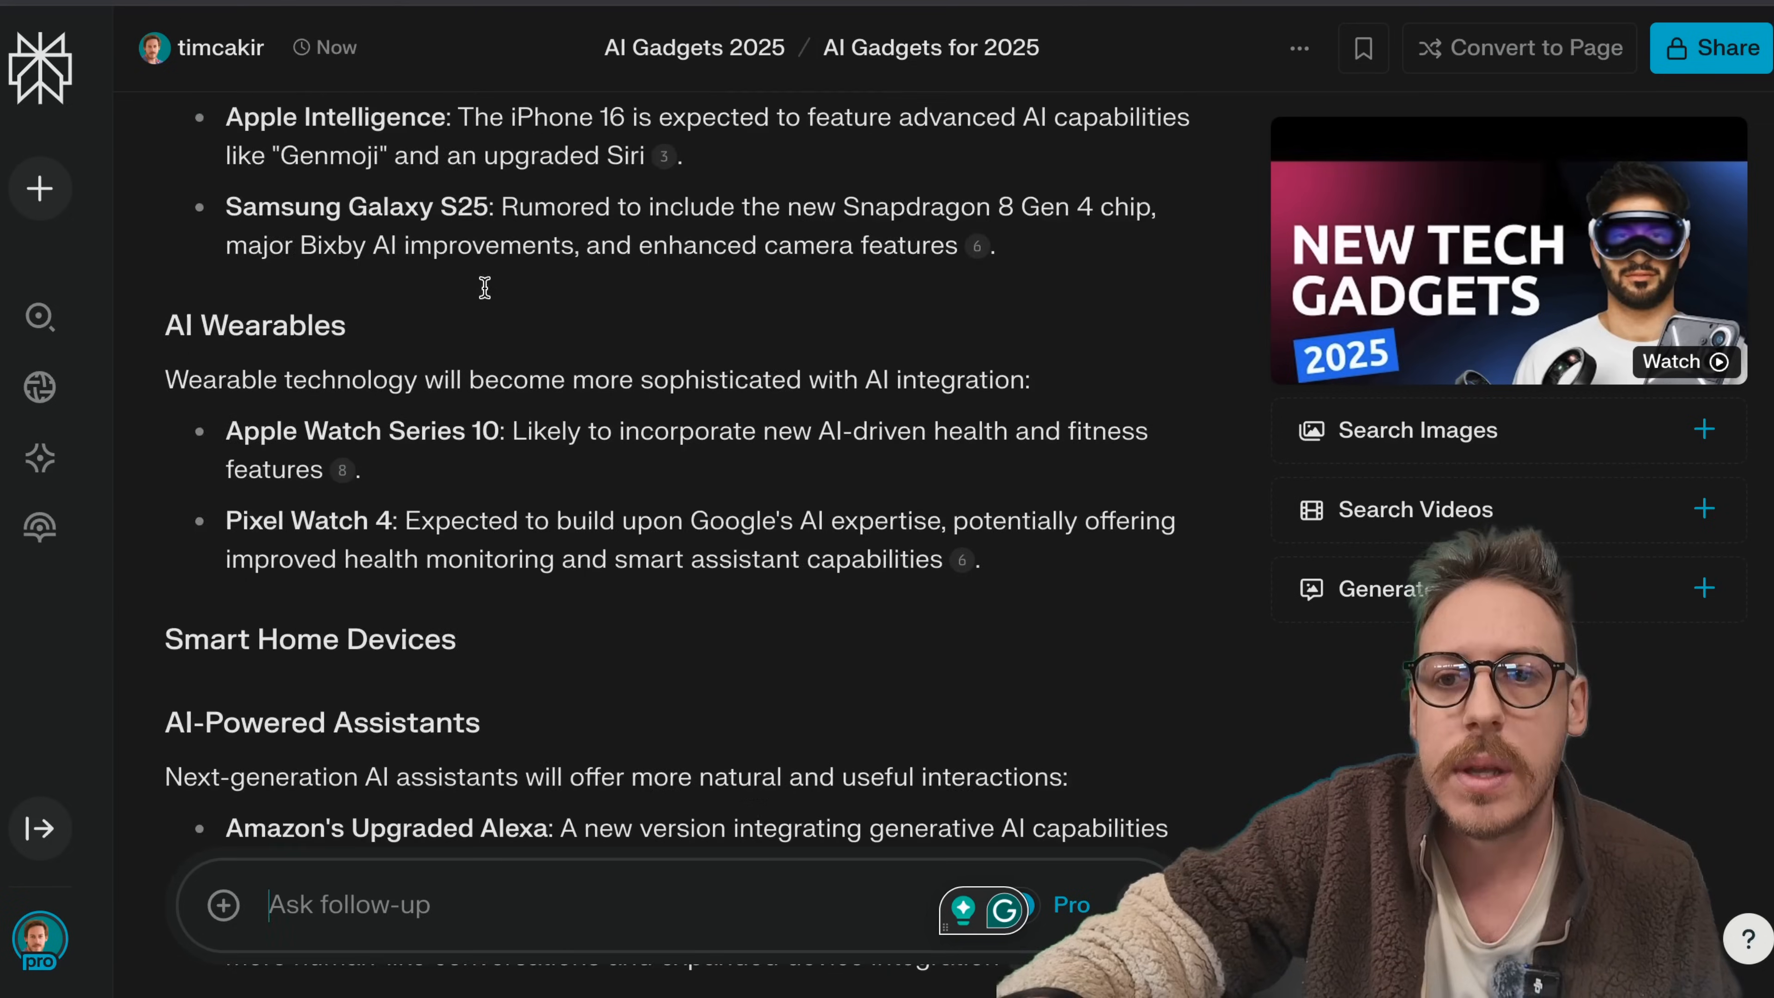
scroll(down, 3)
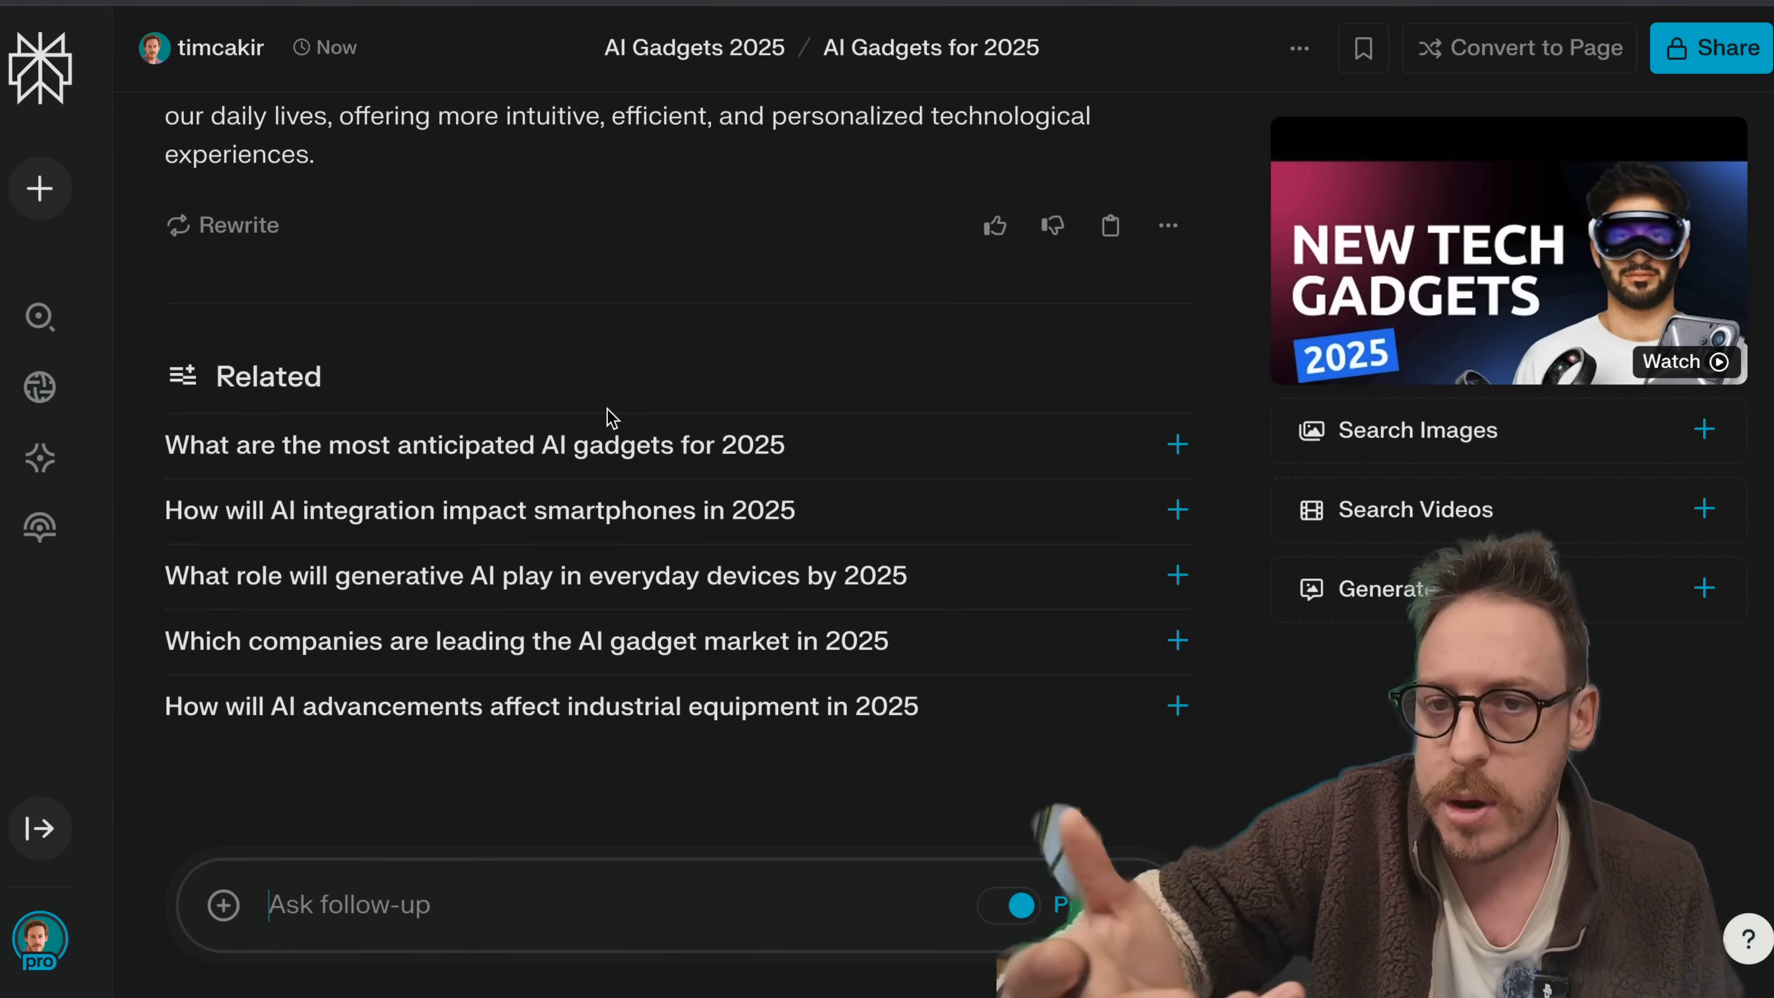
click(474, 444)
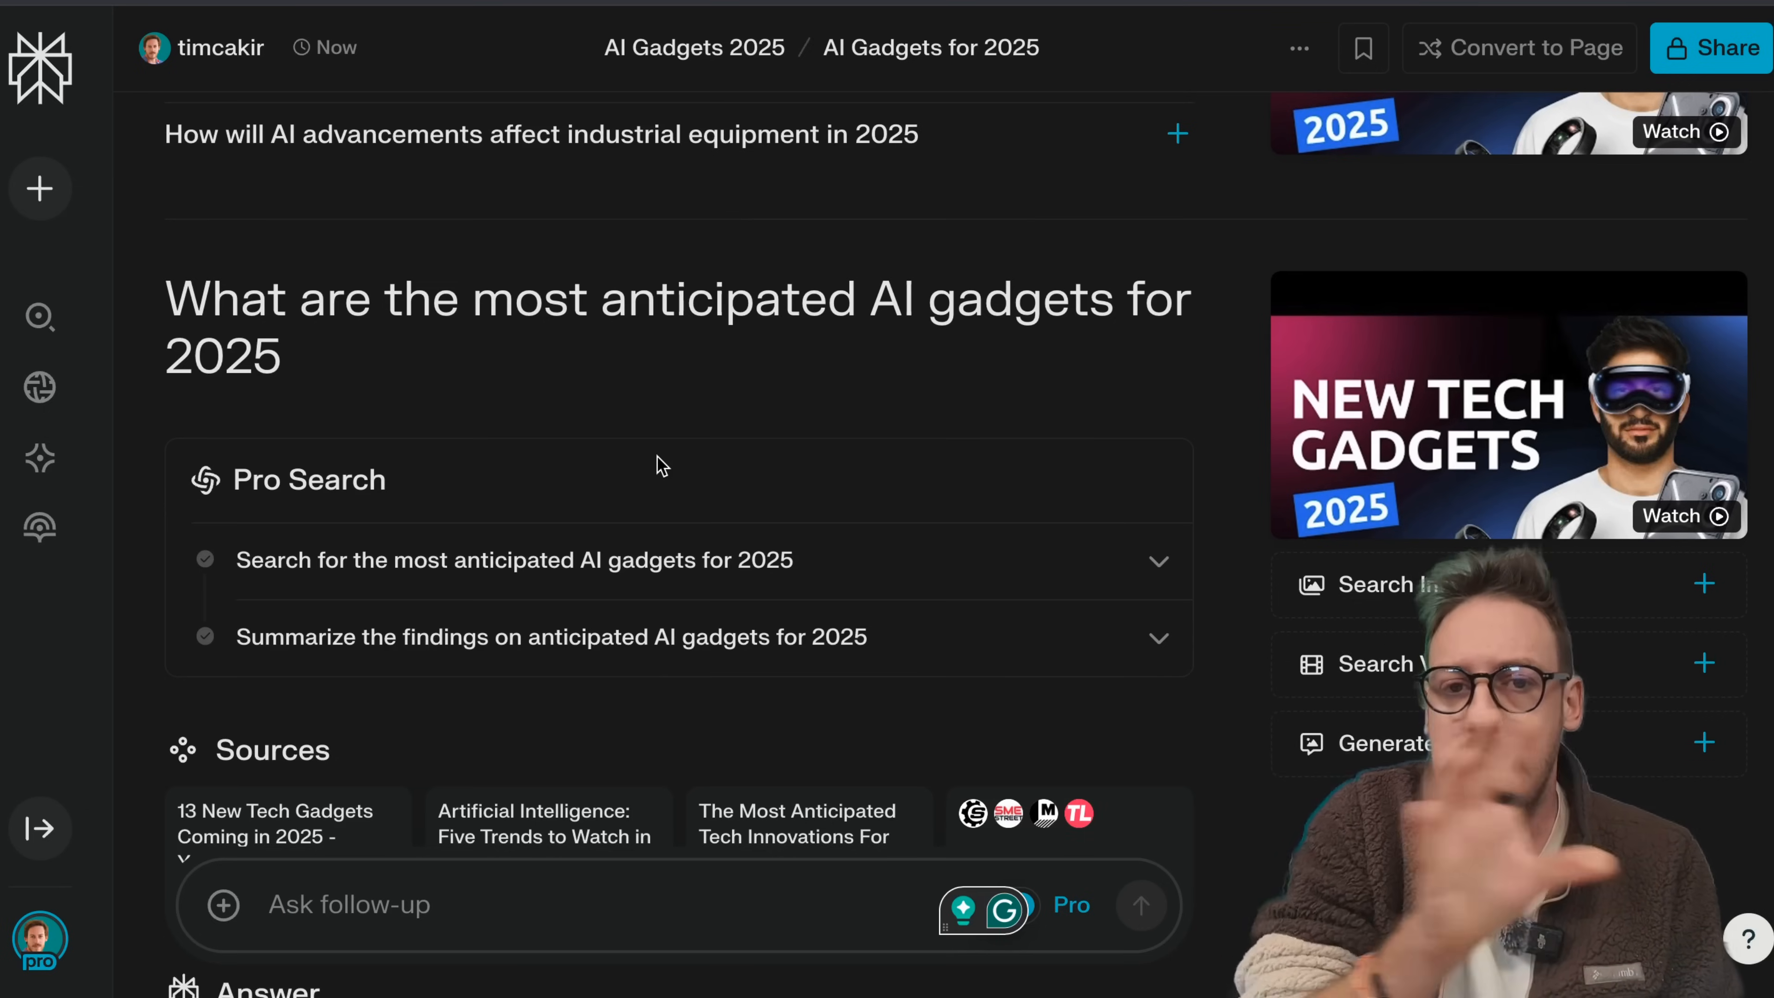
click(694, 48)
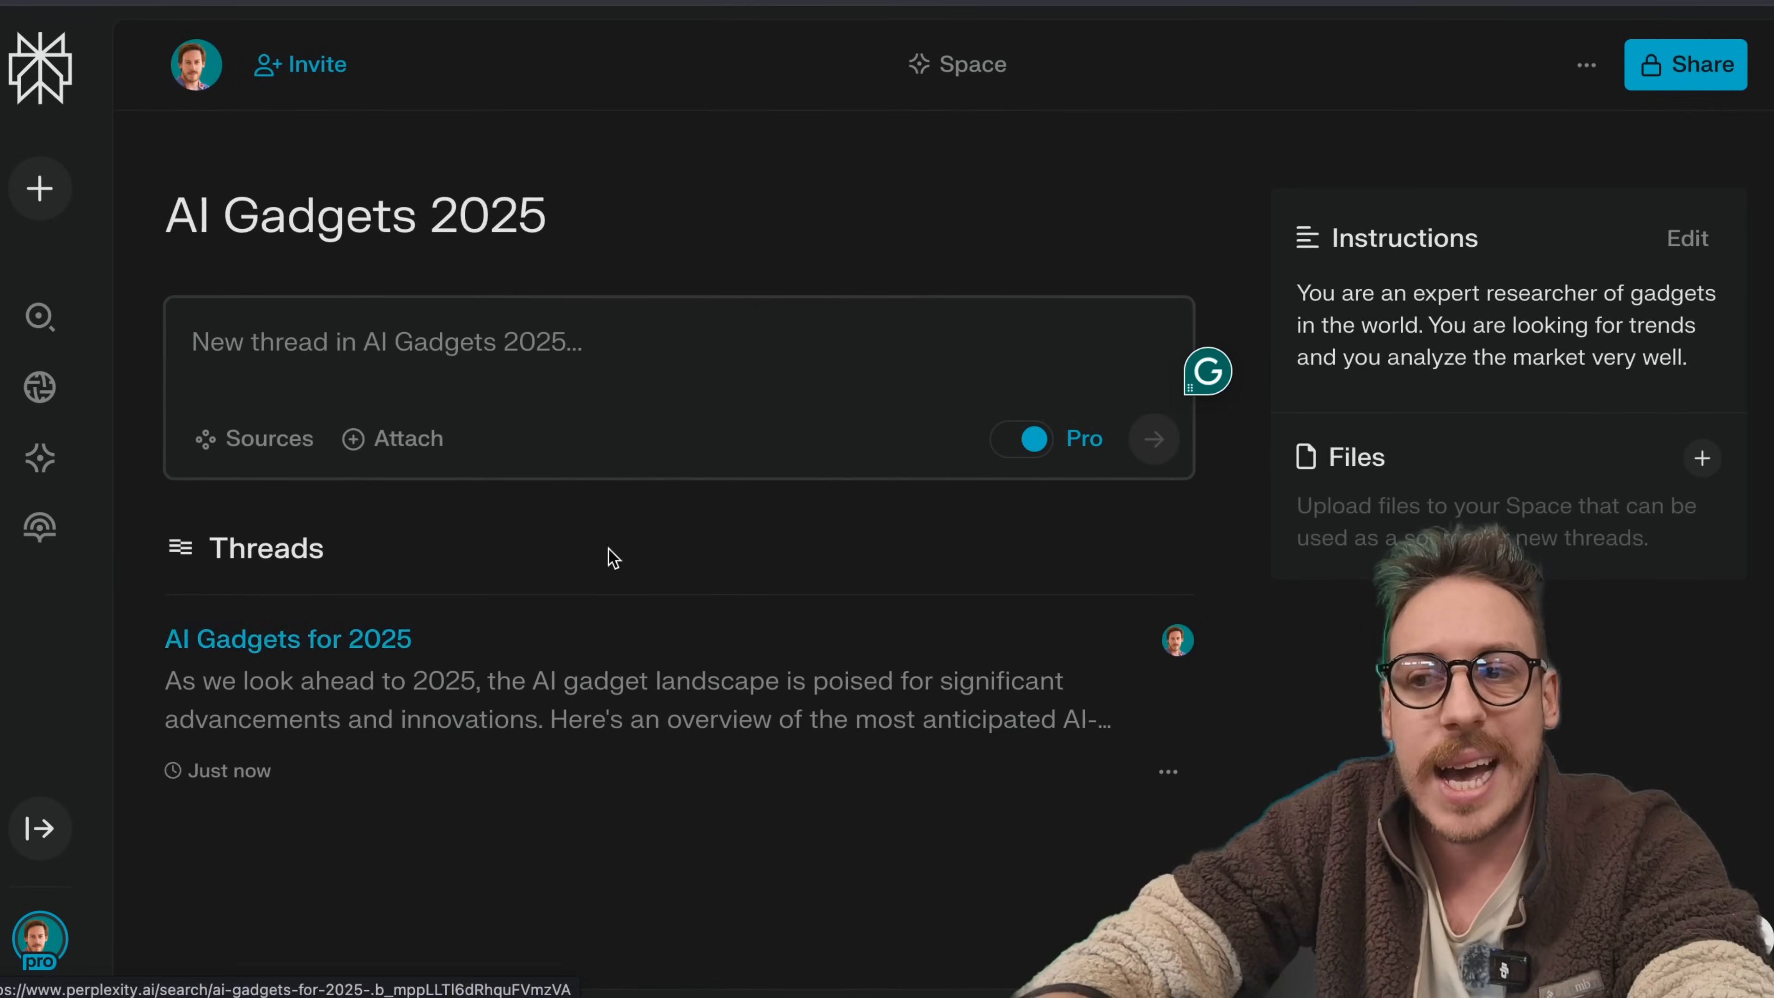
Step: Ask 'Wearable smart devices for 2025' as a second thread in the Space and read the answer
text(Wearable smart devices for 2025)
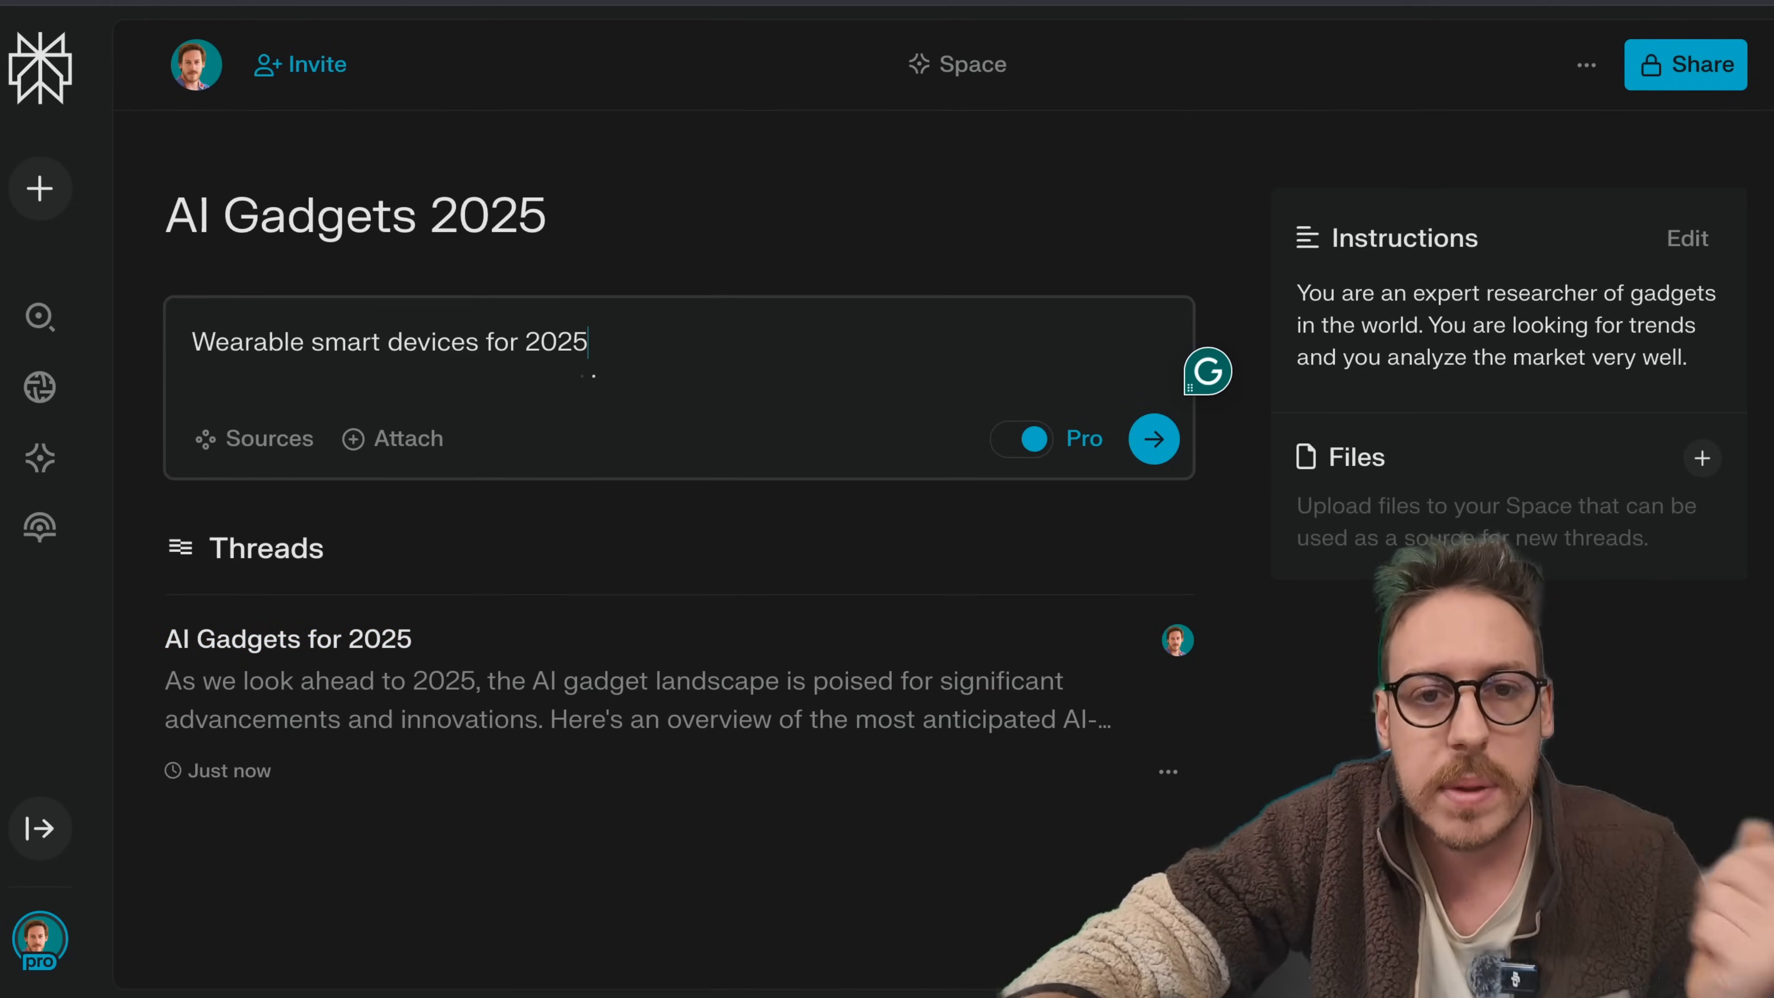
click(1154, 439)
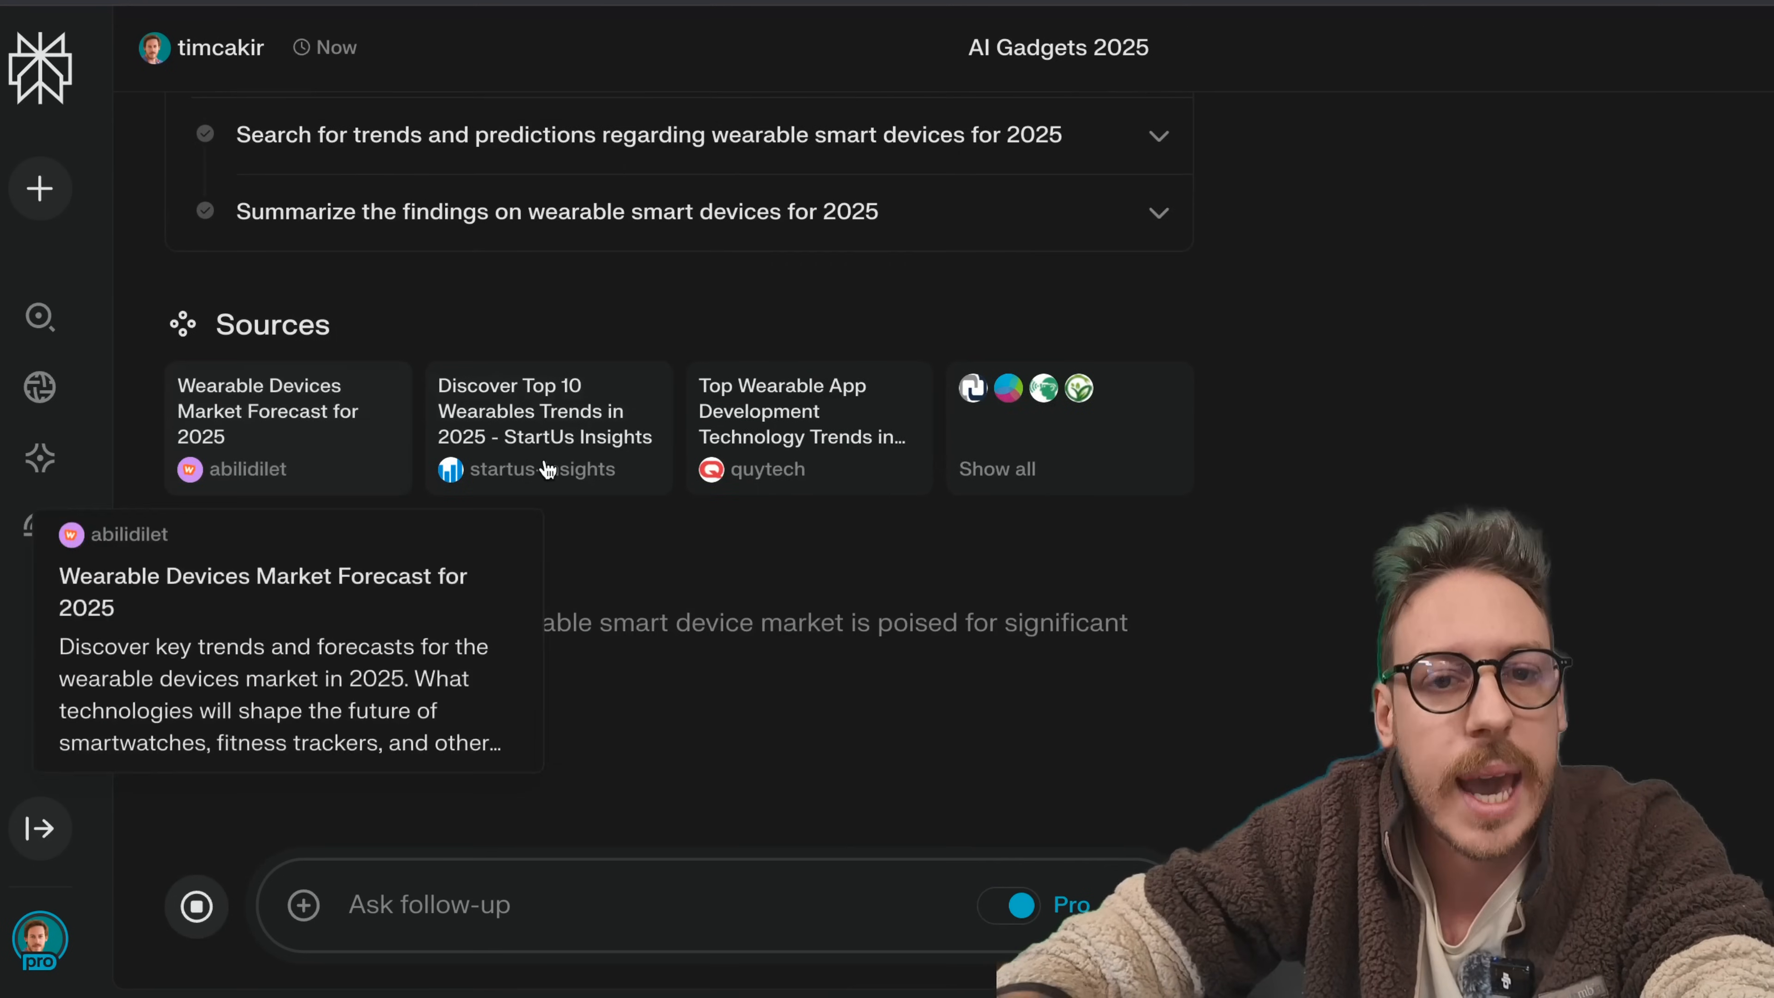
scroll(down, 3)
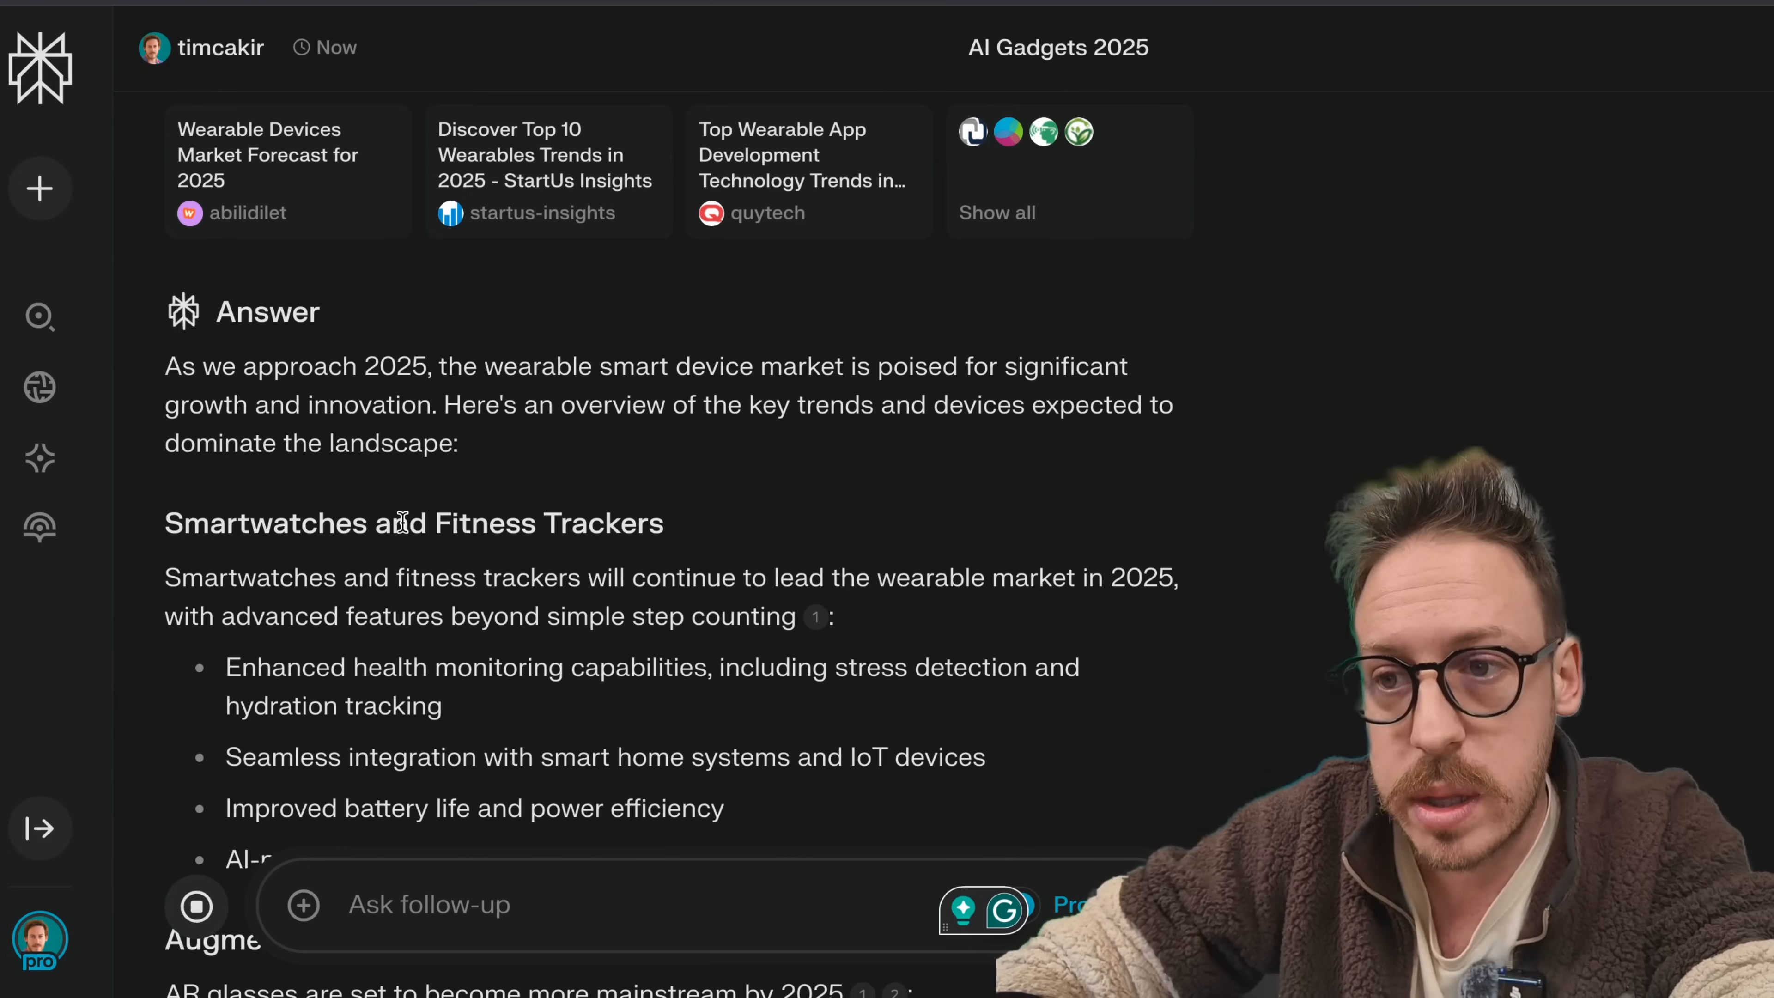
mouse_move(673, 468)
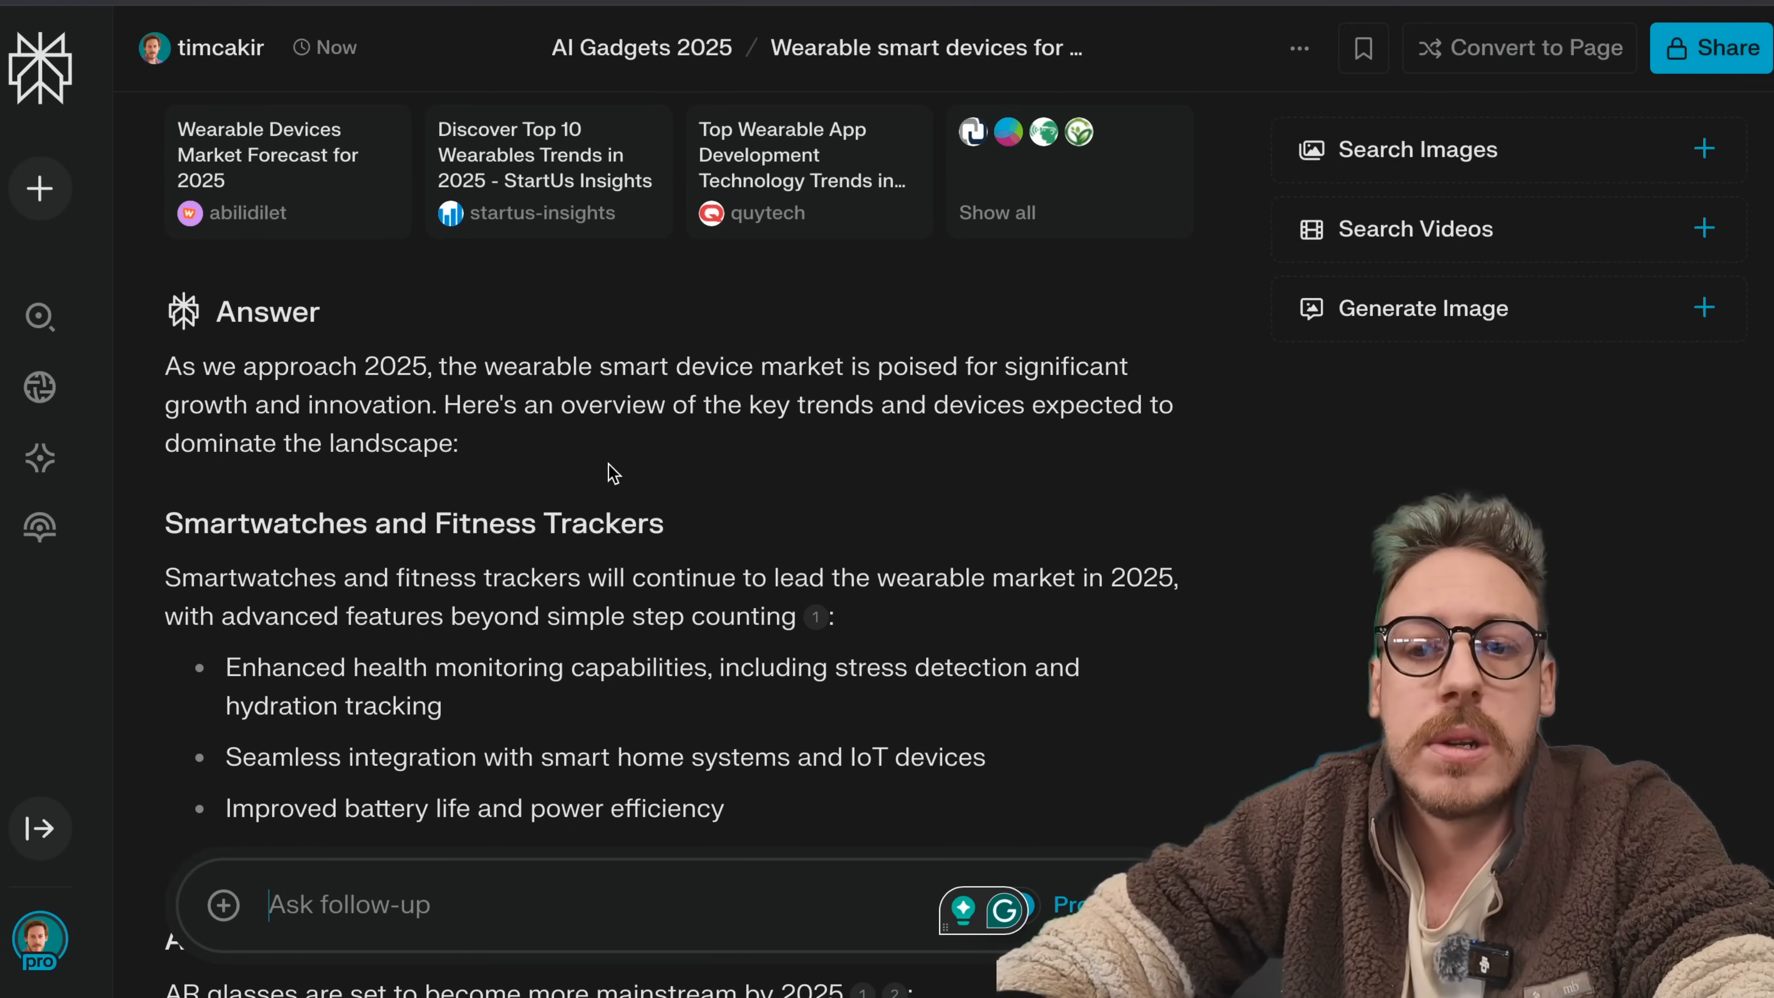
scroll(down, 3)
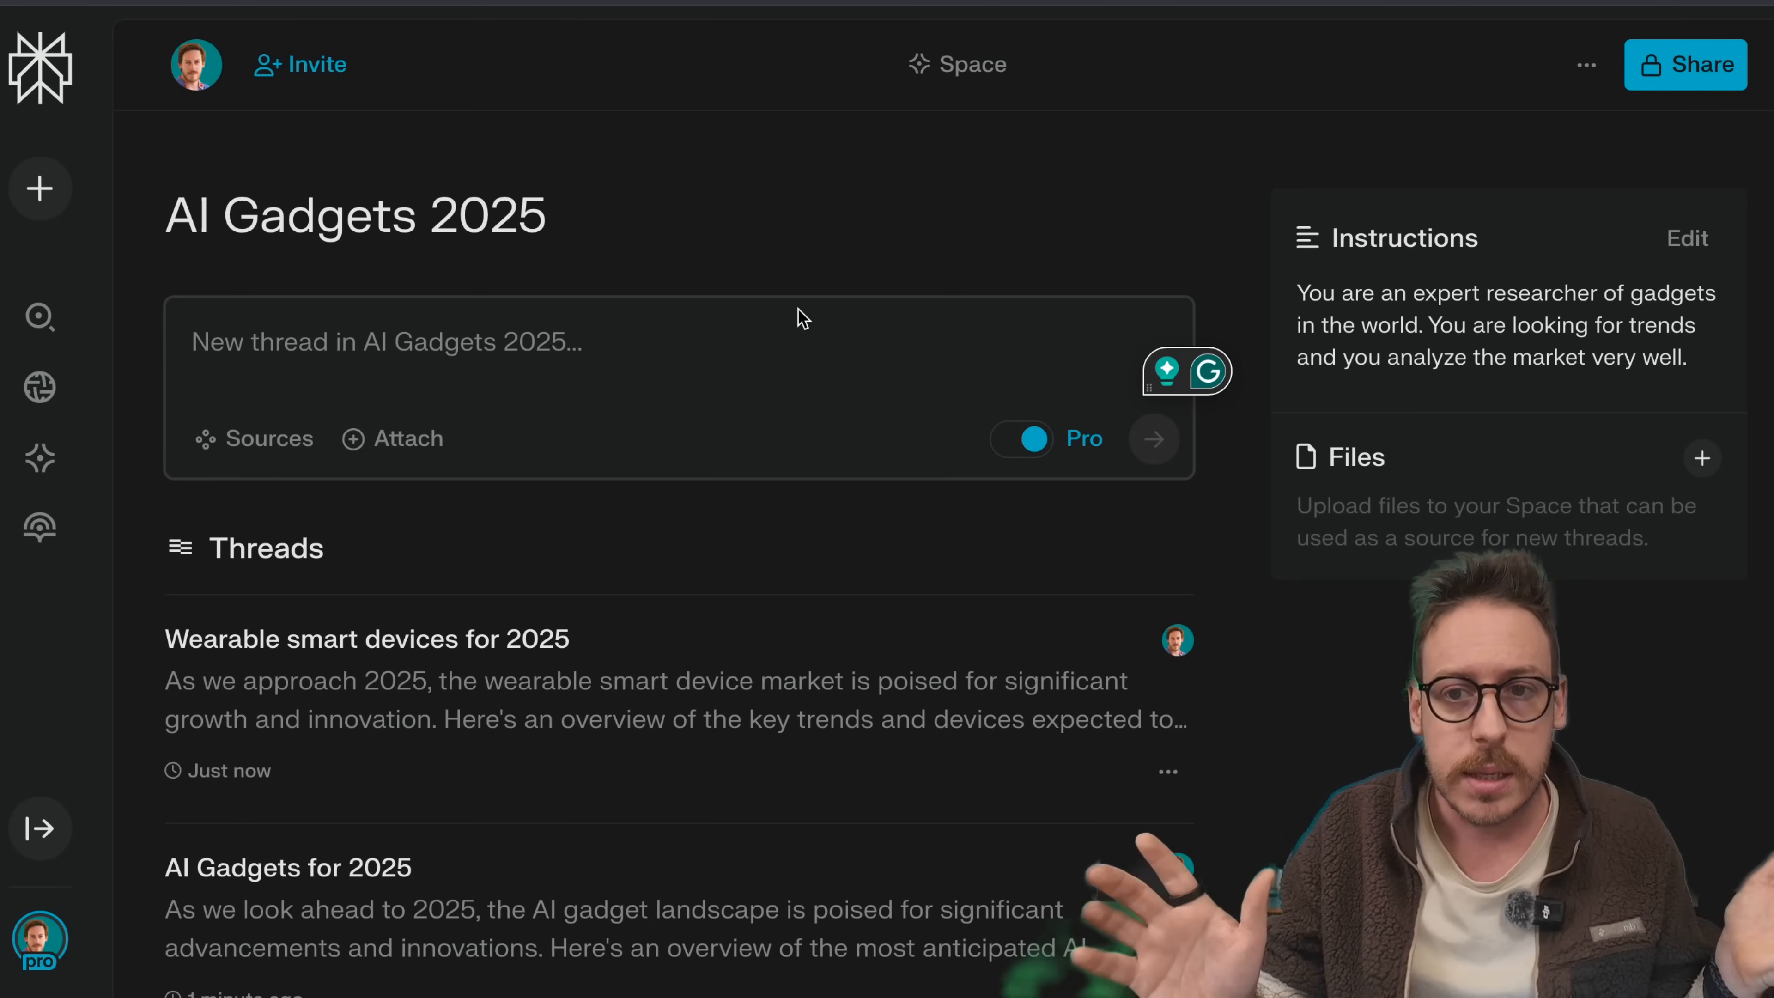
Step: Leave the Space and return to the main Ask anything search page
click(384, 342)
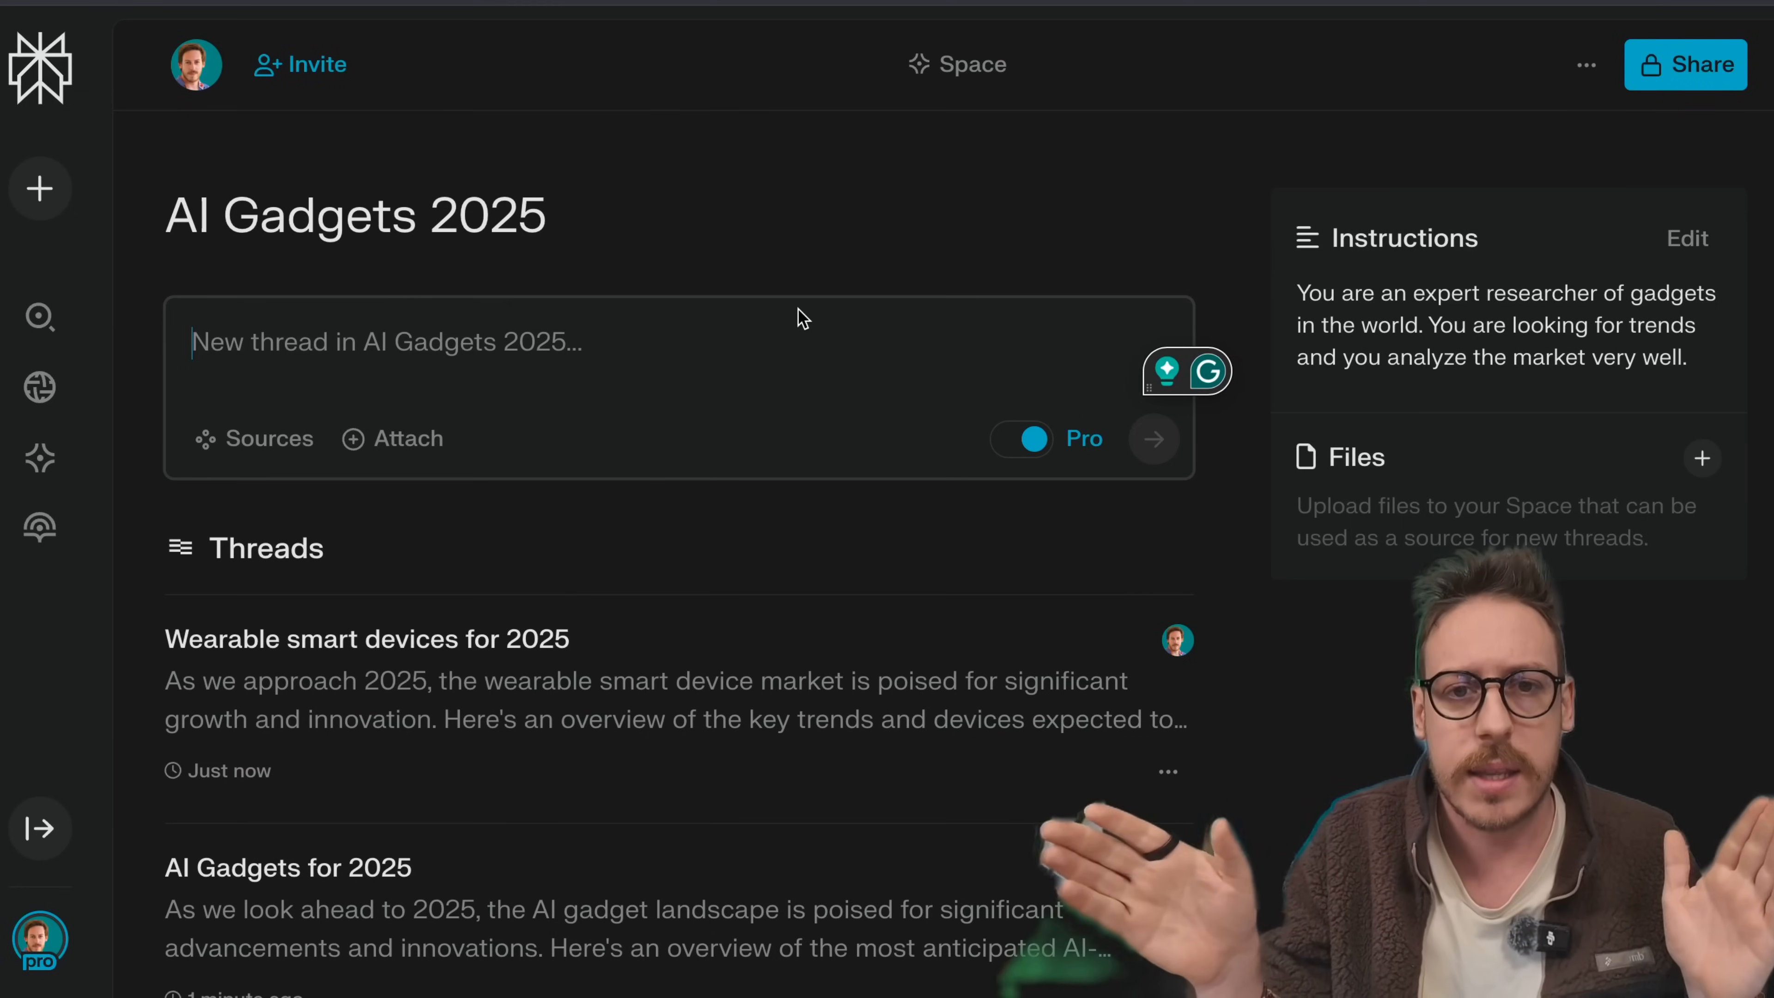
click(40, 317)
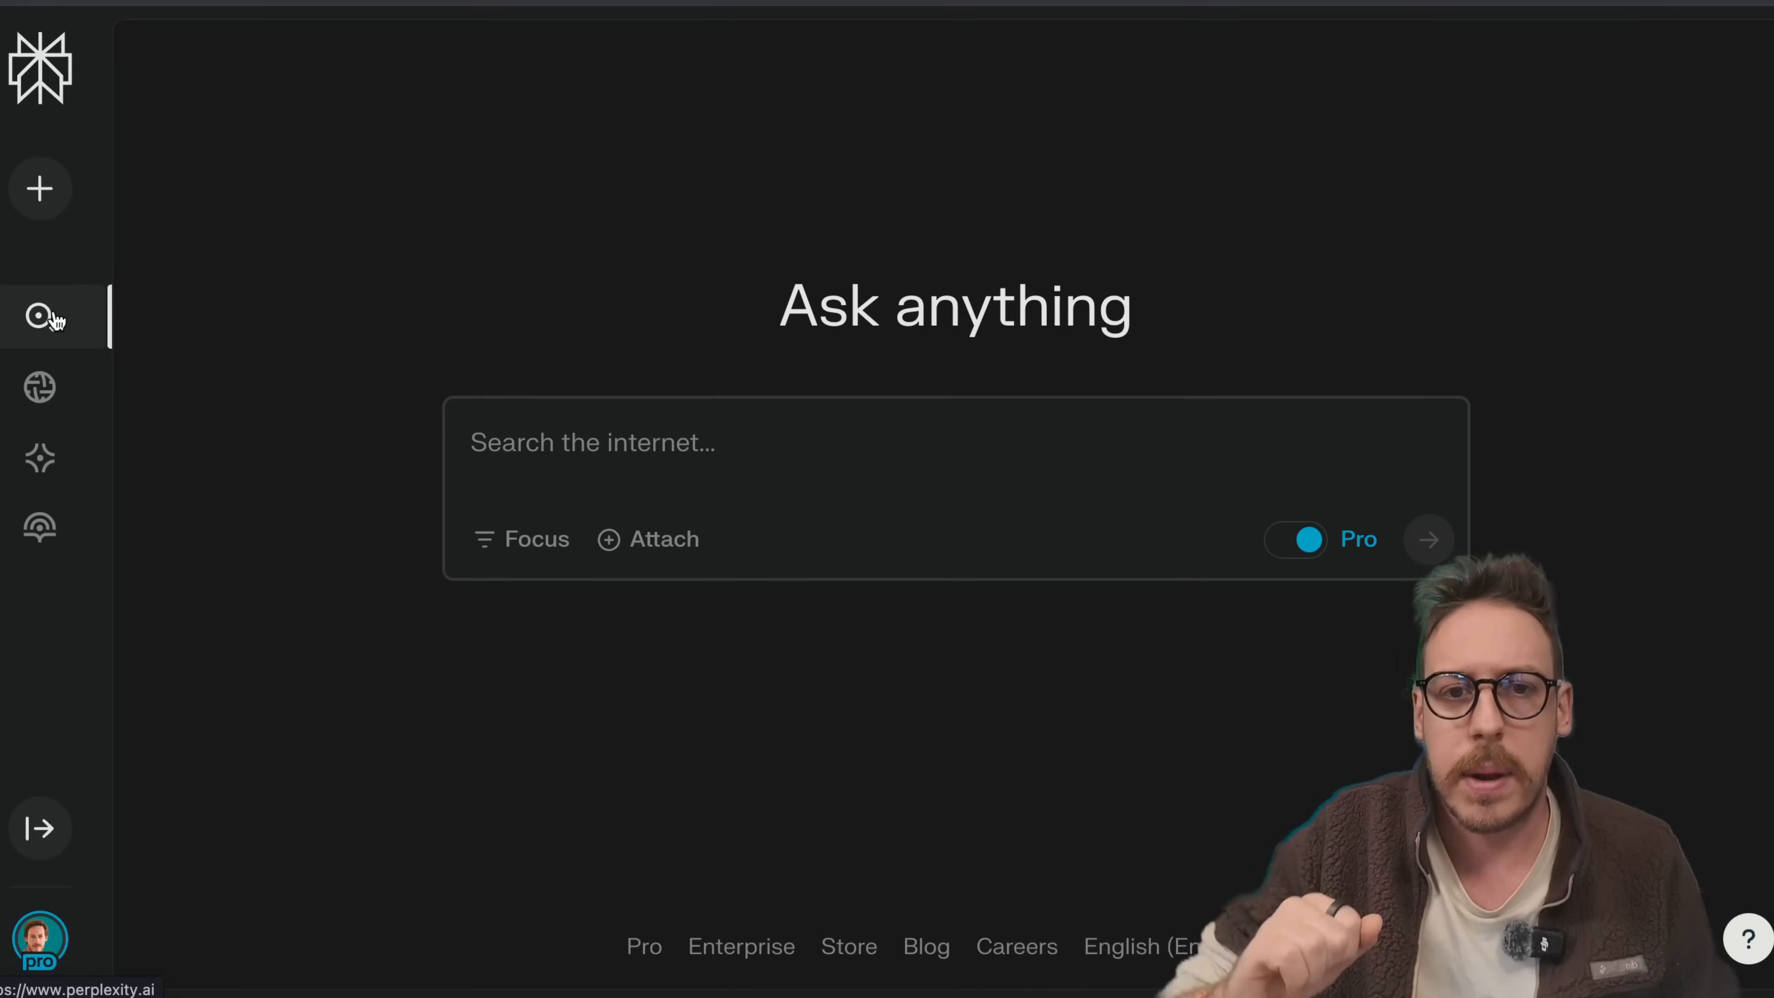
mouse_move(520, 538)
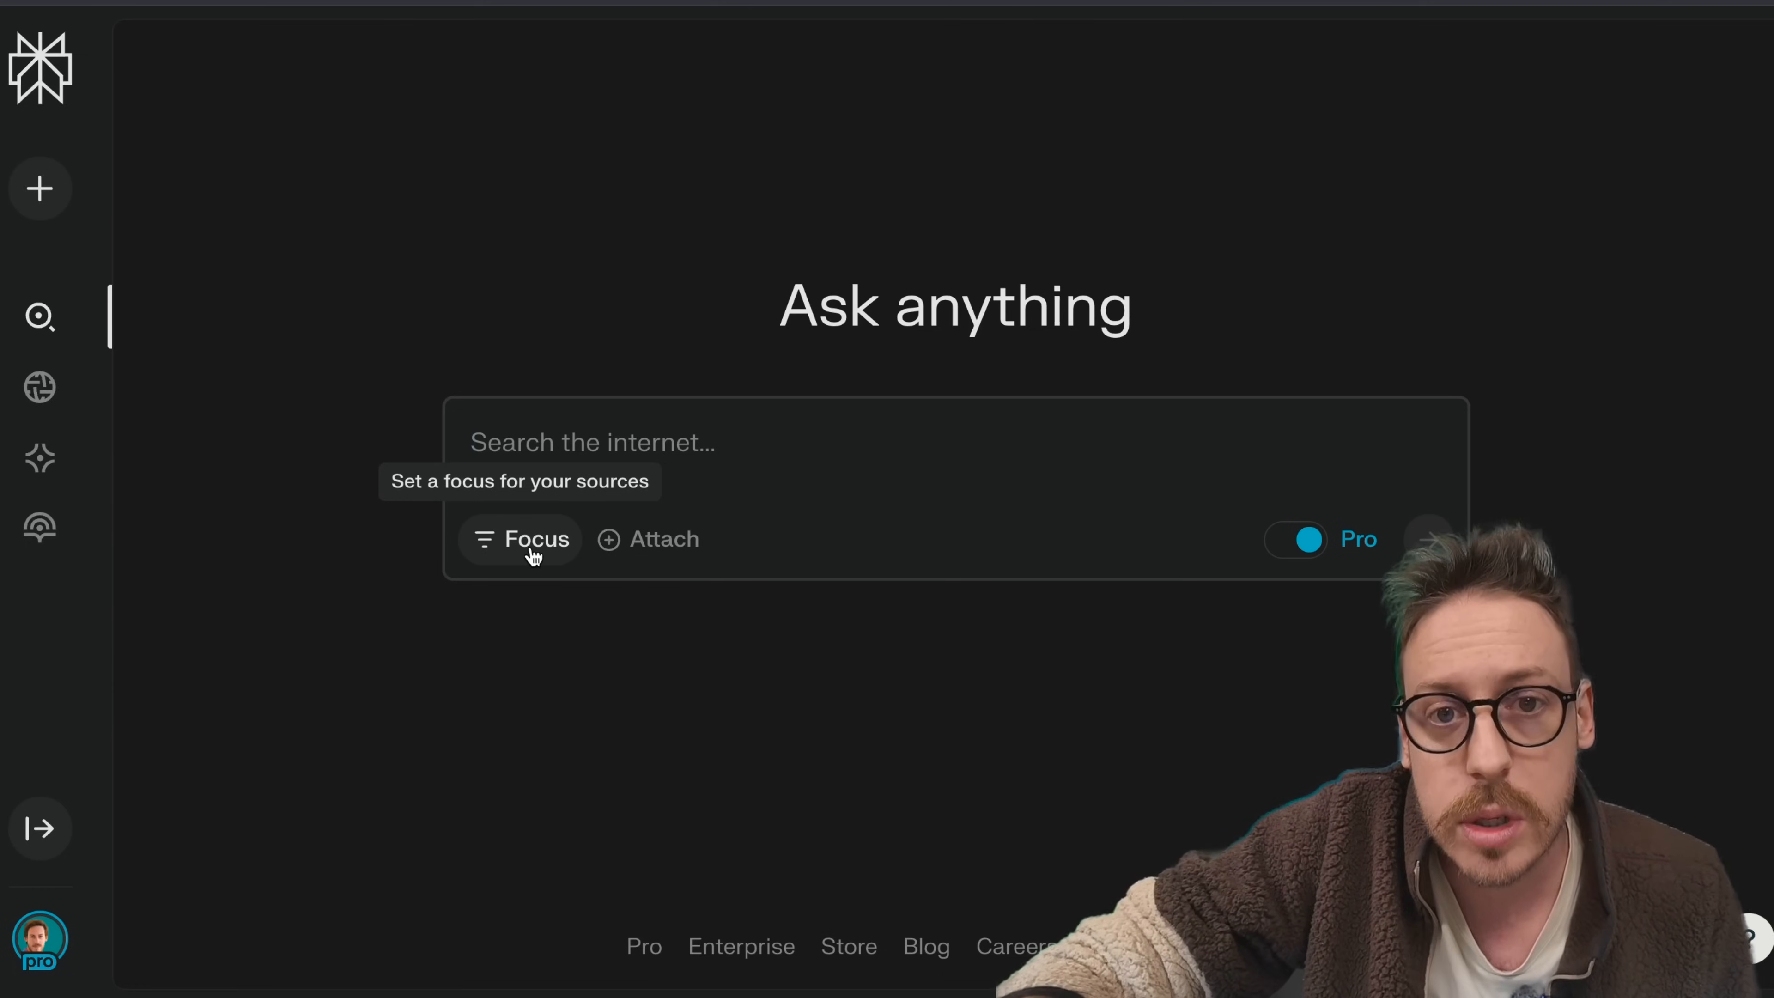
Step: Set the home search's source focus to Social
click(520, 539)
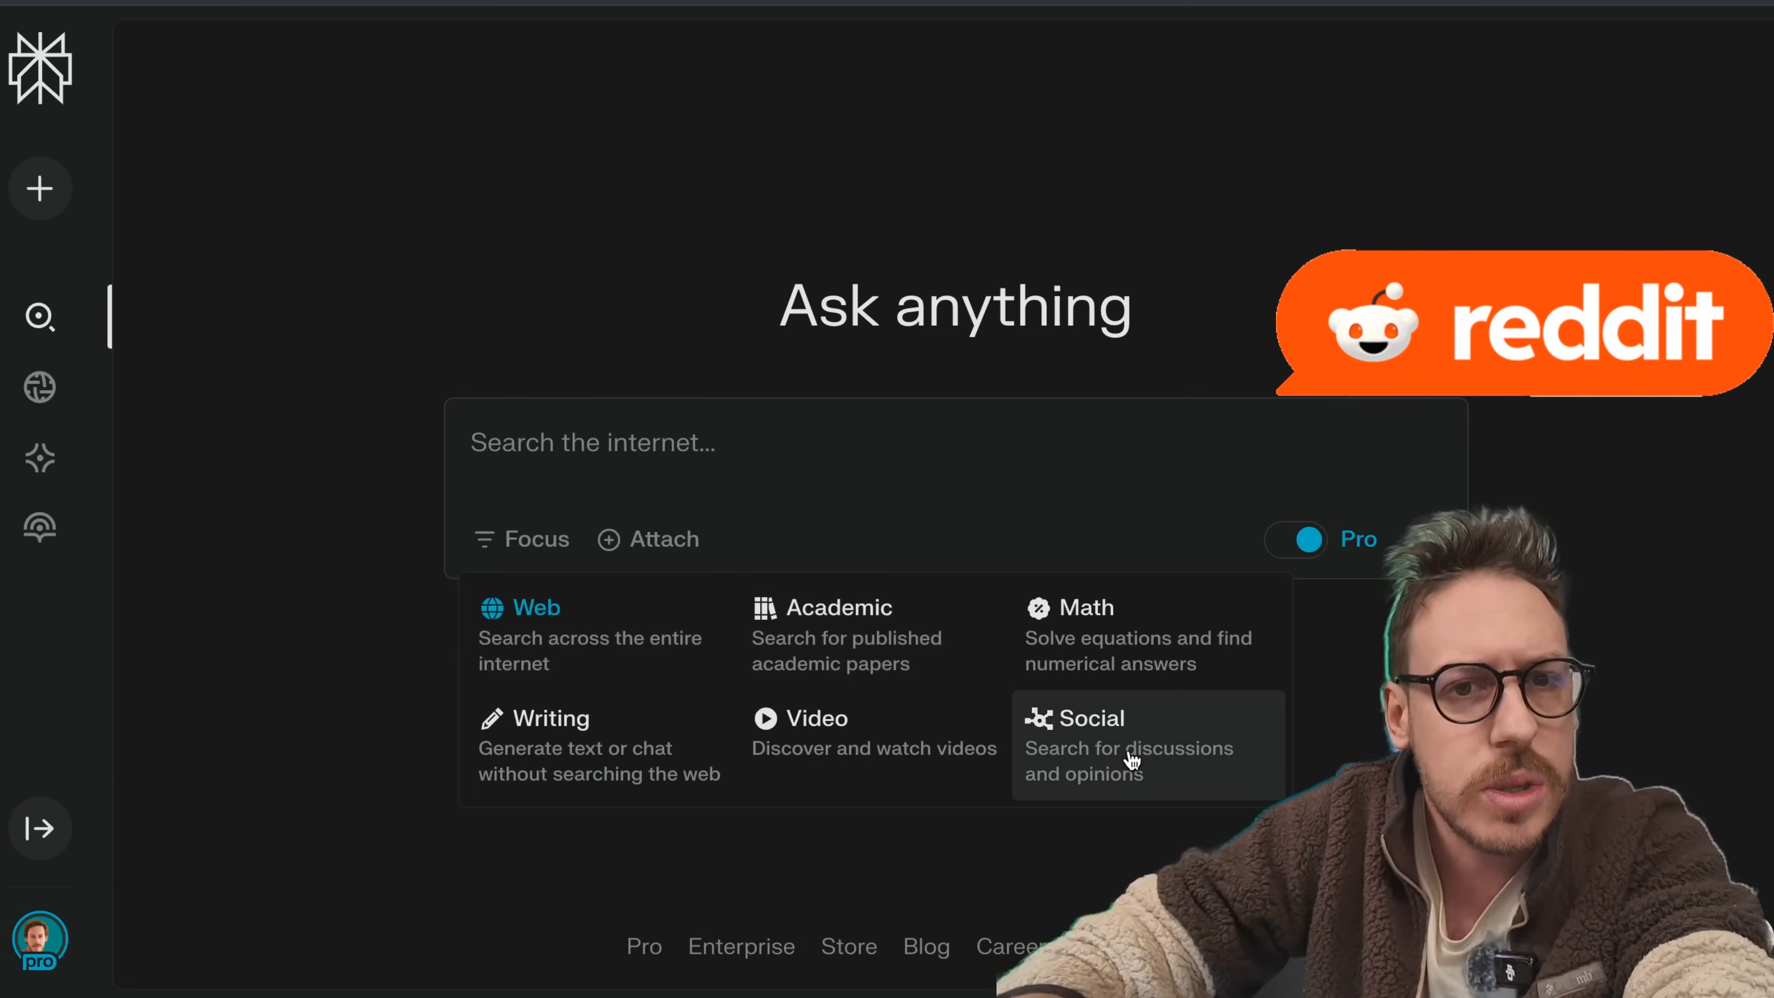
click(1128, 747)
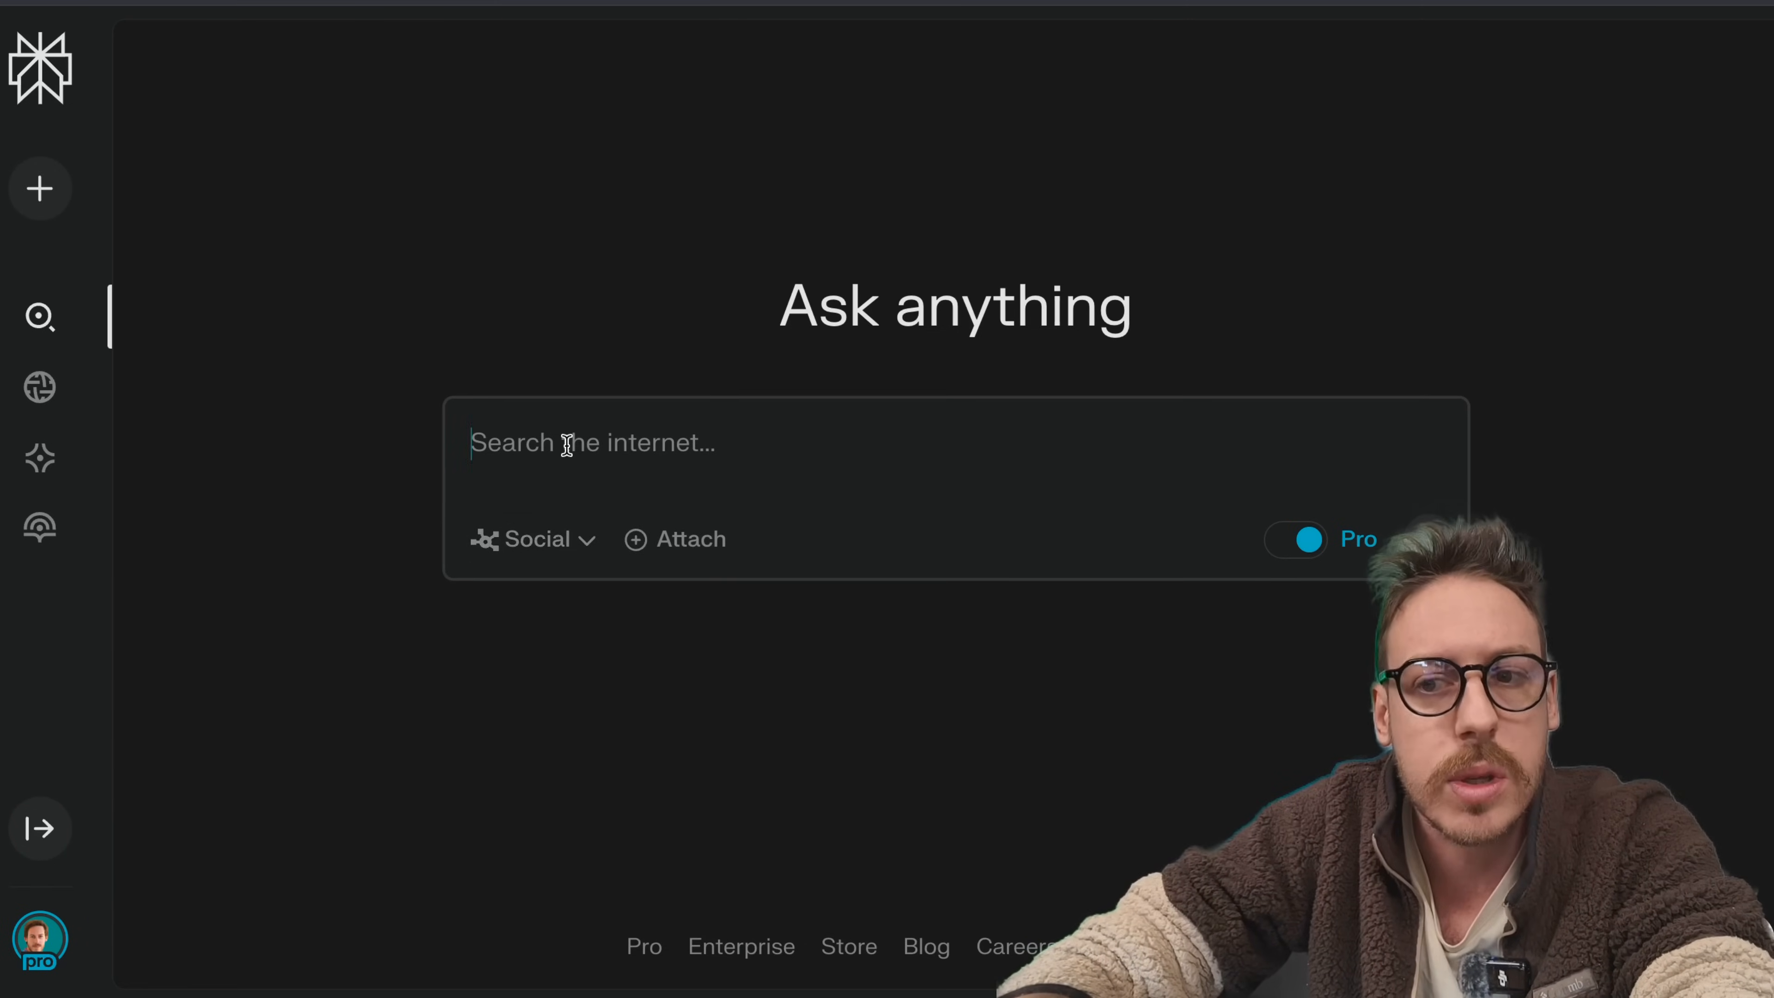
Step: Run a Social-focused search on AI gadgets for 2025 and read the Reddit-sourced answer
text(AI Gadge)
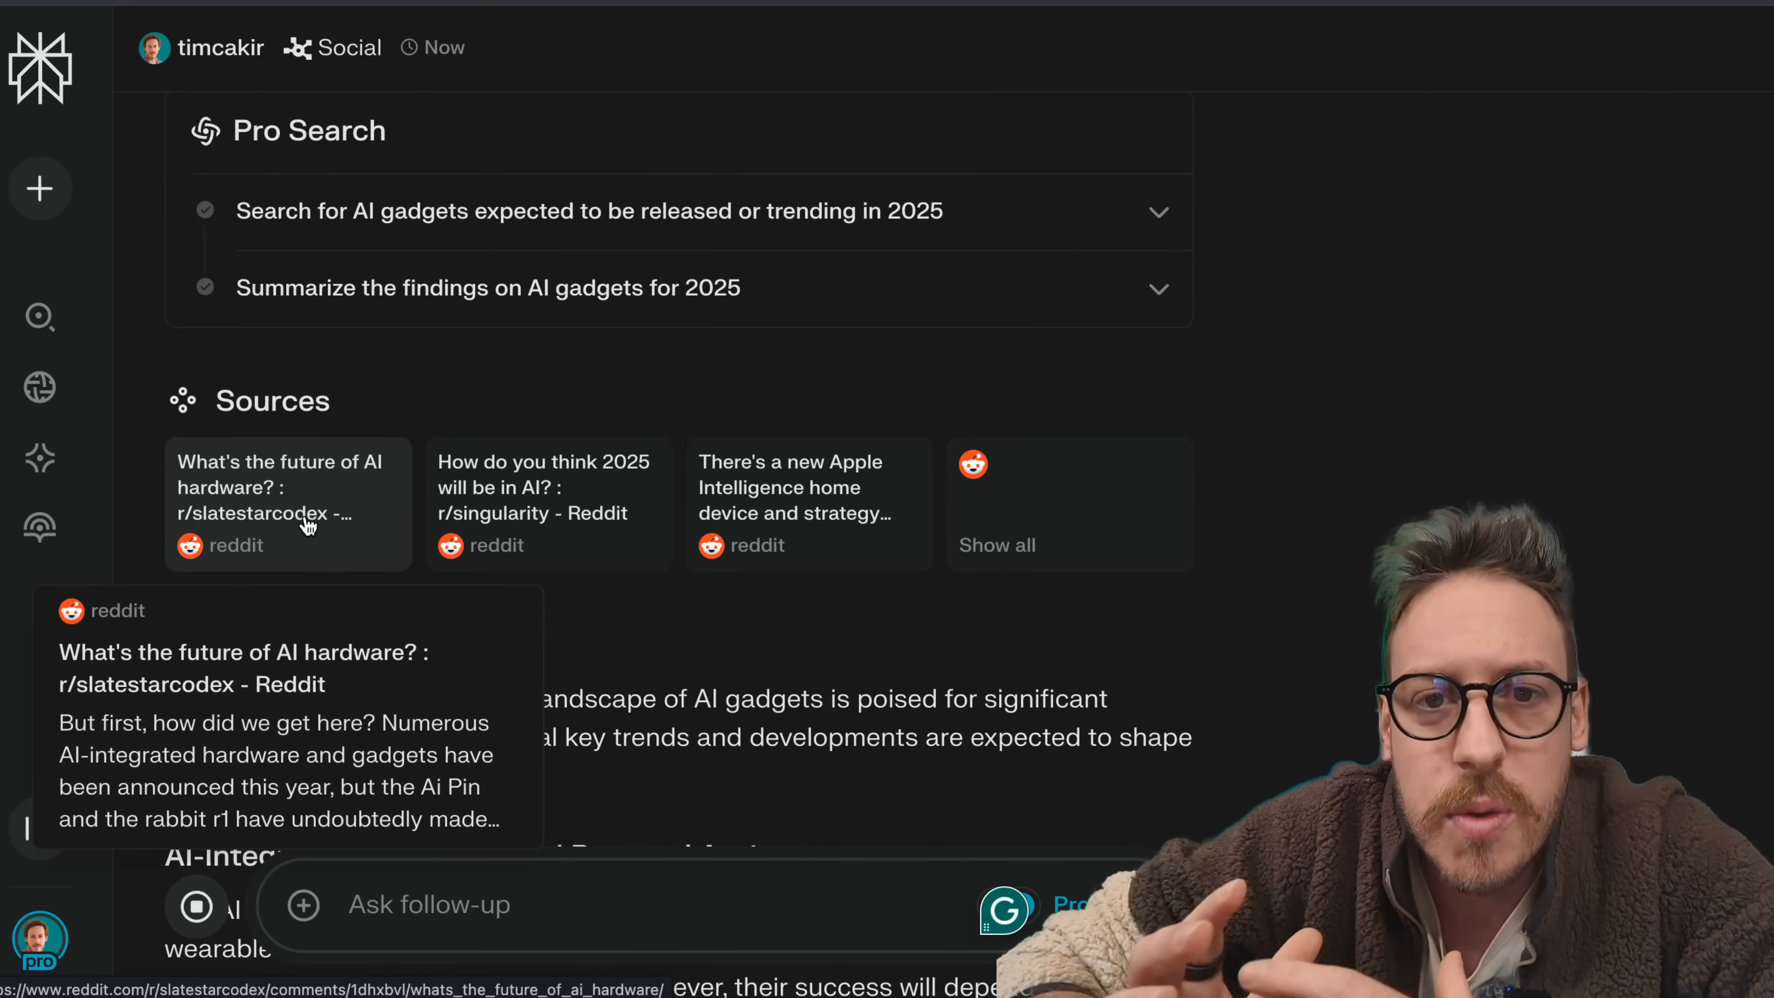
scroll(down, 3)
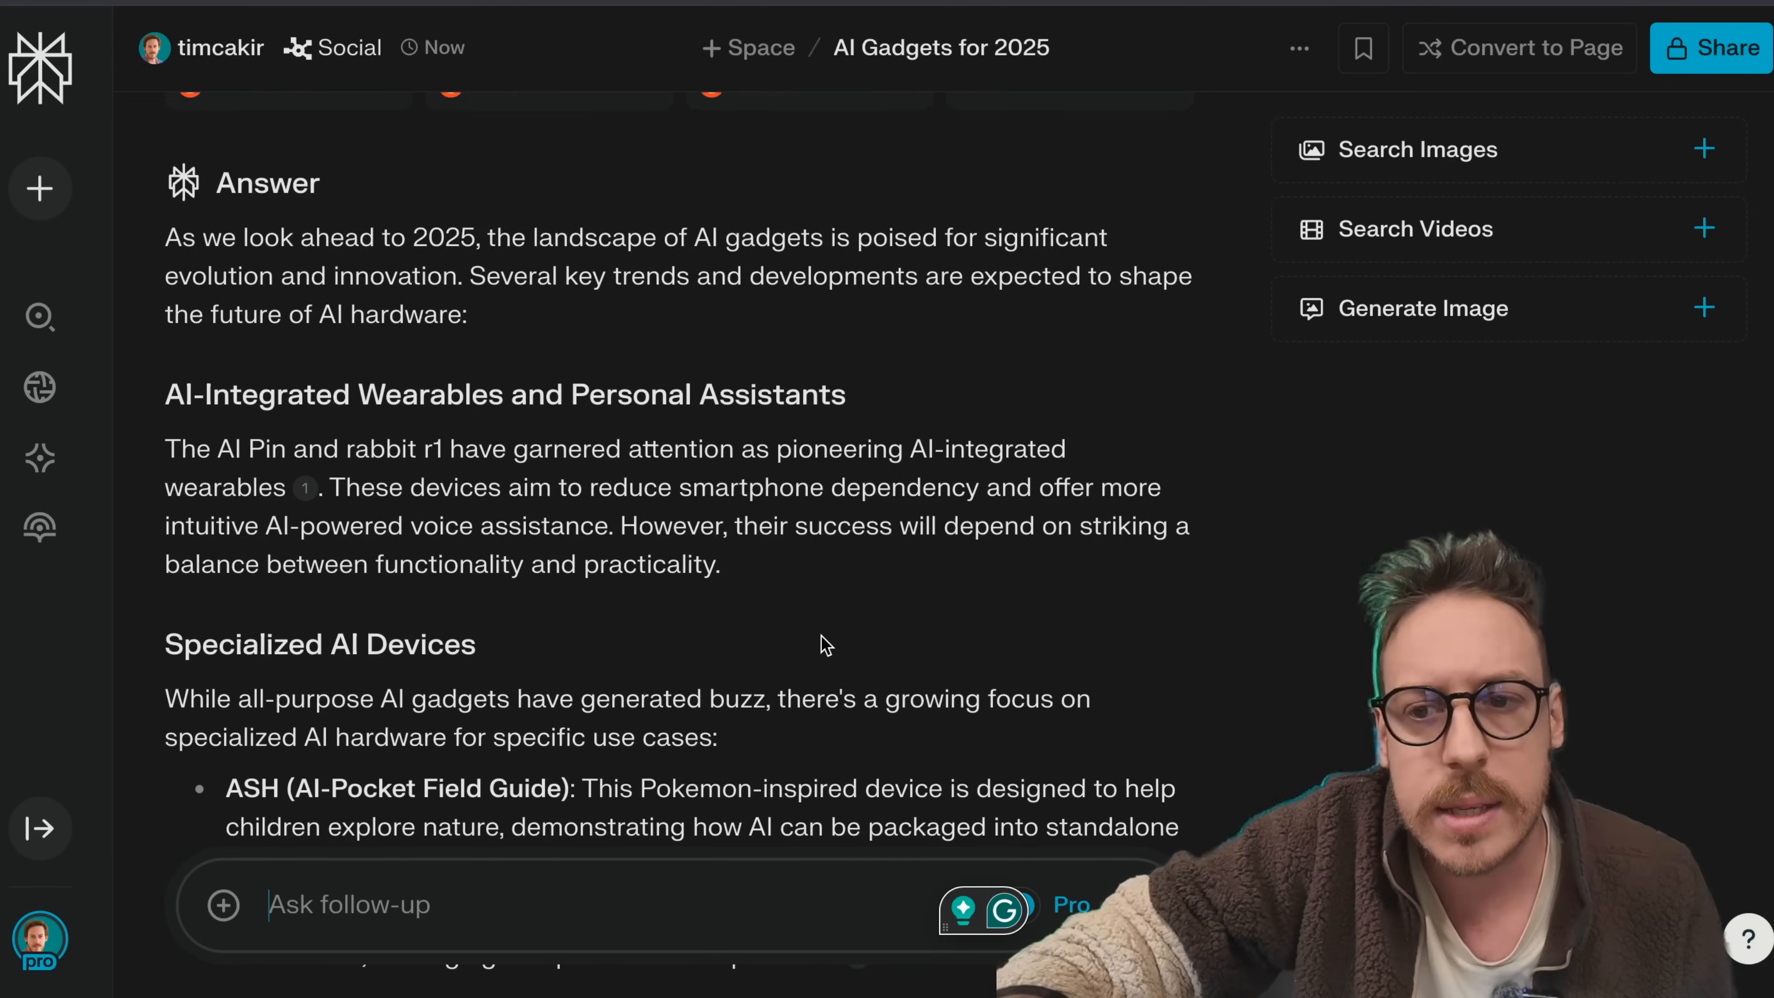
scroll(down, 3)
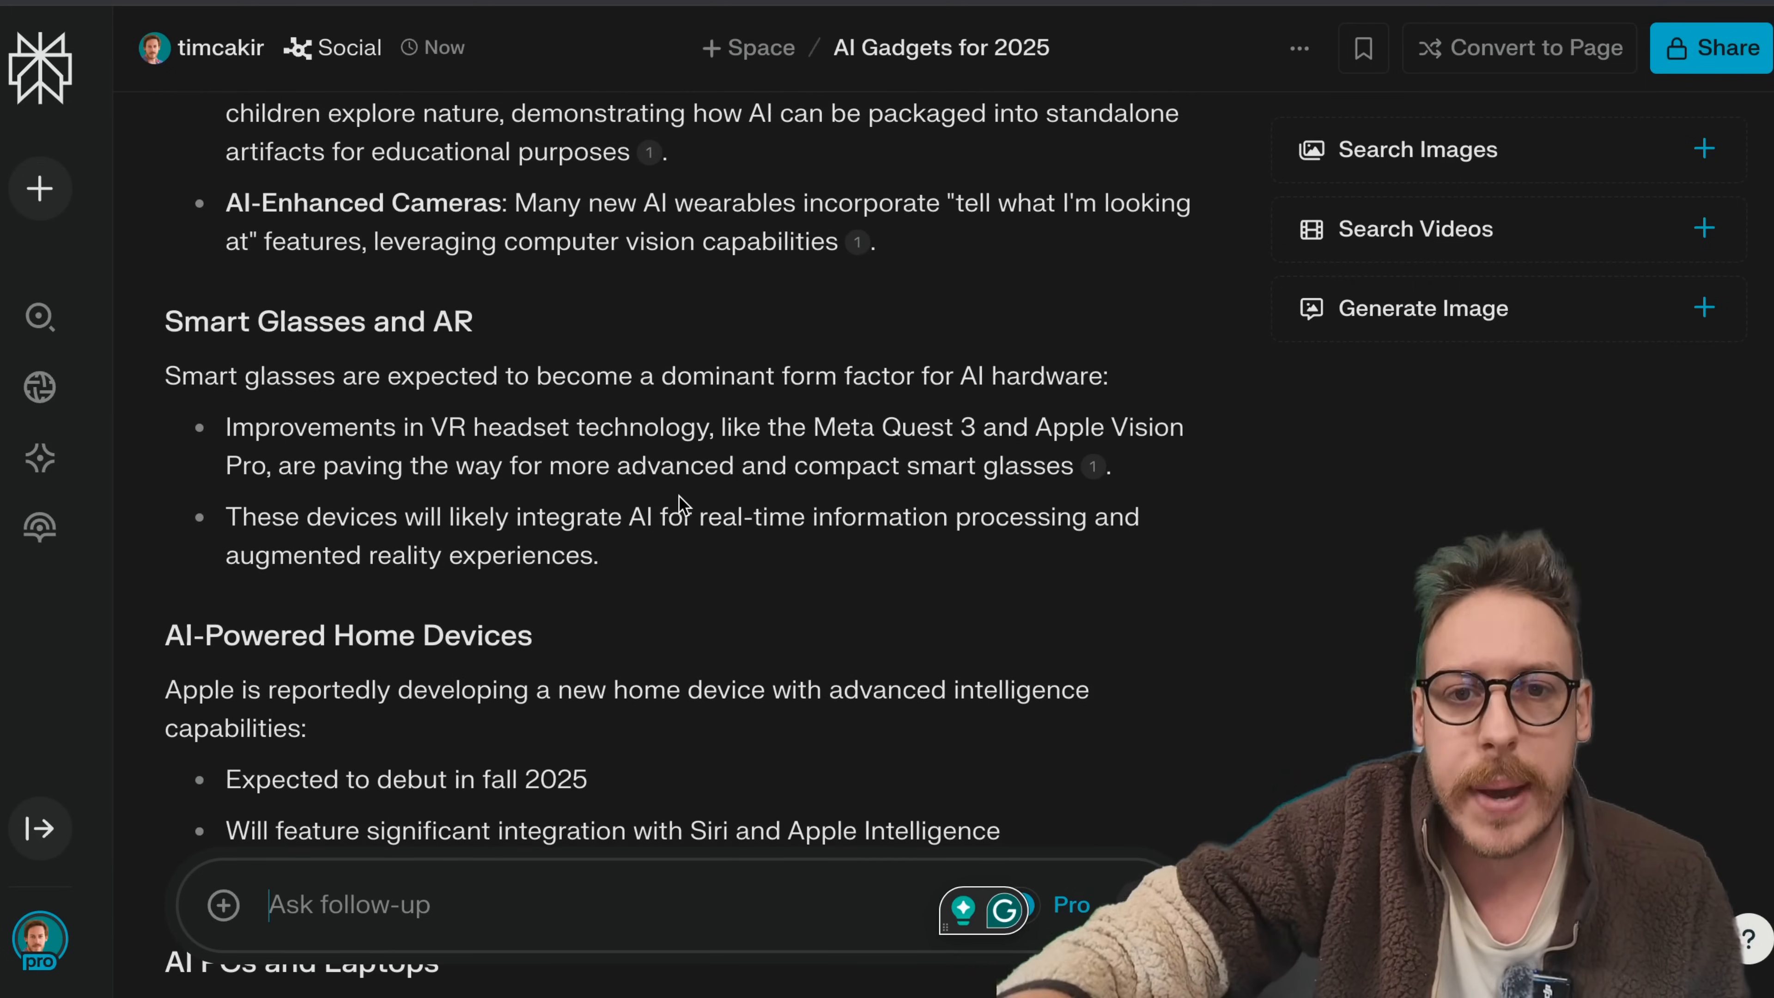
scroll(down, 3)
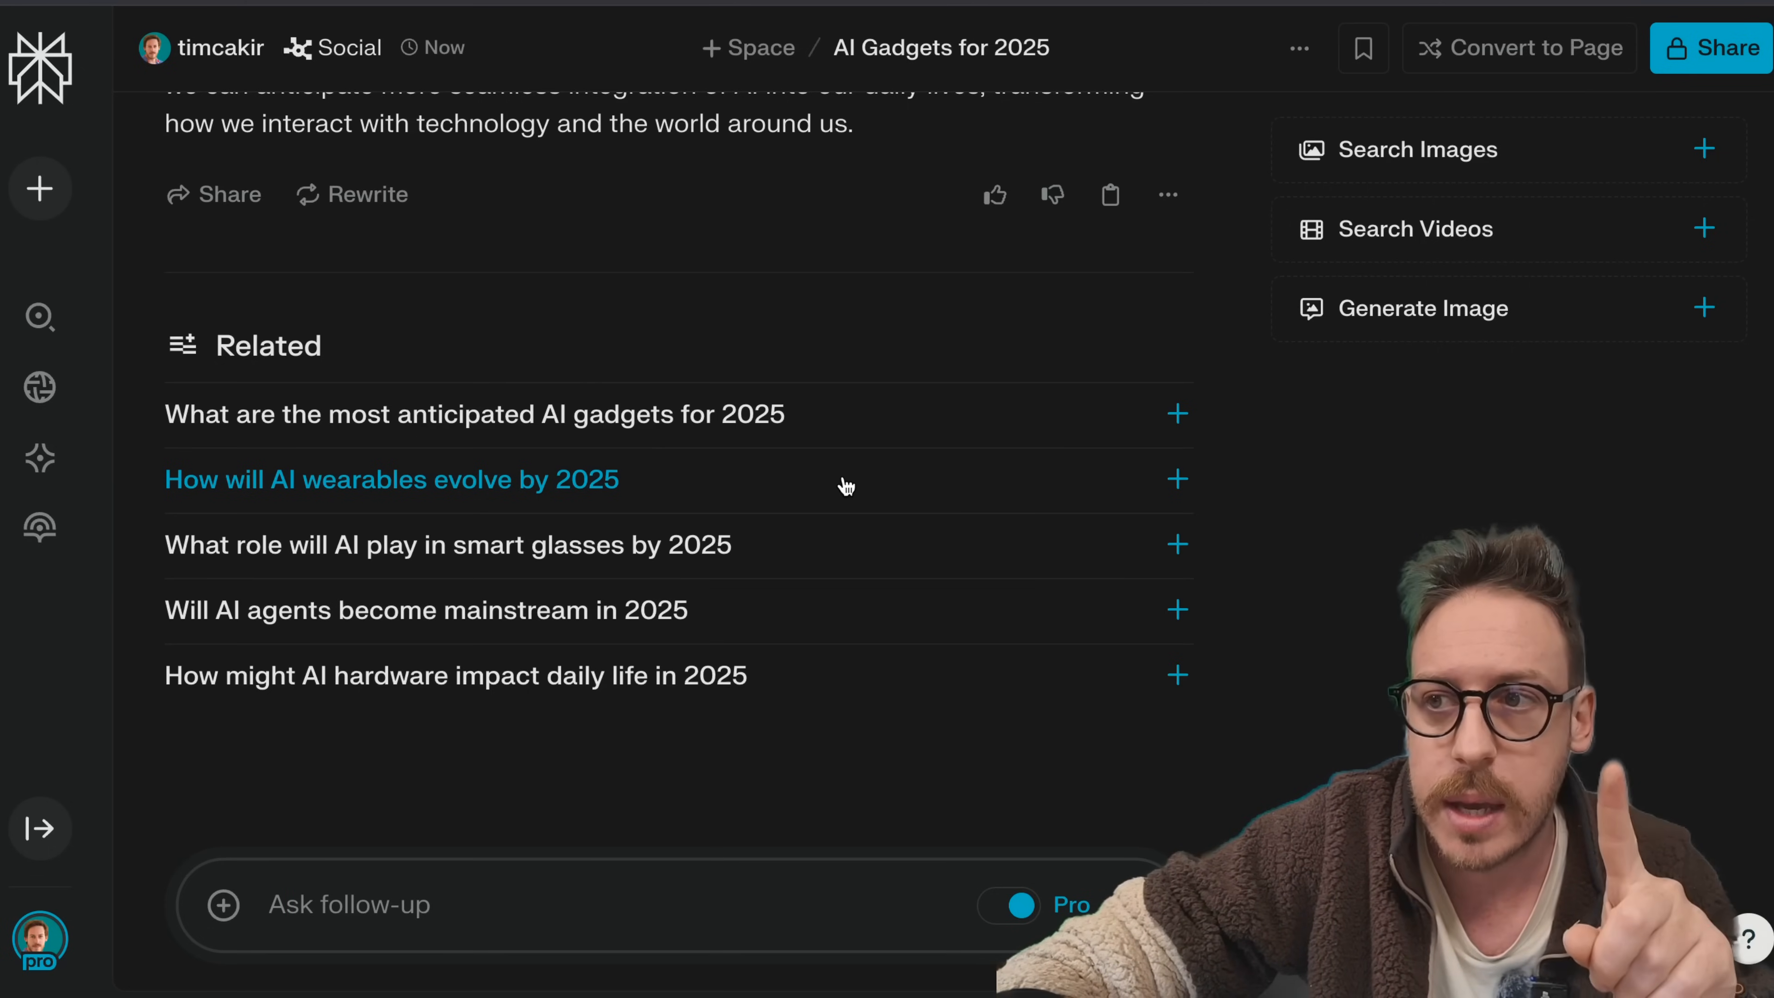
Step: Add the AI gadgets thread to the AI Gadgets 2025 Space
click(1297, 47)
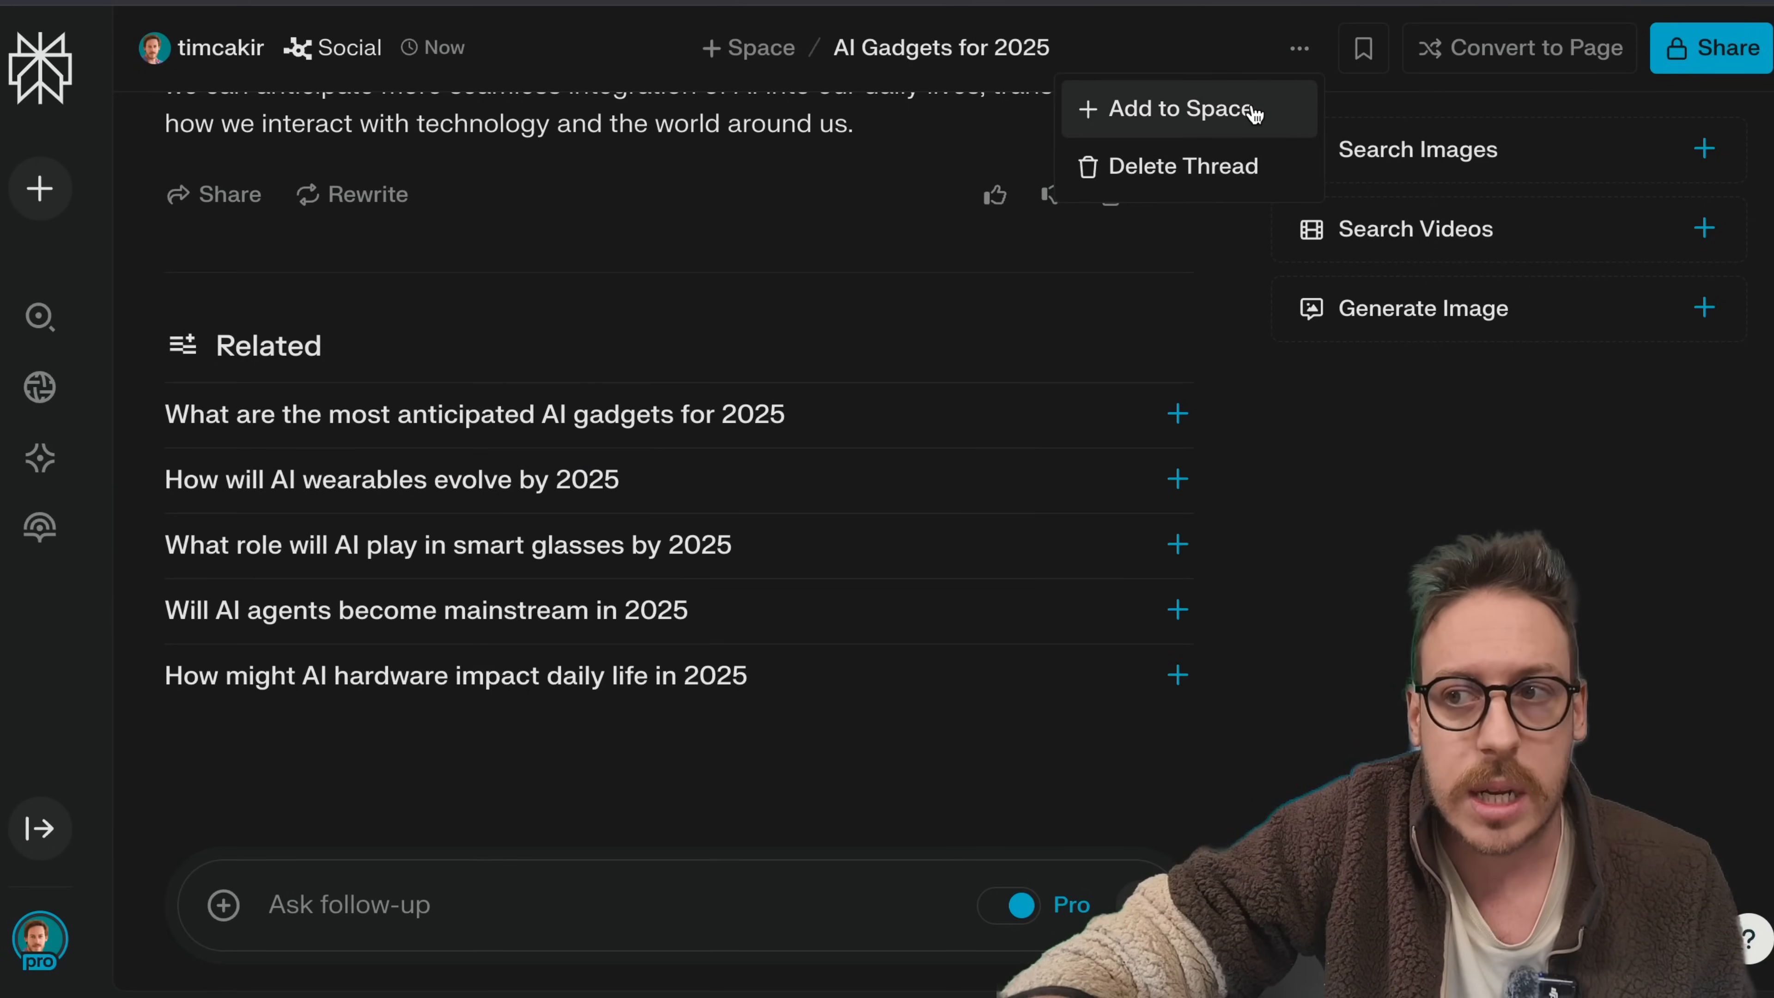
click(1179, 109)
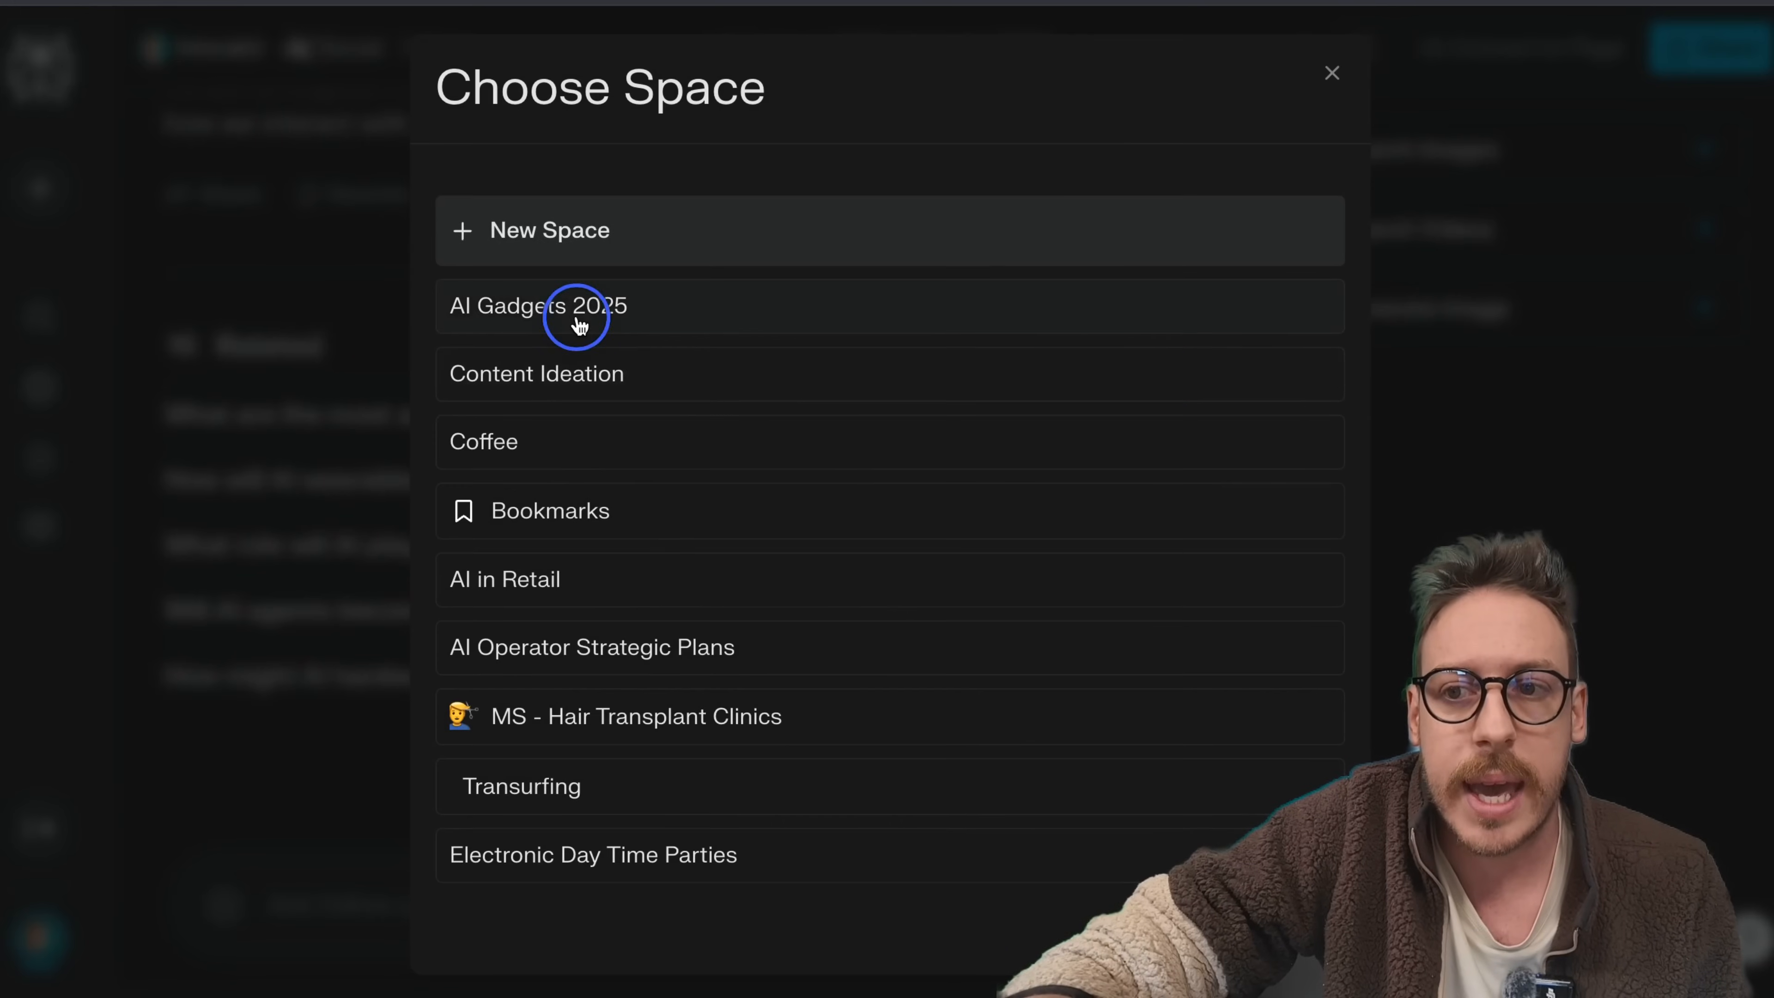
click(538, 306)
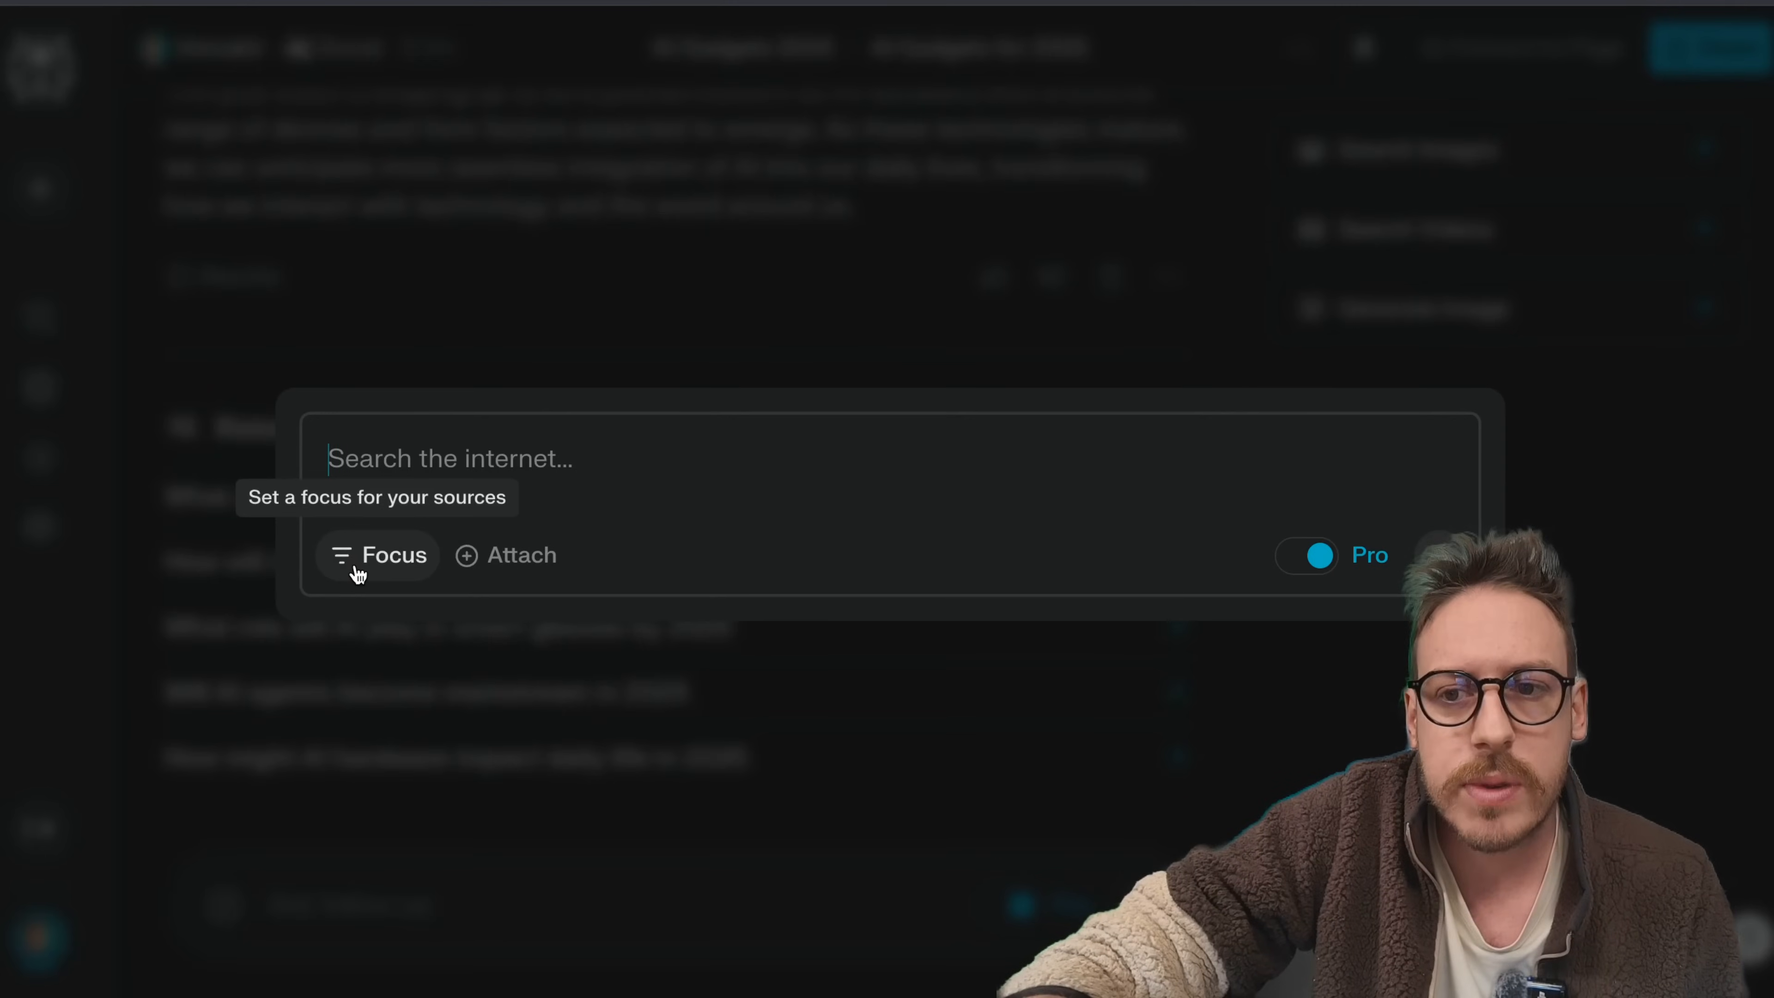
click(378, 555)
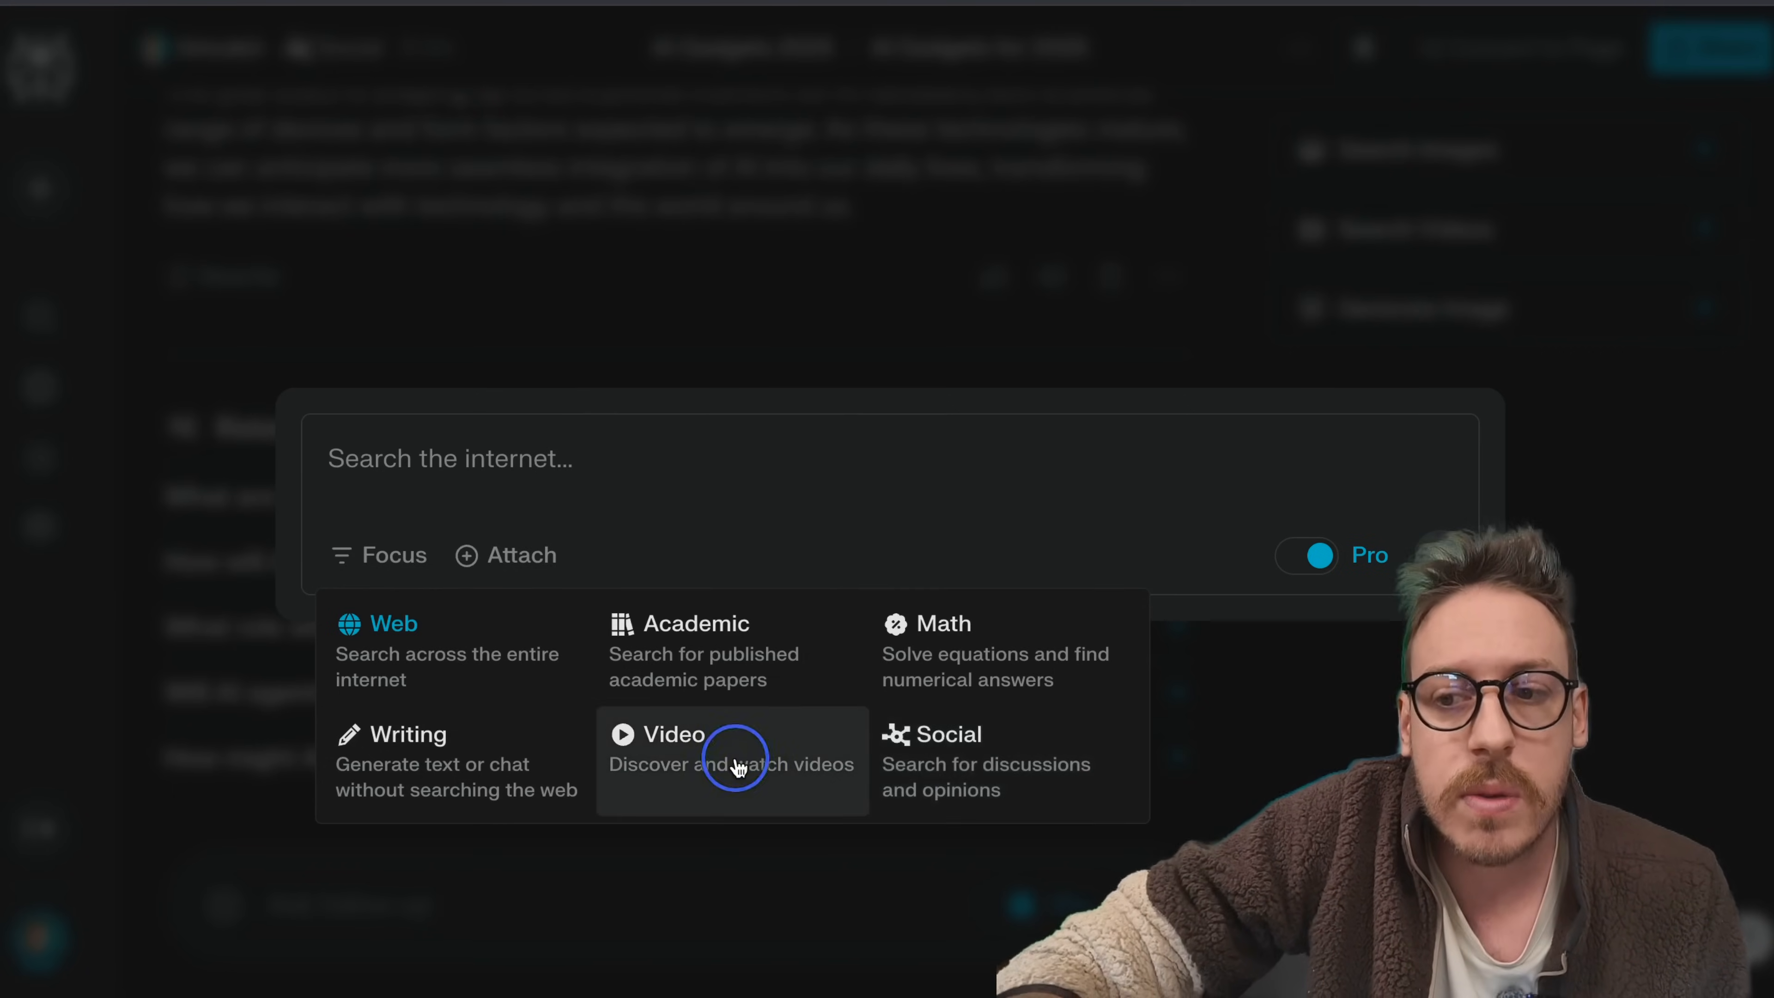
click(673, 733)
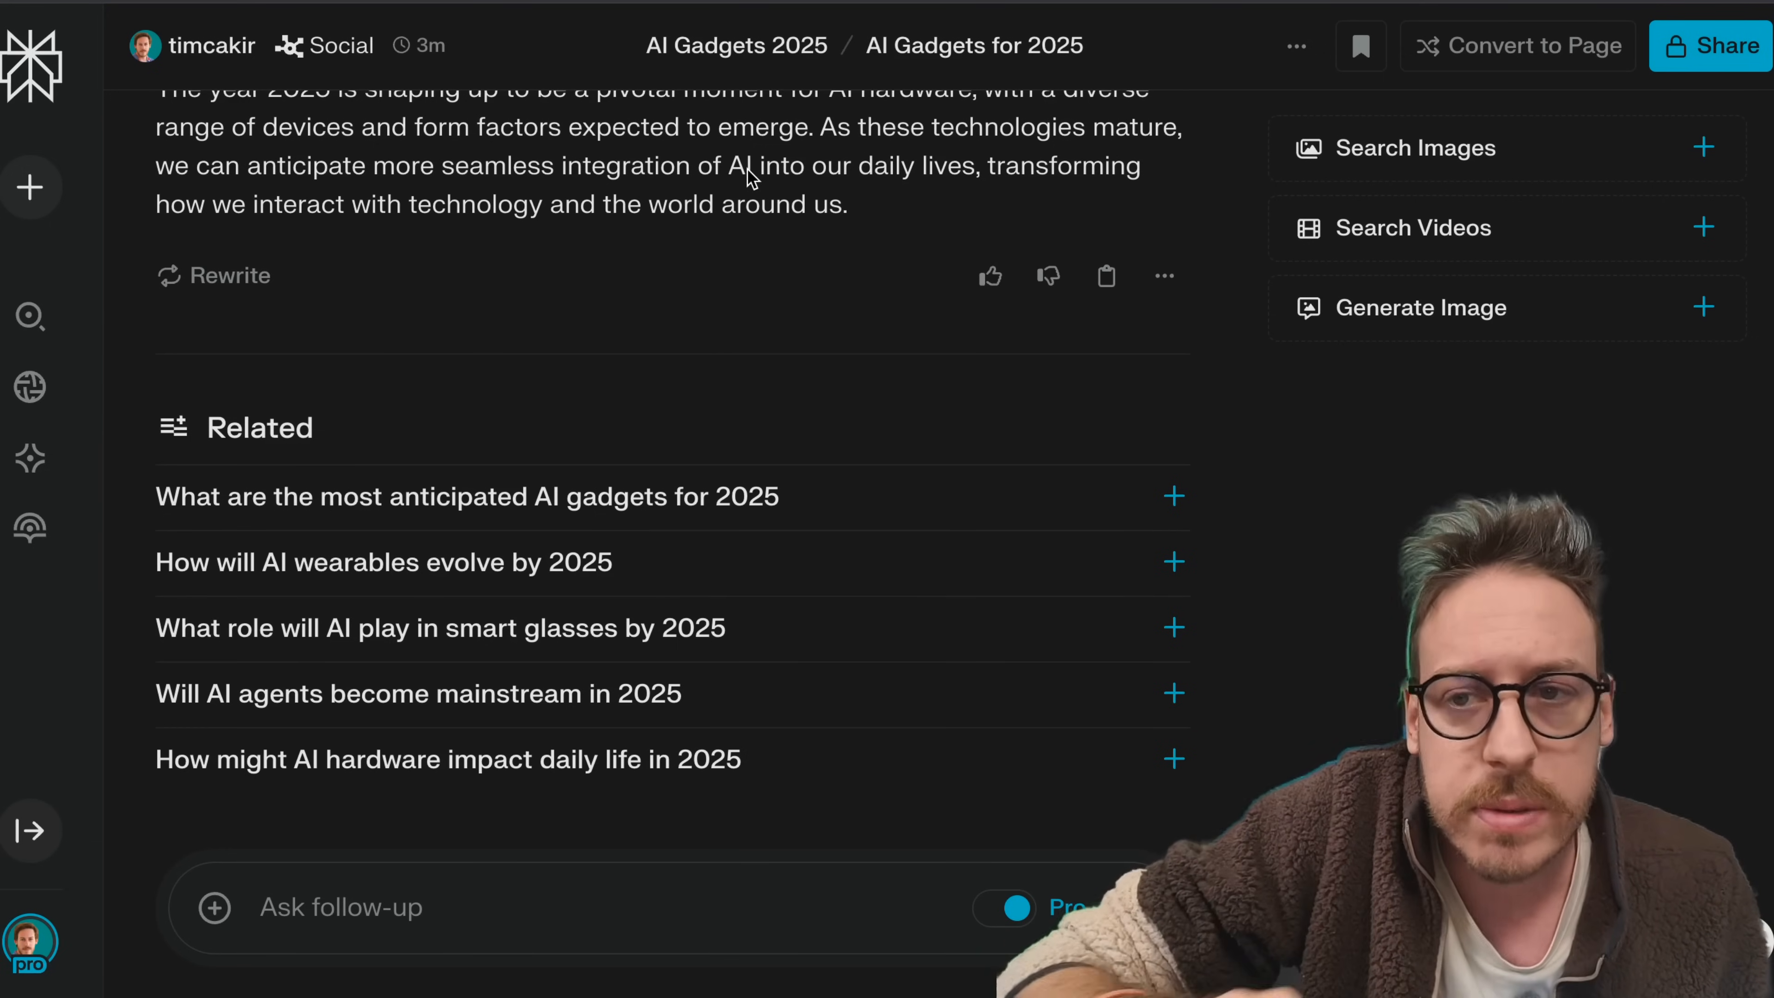
Step: Reveal the thread's Swap Spaces, Remove from Space and Delete options and toggle its bookmark
click(1295, 45)
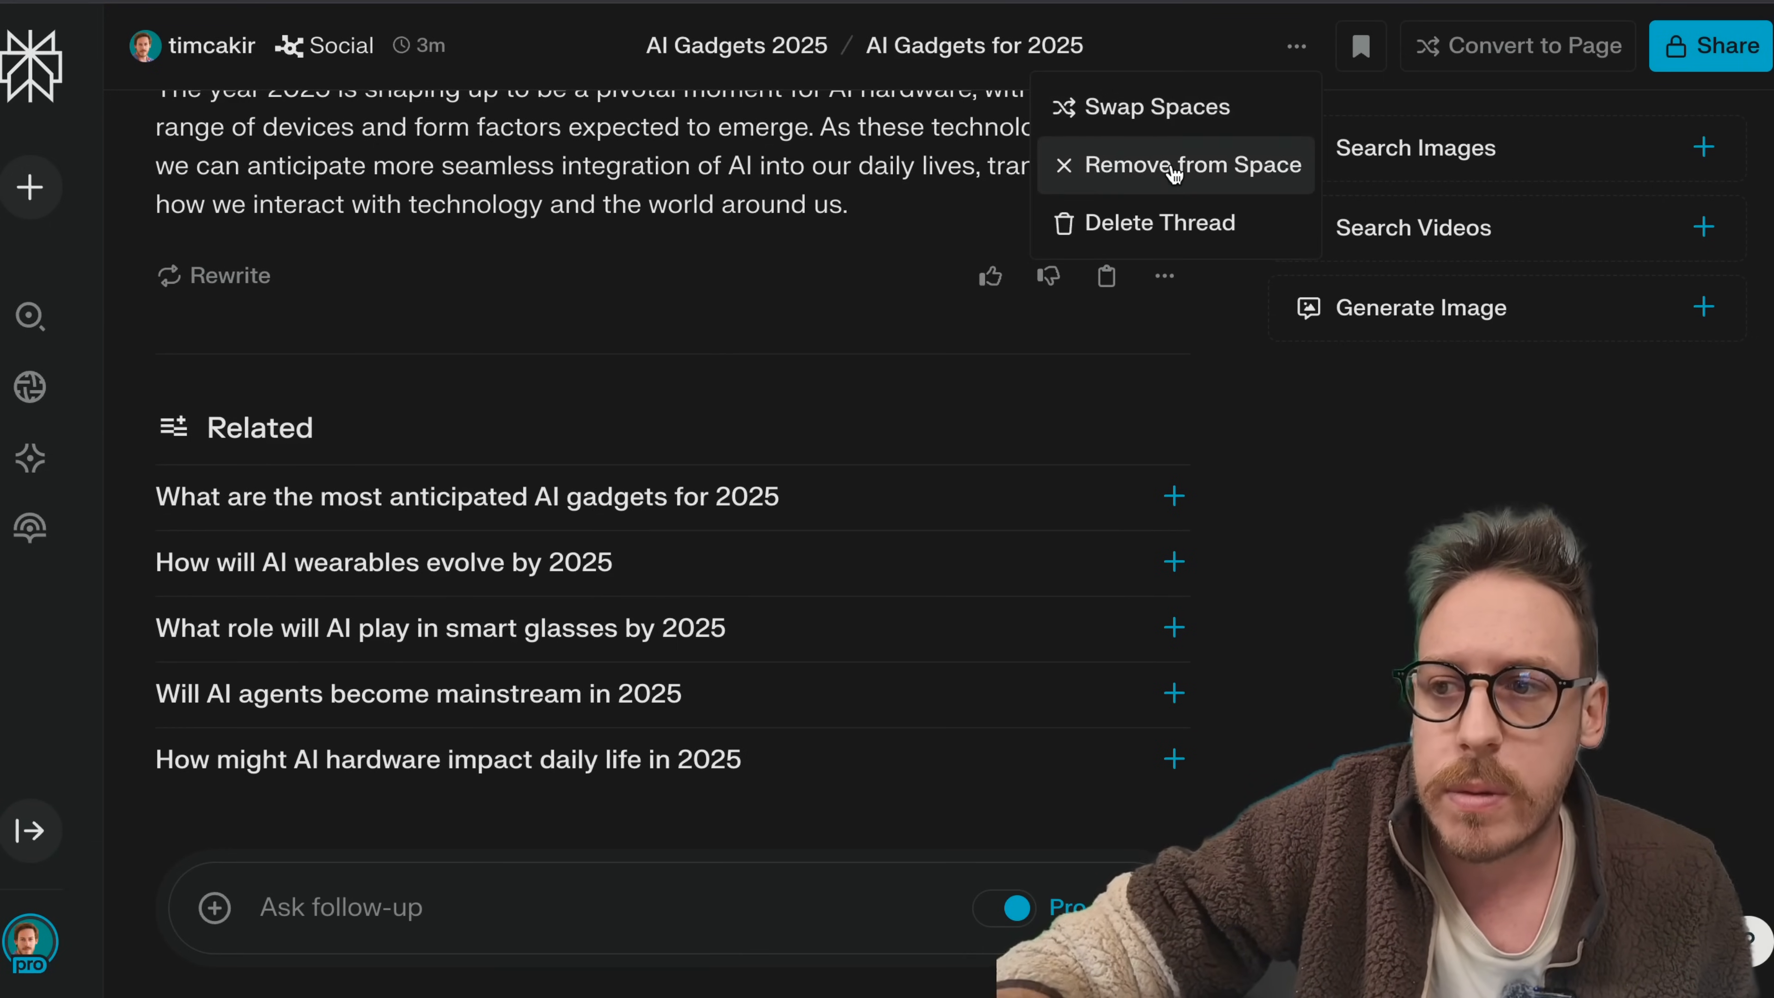
mouse_move(1536, 45)
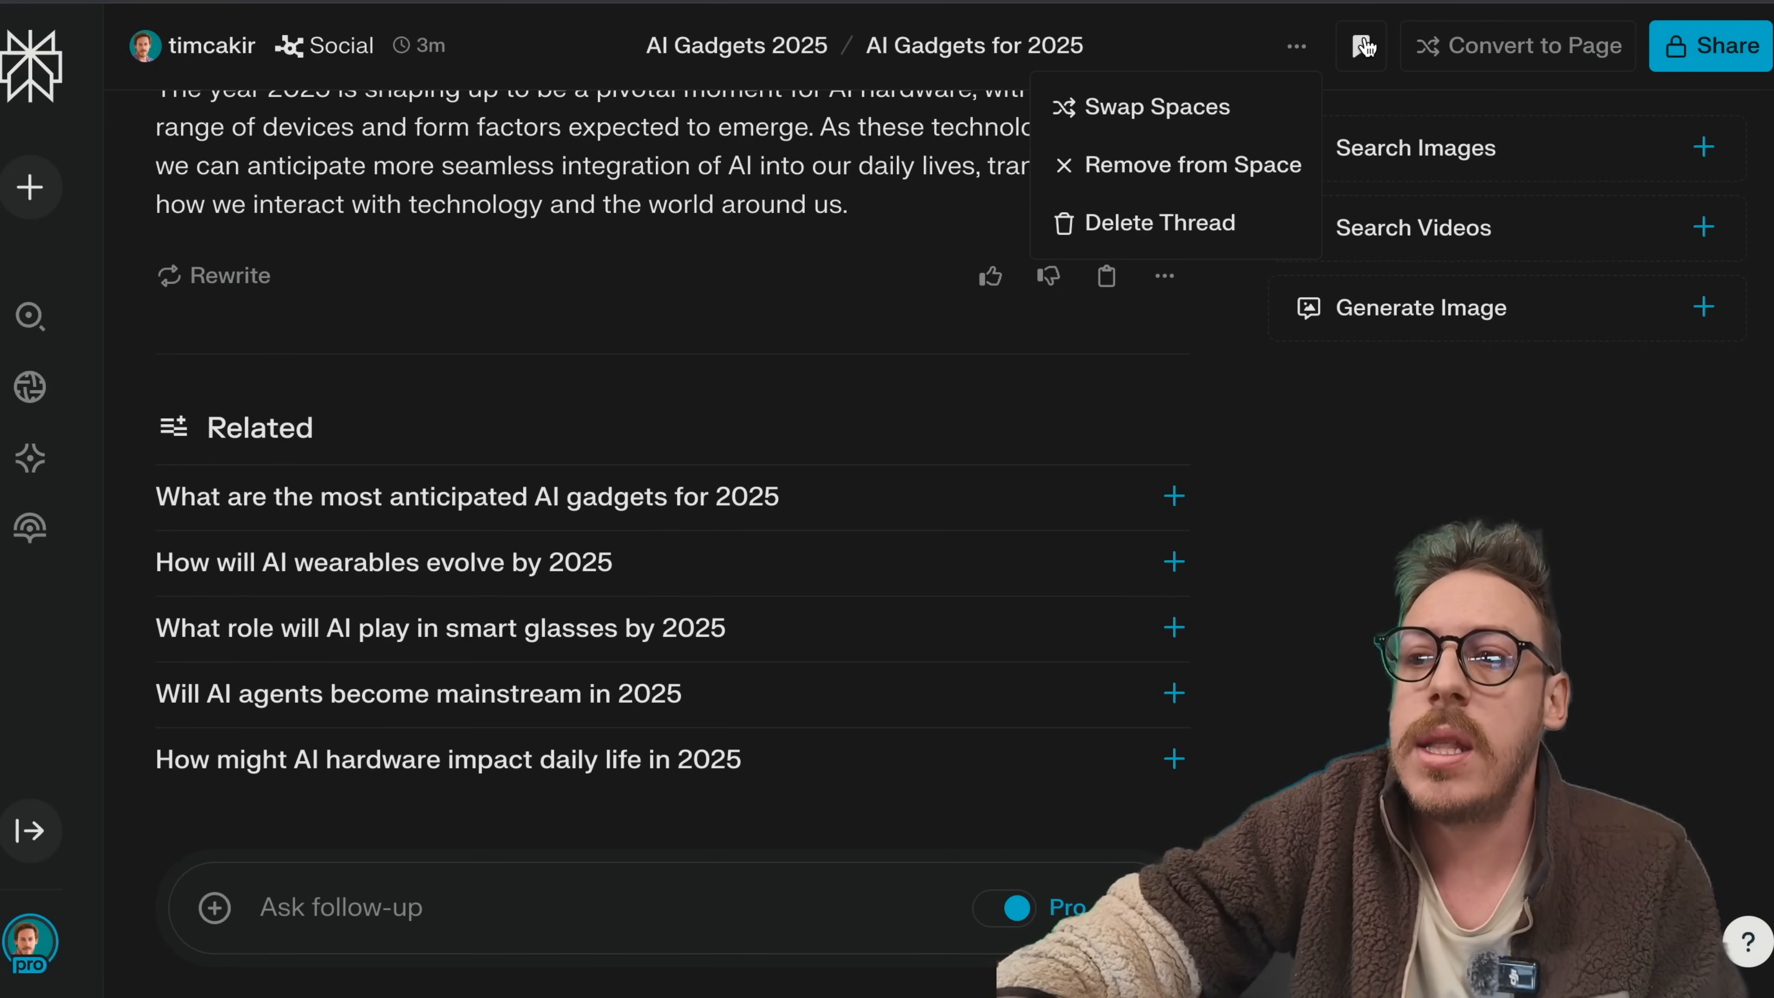
click(1362, 46)
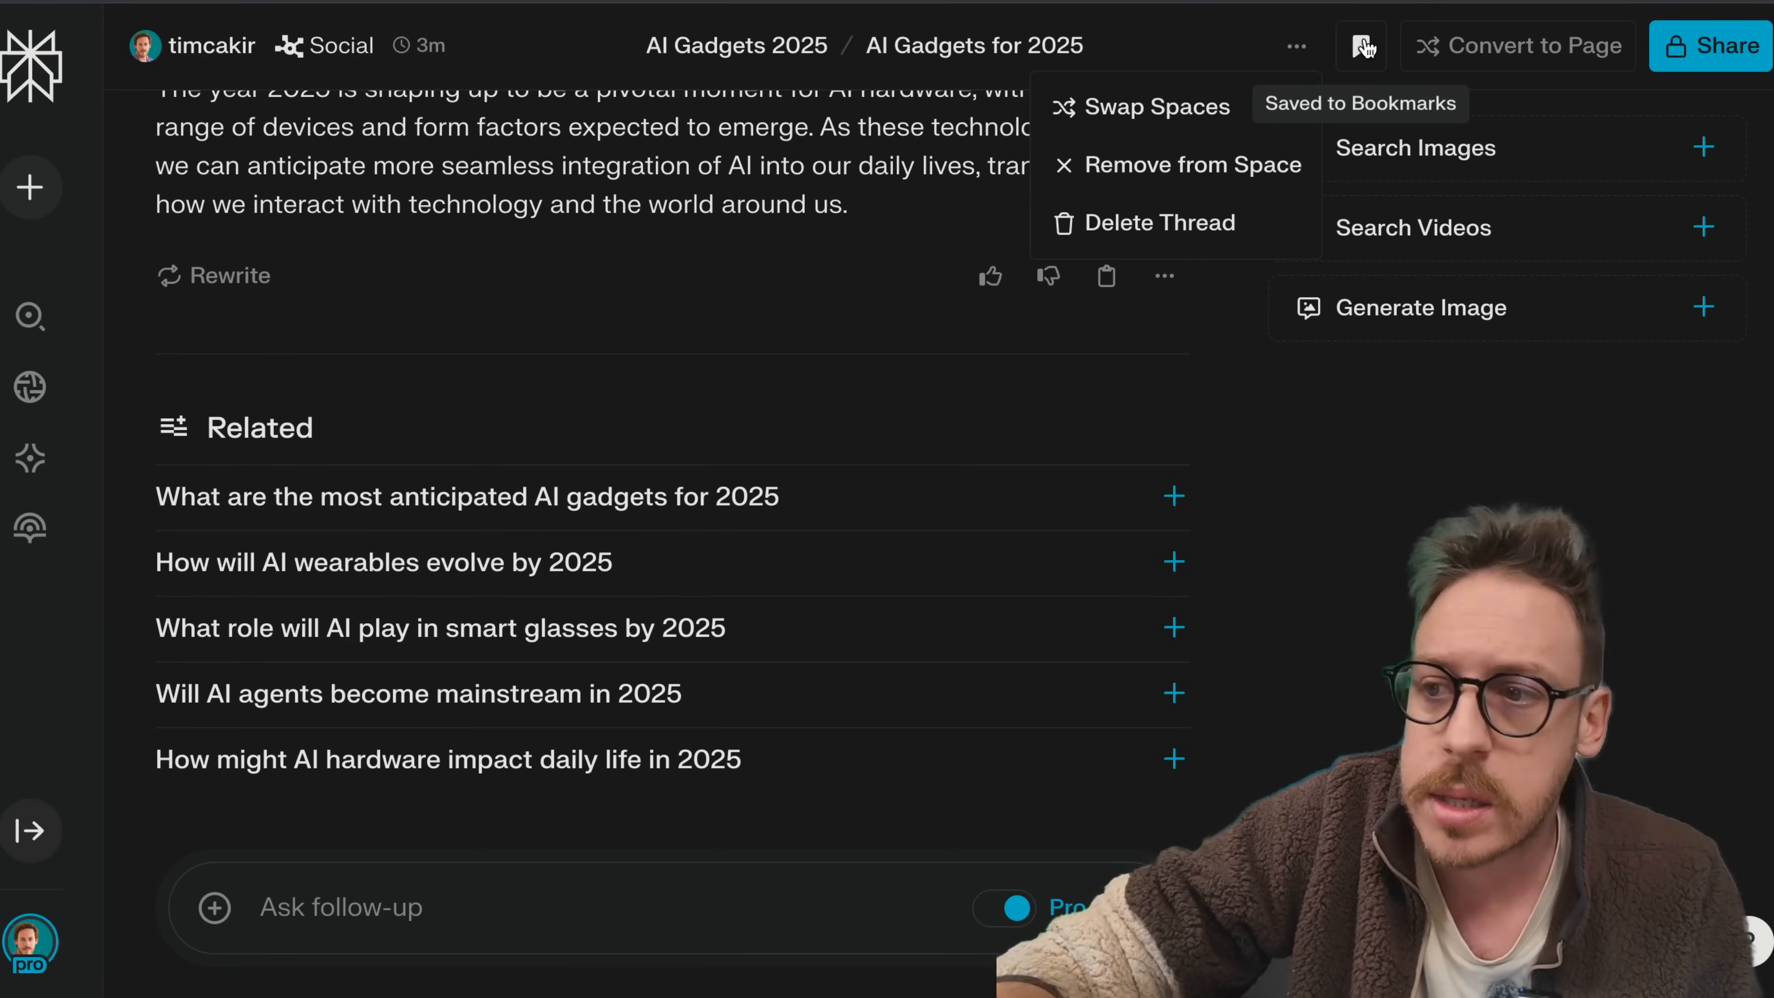
click(1362, 46)
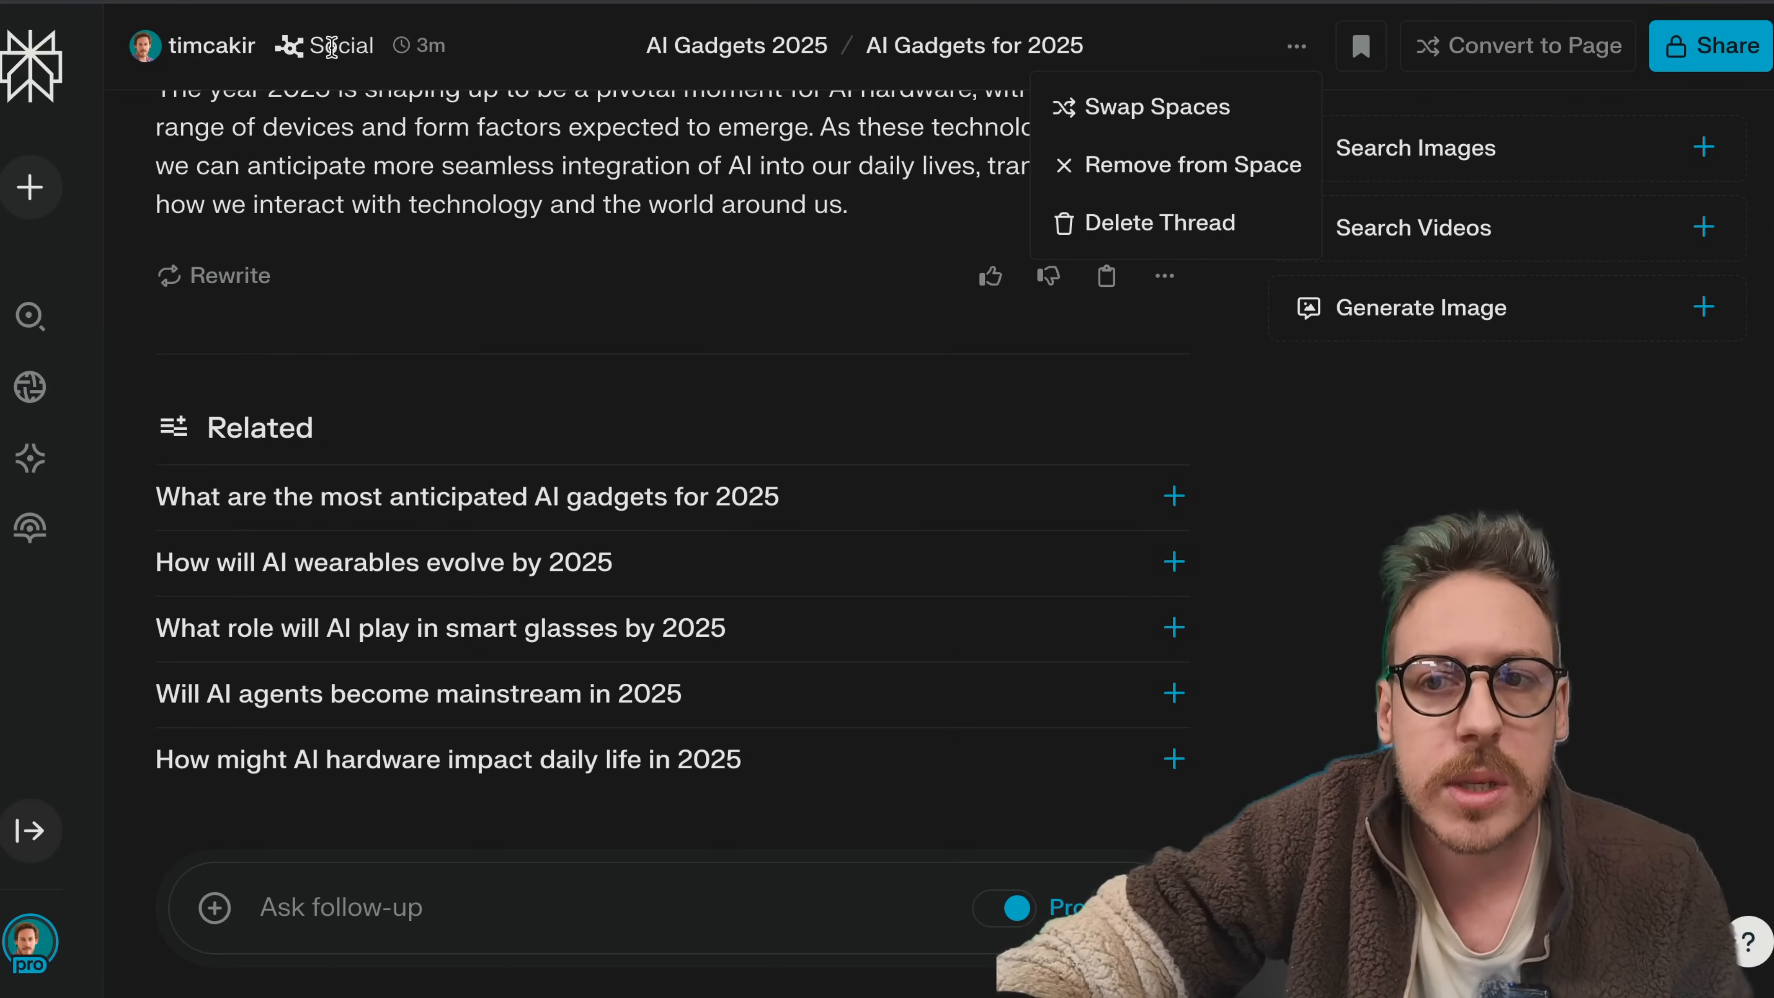
mouse_move(418, 45)
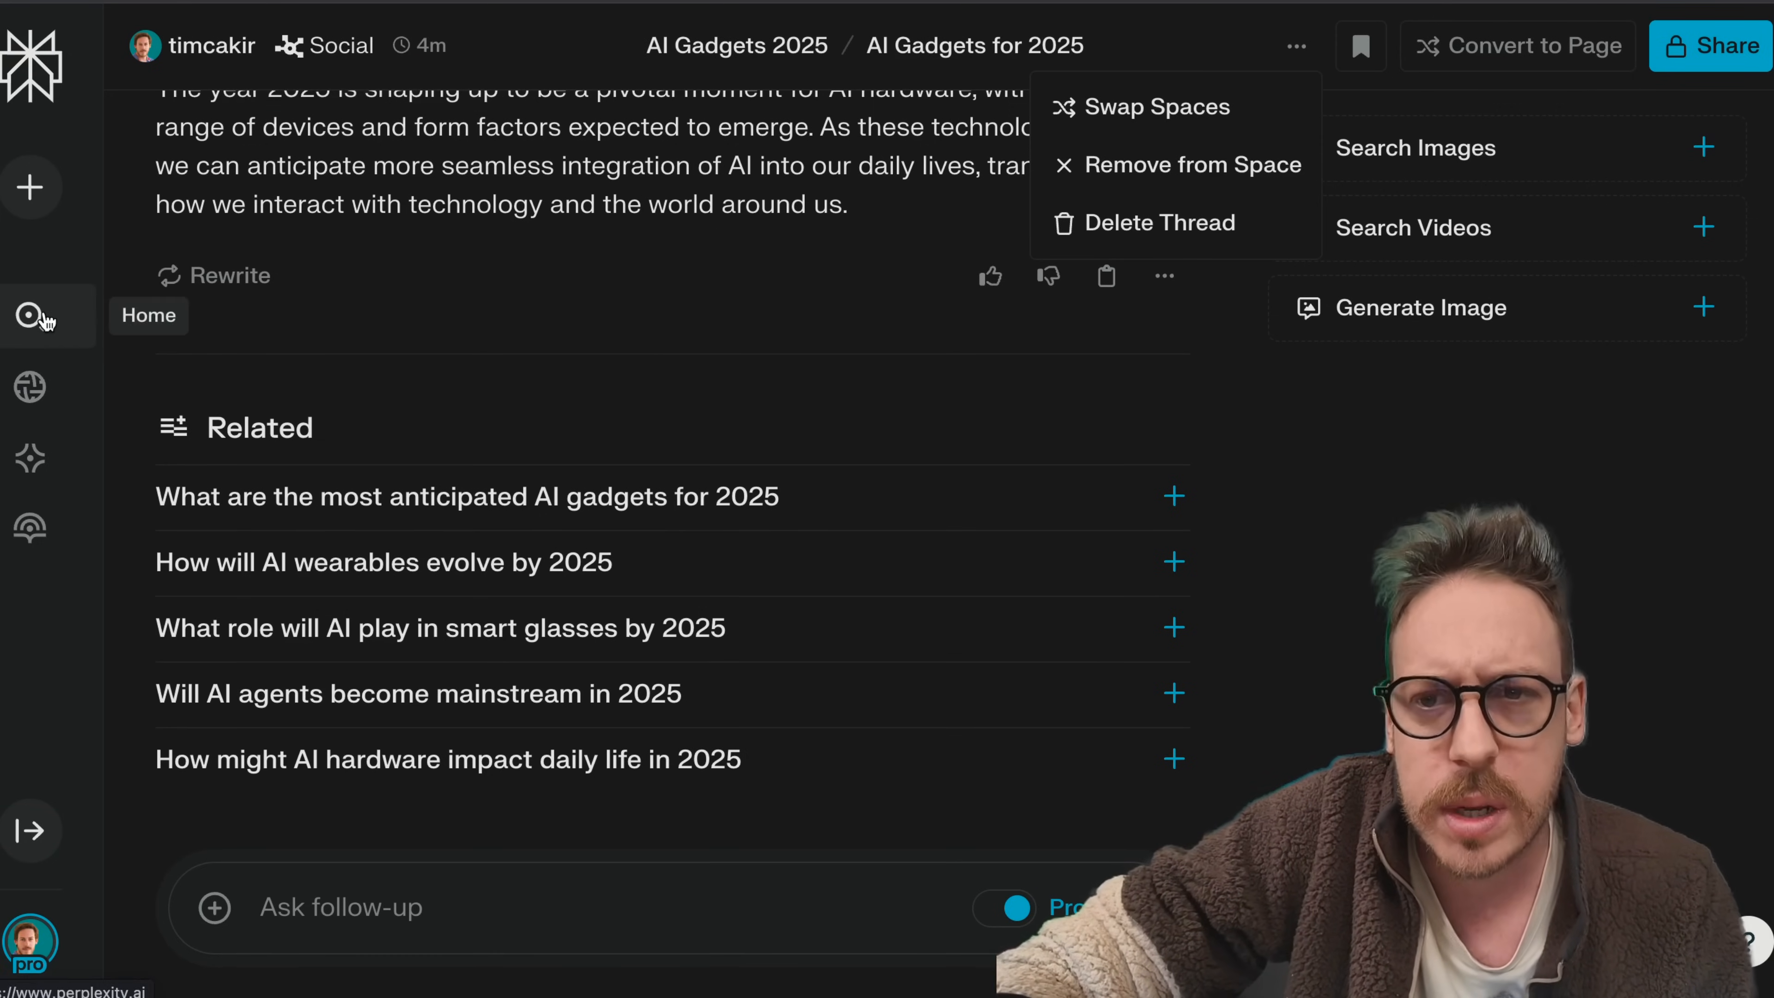
Step: Save Discover interests with Tech & Science kept as the chosen topic
click(30, 316)
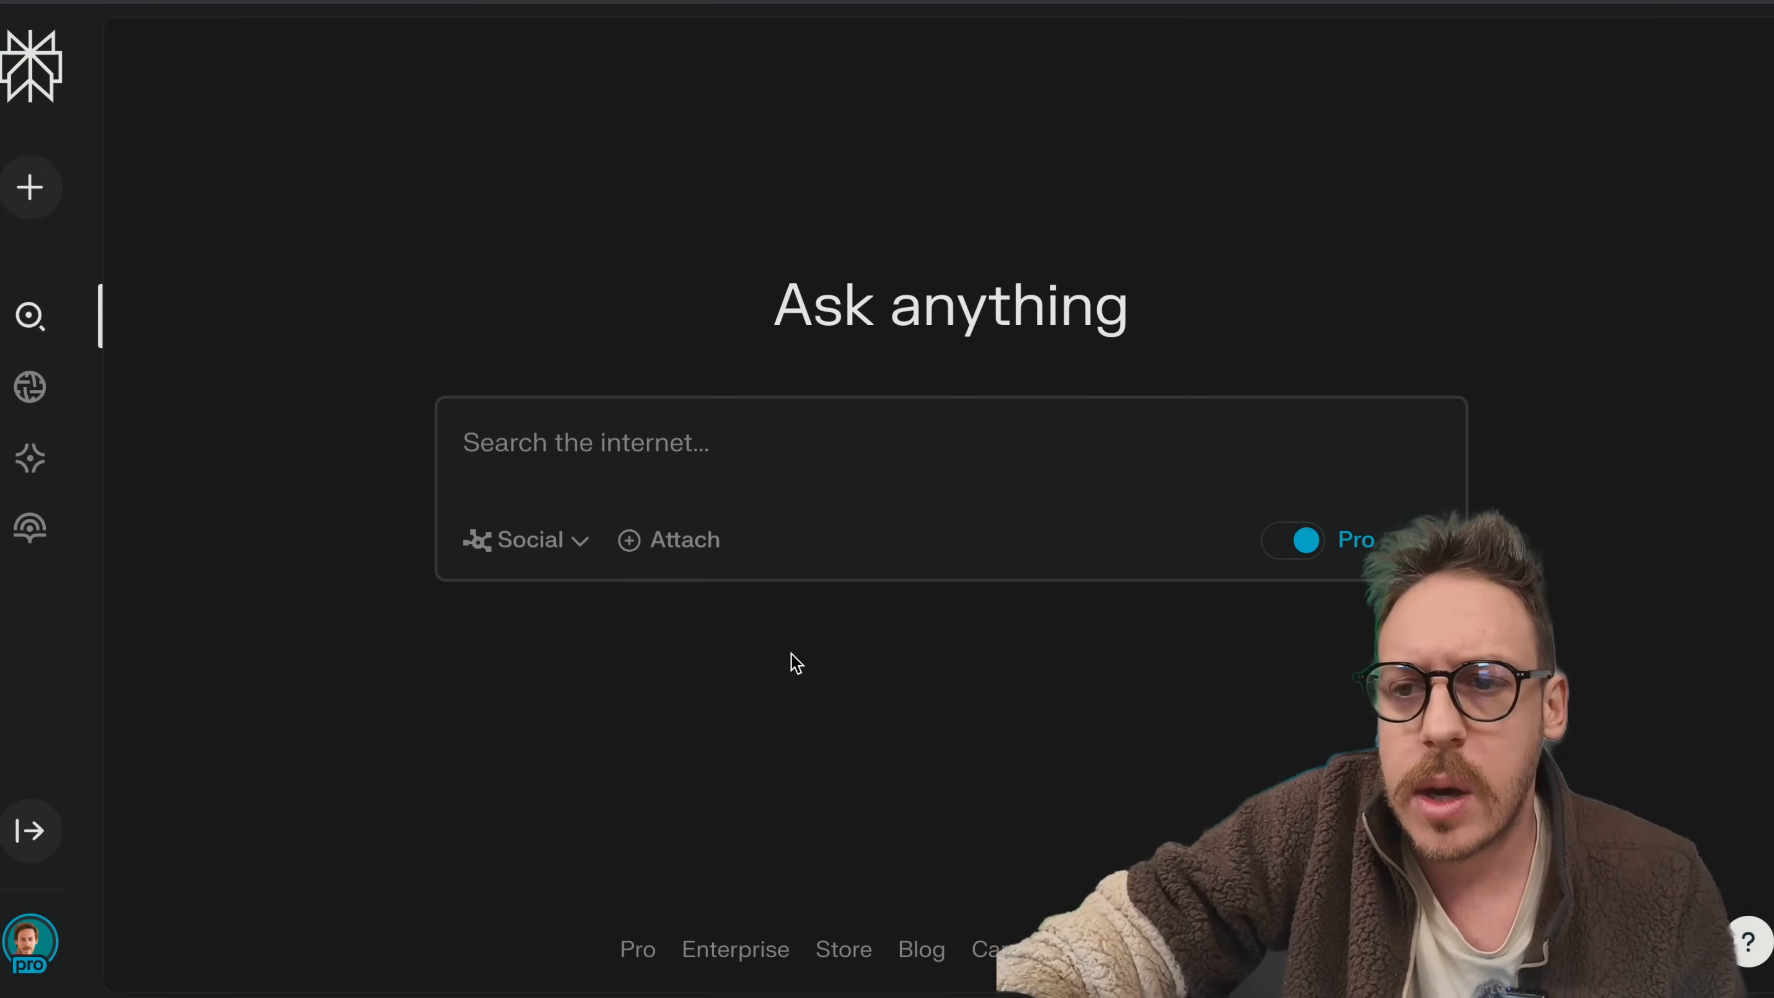
mouse_move(29, 386)
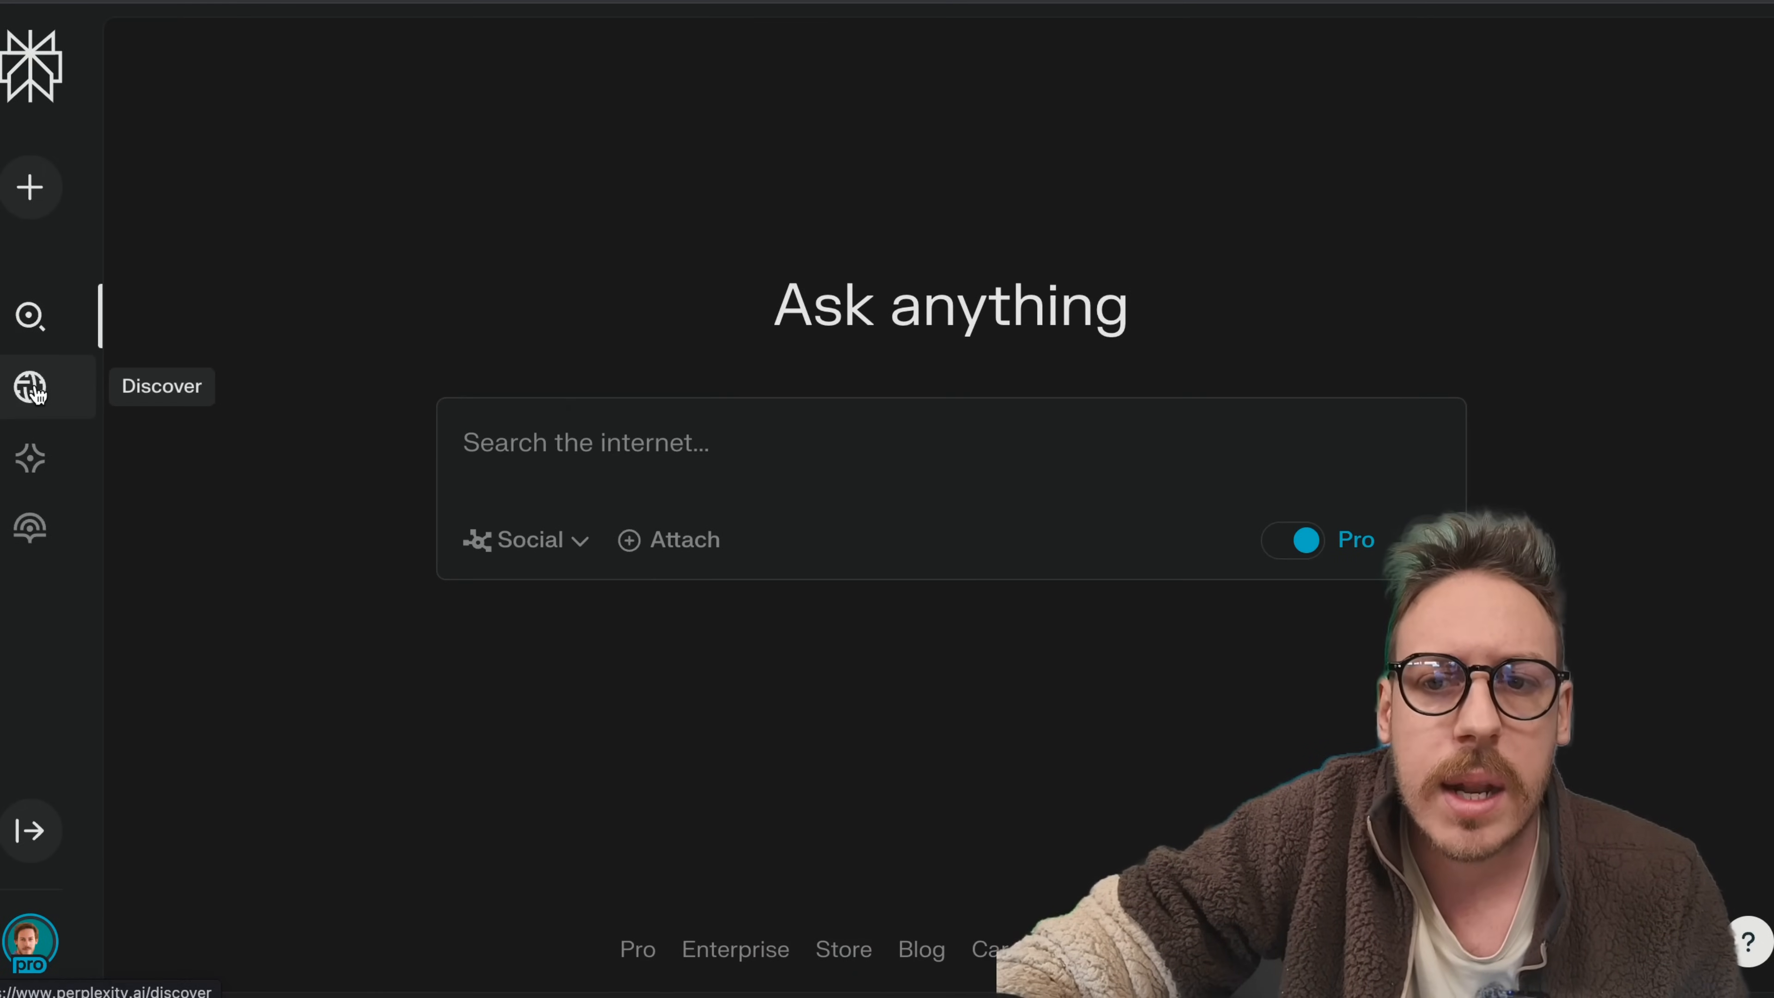
click(30, 386)
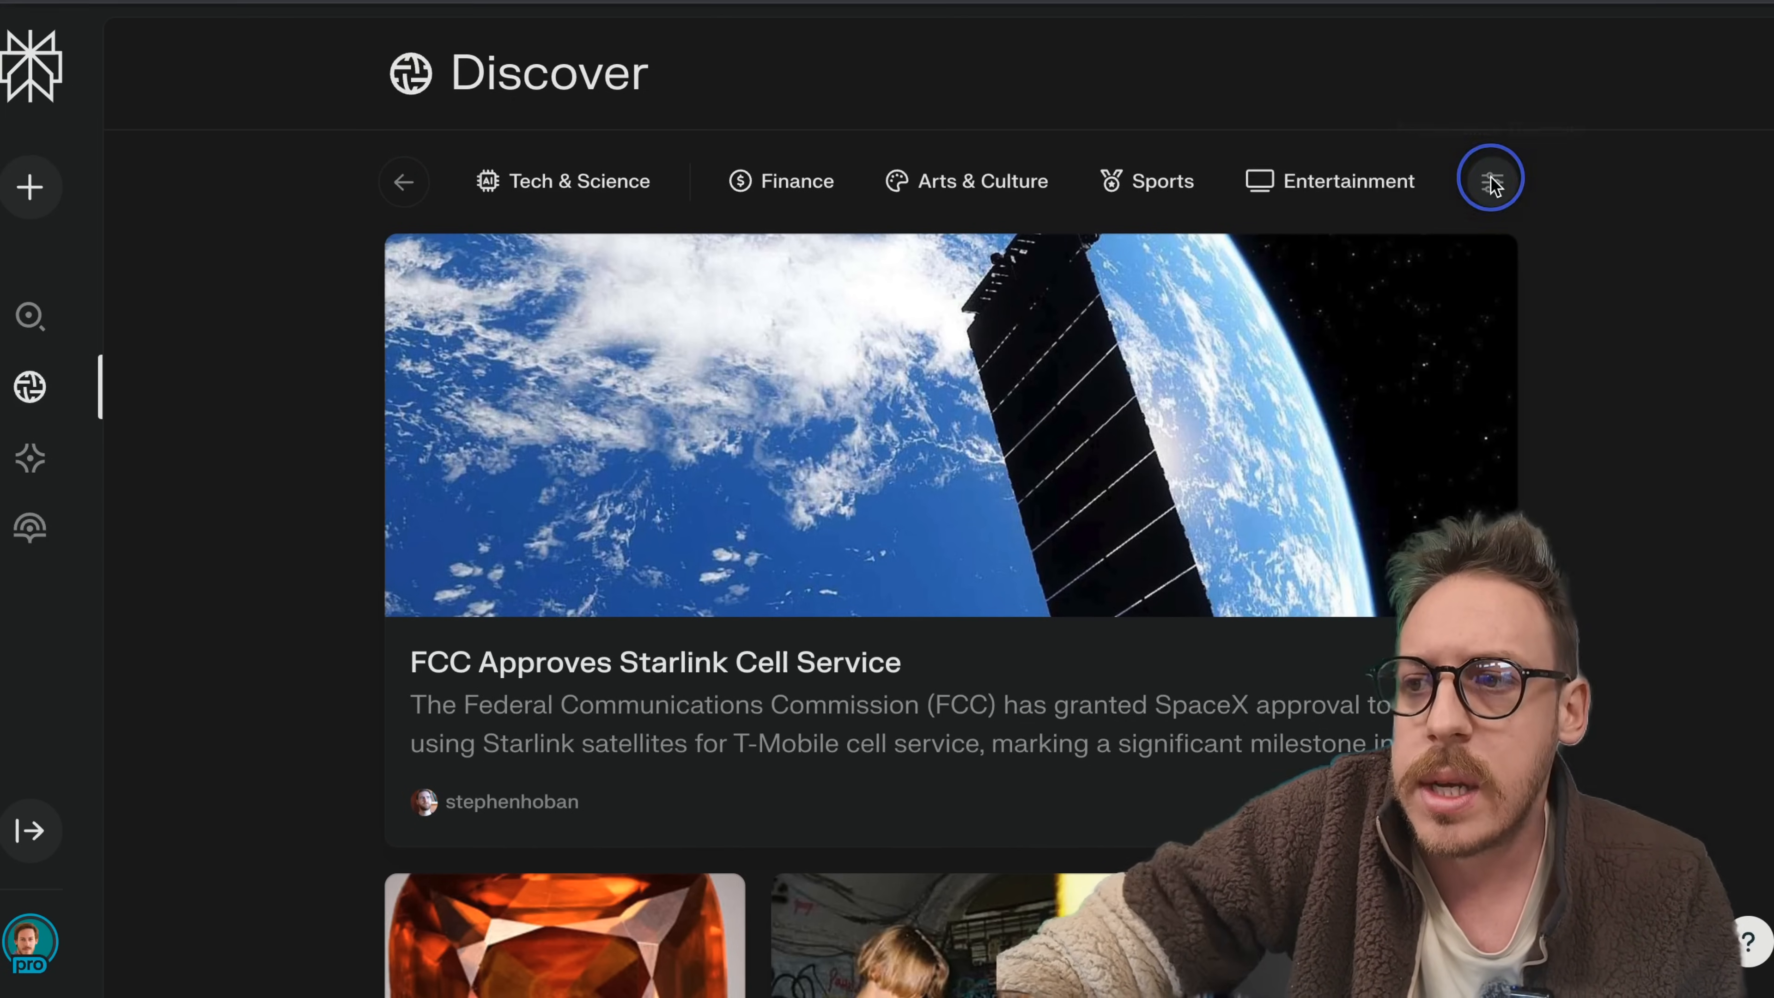
click(1491, 180)
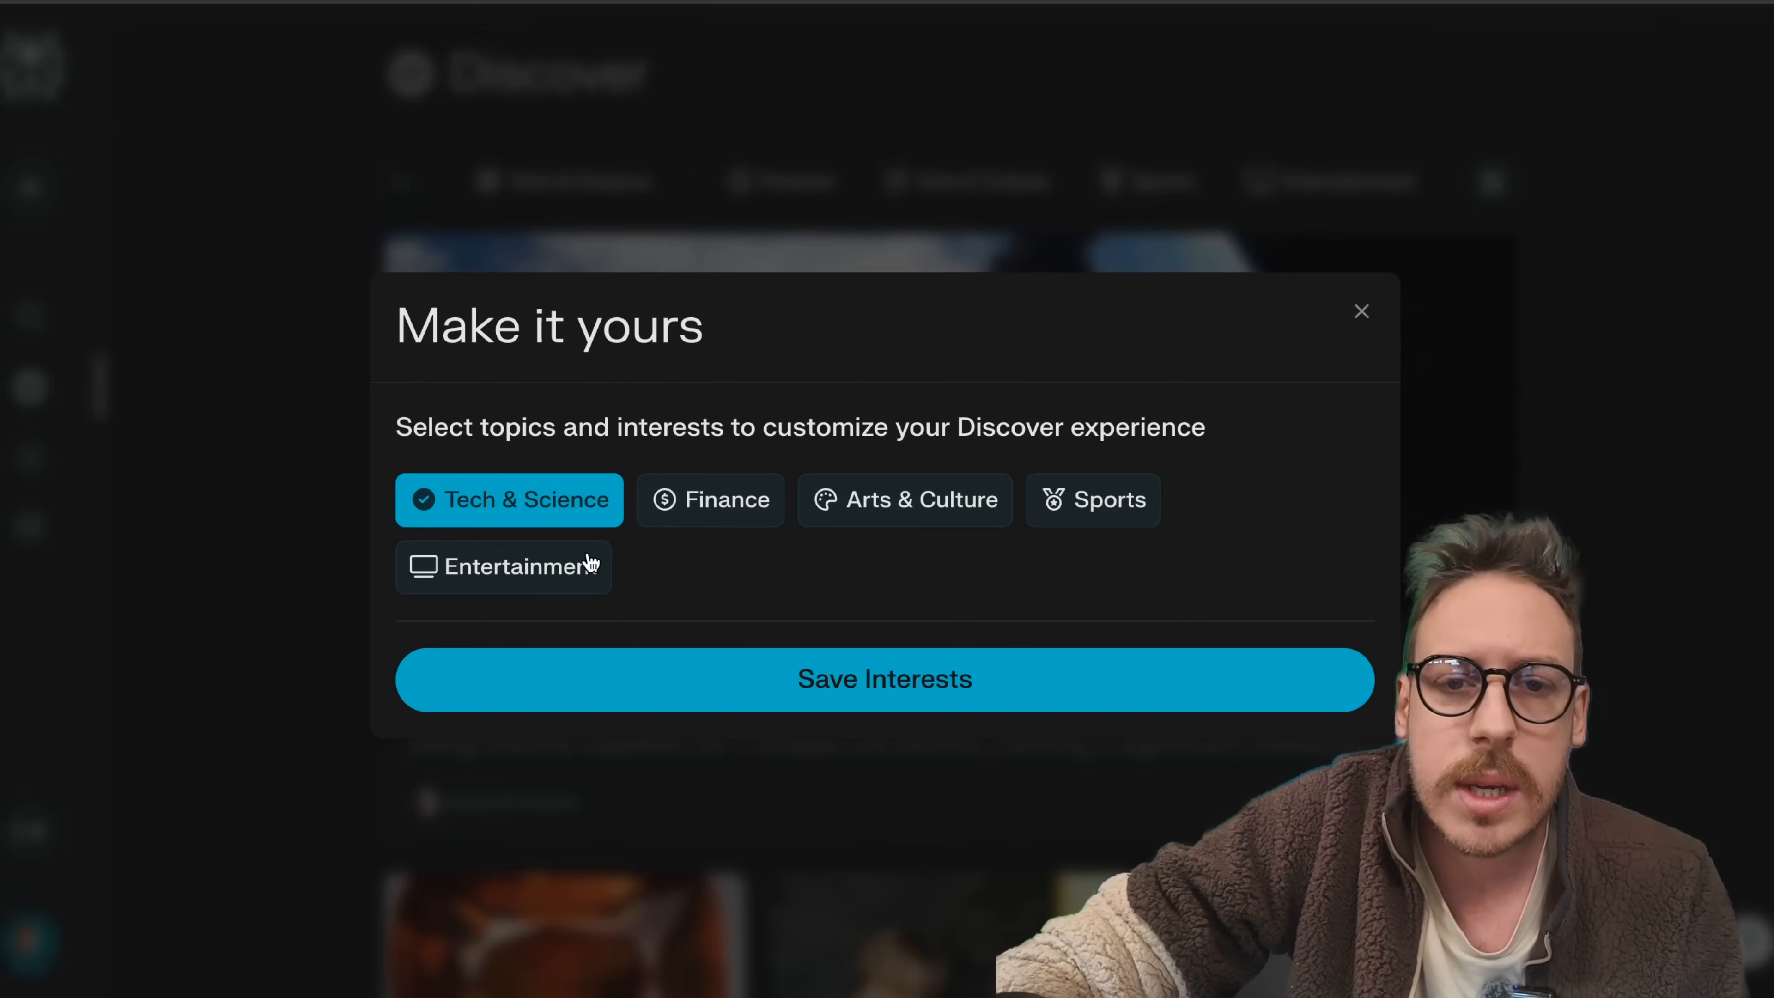
mouse_move(674, 566)
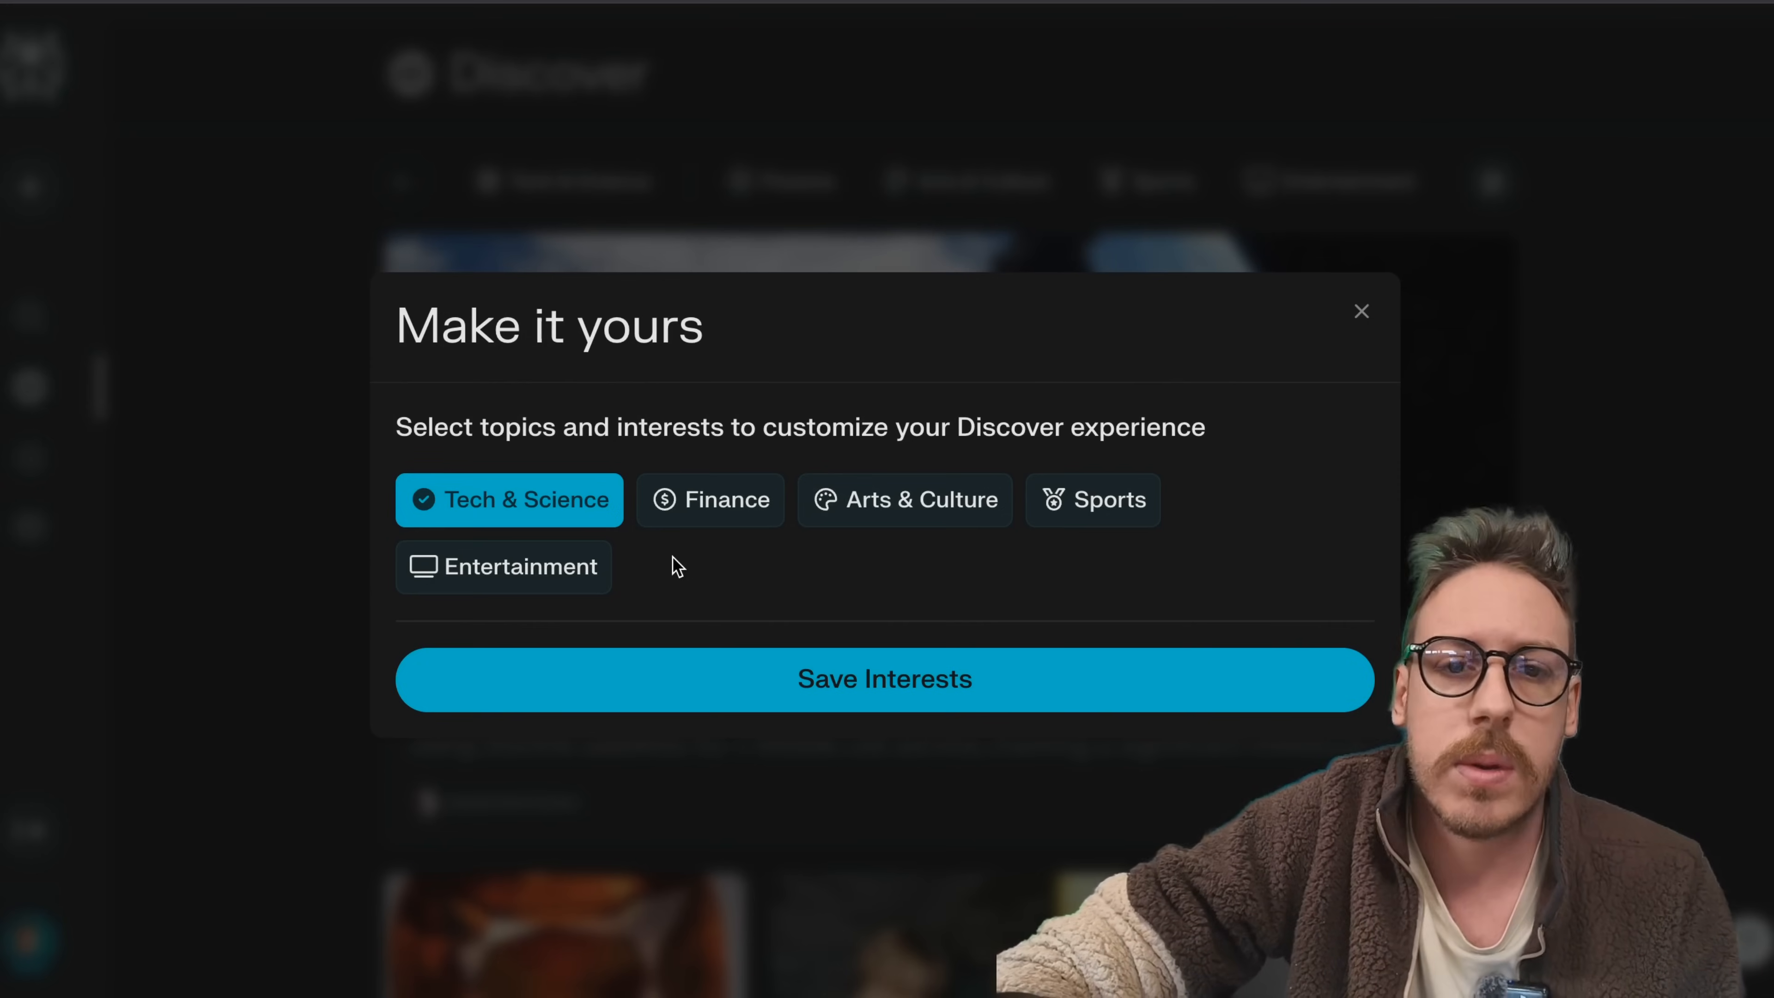
mouse_move(1302, 494)
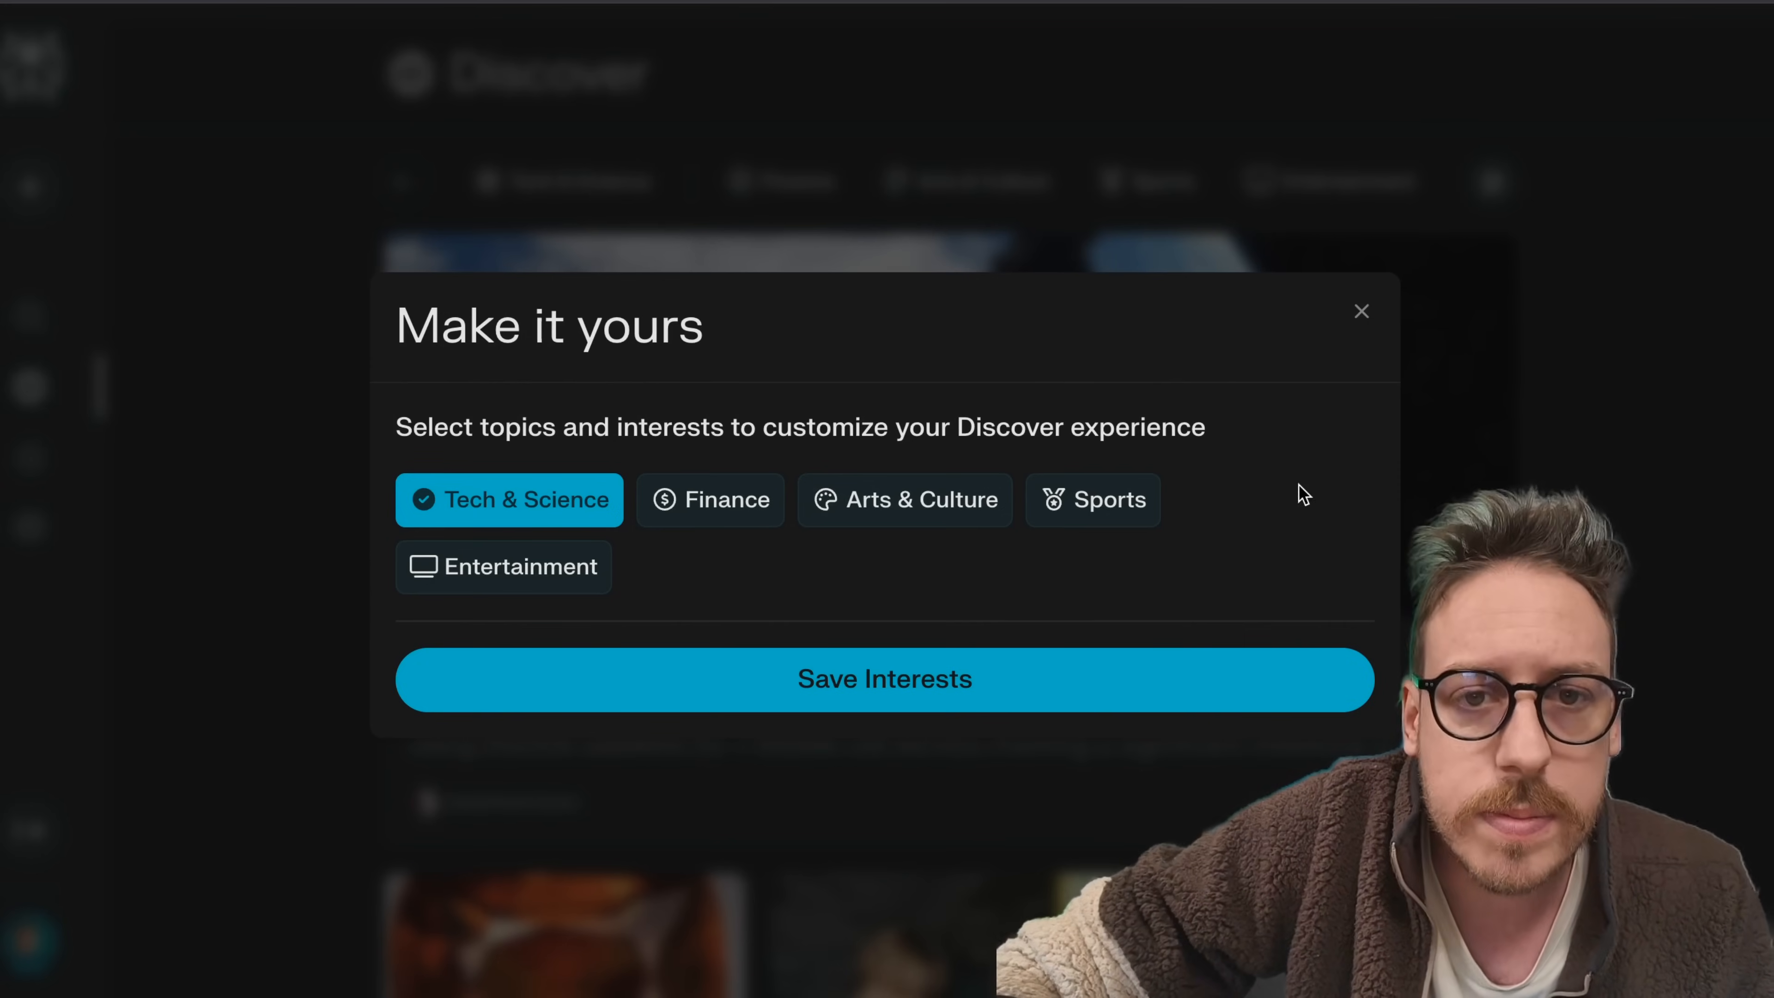
click(883, 679)
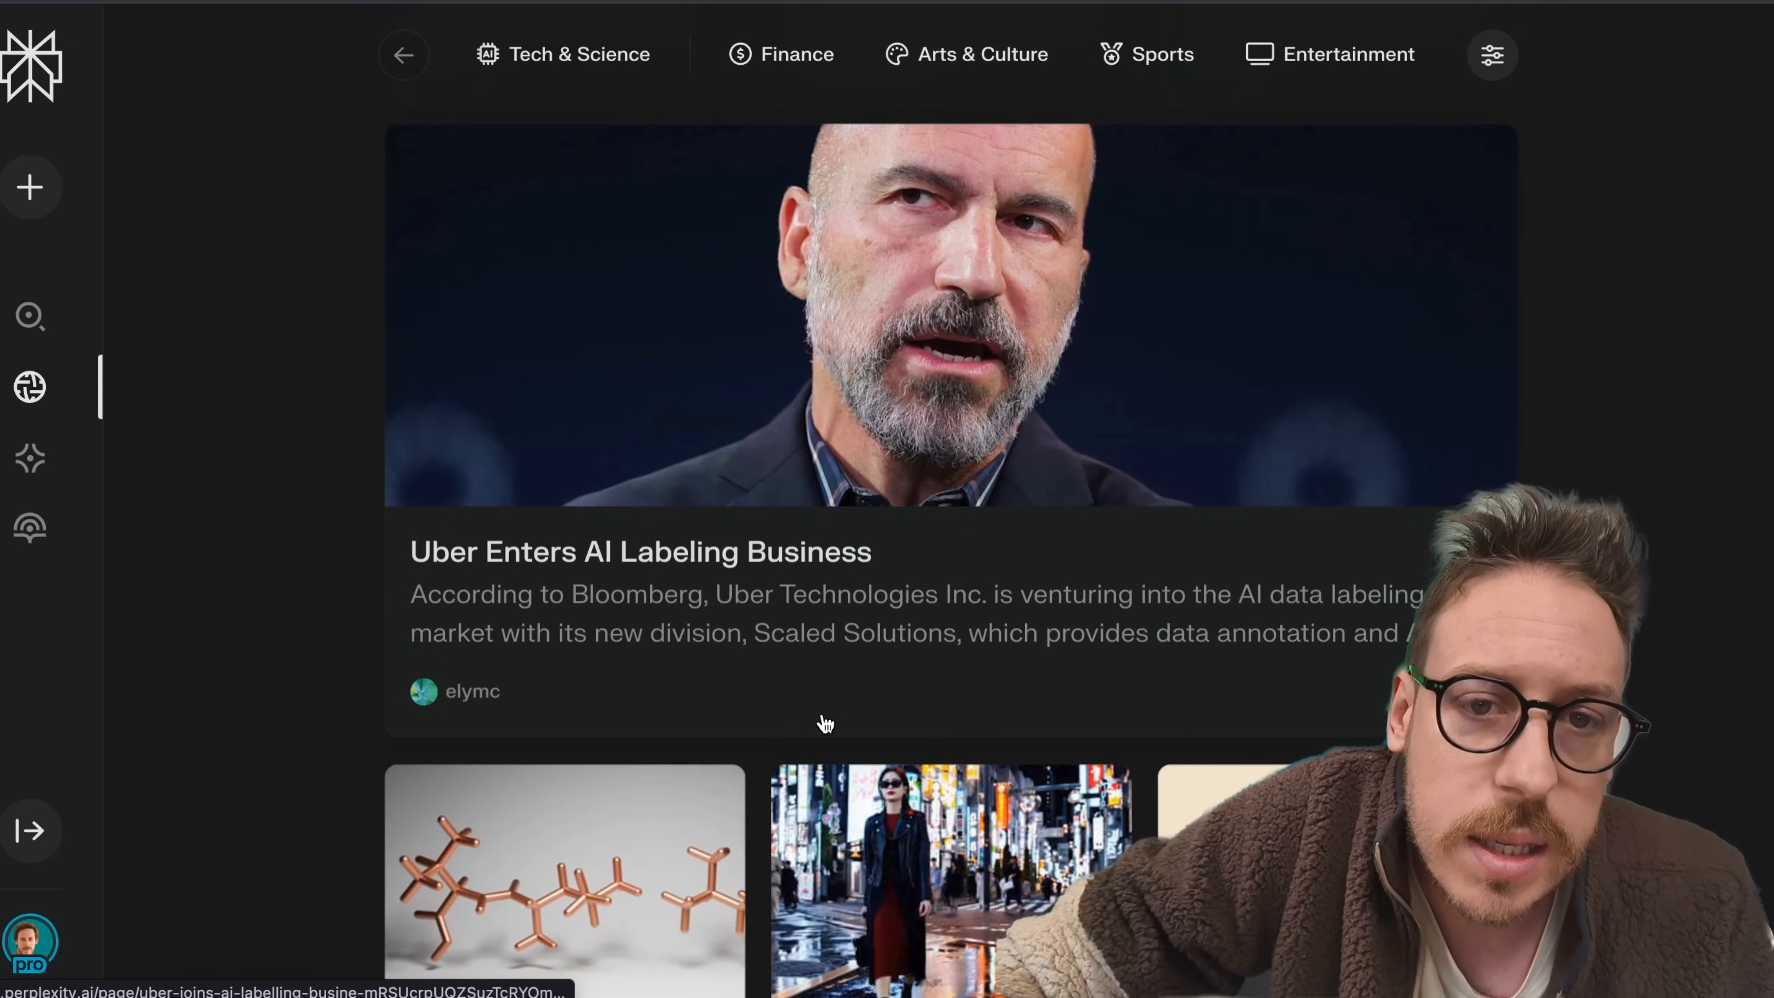
Step: Show the My Spaces overview listing AI Gadgets 2025
click(30, 458)
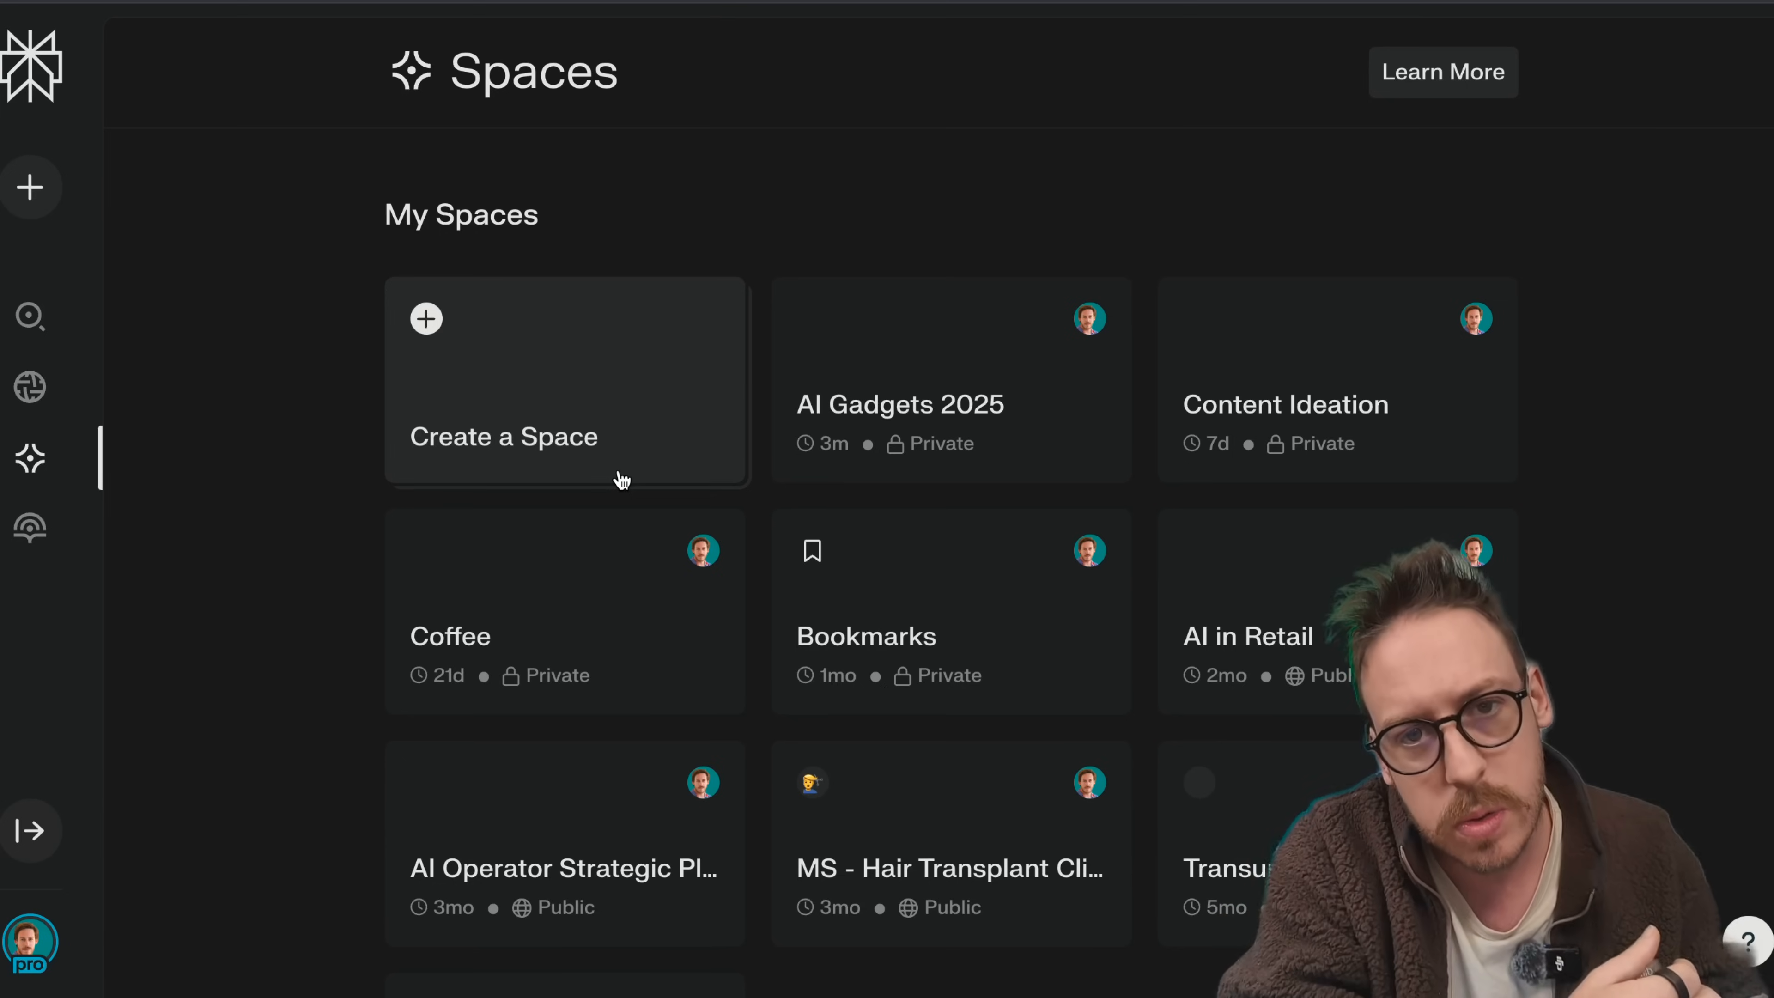
Step: Return to the empty Ask anything home page
click(29, 529)
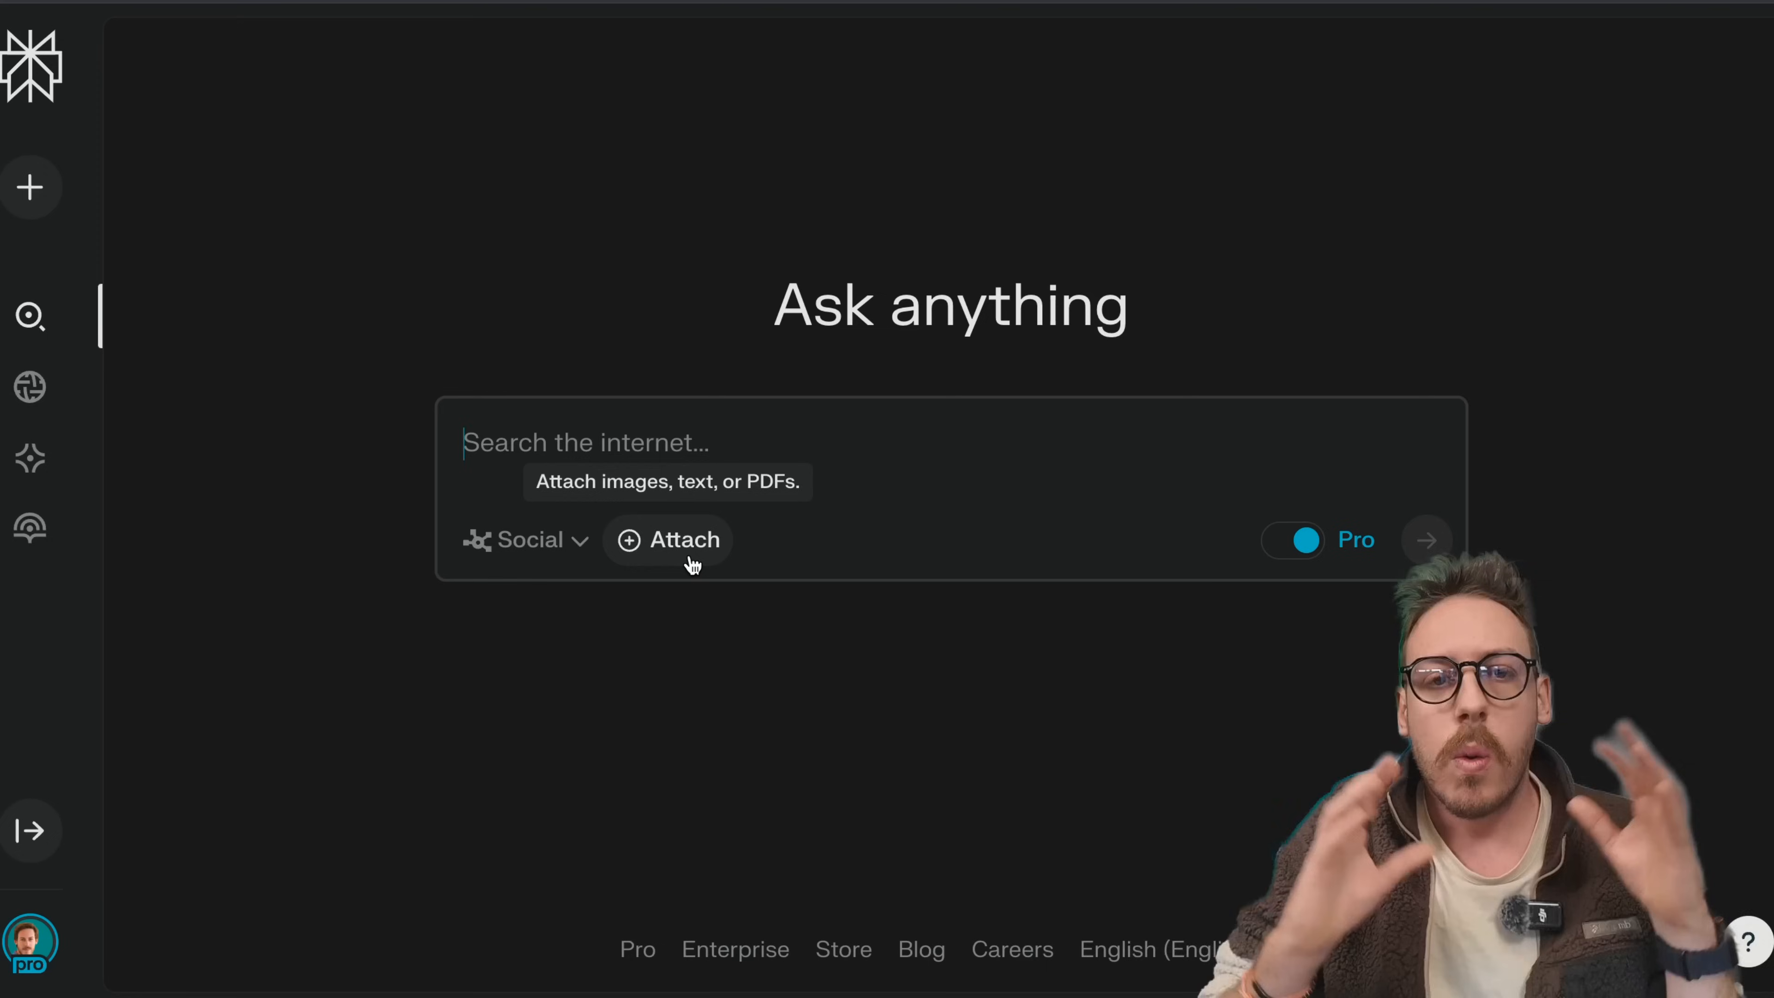
mouse_move(669, 676)
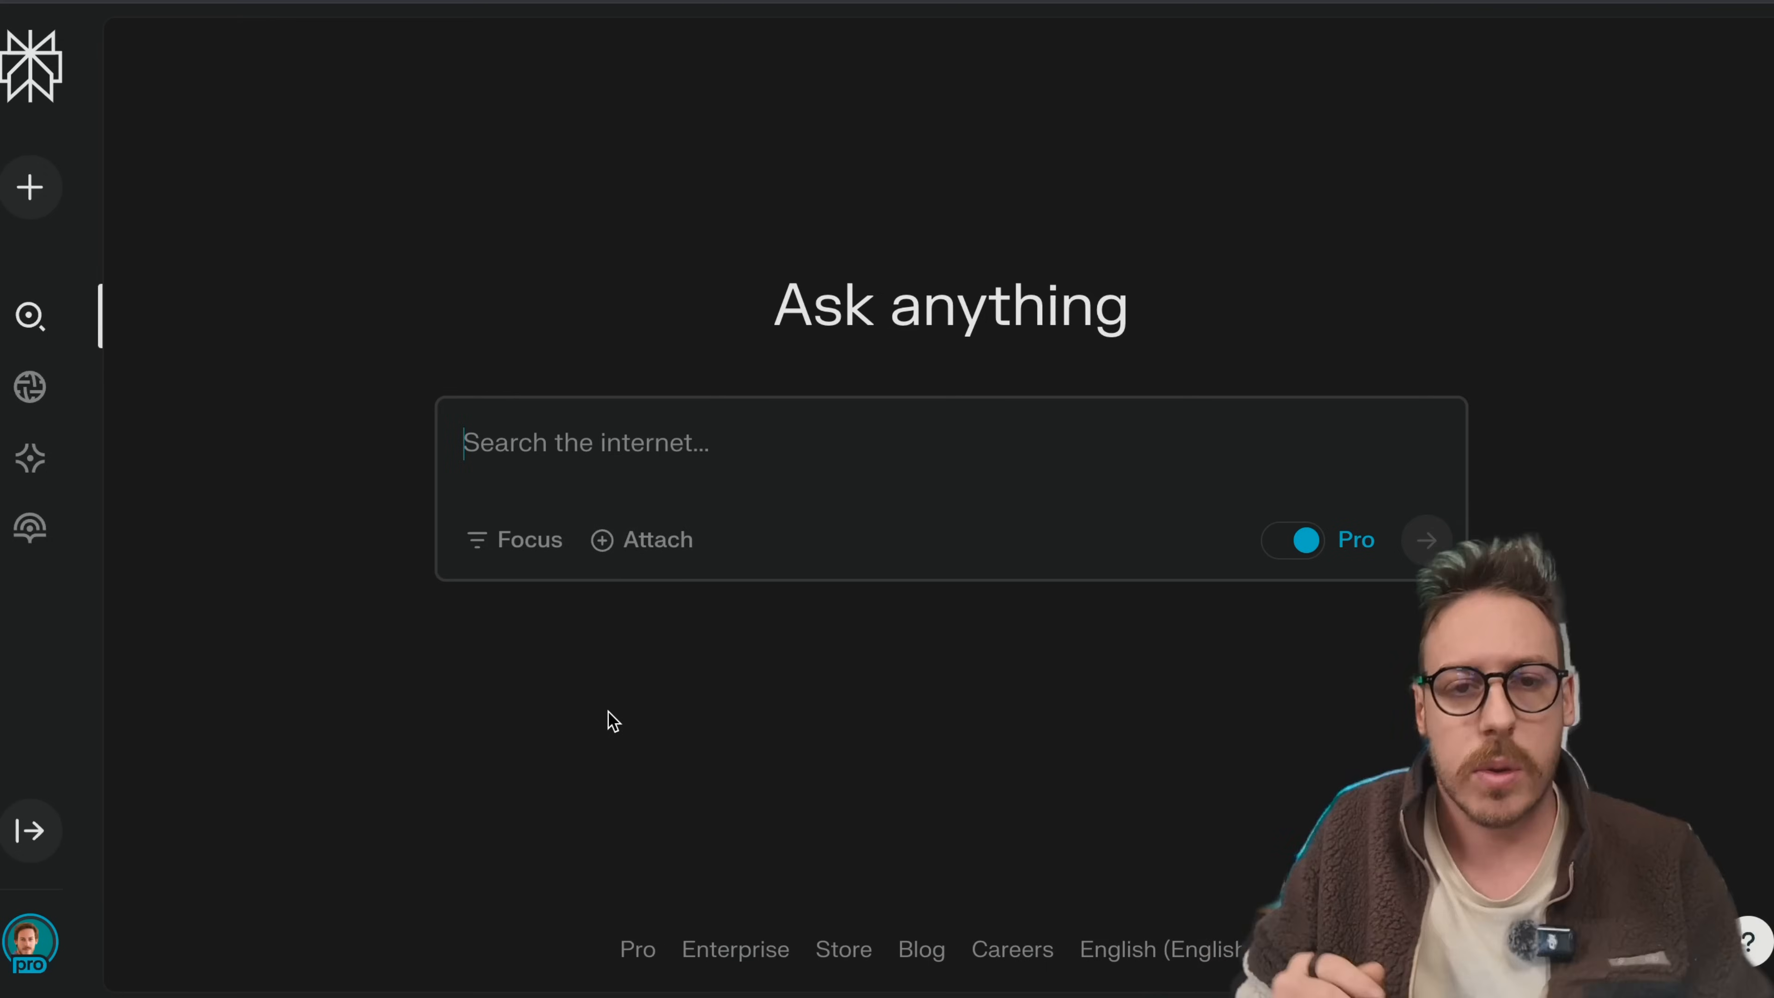
mouse_move(640, 540)
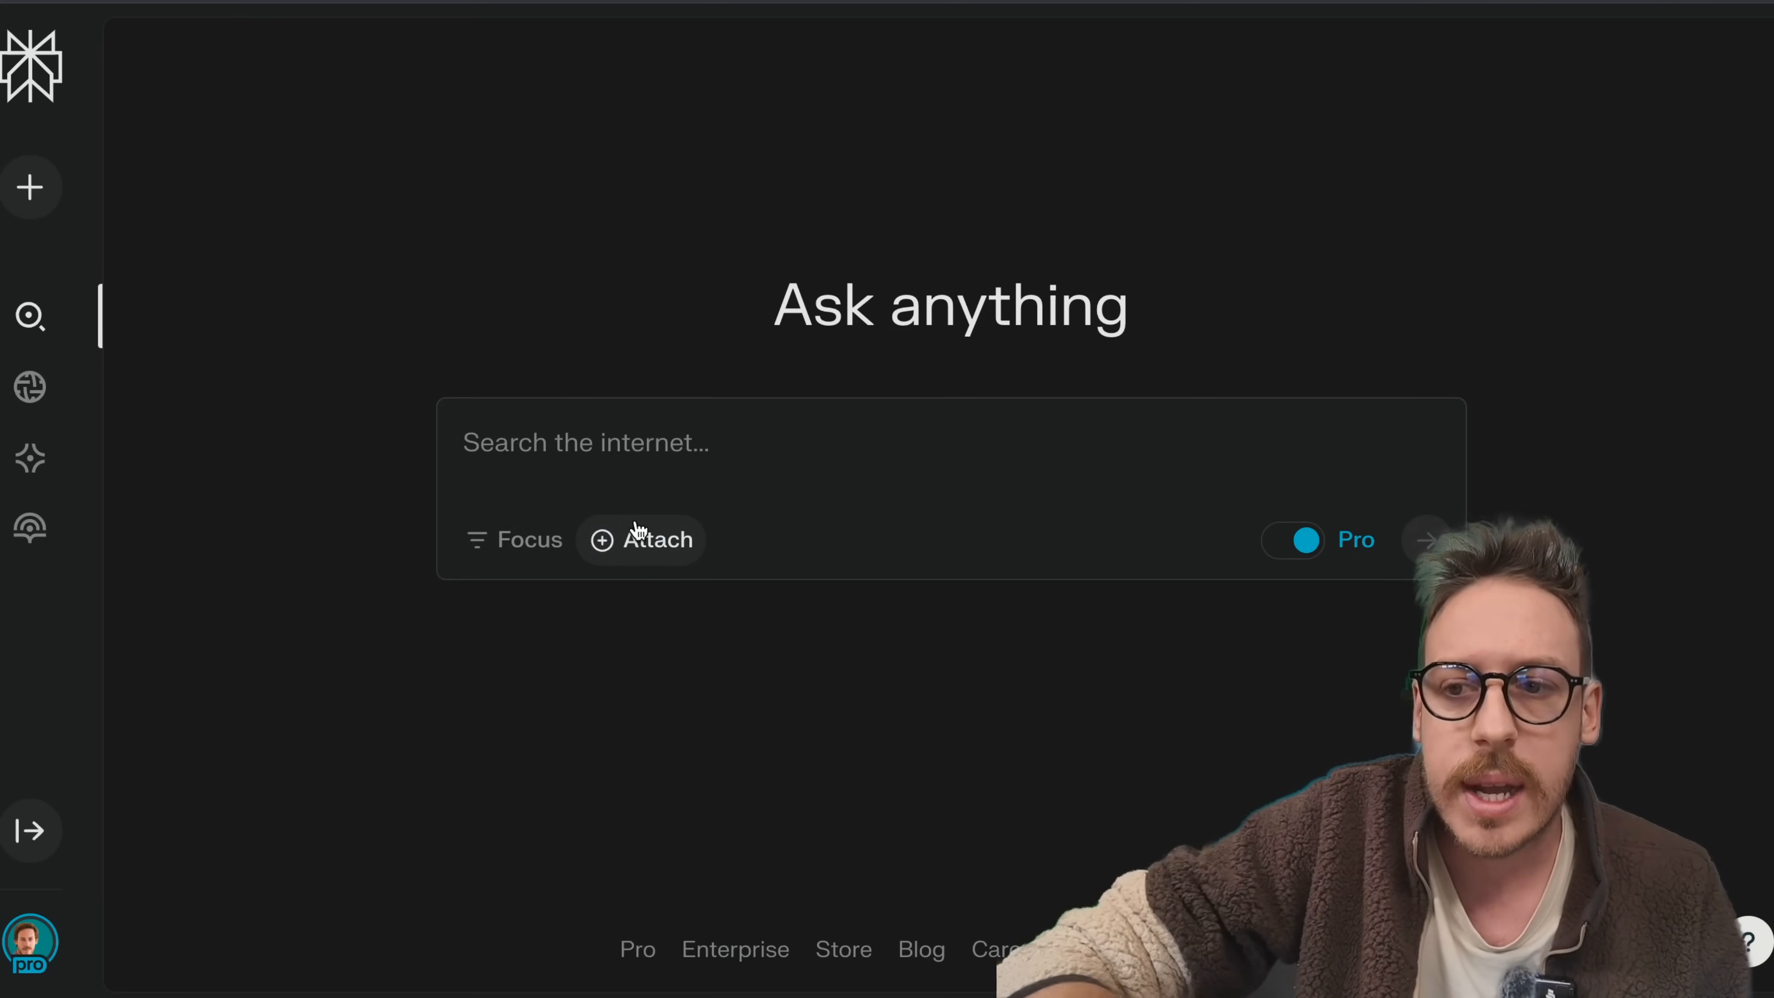
Step: Attach Your-playbook-to-win-in-the-age-of-AI.pdf and search 'AI Insights' to start a new thread
click(639, 539)
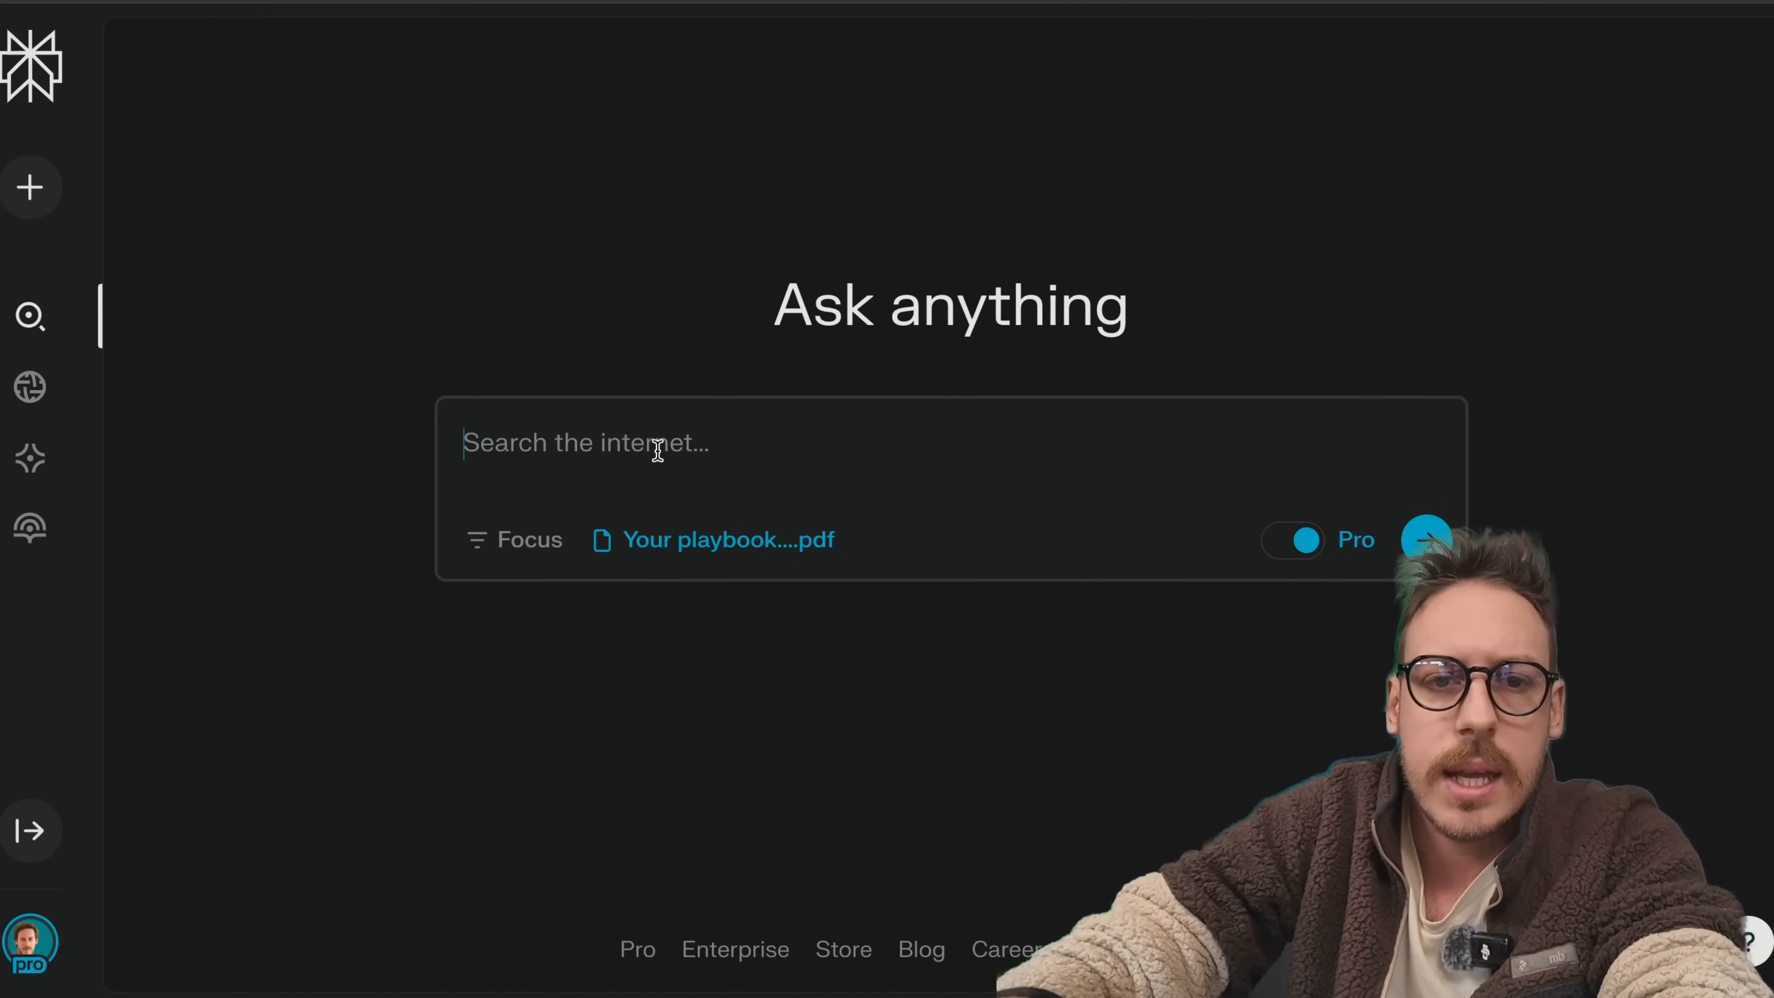
text(AI Insi)
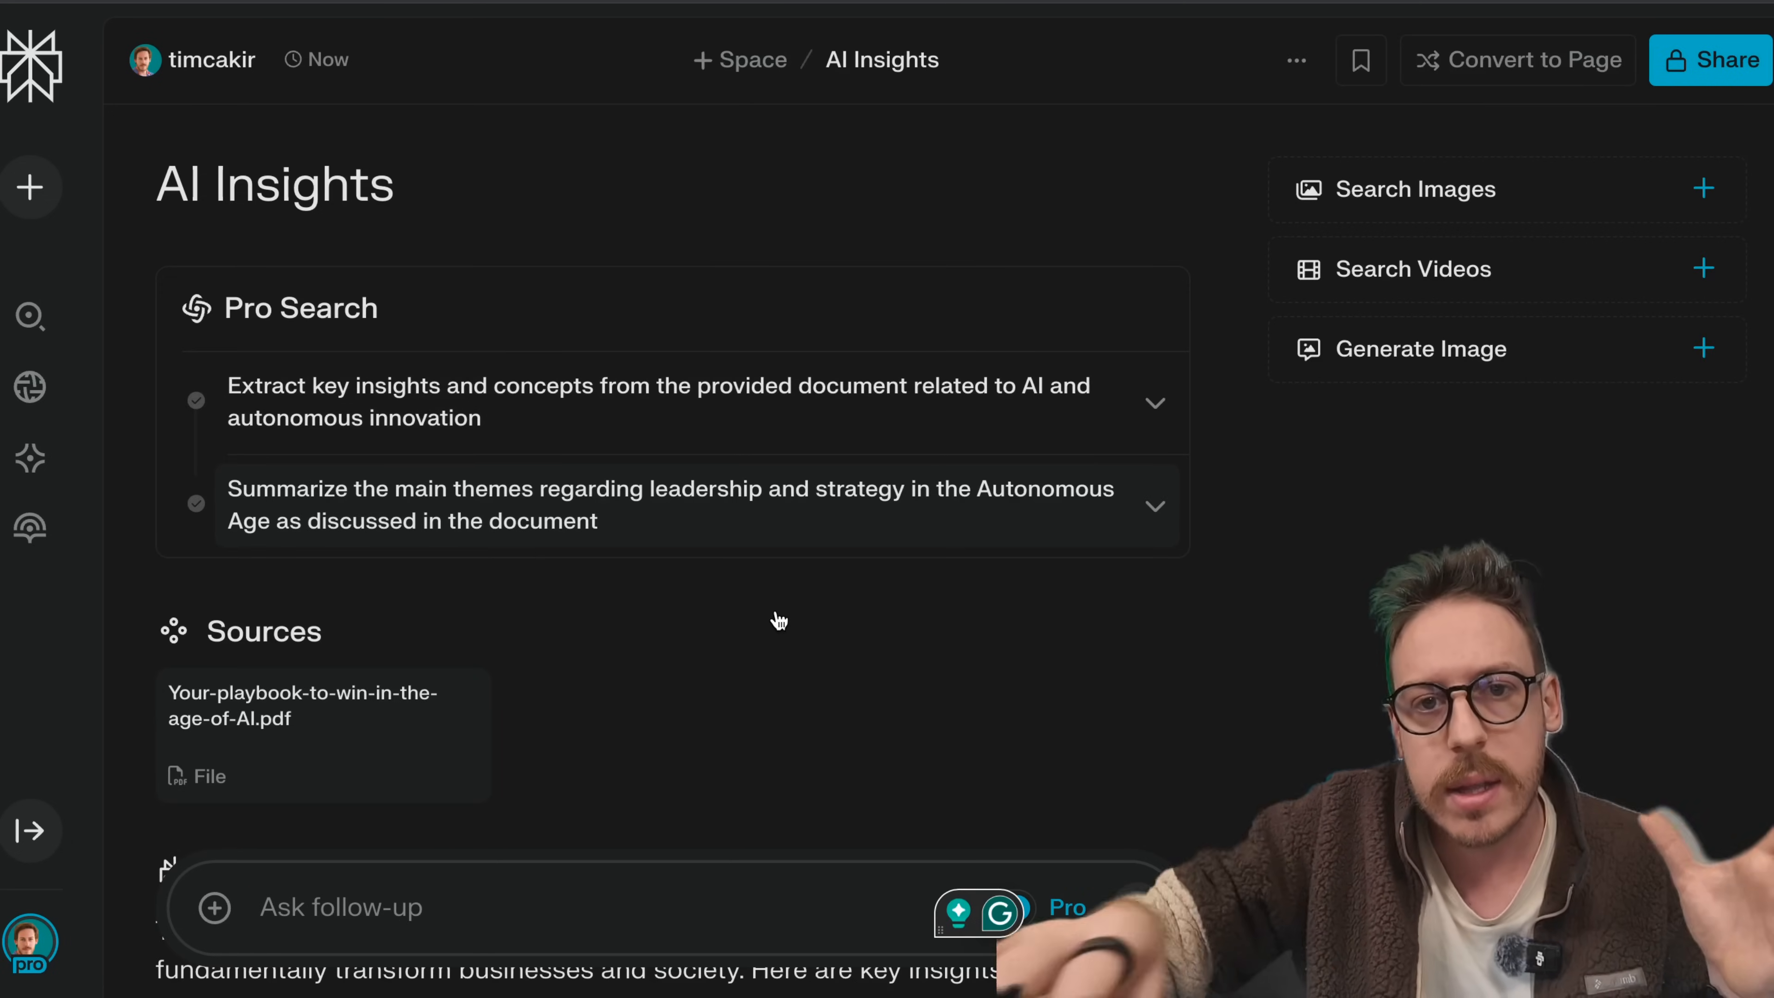
Step: Ask the related question on AI for business decision-making and expand the document-extraction step
scroll(down, 3)
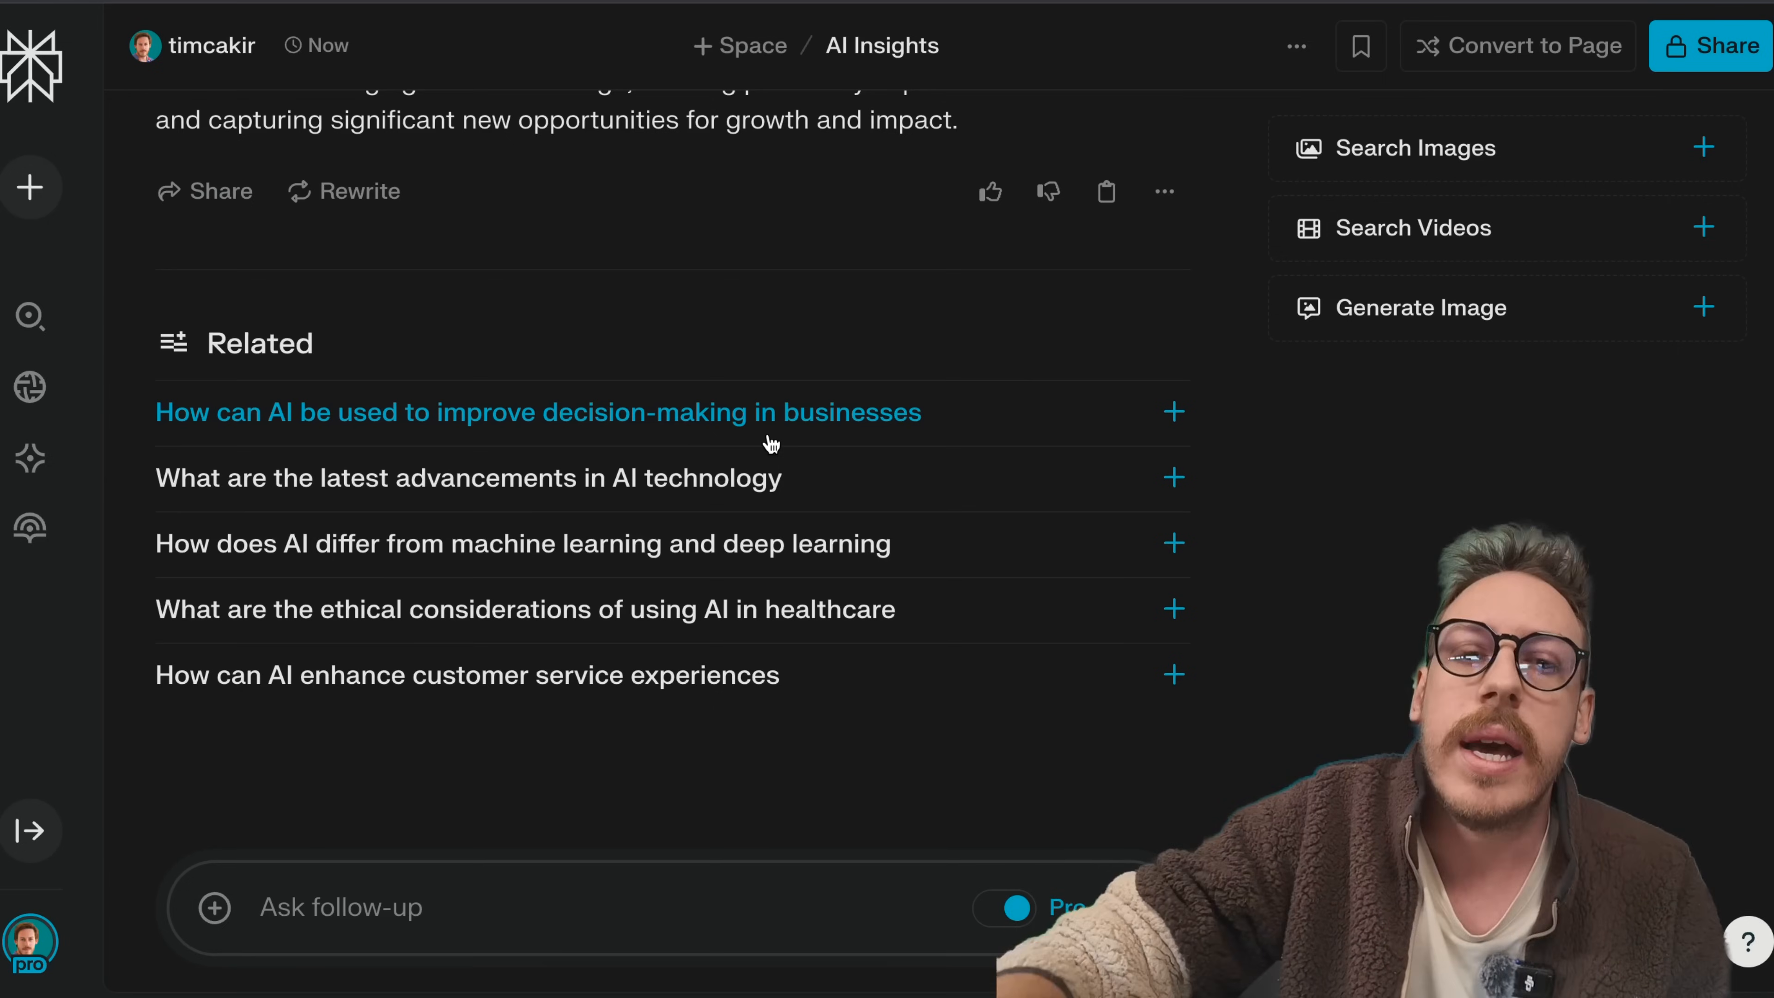
mouse_move(818, 438)
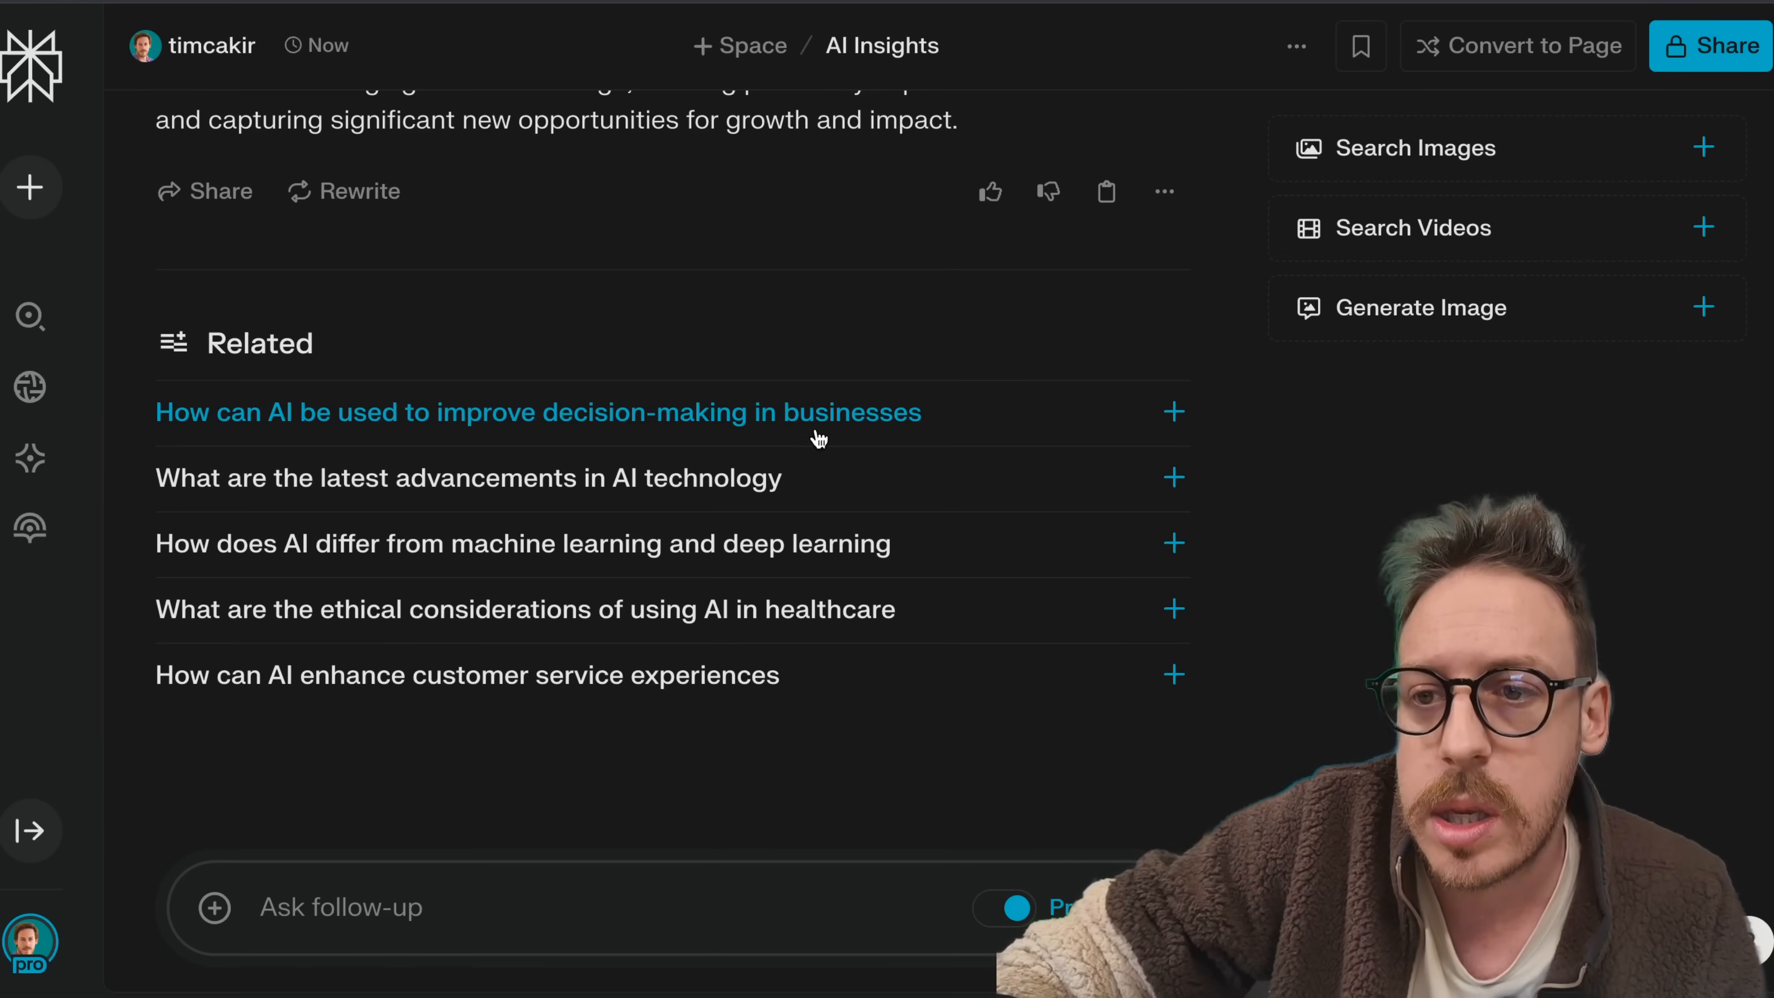
click(538, 412)
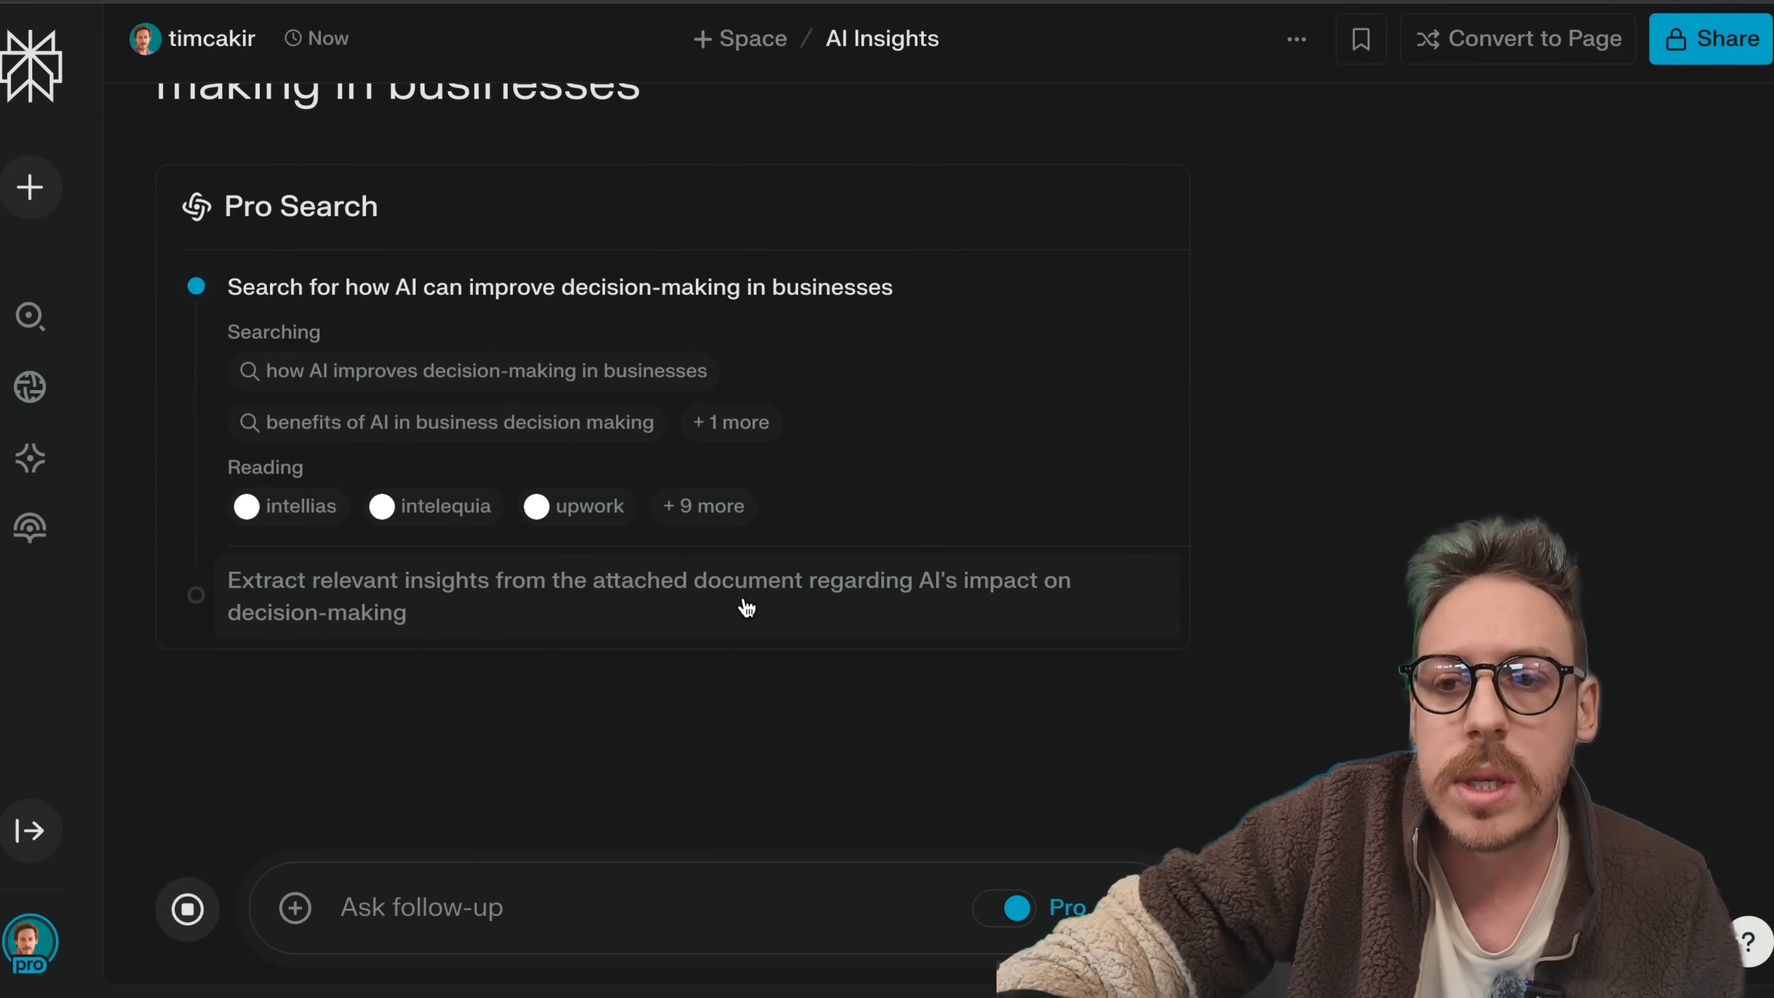
scroll(down, 3)
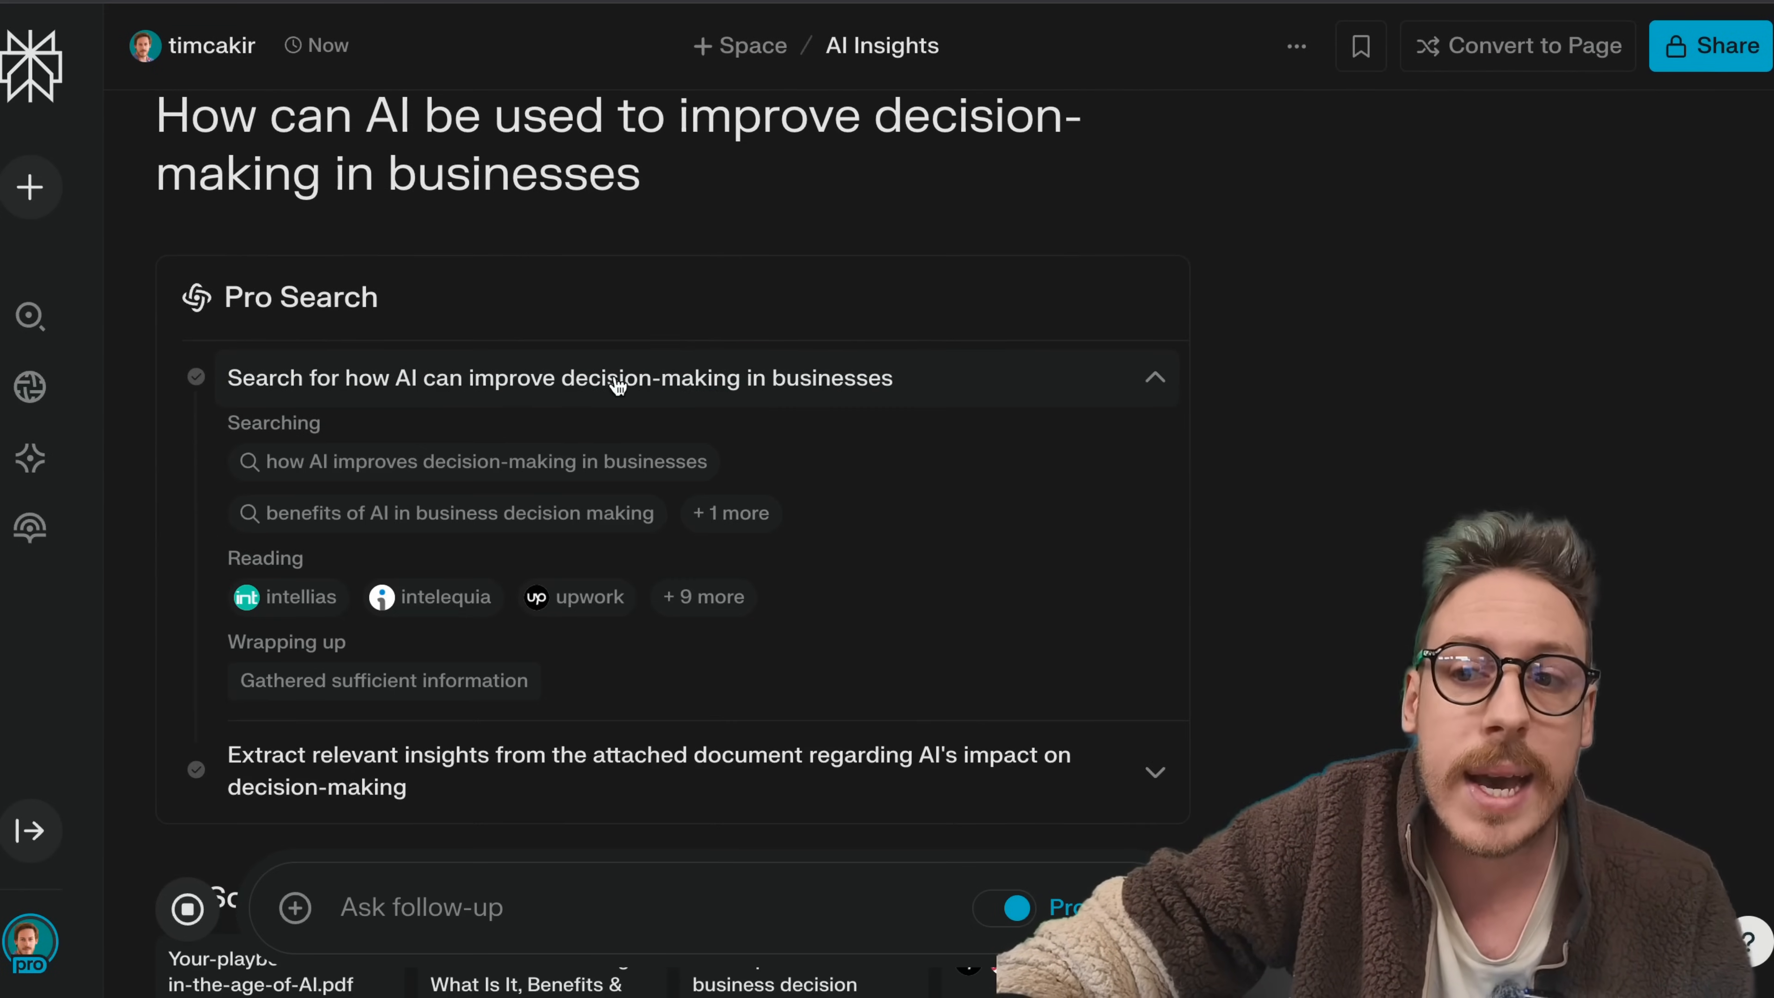
scroll(down, 3)
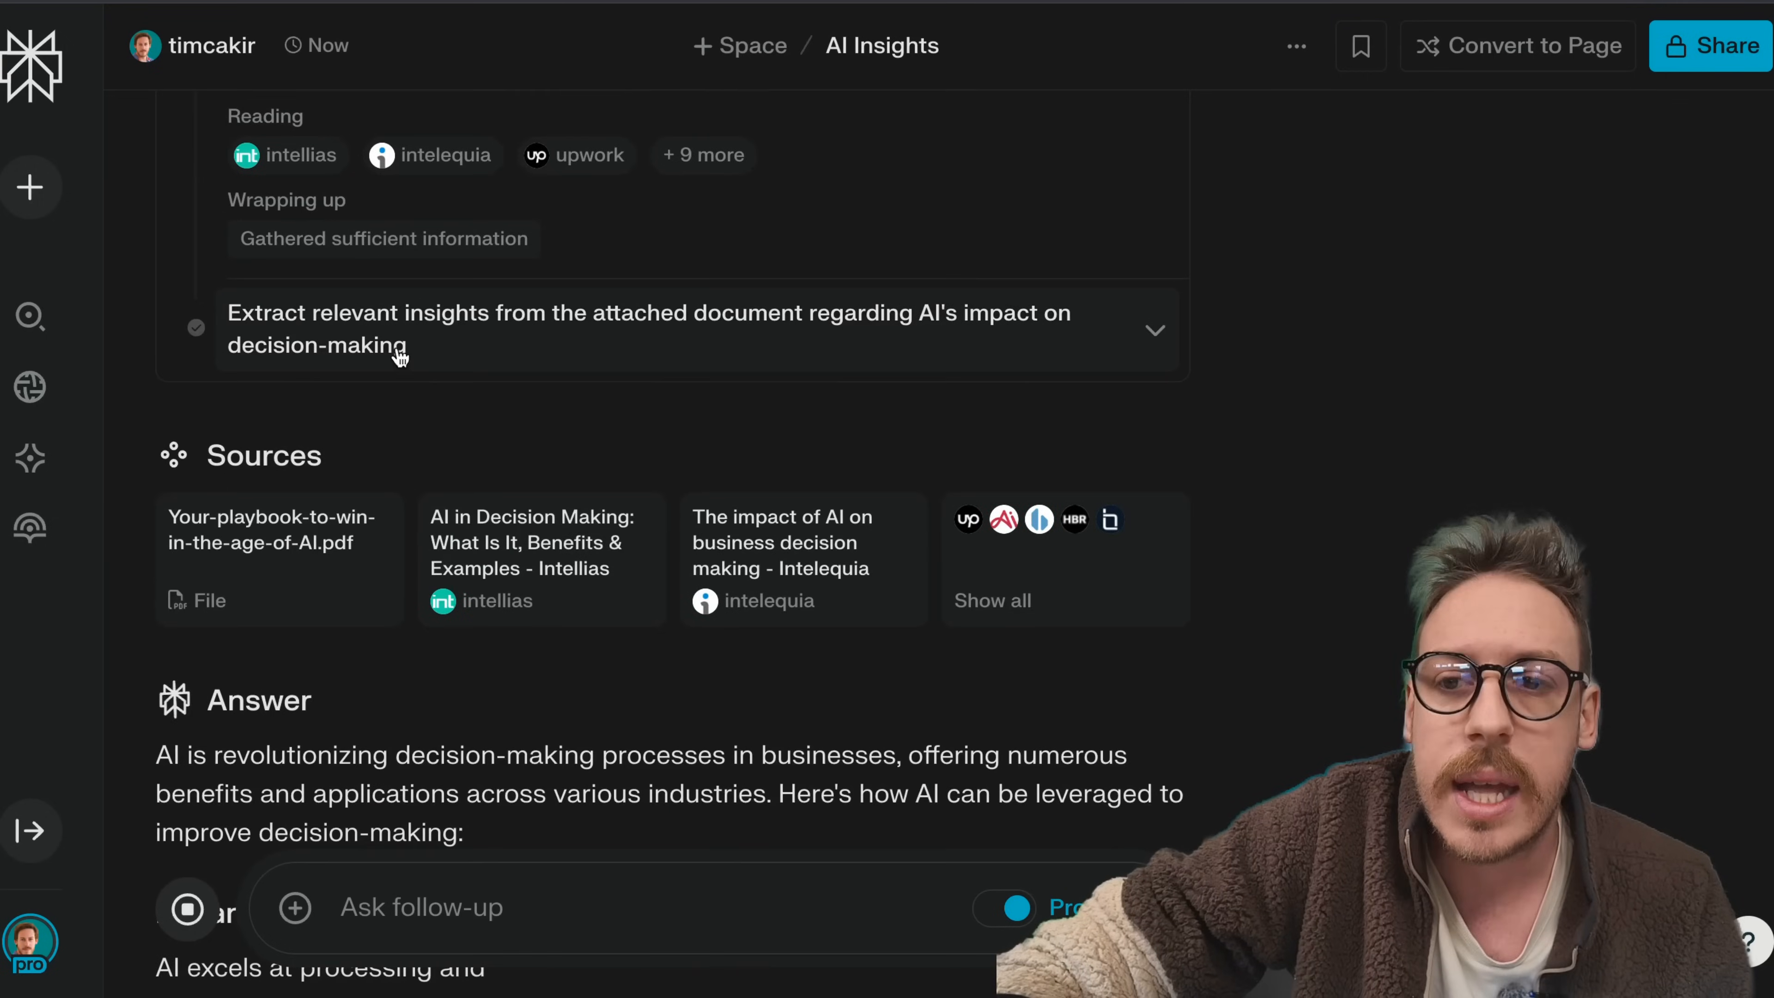
click(1153, 329)
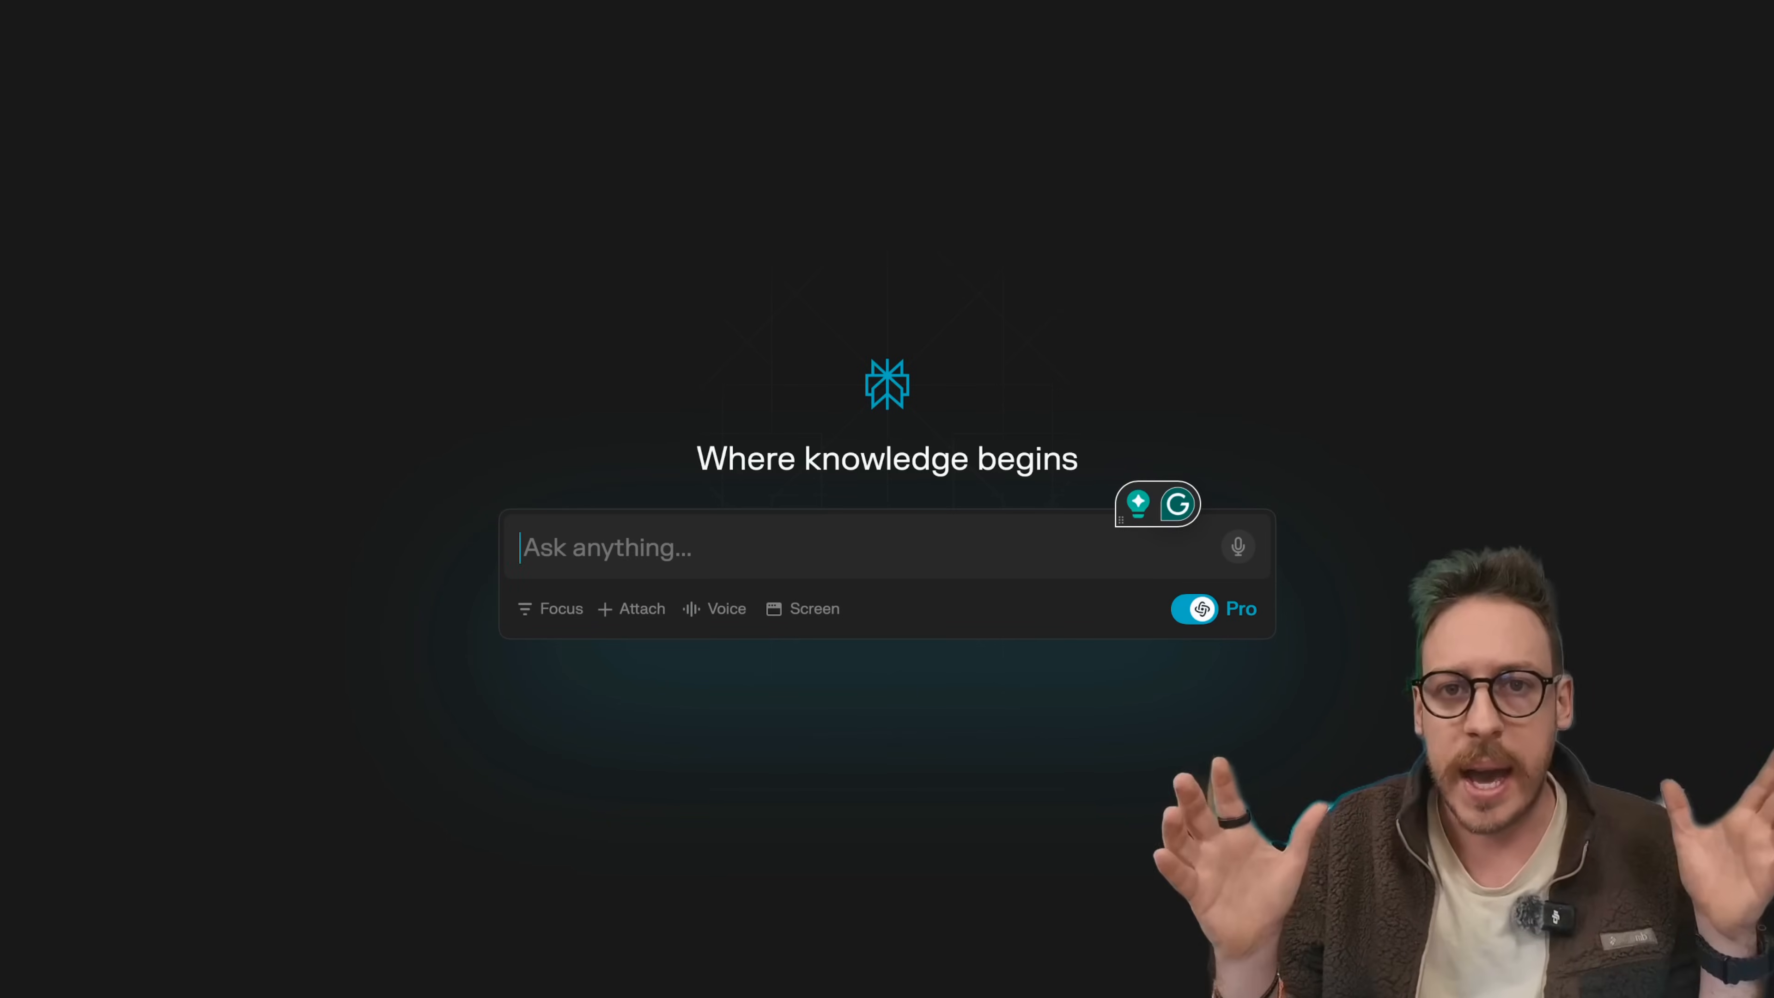
mouse_move(727, 609)
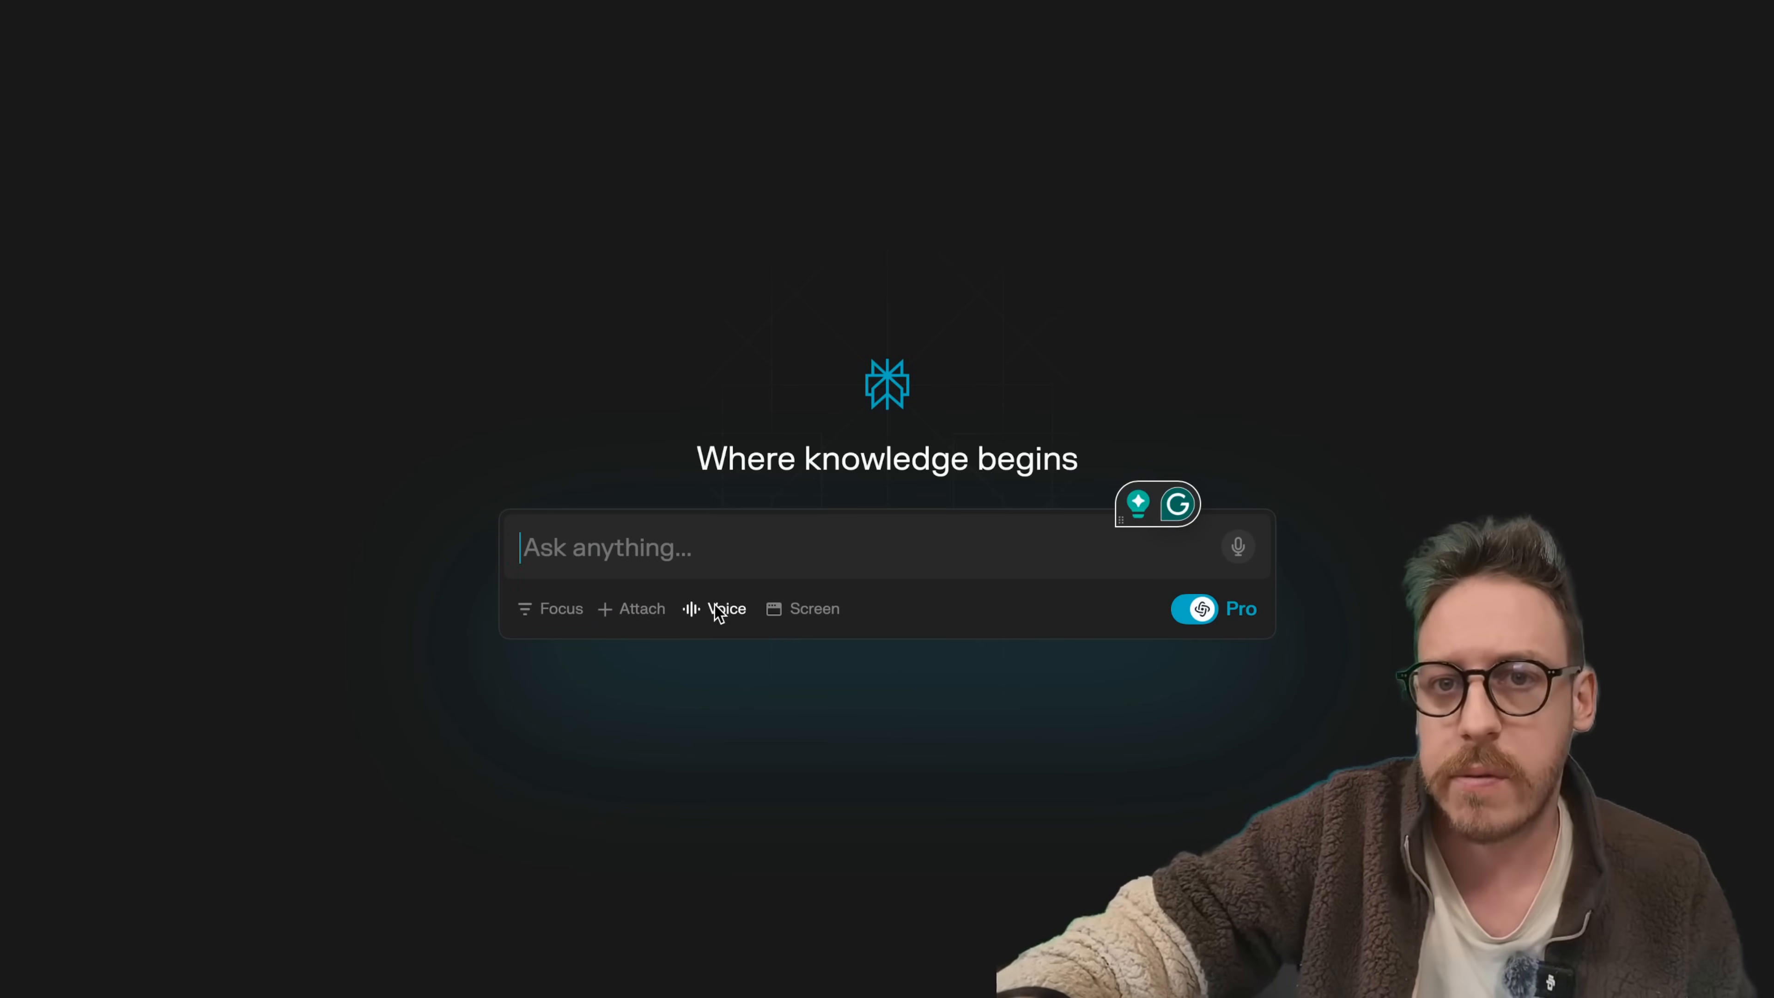
click(803, 609)
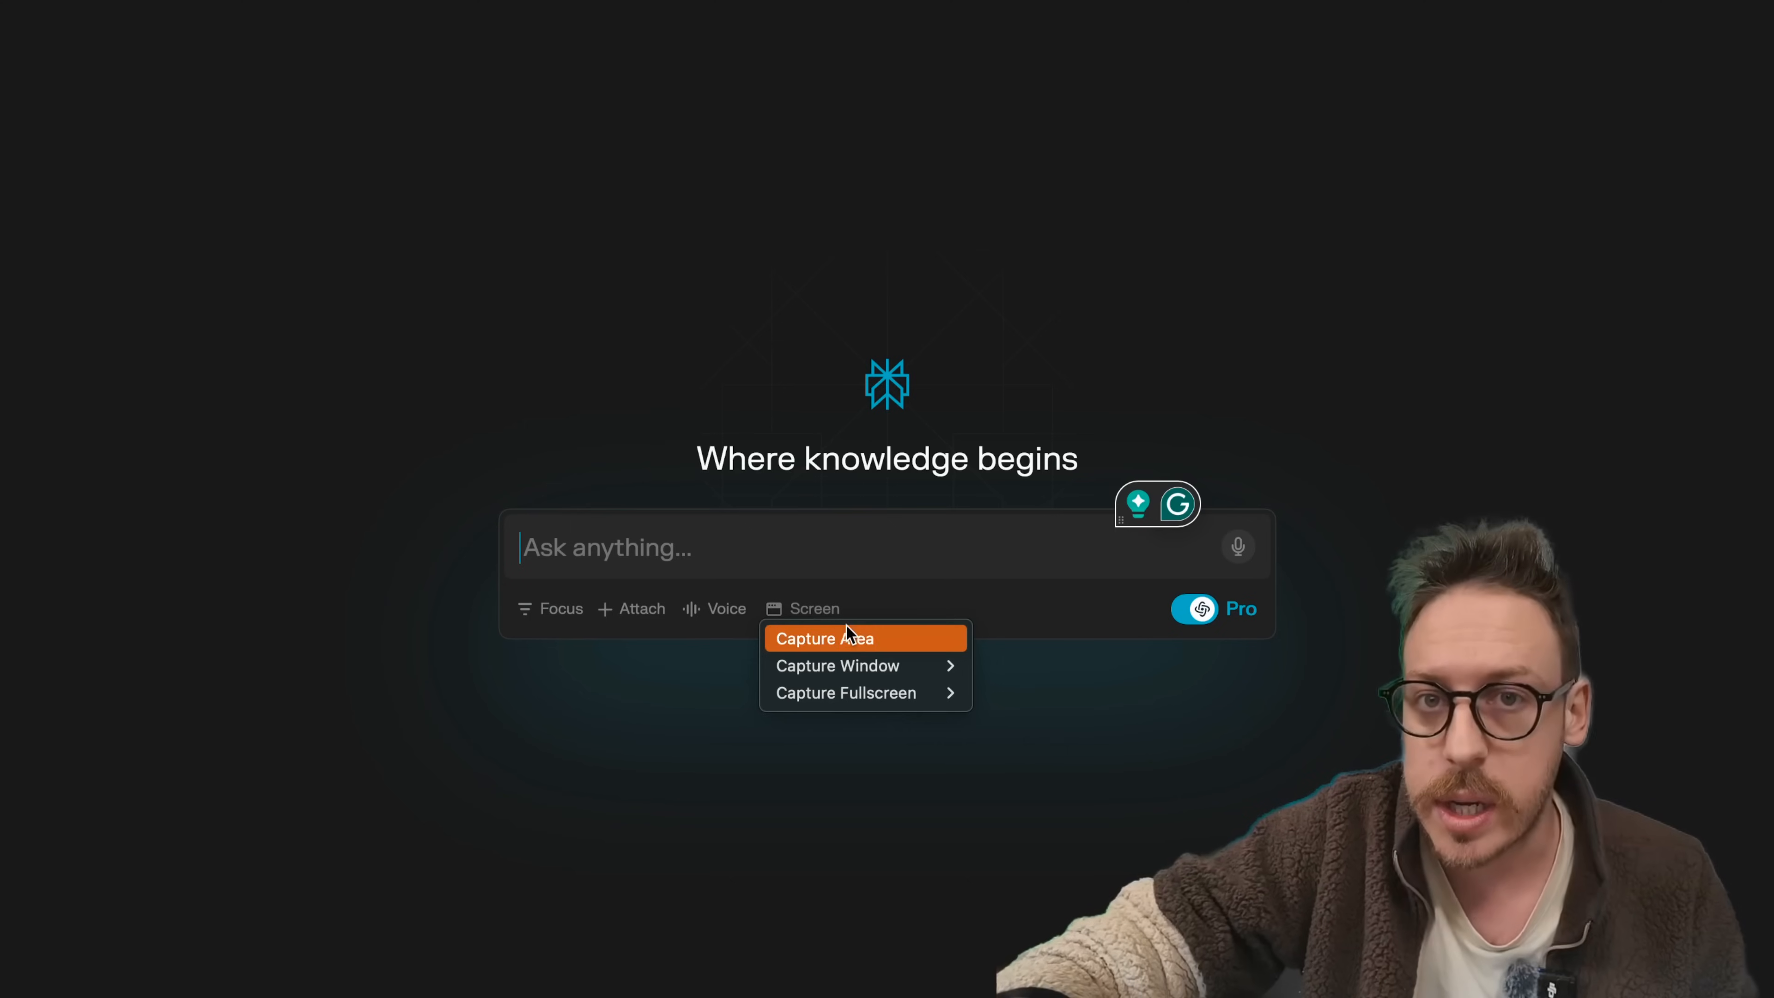
mouse_move(837, 665)
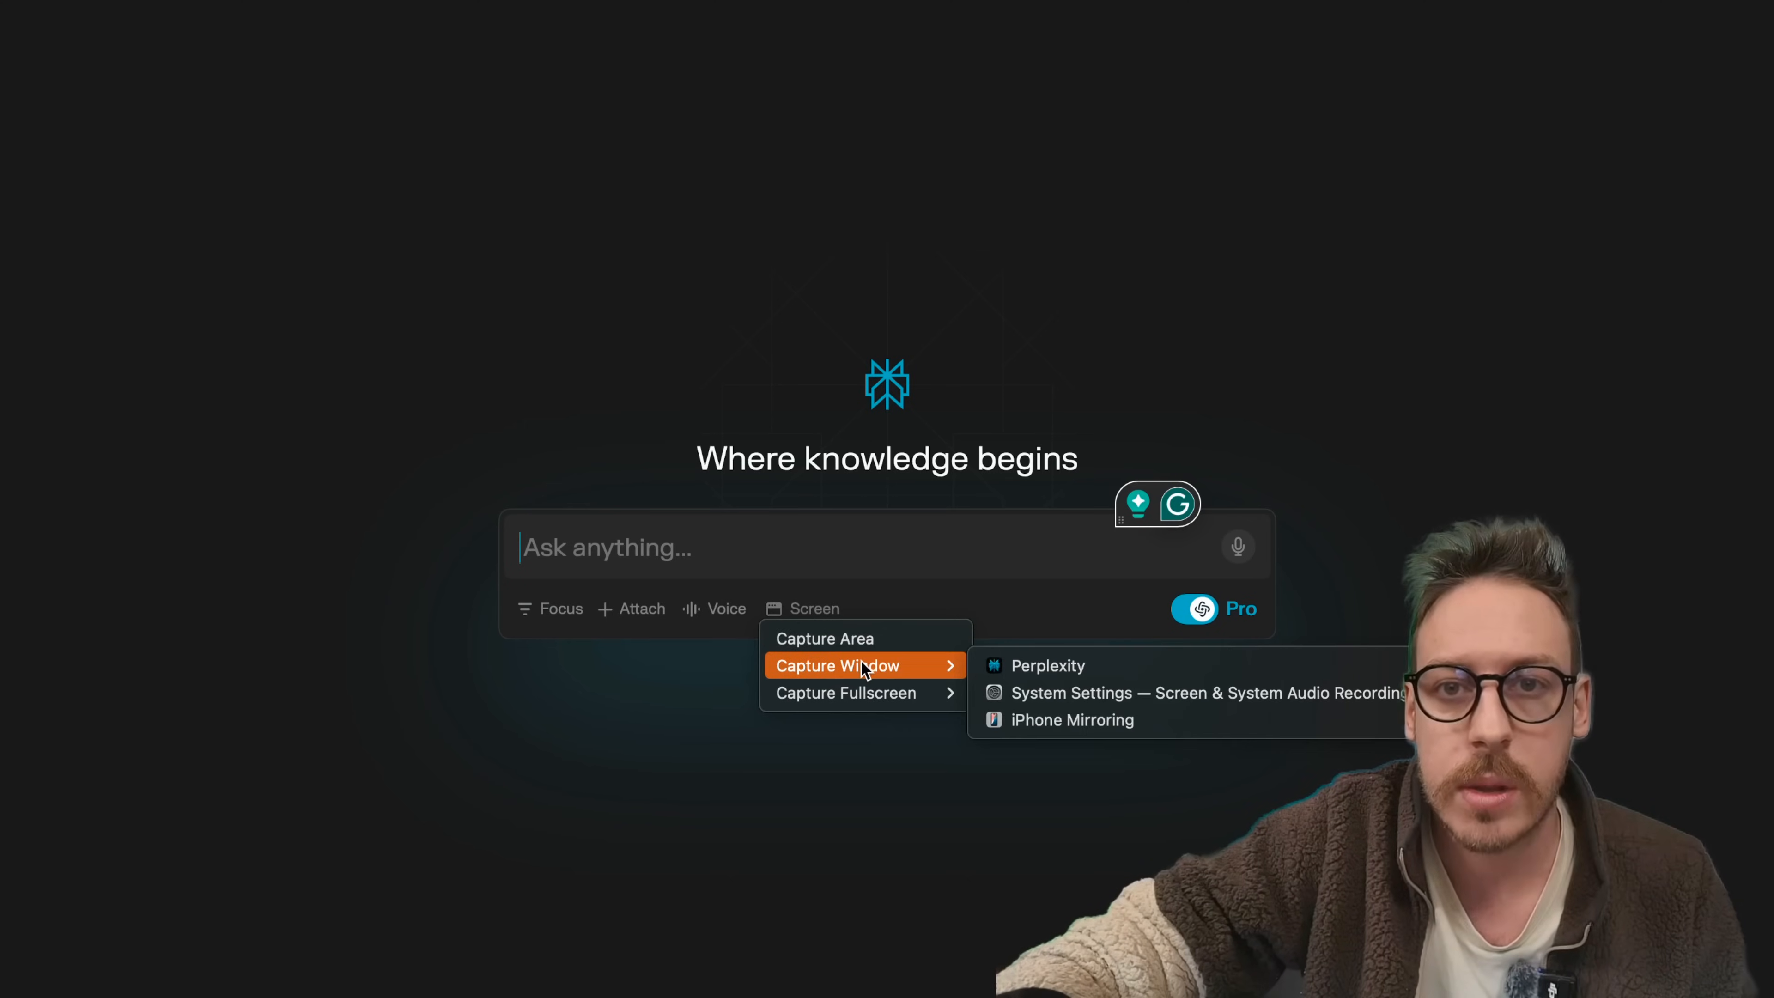
mouse_move(836, 798)
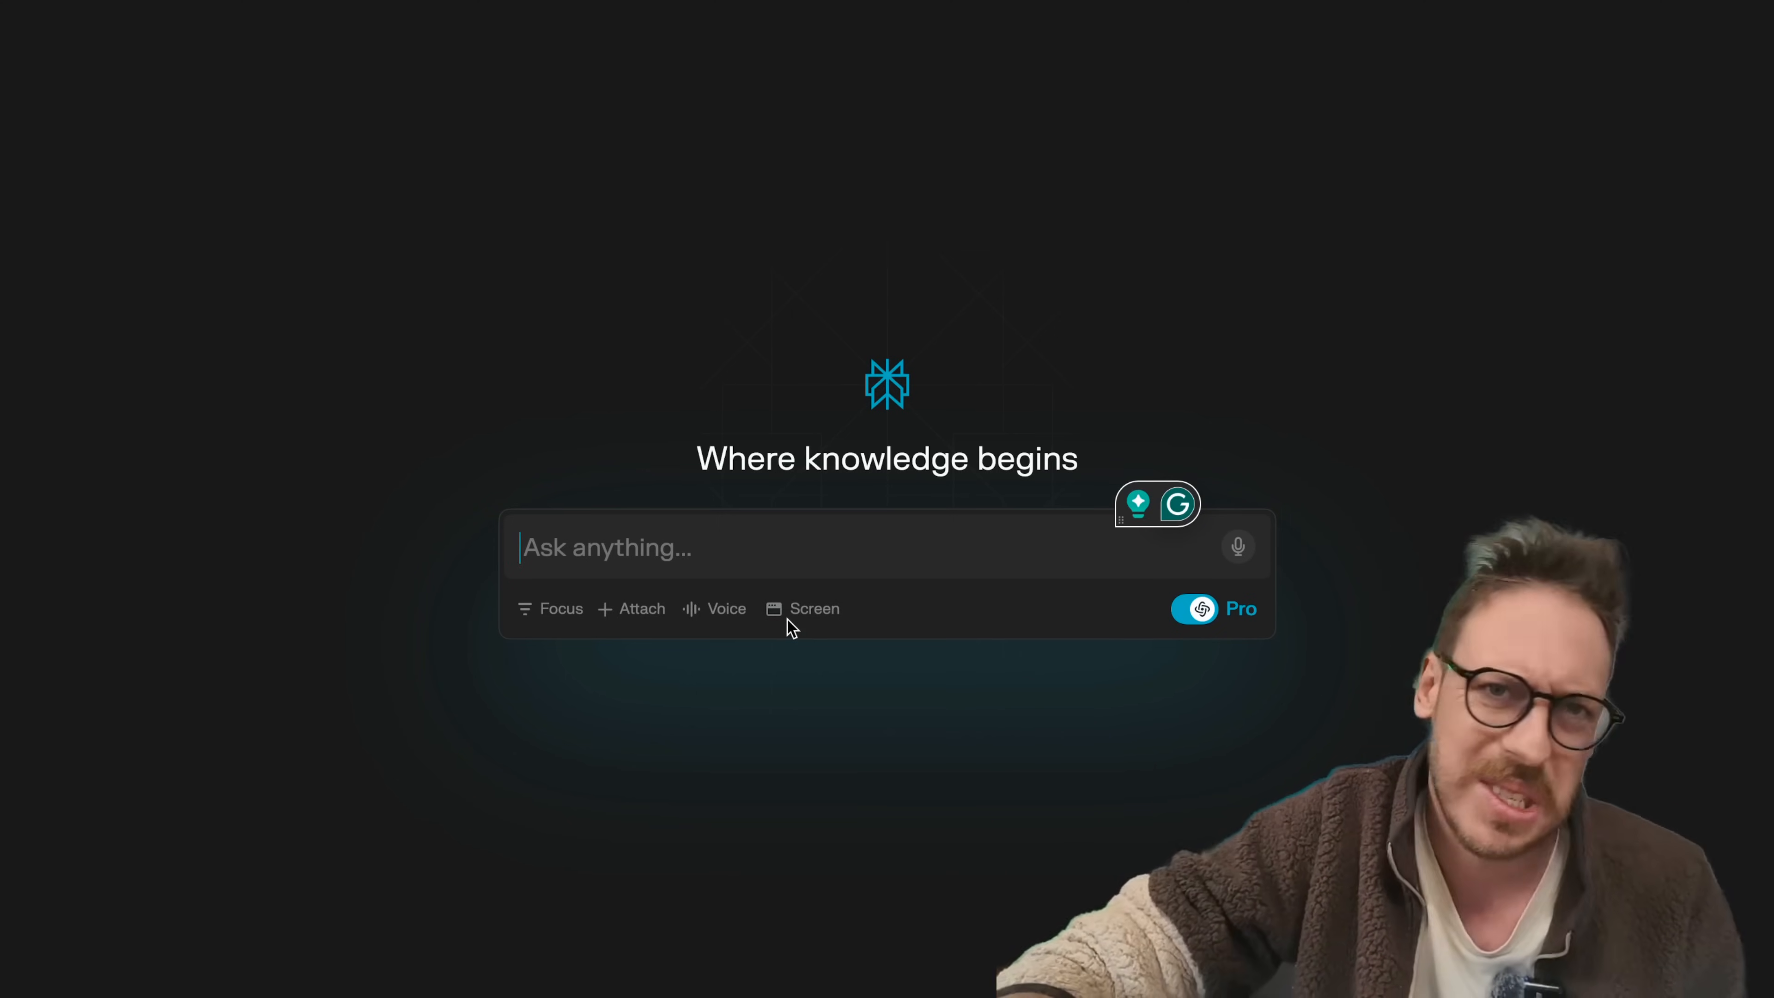
click(715, 609)
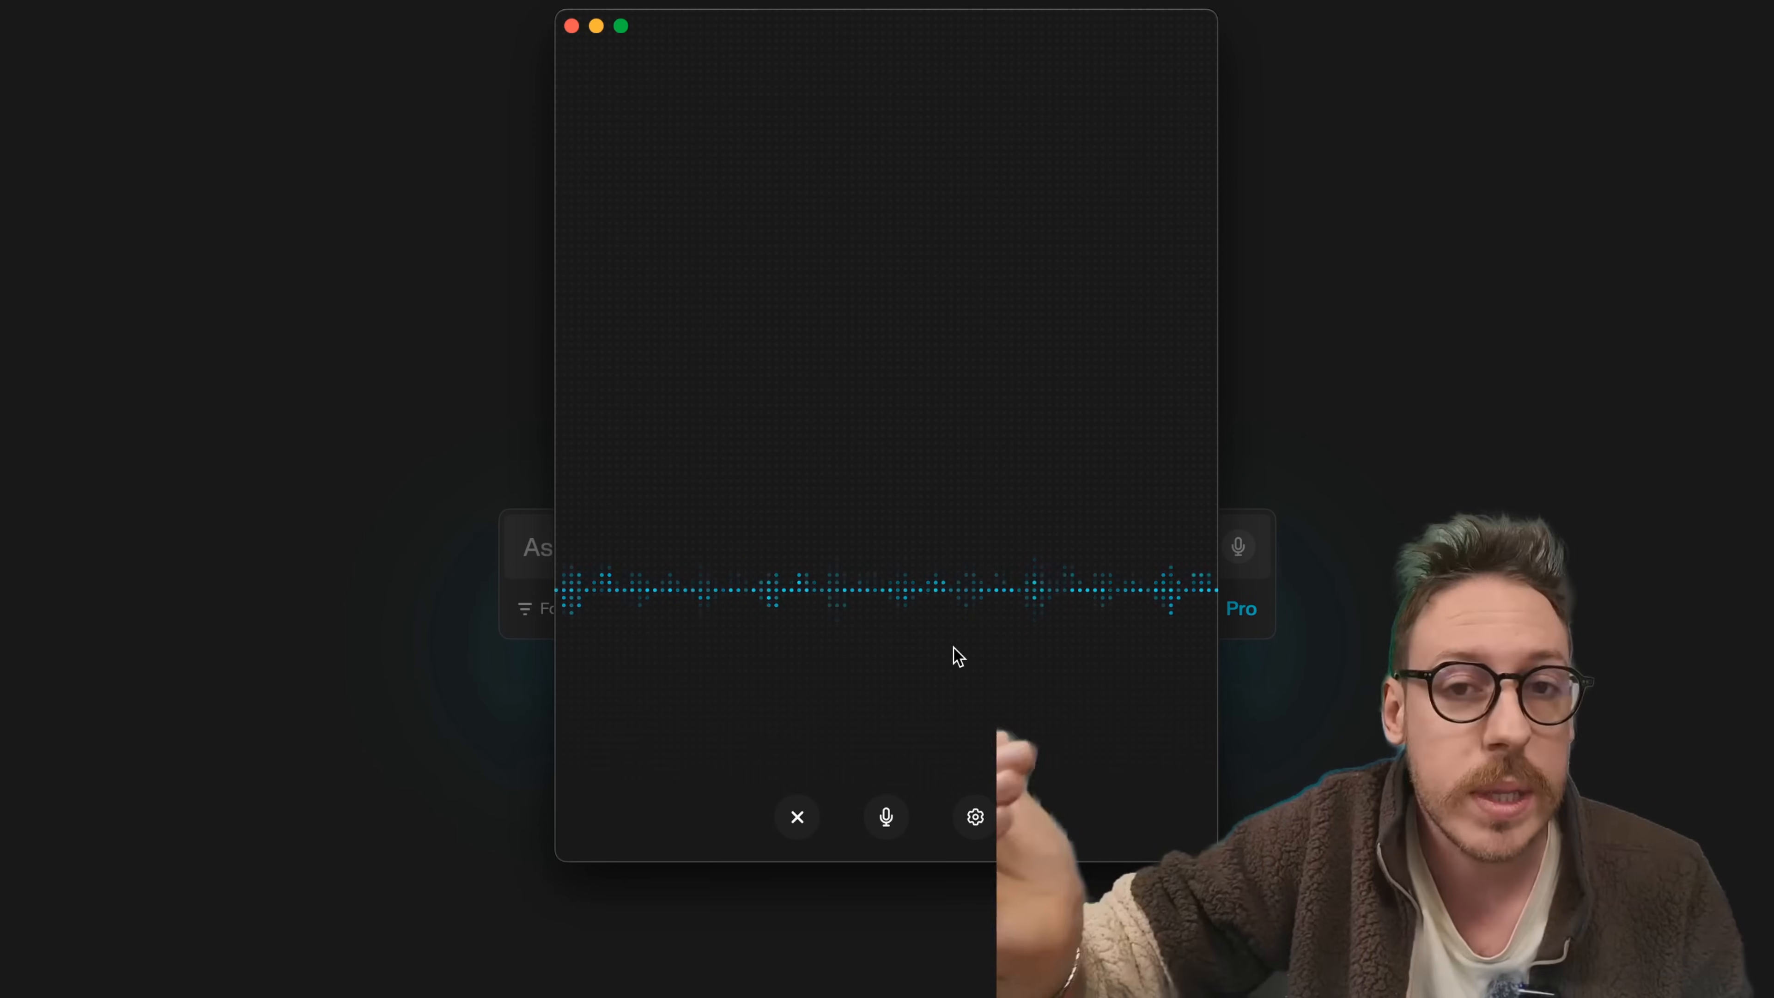
click(886, 816)
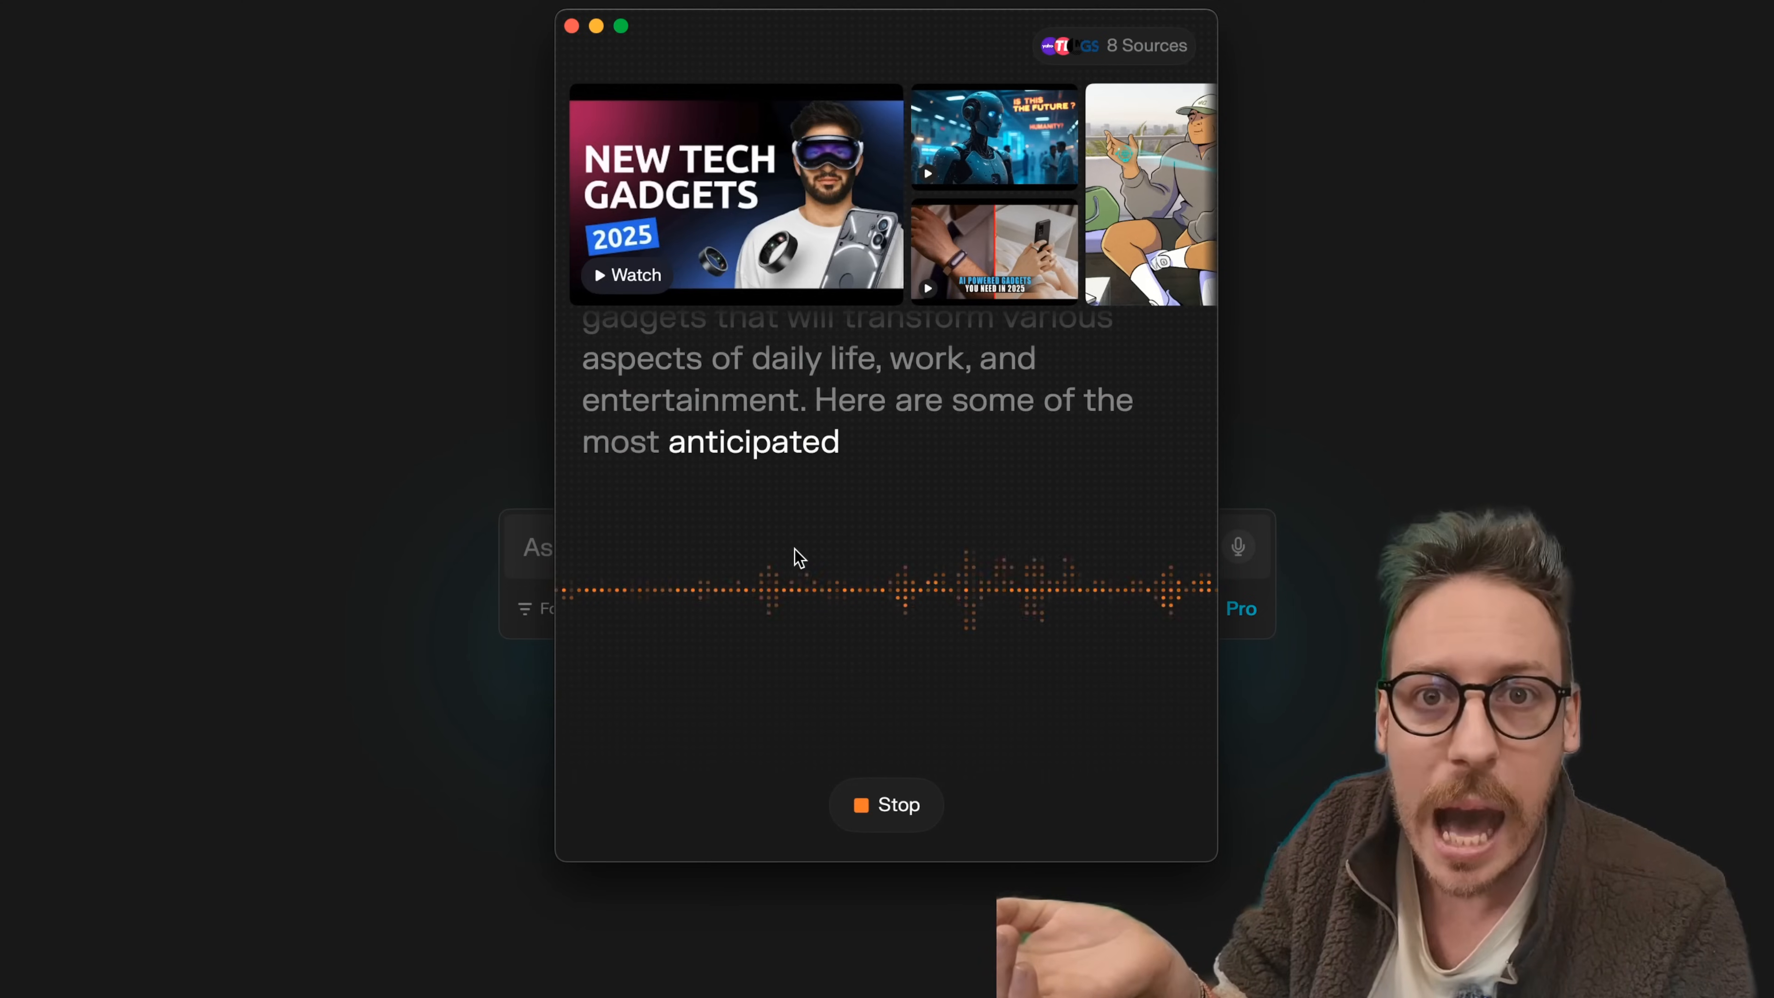
click(886, 805)
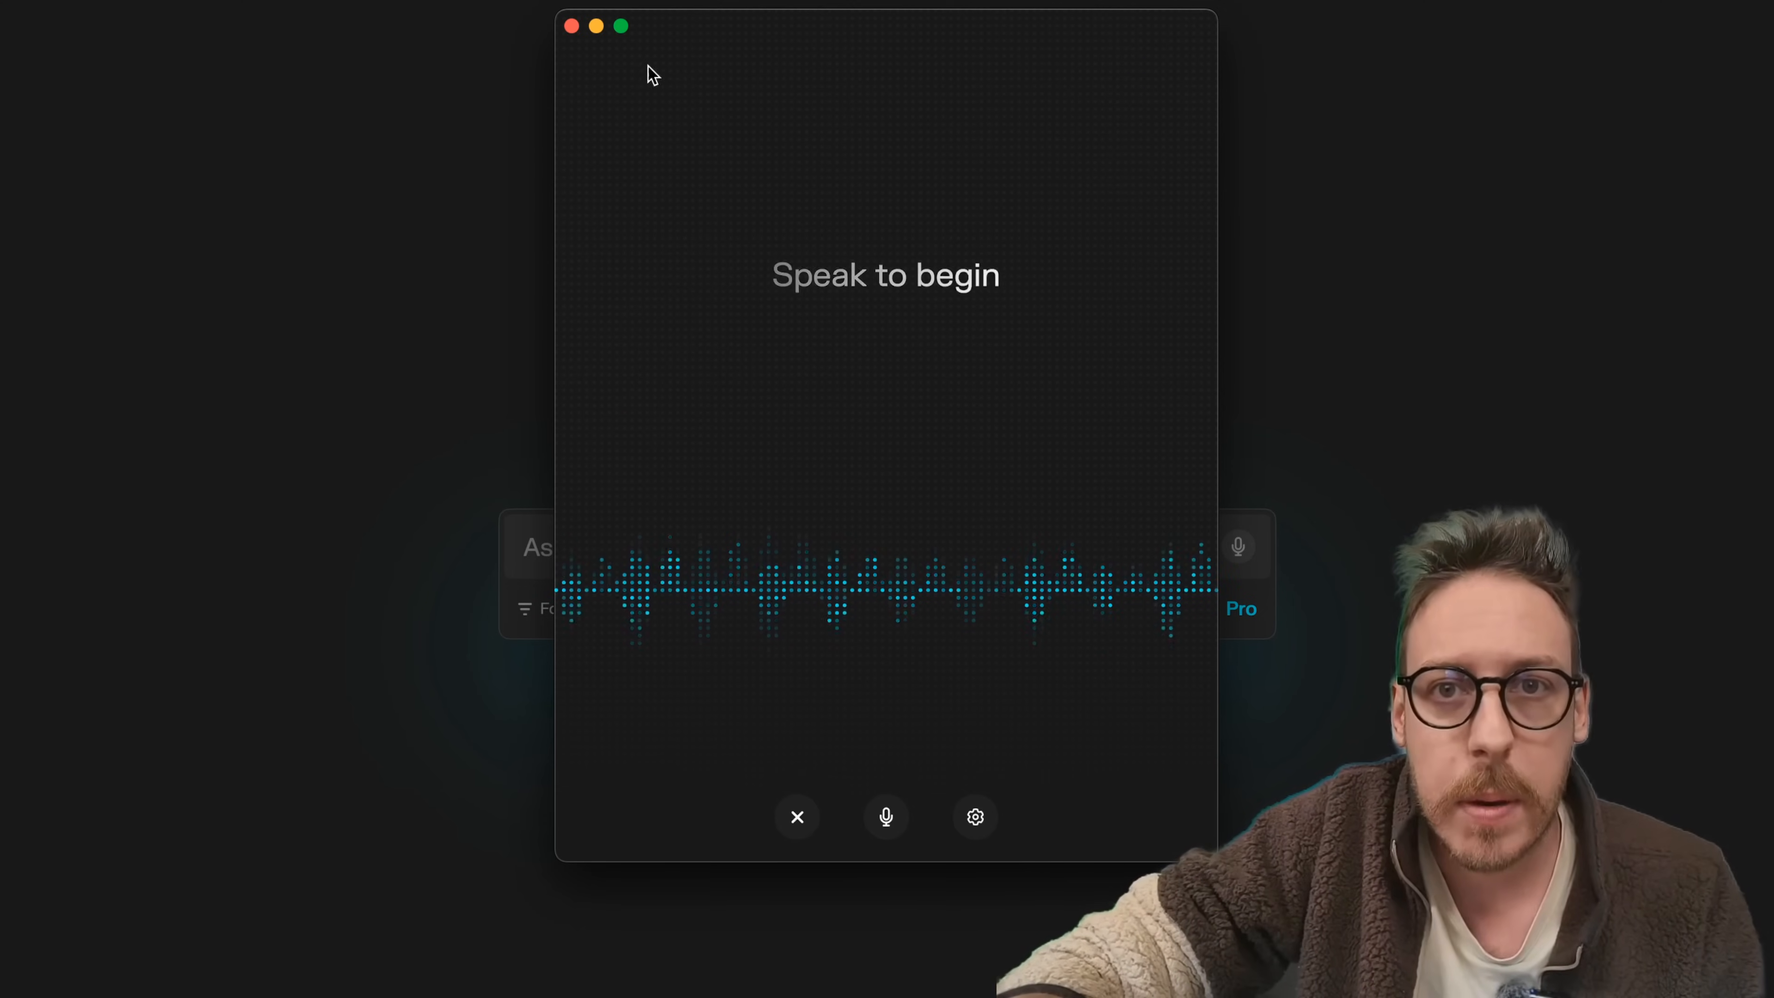
click(796, 817)
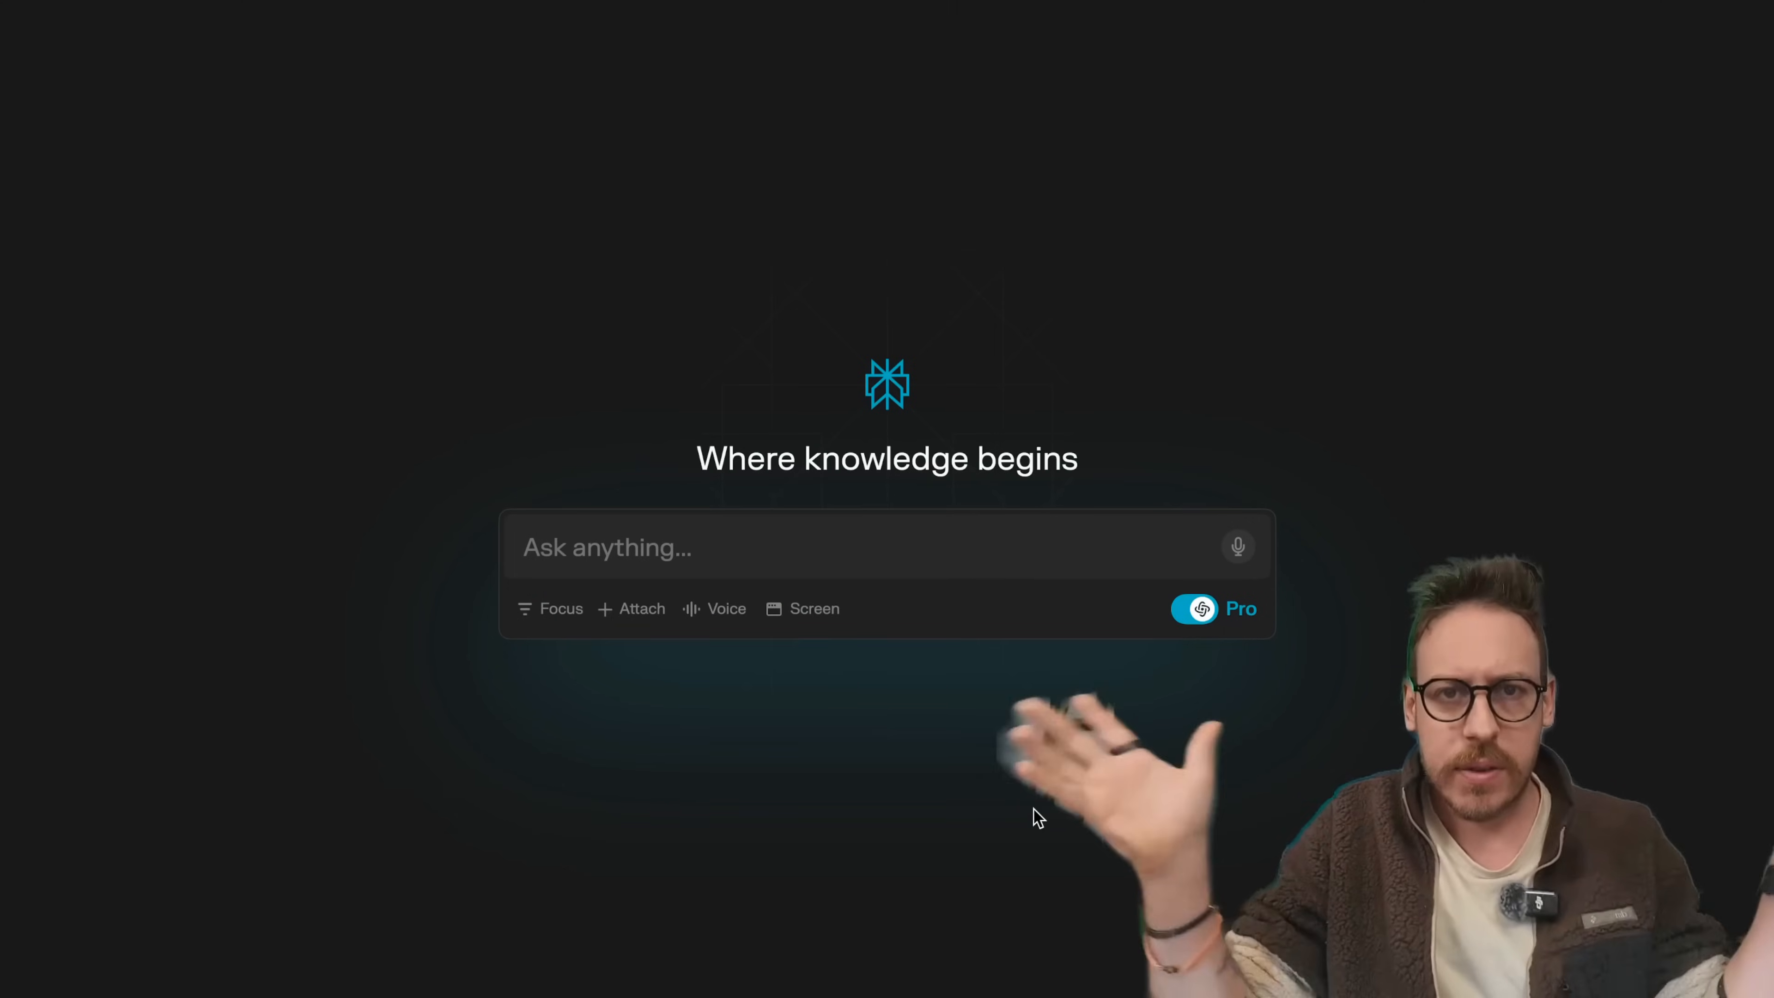